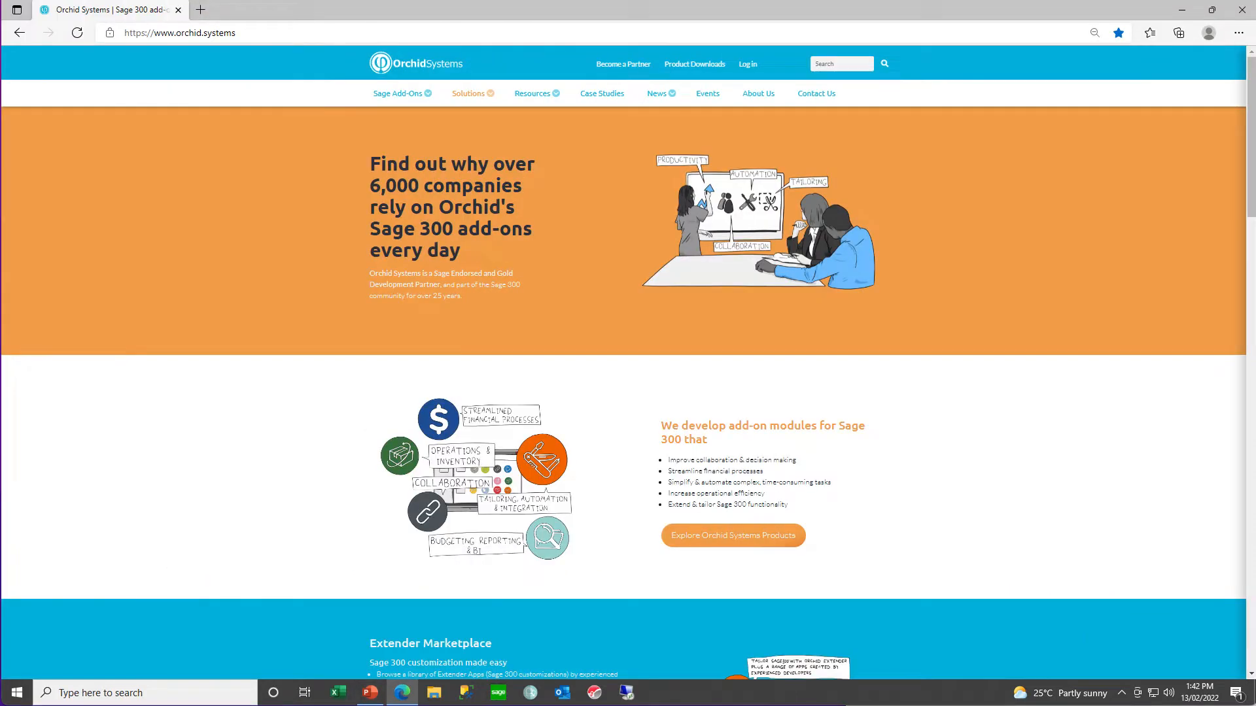
- Log in as a partner and reach the Product Downloads list under Resources
click(747, 64)
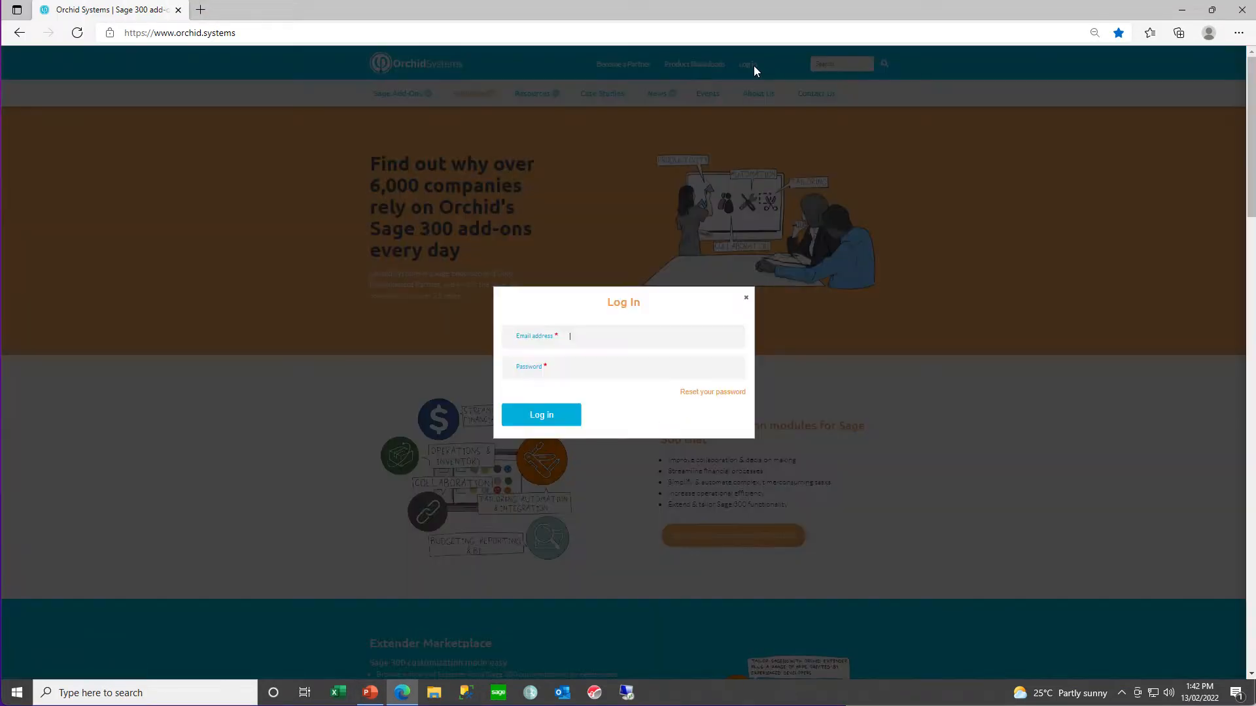
click(542, 415)
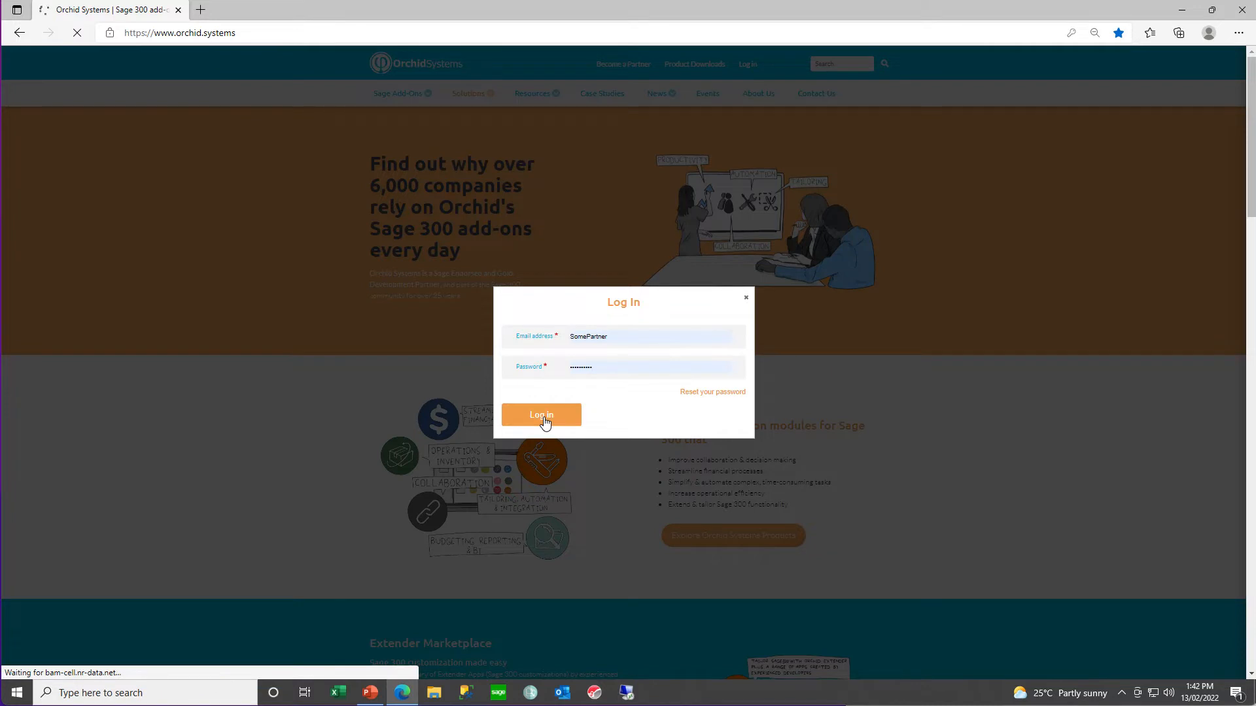
click(542, 414)
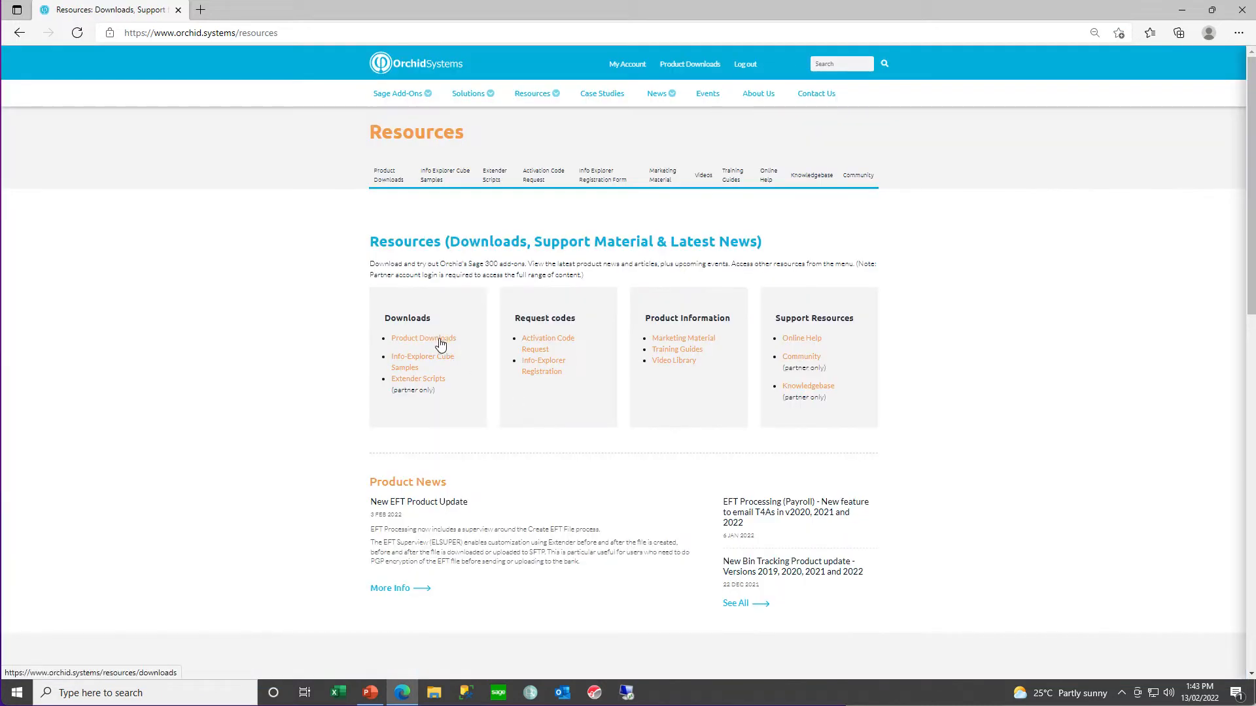
click(423, 338)
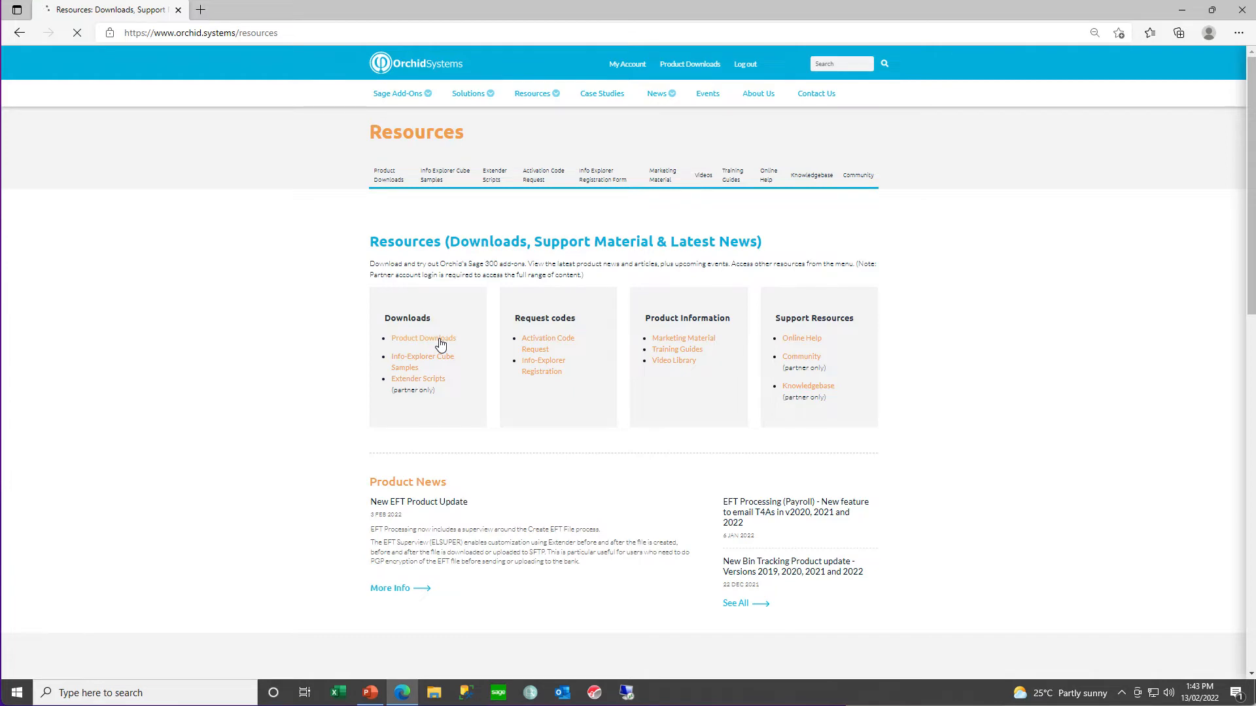
- Filter to v2022 products and start downloading the Bin Tracking v2022 installer
click(422, 338)
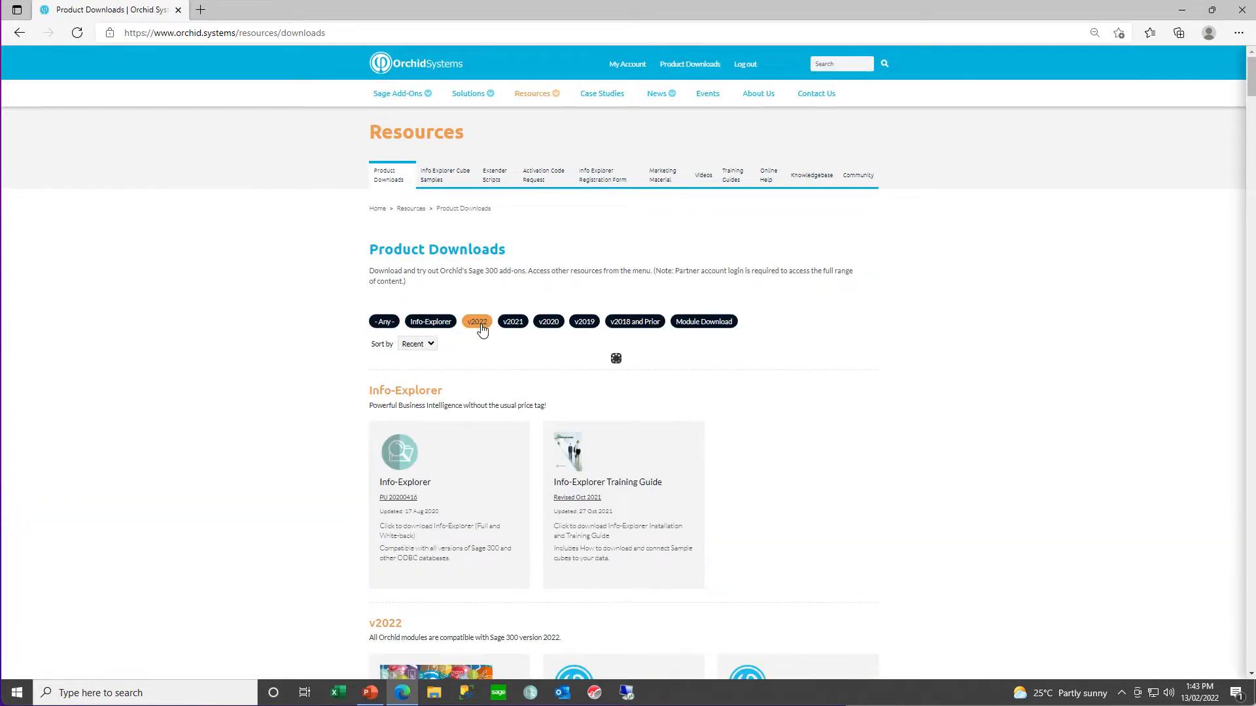
scroll(down, 3)
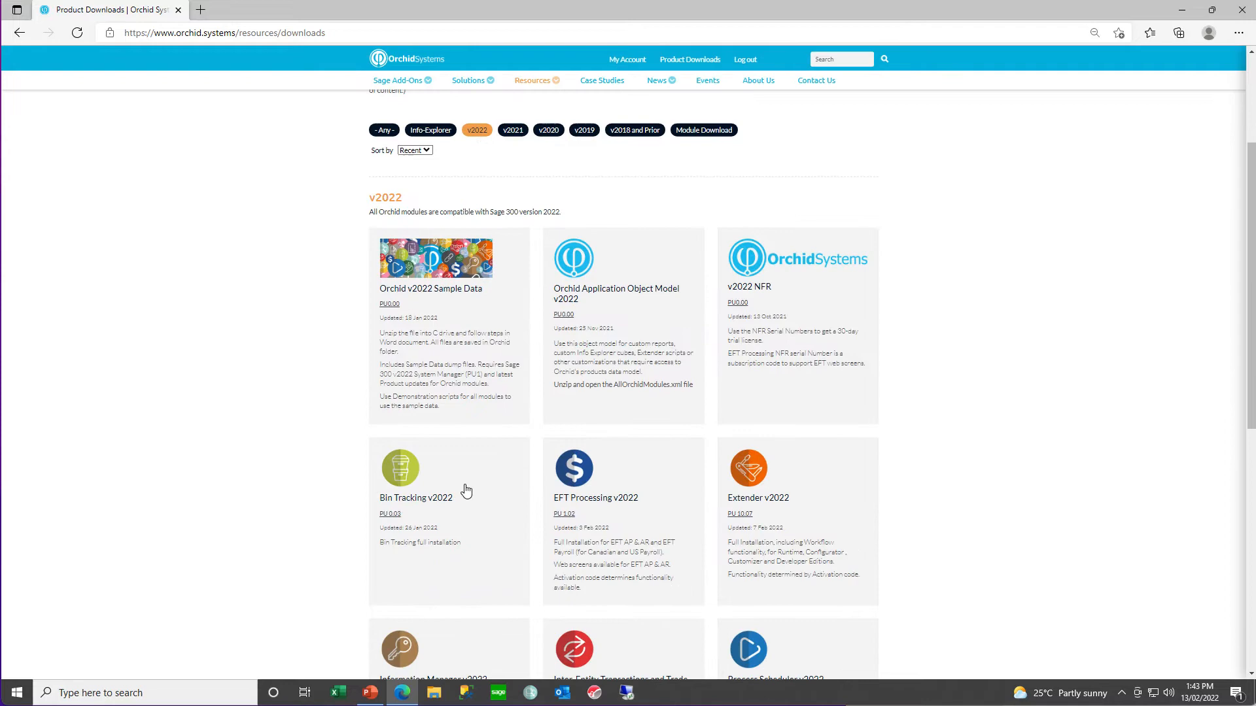
click(416, 497)
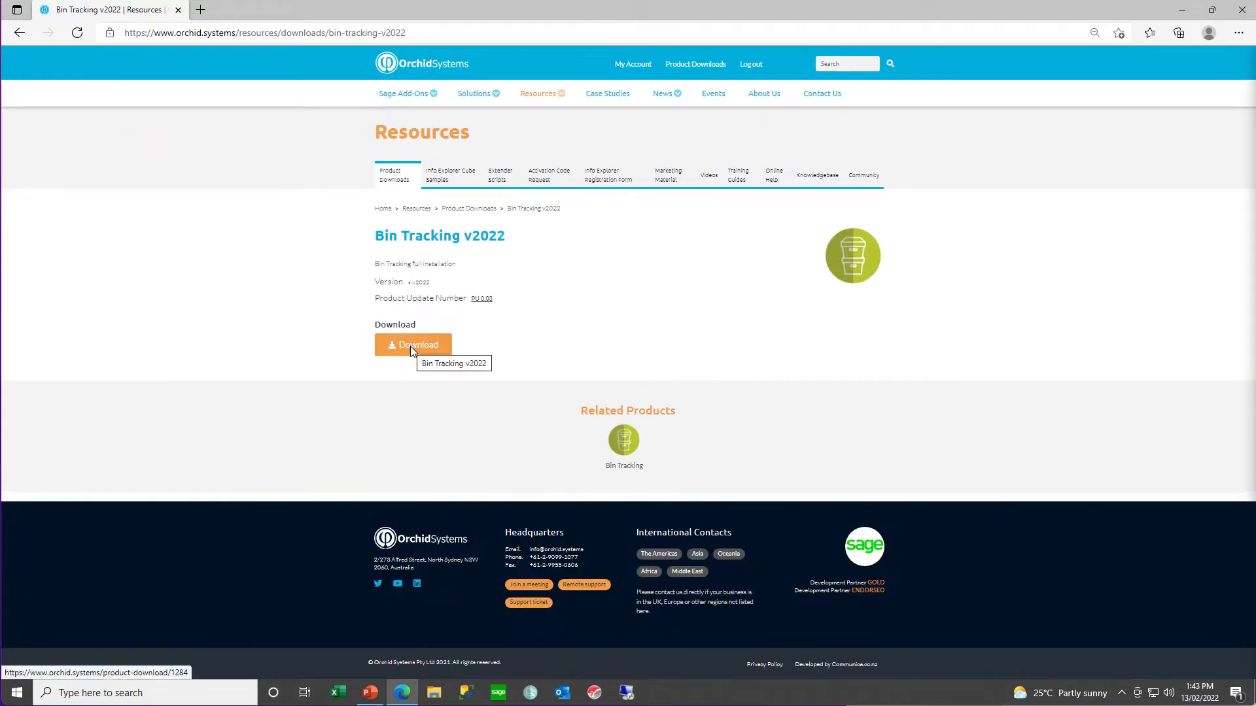
click(412, 344)
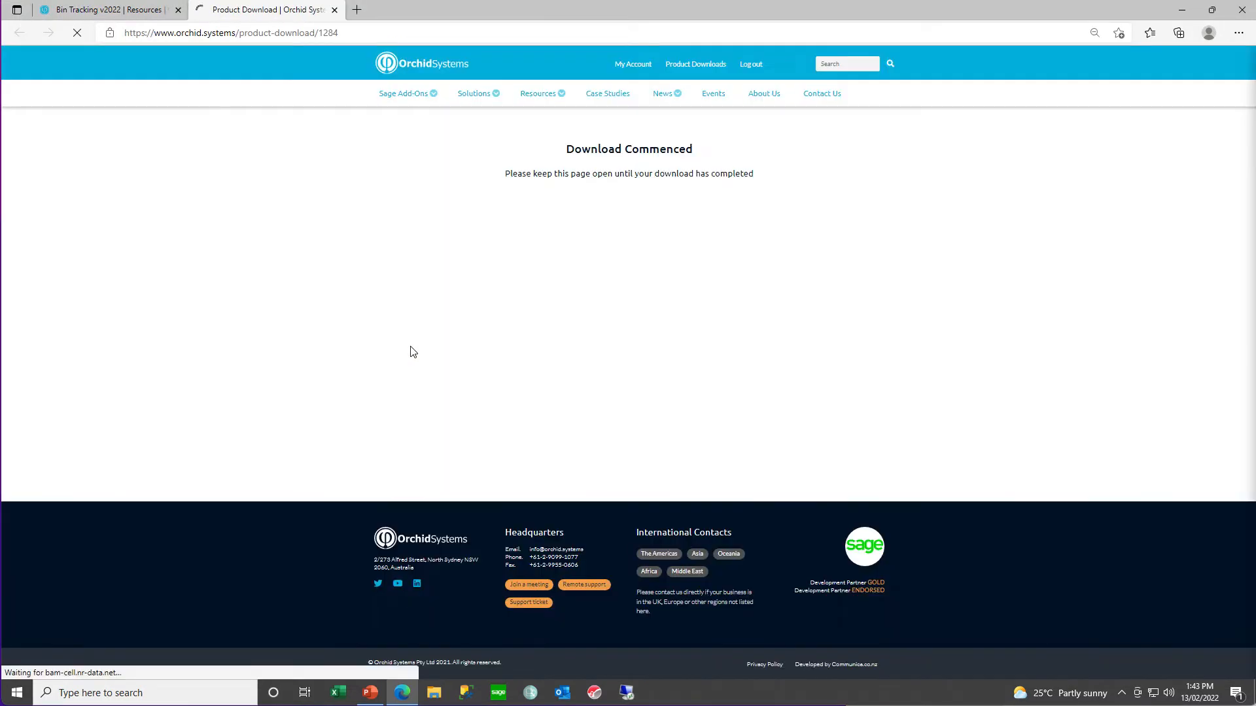
click(1178, 31)
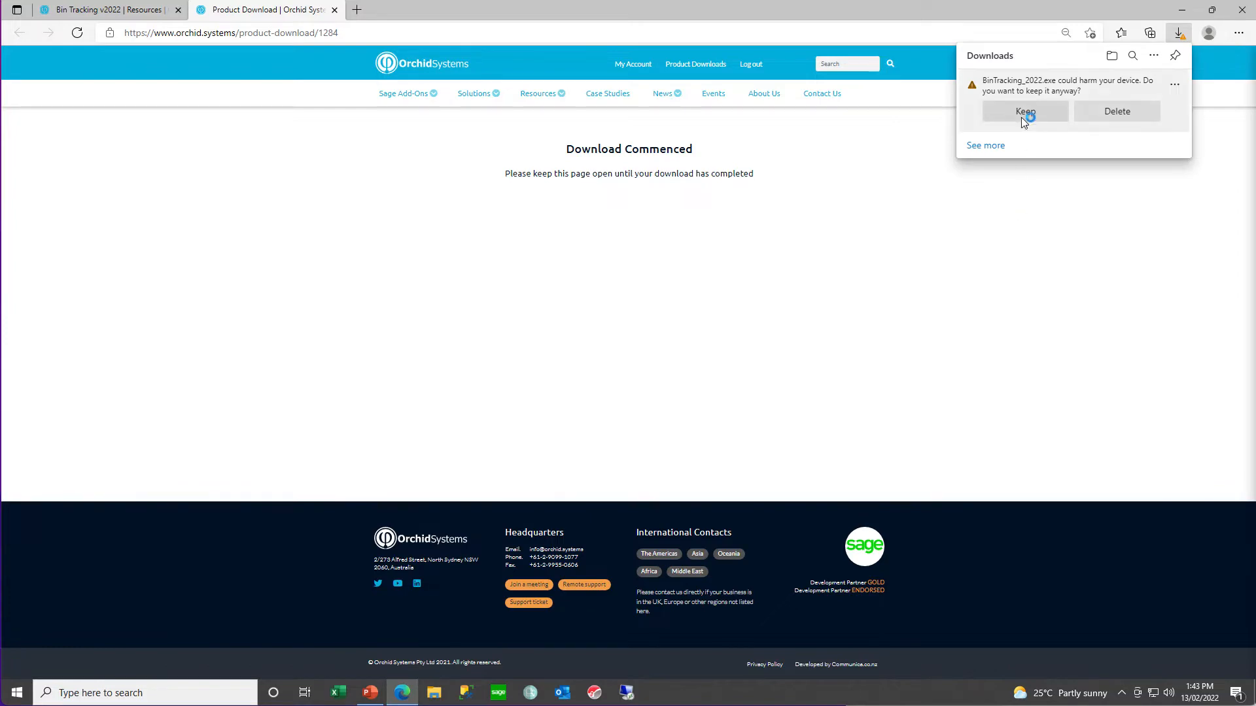
- Keep the downloaded BinTracking_2022 file and launch it from Downloads
click(1025, 111)
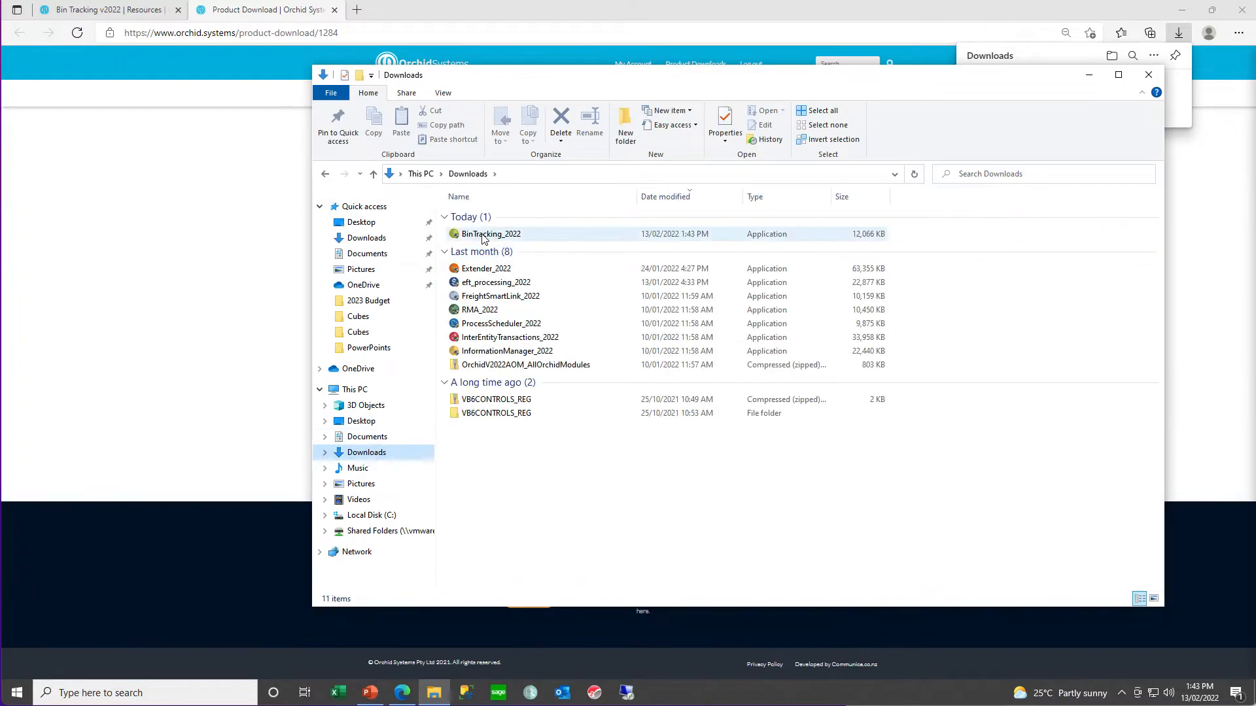
click(491, 233)
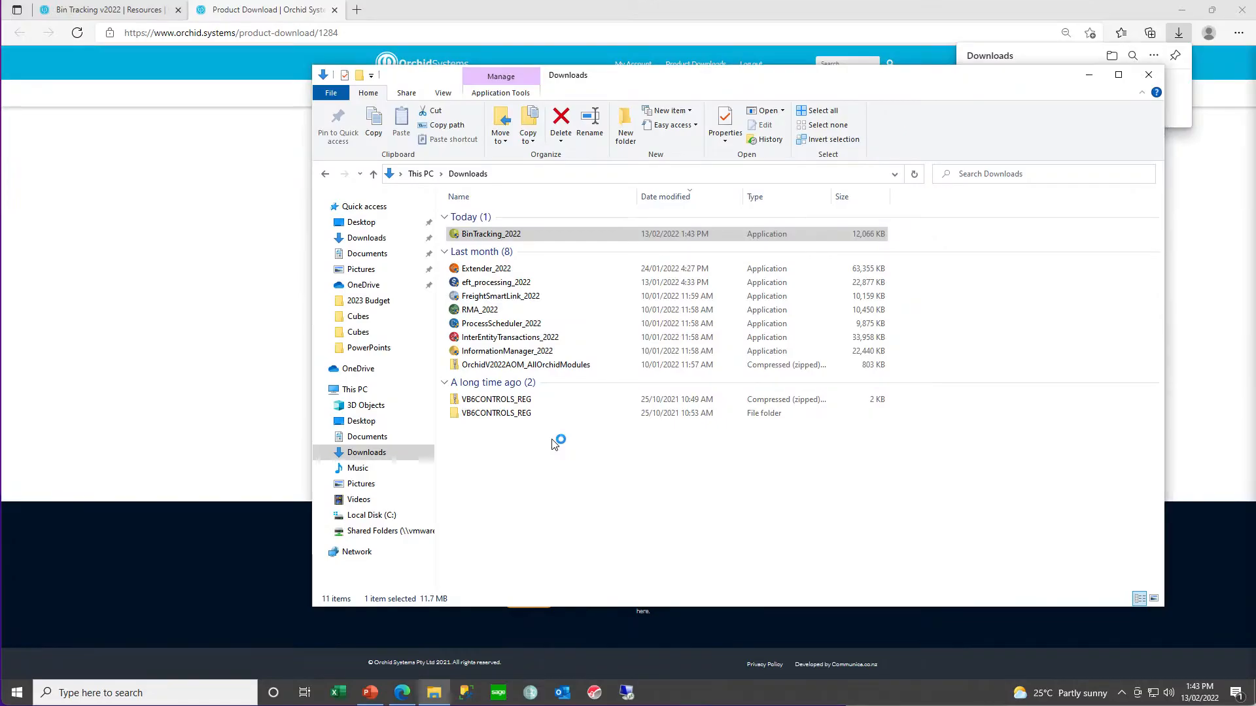
double_click(490, 233)
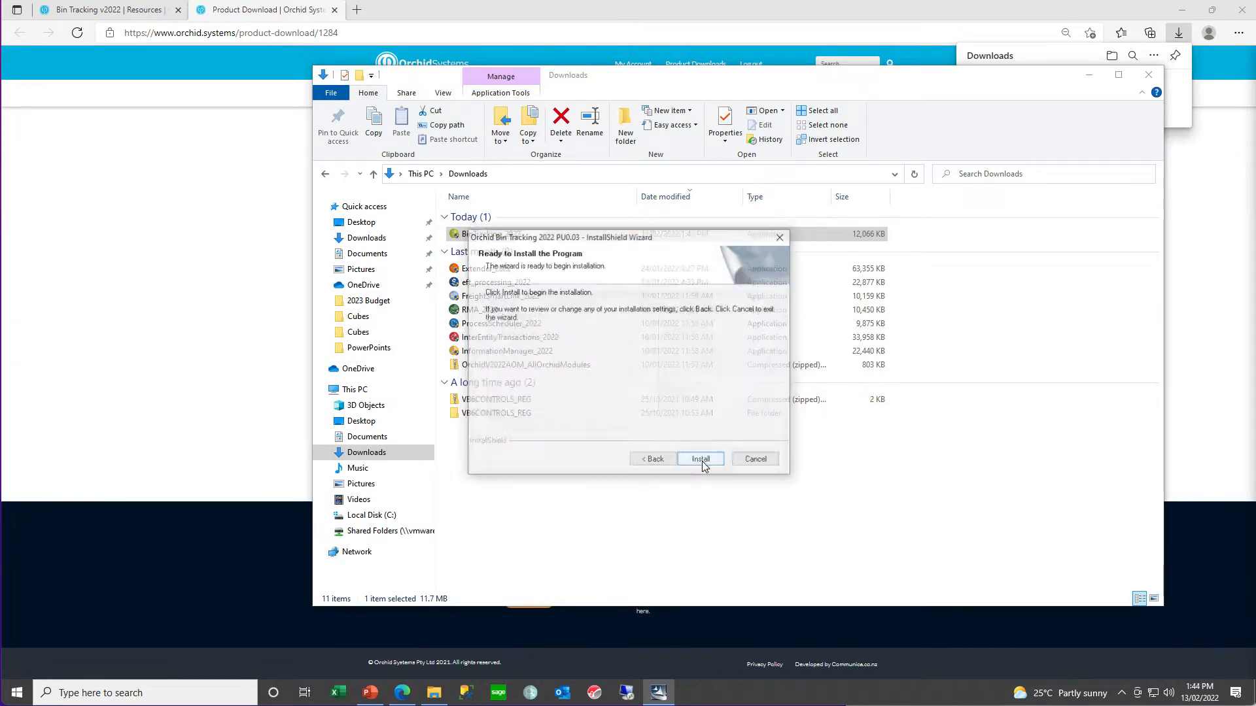
- Install Orchid Bin Tracking 2022 through the InstallShield wizard and finish
click(698, 460)
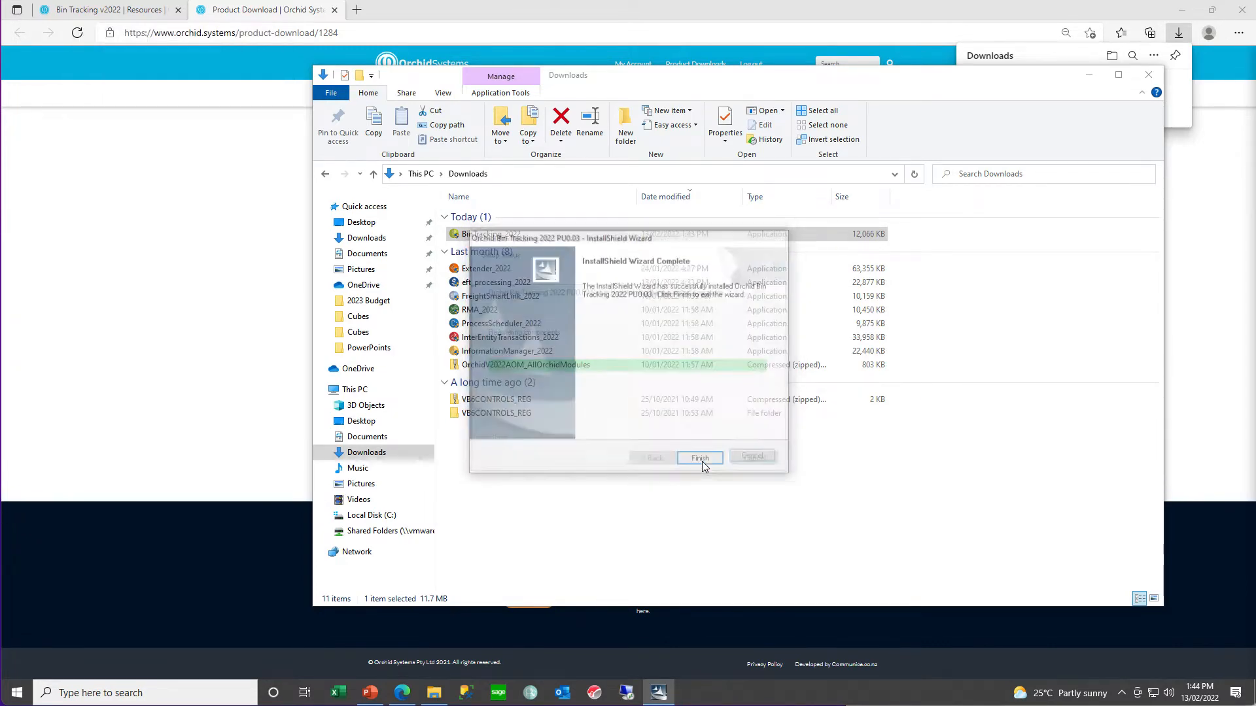
click(697, 458)
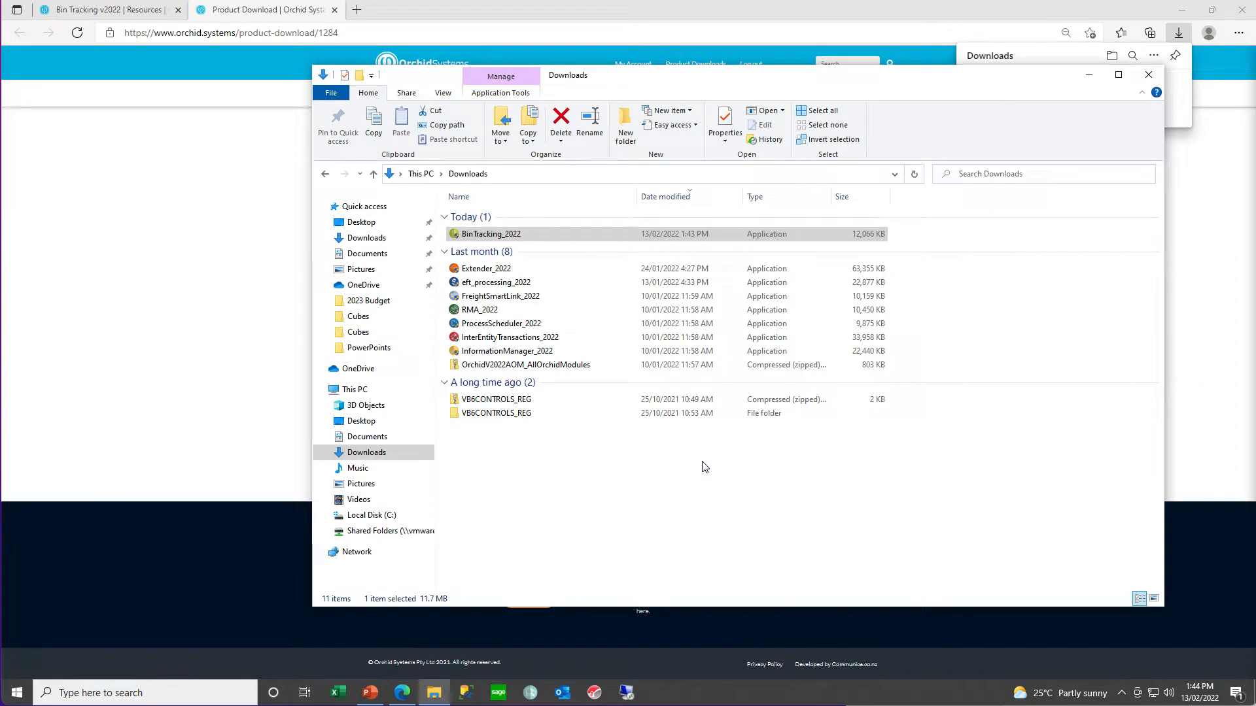
click(499, 693)
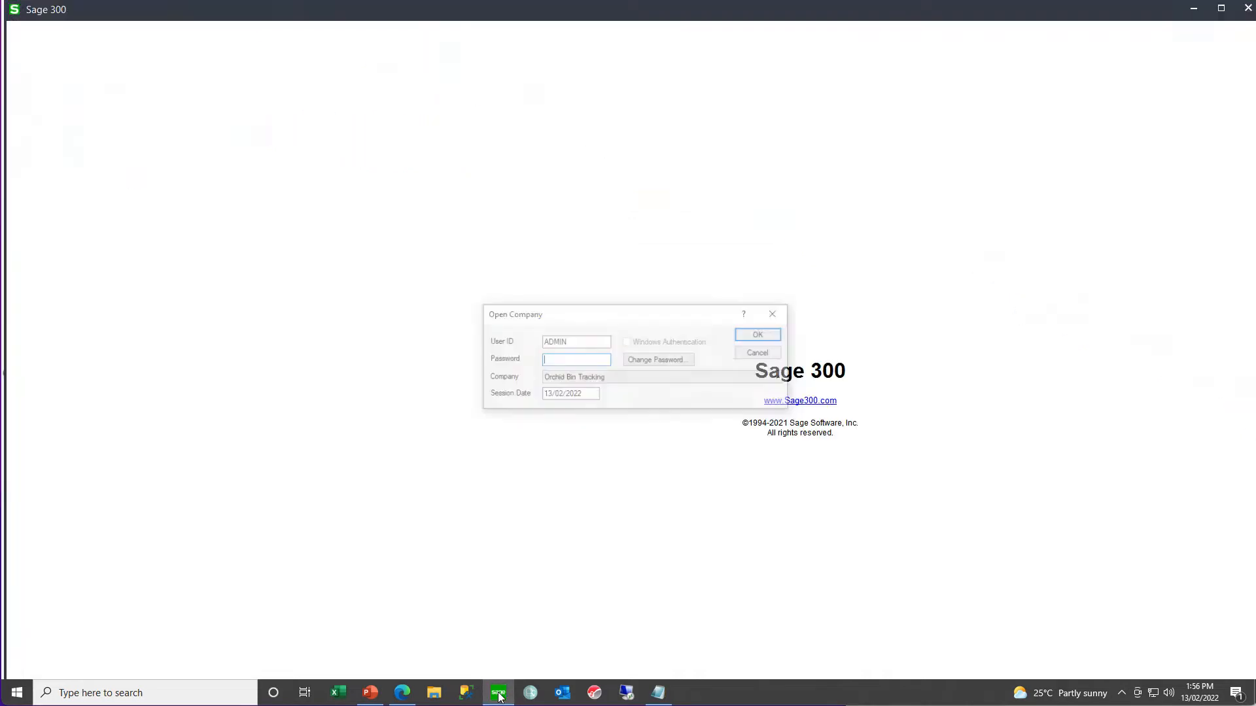
- Sign in to the Orchid Bin Tracking company and start Data Activation from Administrative Services
text(••••••)
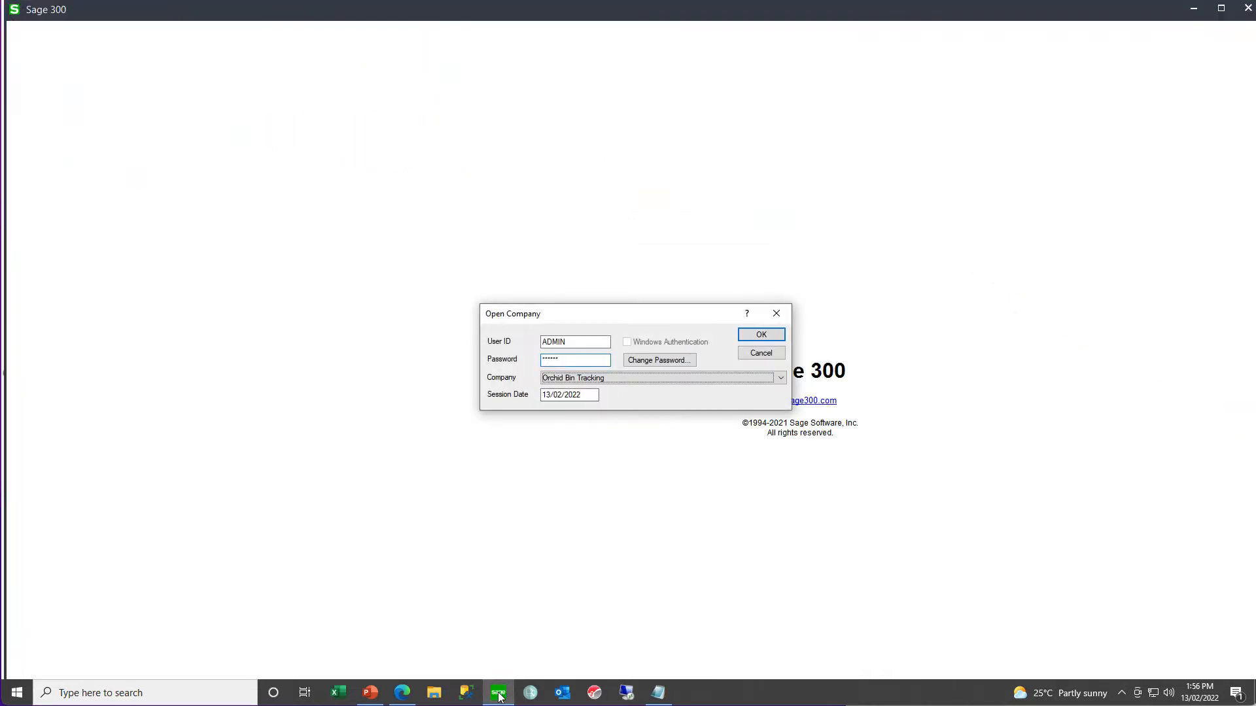
click(759, 334)
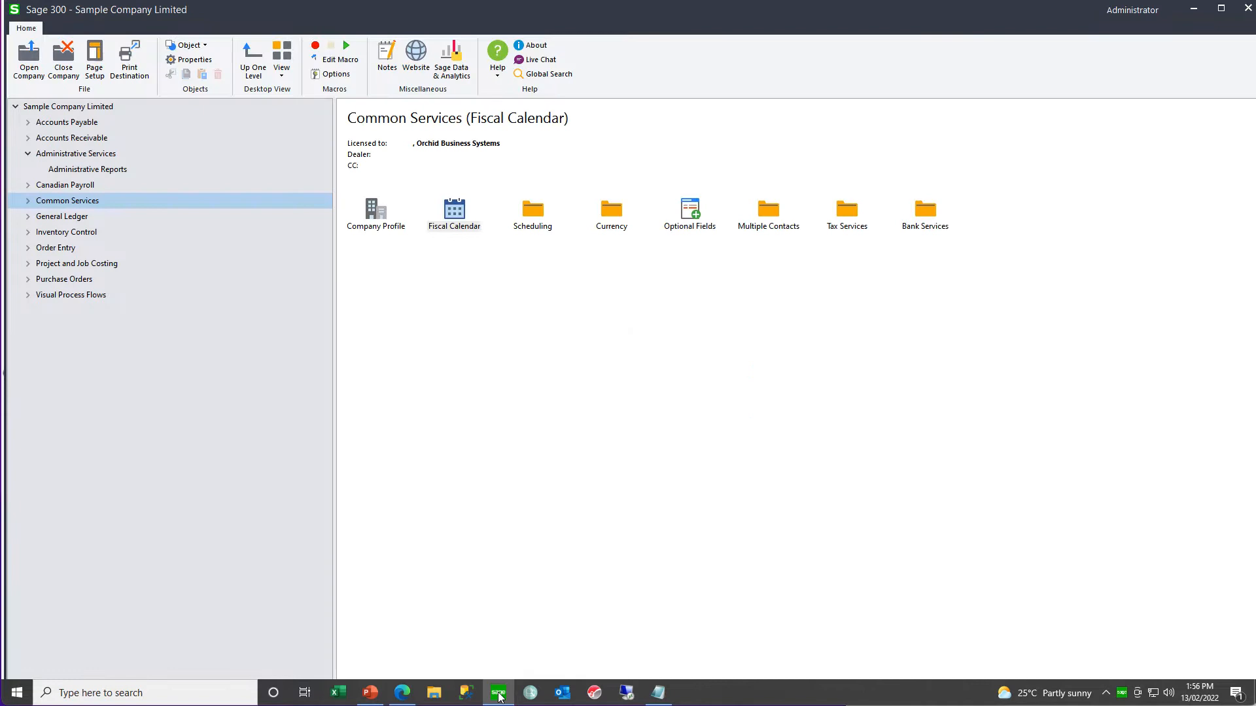
click(76, 153)
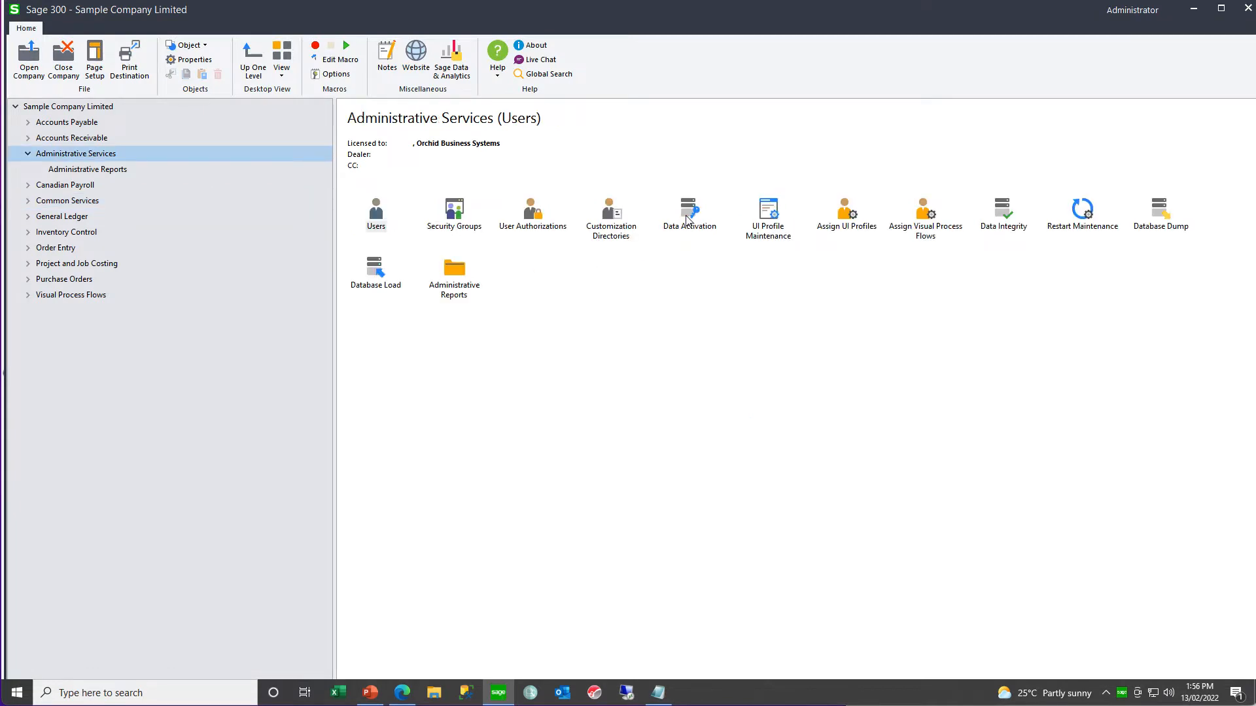
double_click(688, 209)
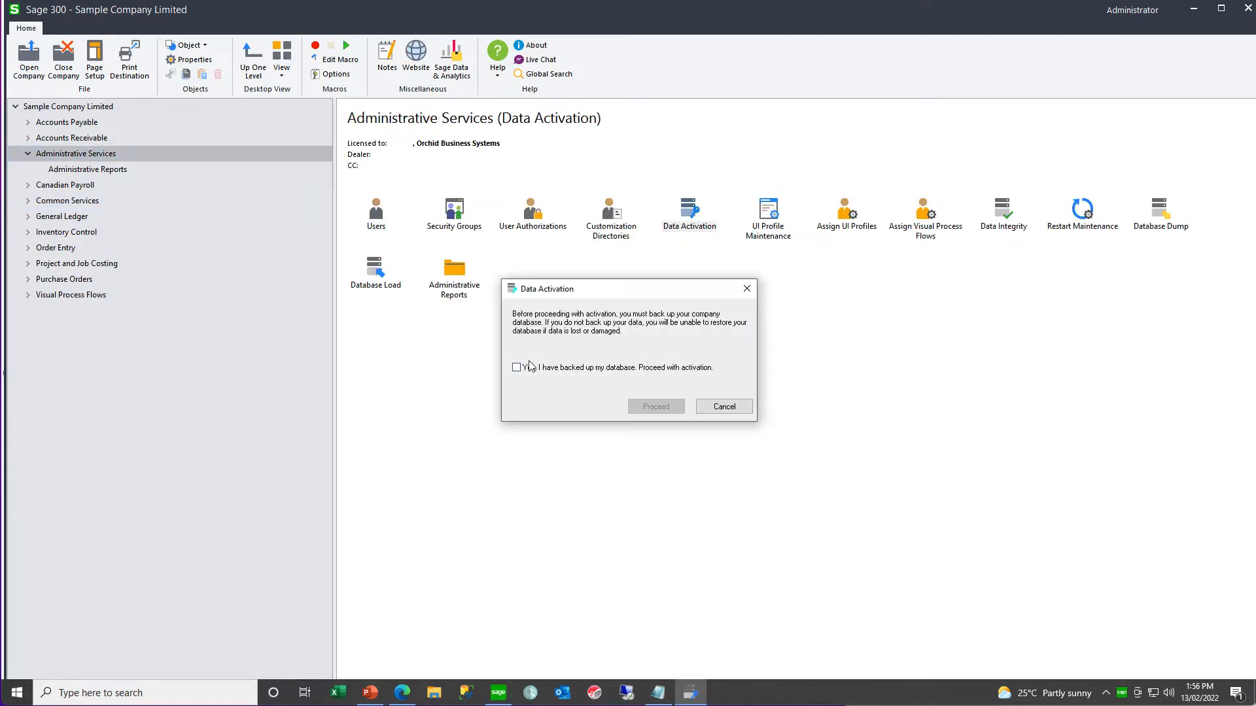
- Confirm the backup and activate Bin Tracking 6.9A, dismissing the success and license notices
click(654, 405)
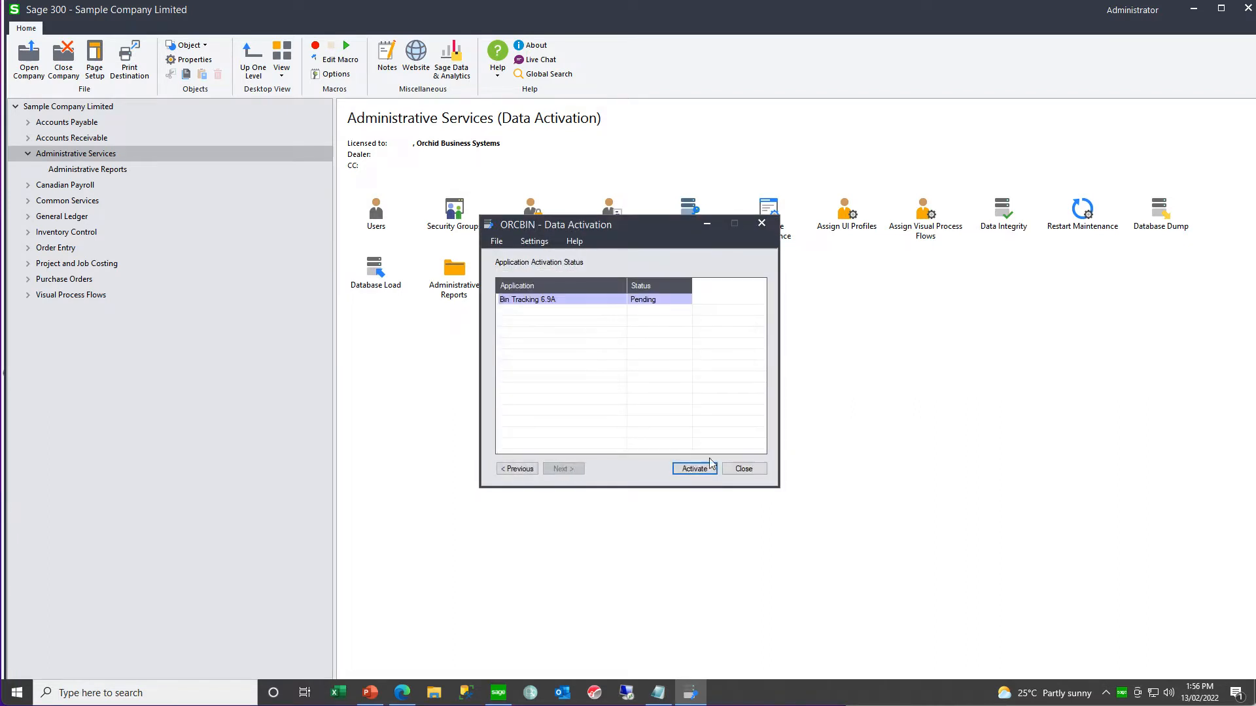
click(693, 468)
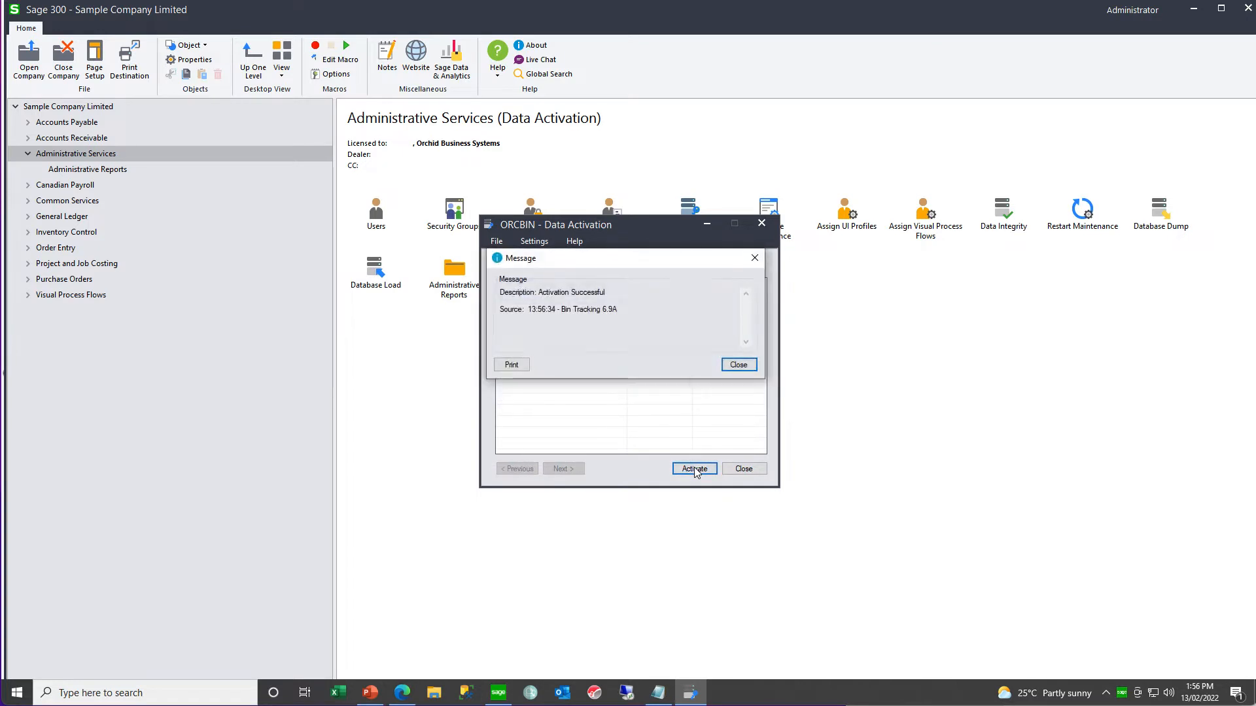
click(736, 365)
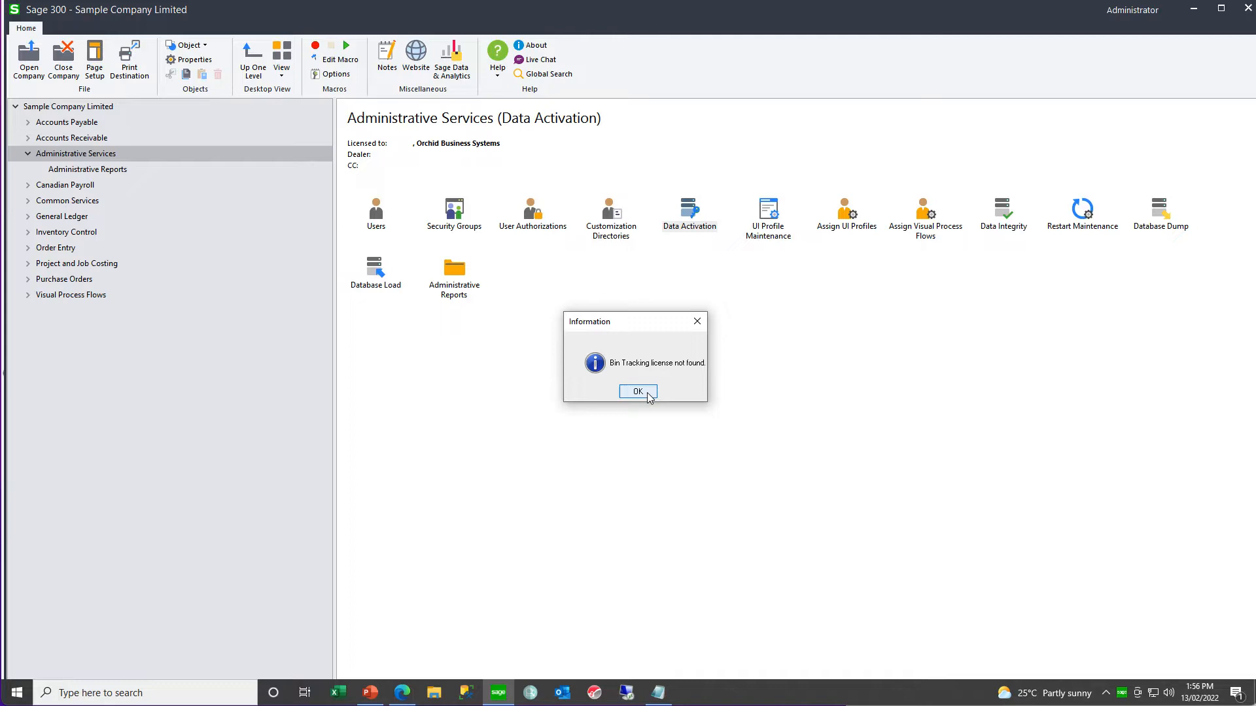
click(637, 391)
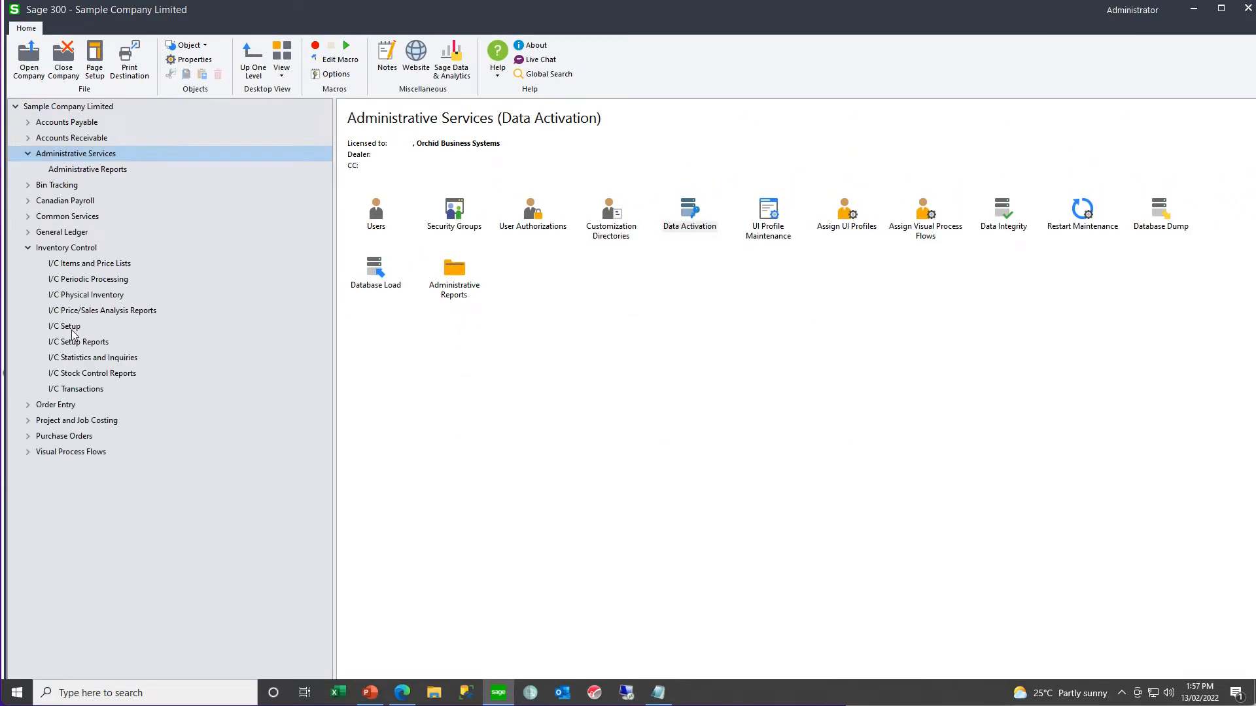
- Review the I/C Options processing settings, close them and return to the Inventory Control overview
click(64, 326)
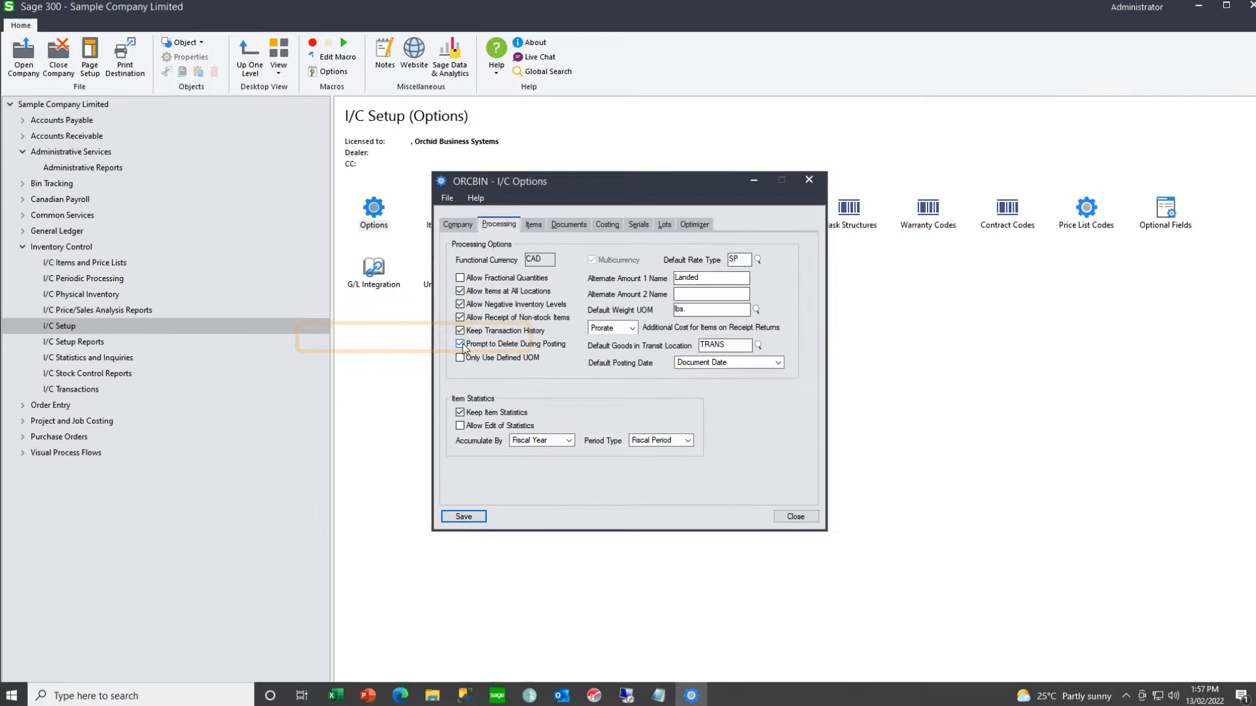
click(460, 344)
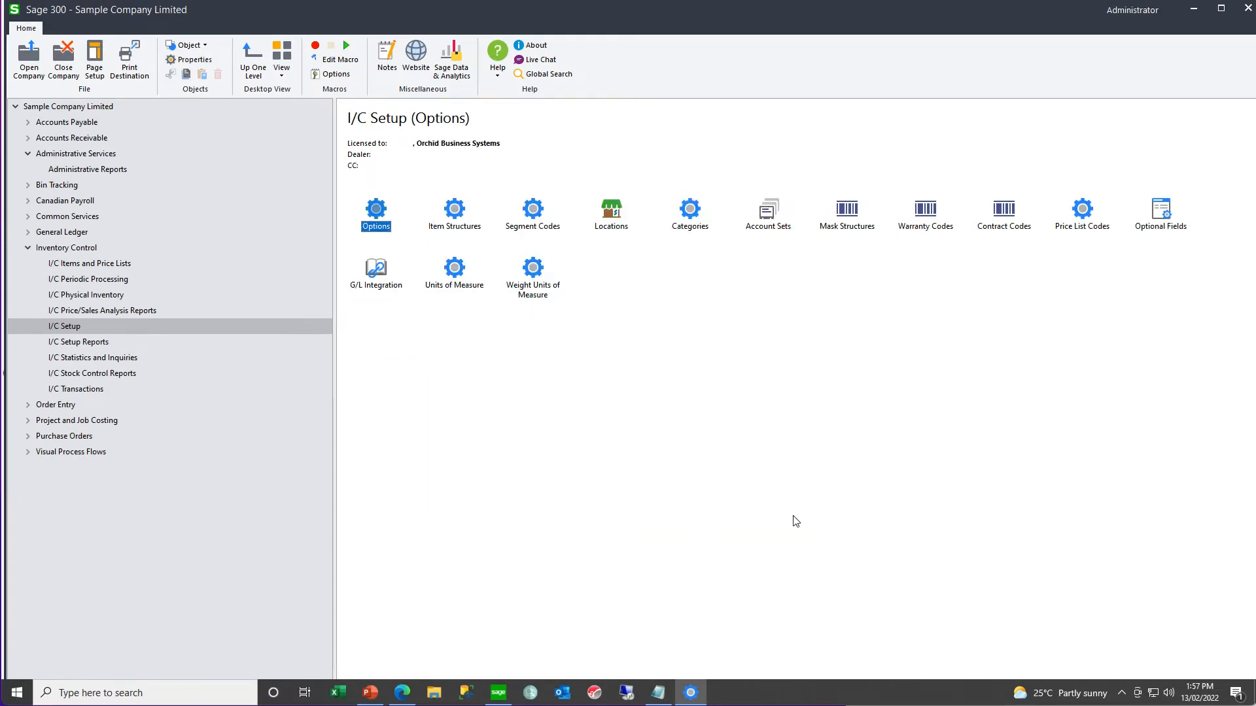
click(66, 231)
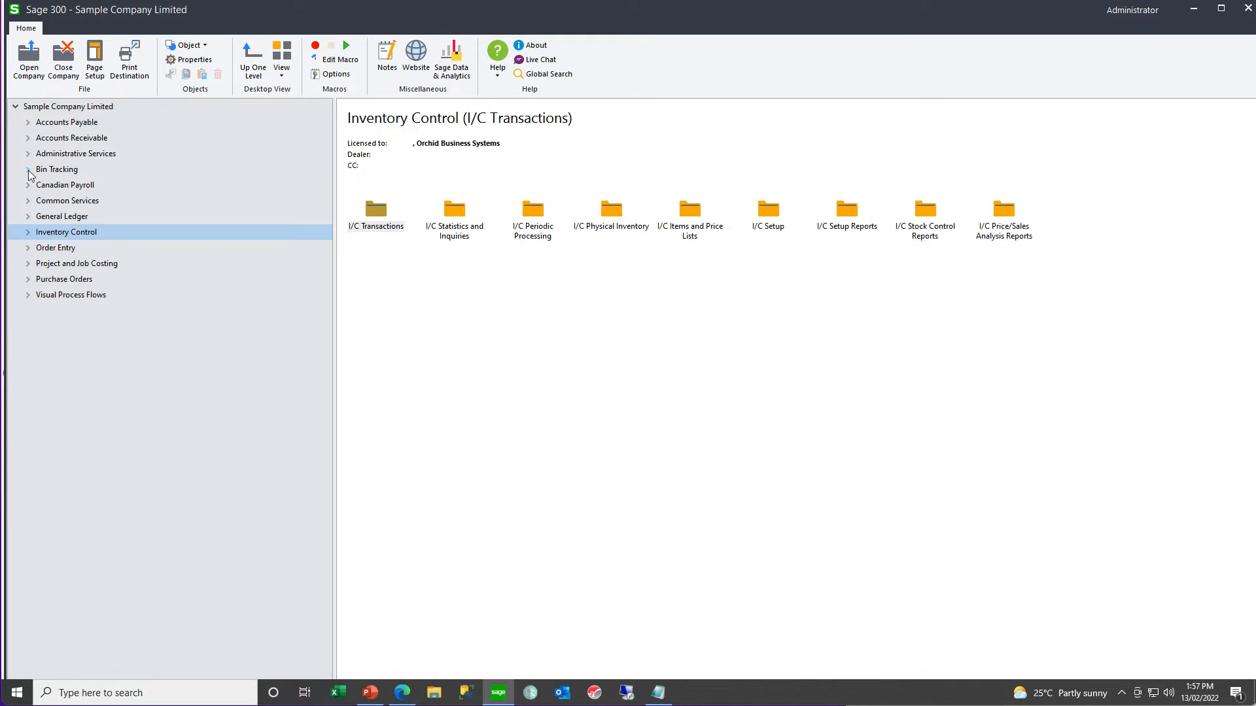
click(27, 169)
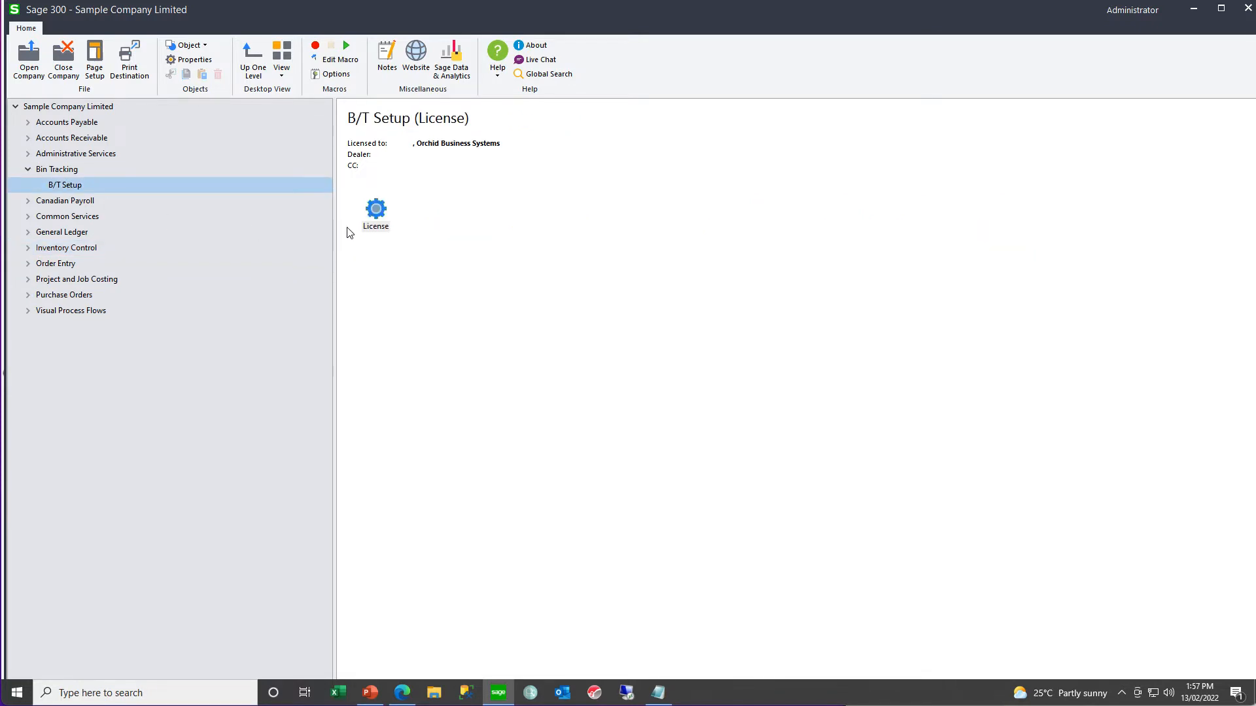
double_click(376, 209)
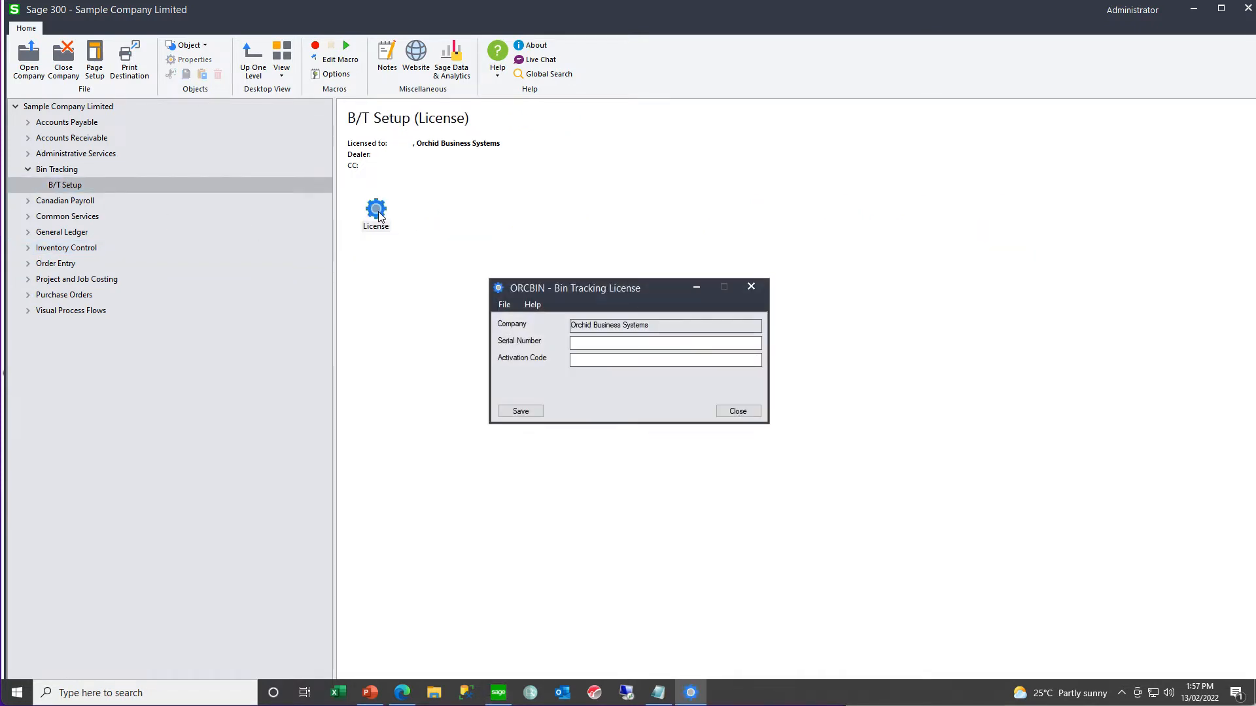
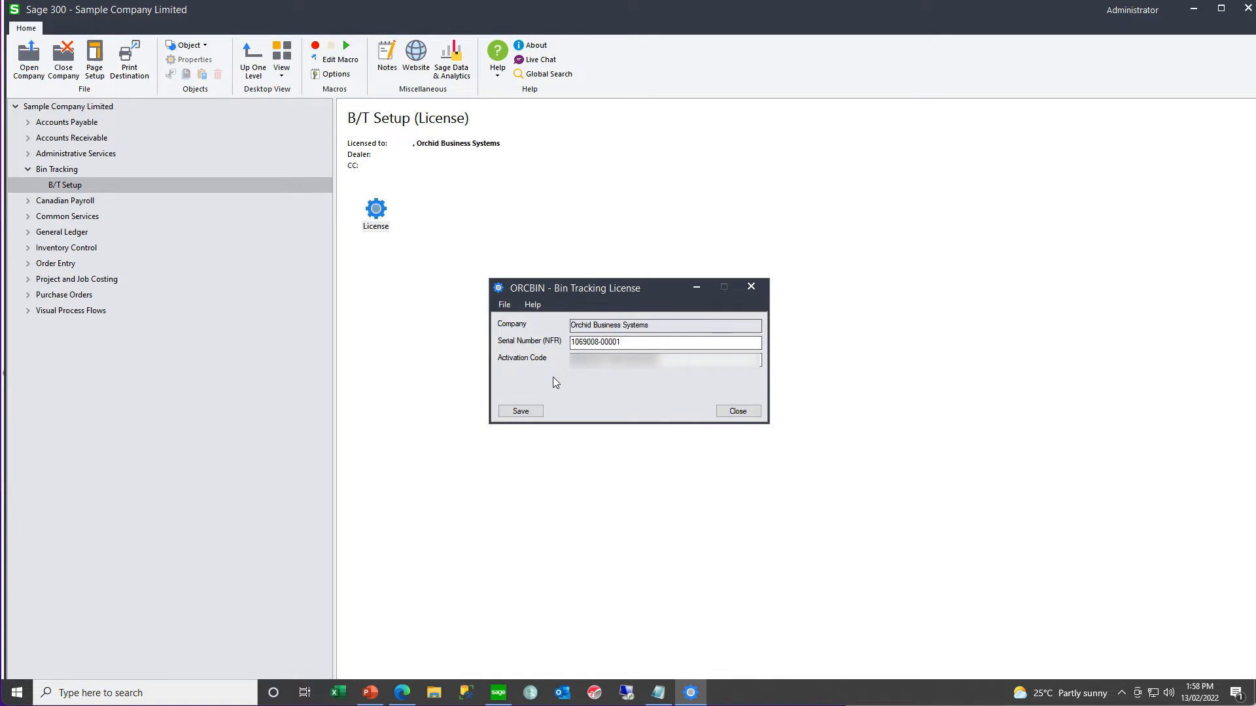
- Save the license registration and close the window after the success message
click(520, 411)
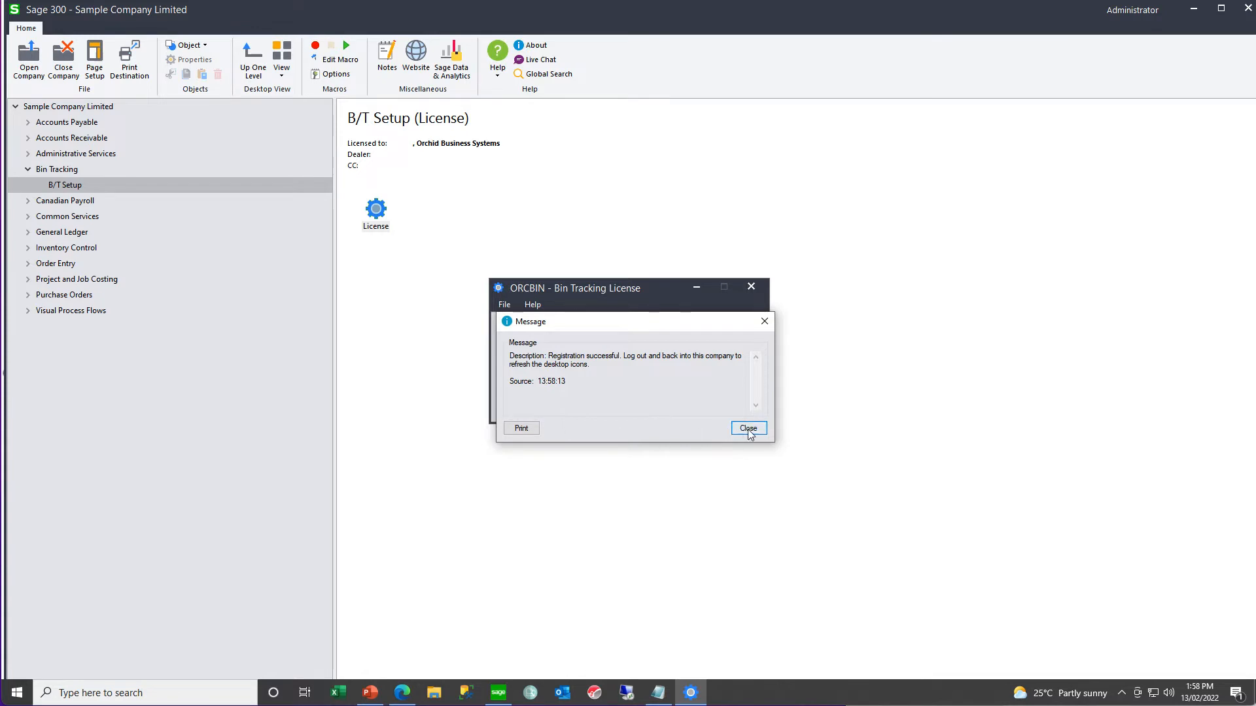
click(747, 429)
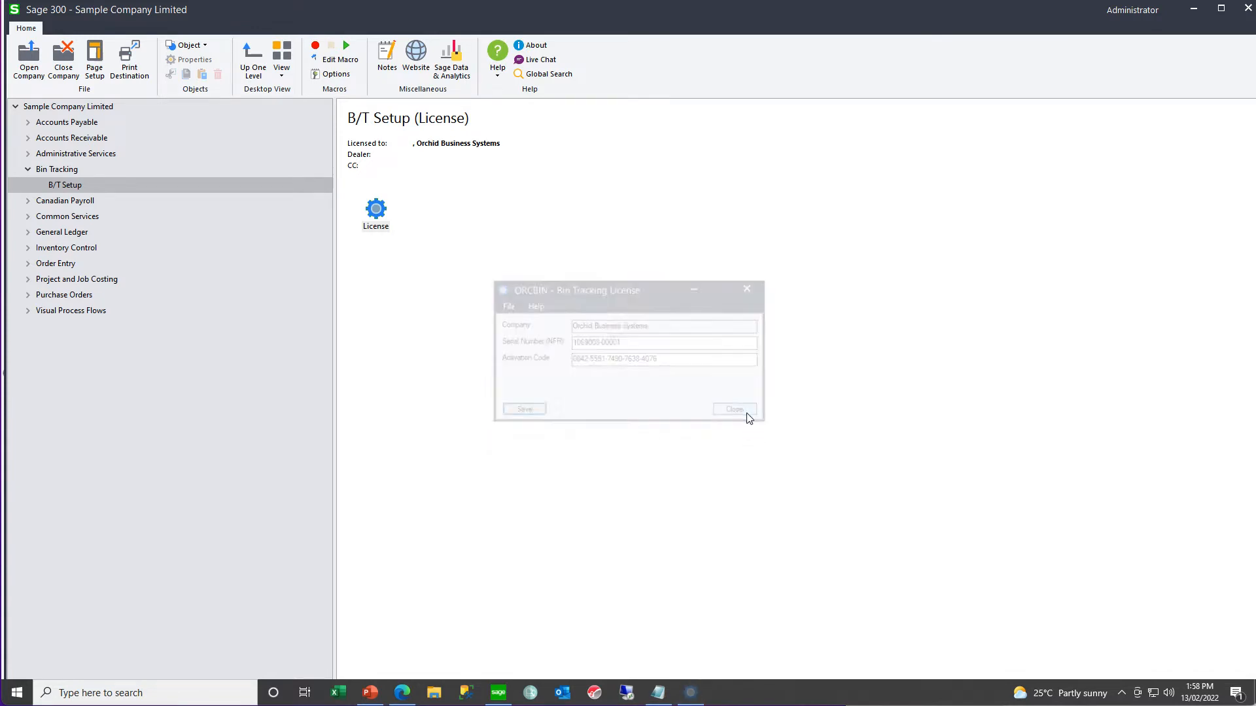
click(732, 410)
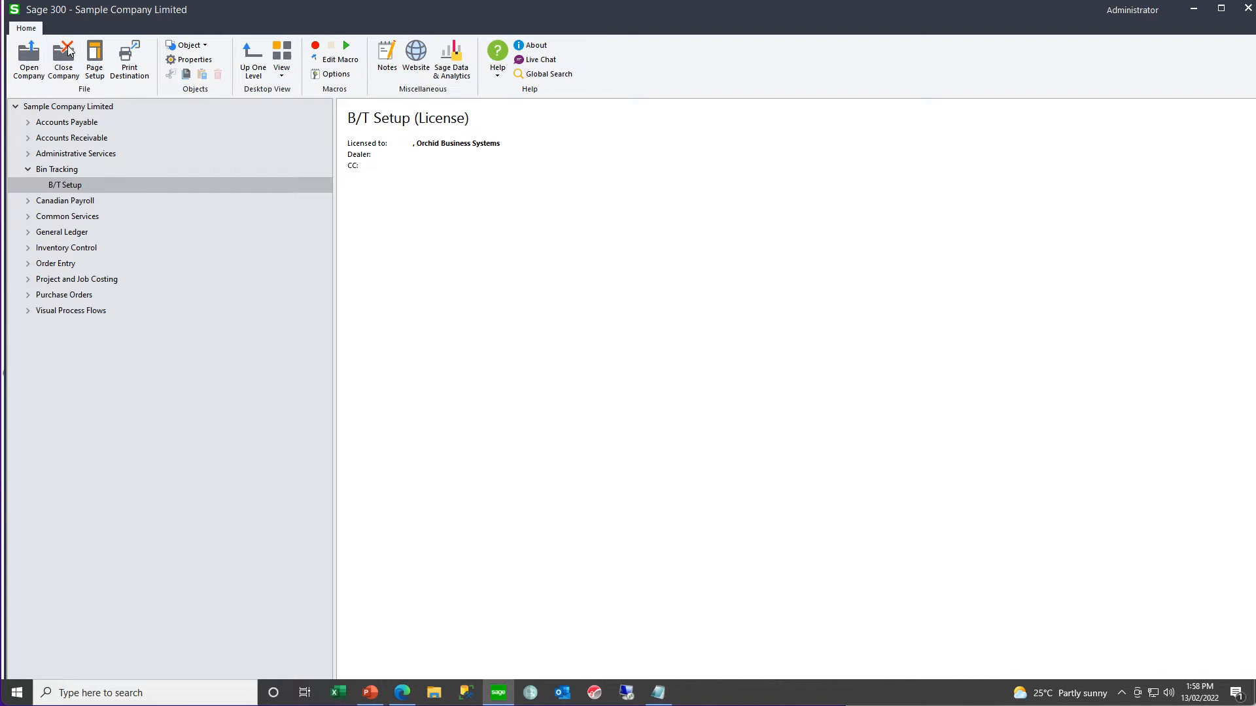
- Close the company and sign back in as ADMIN to refresh the Bin Tracking icons
click(29, 60)
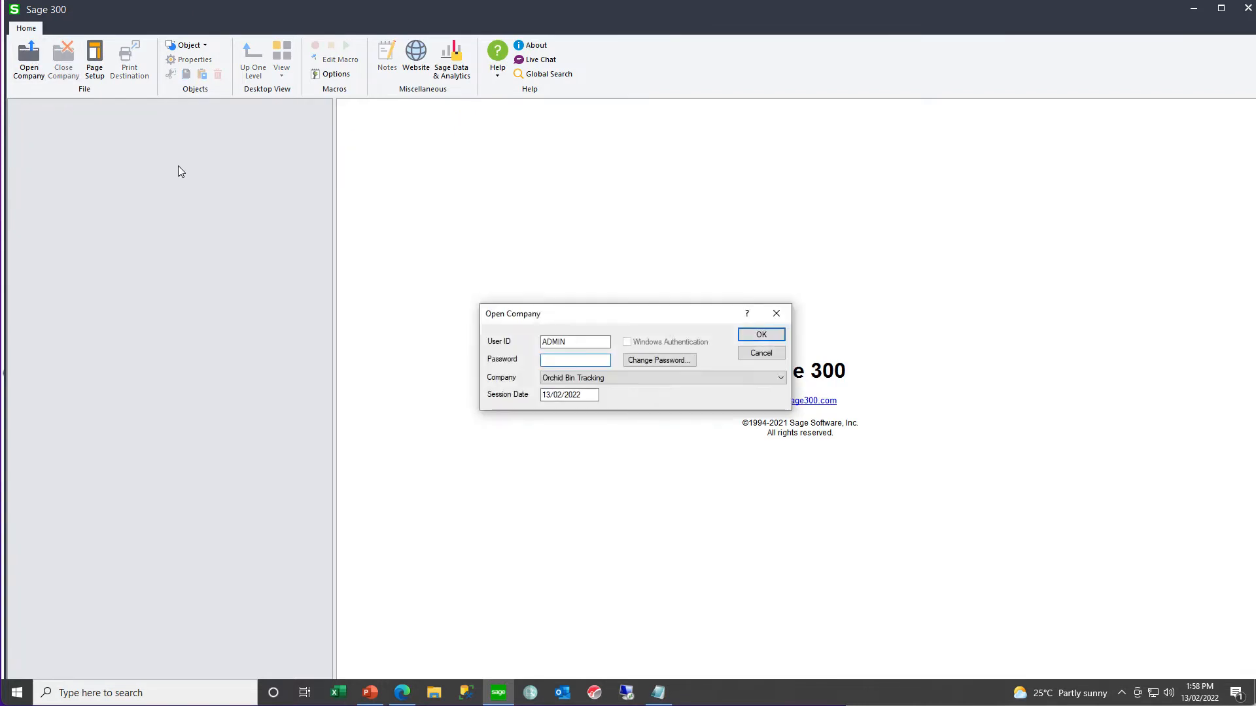
text(password)
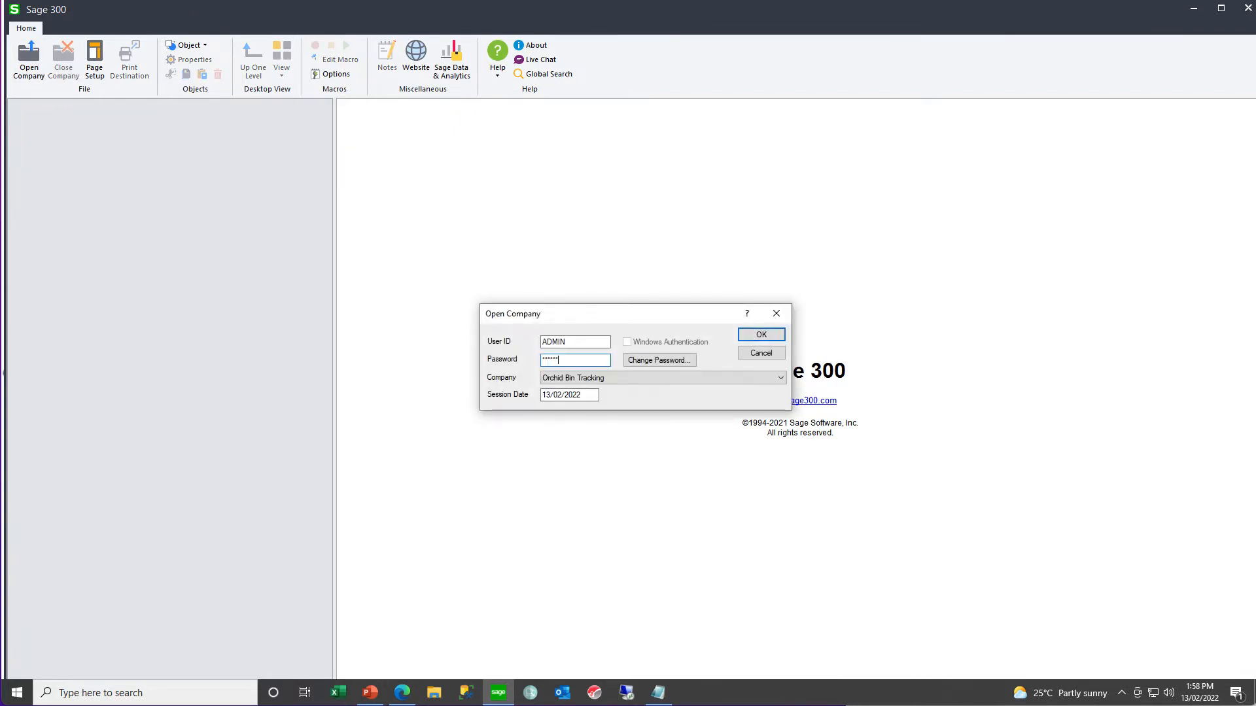
click(758, 333)
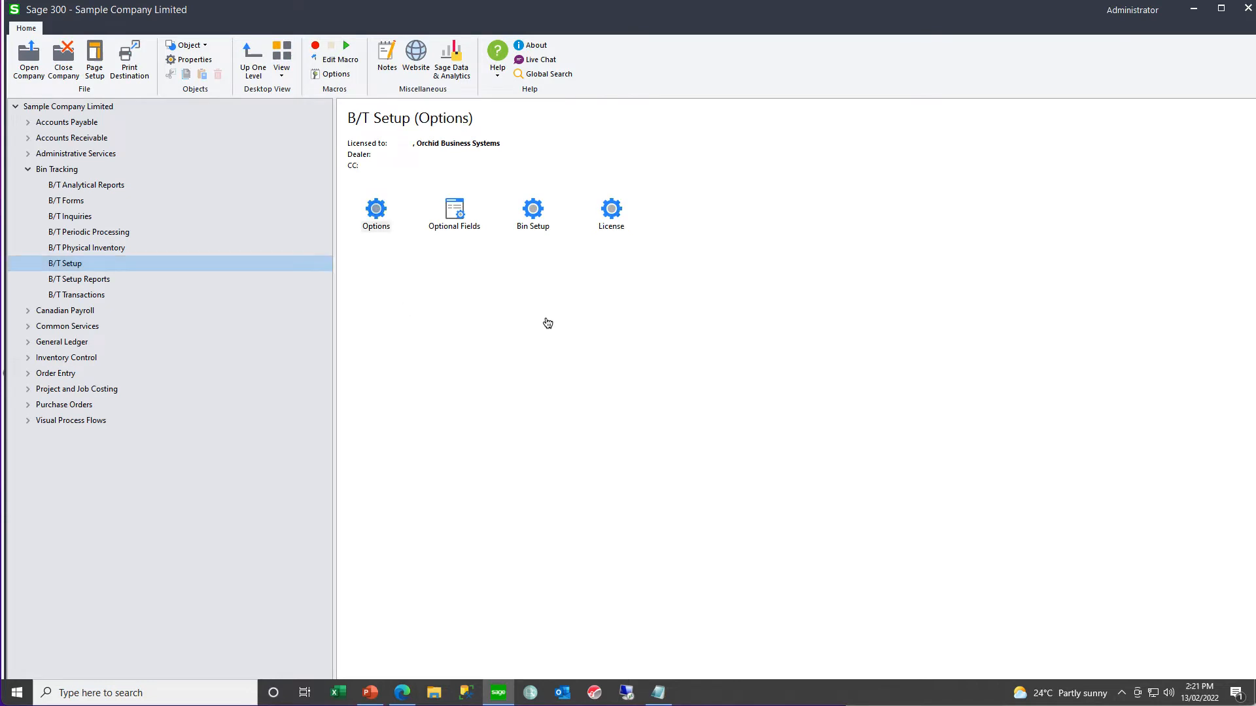
mouse_move(390, 234)
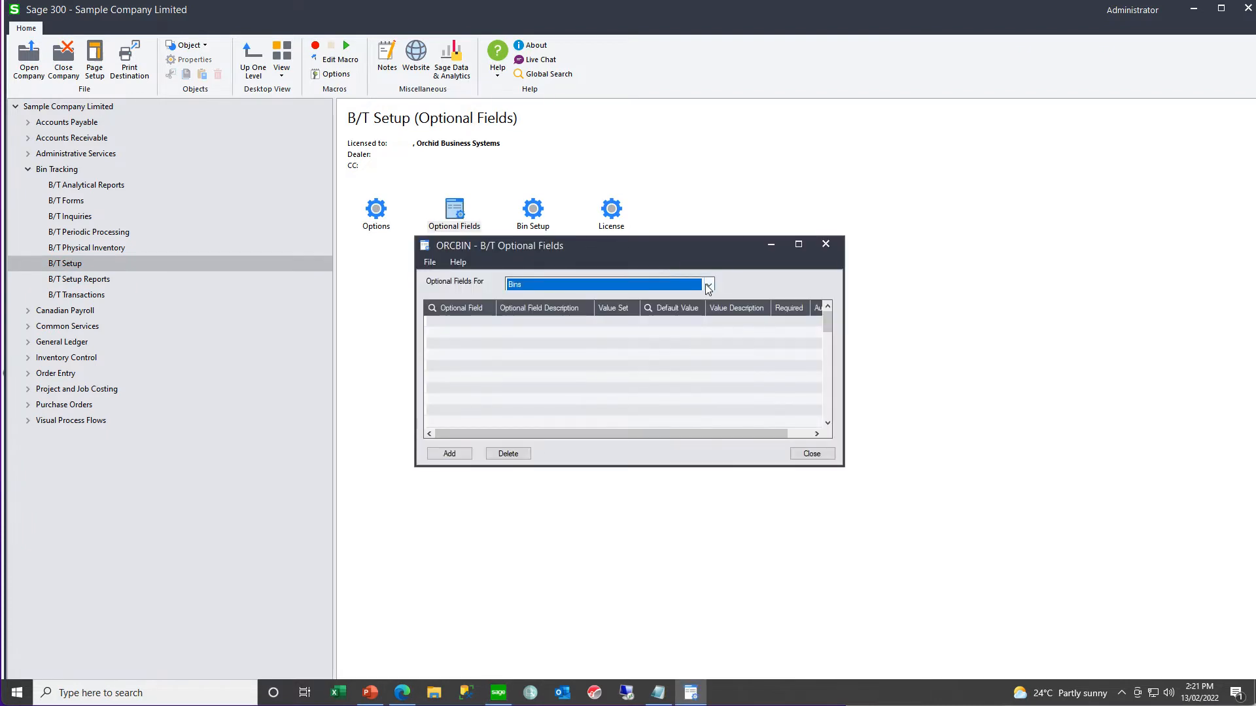
- Check the Optional Fields For choices, find none defined, and close the window
click(706, 284)
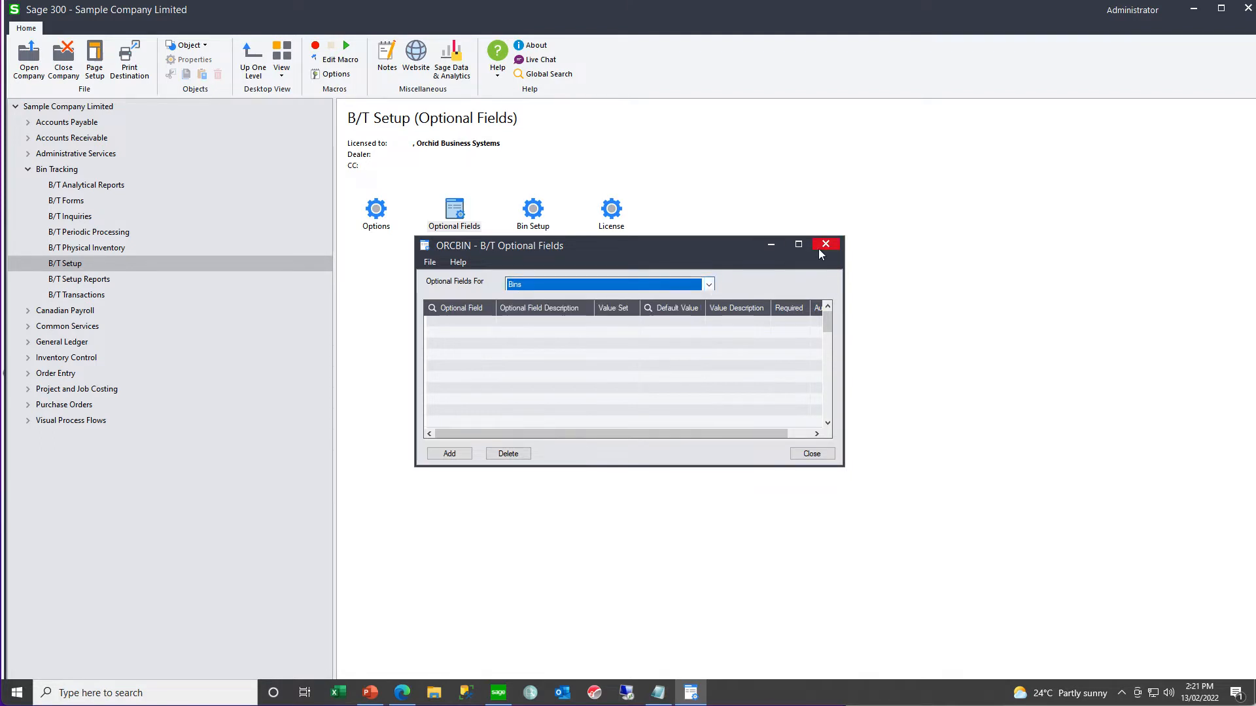
click(825, 245)
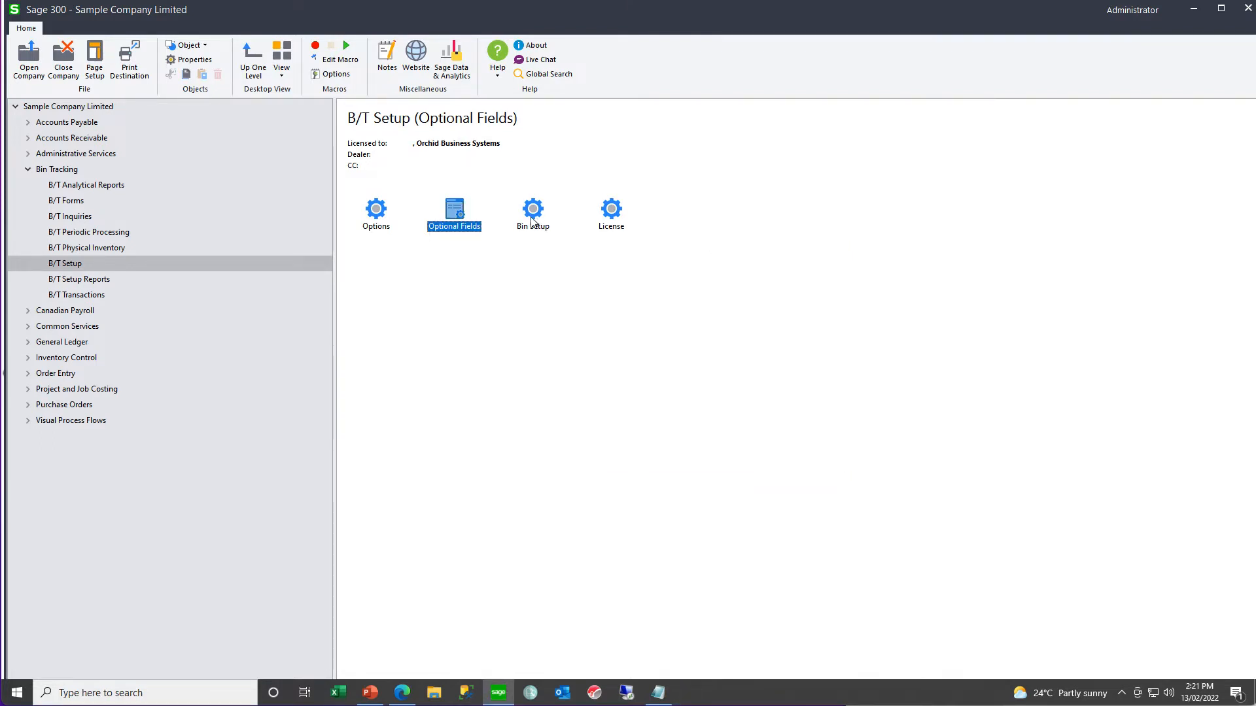
mouse_move(105, 160)
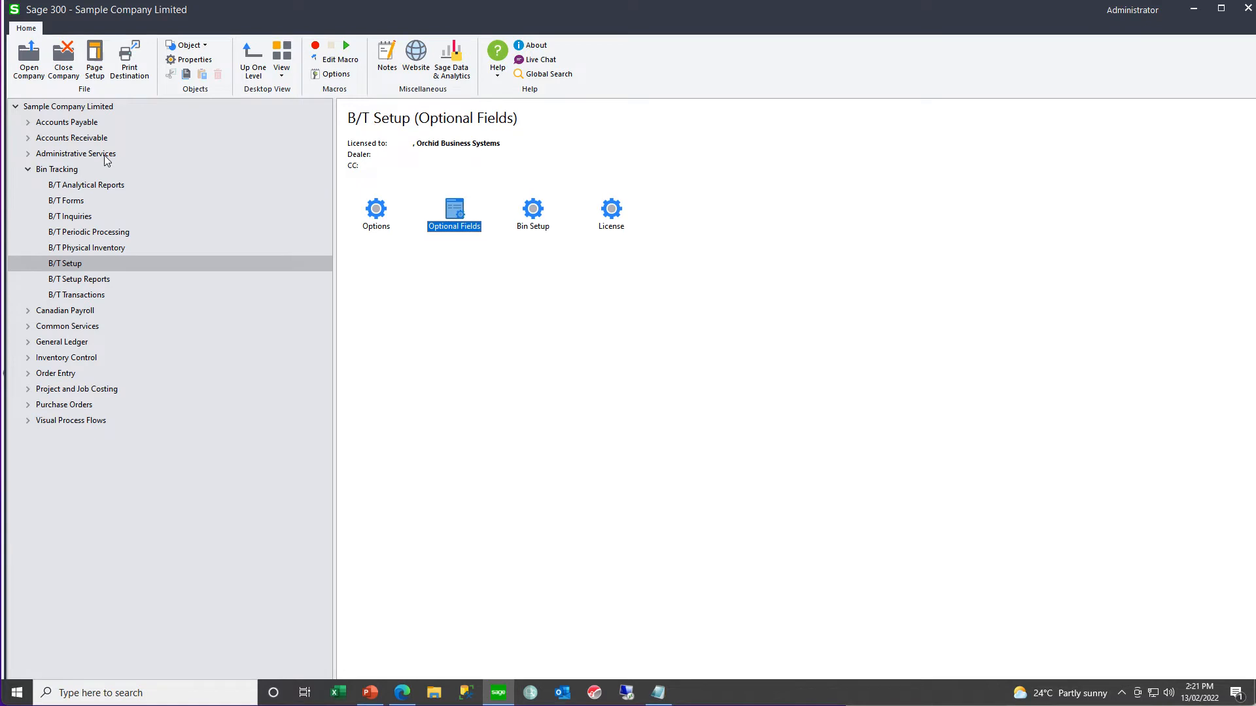
- Verify the ALL security group has full Bin Tracking 6.9A permissions, then close Security Groups
click(76, 153)
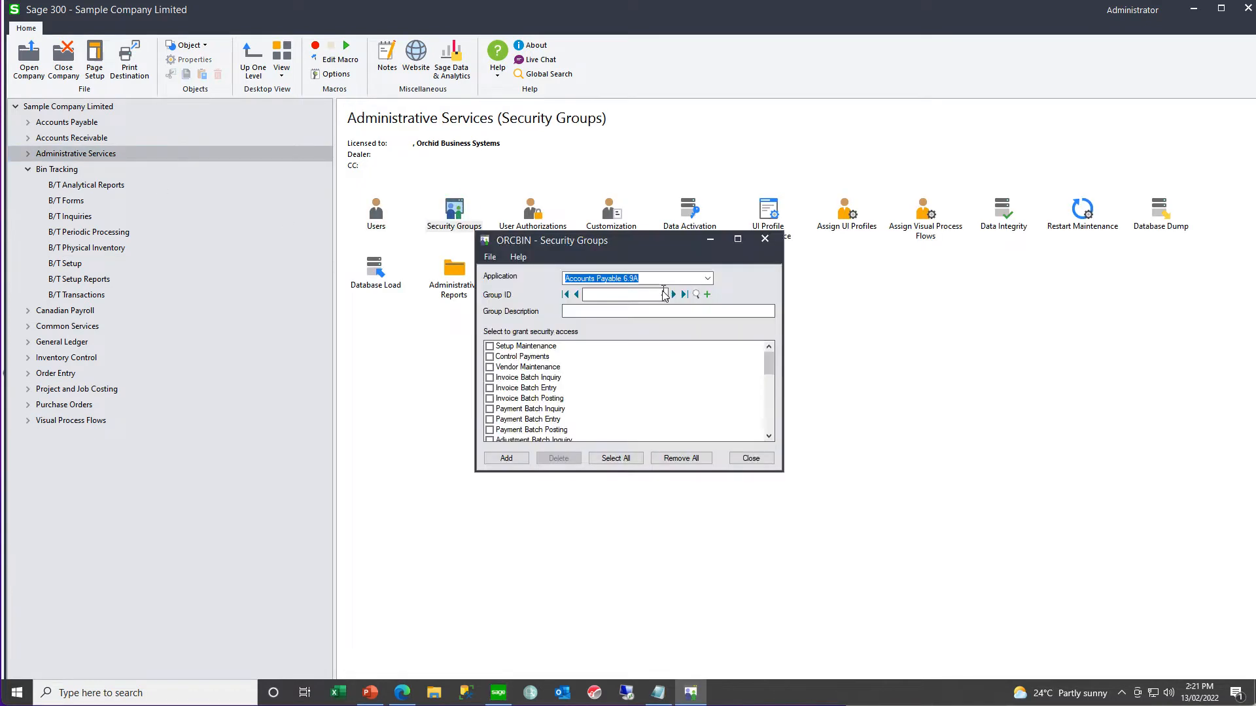
click(705, 278)
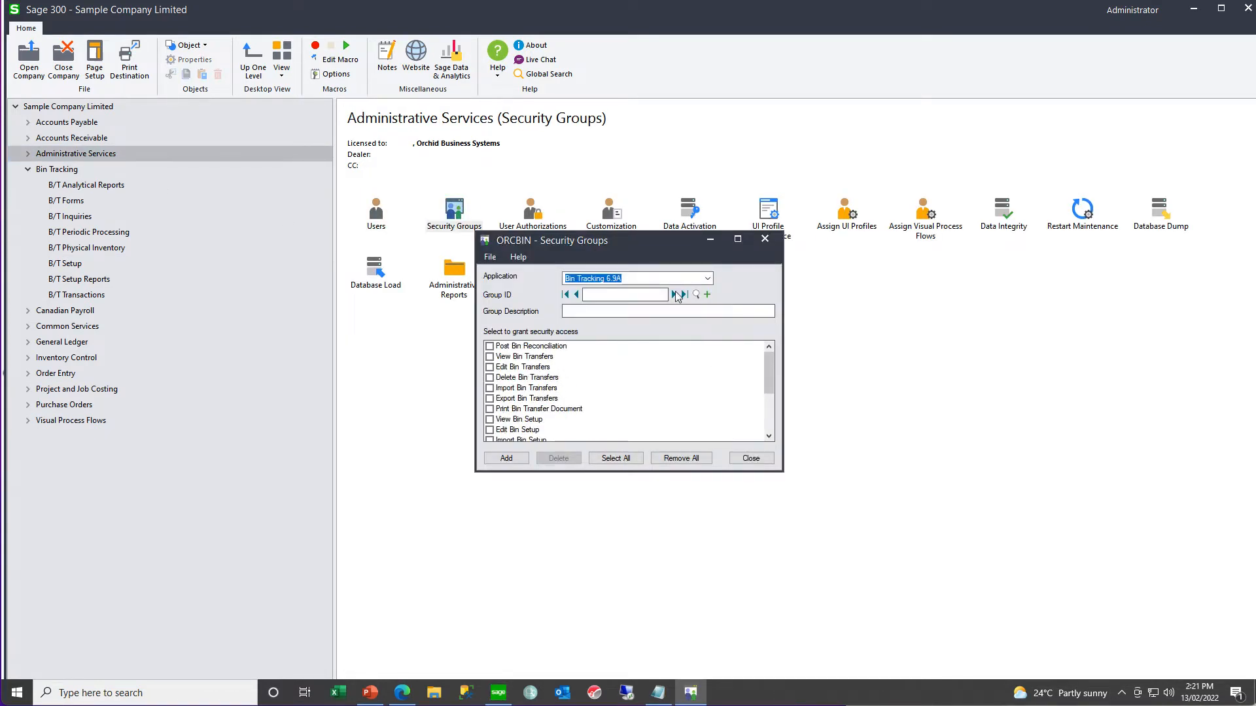
click(677, 295)
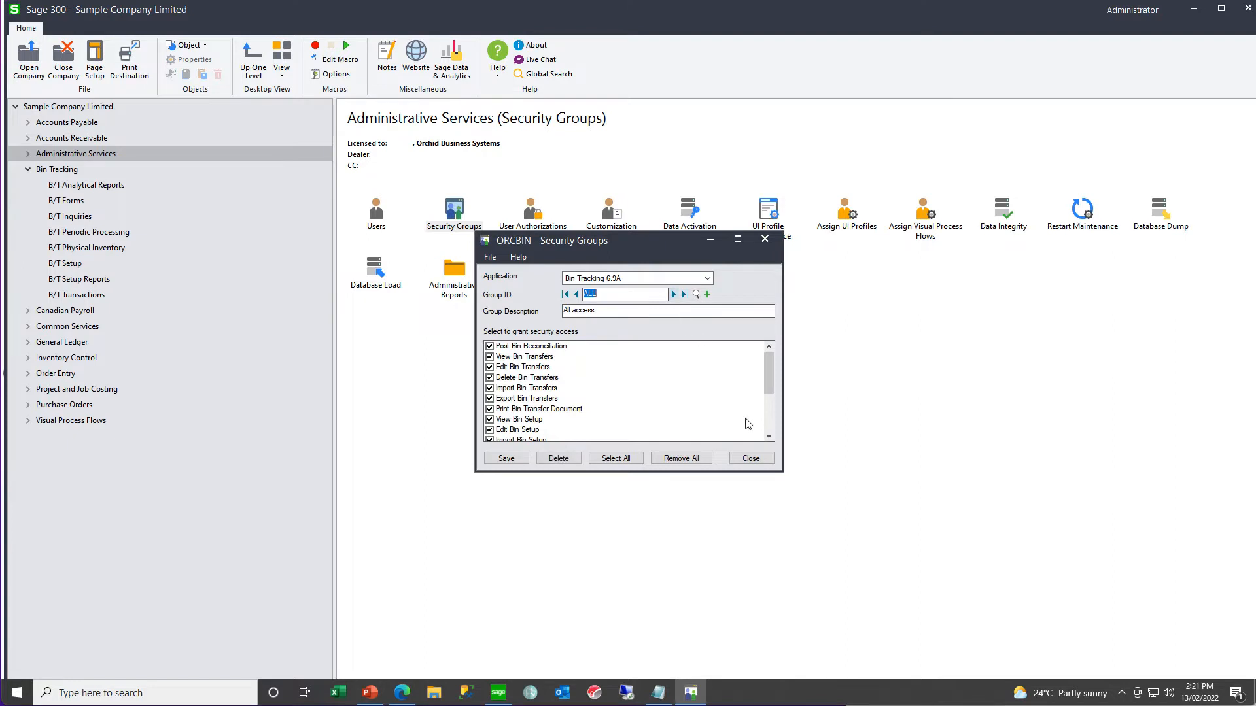
scroll(down, 3)
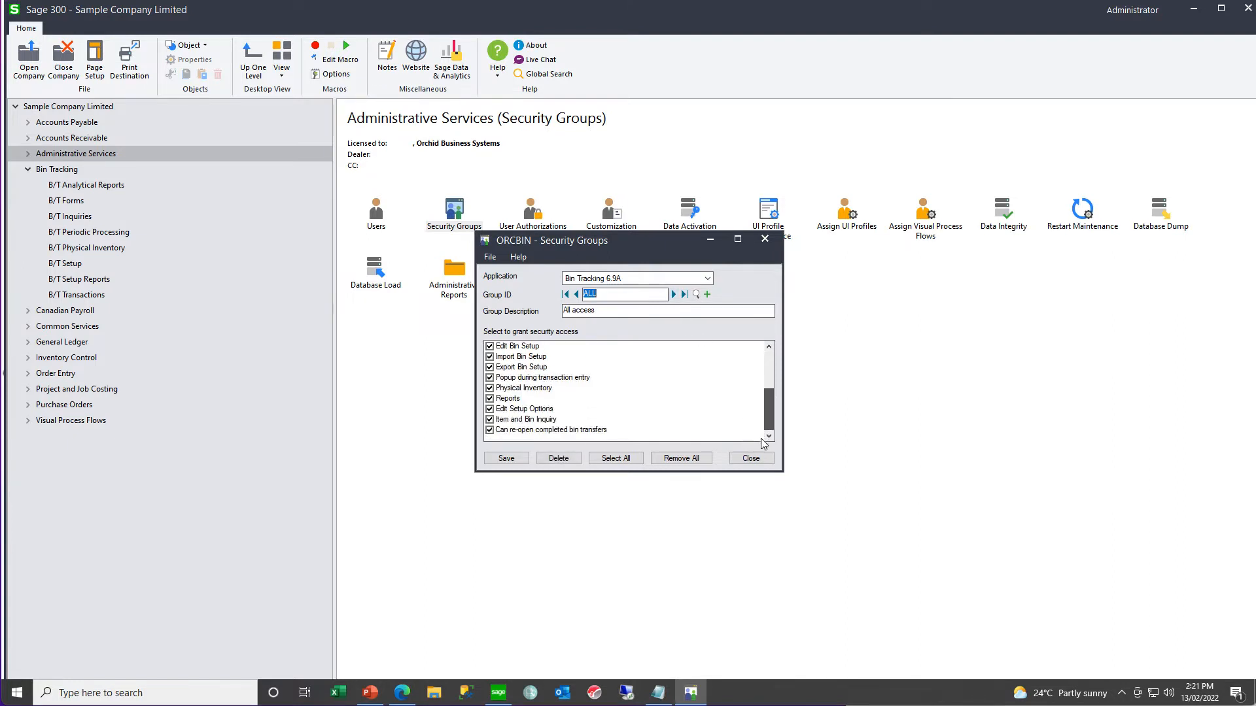
click(749, 457)
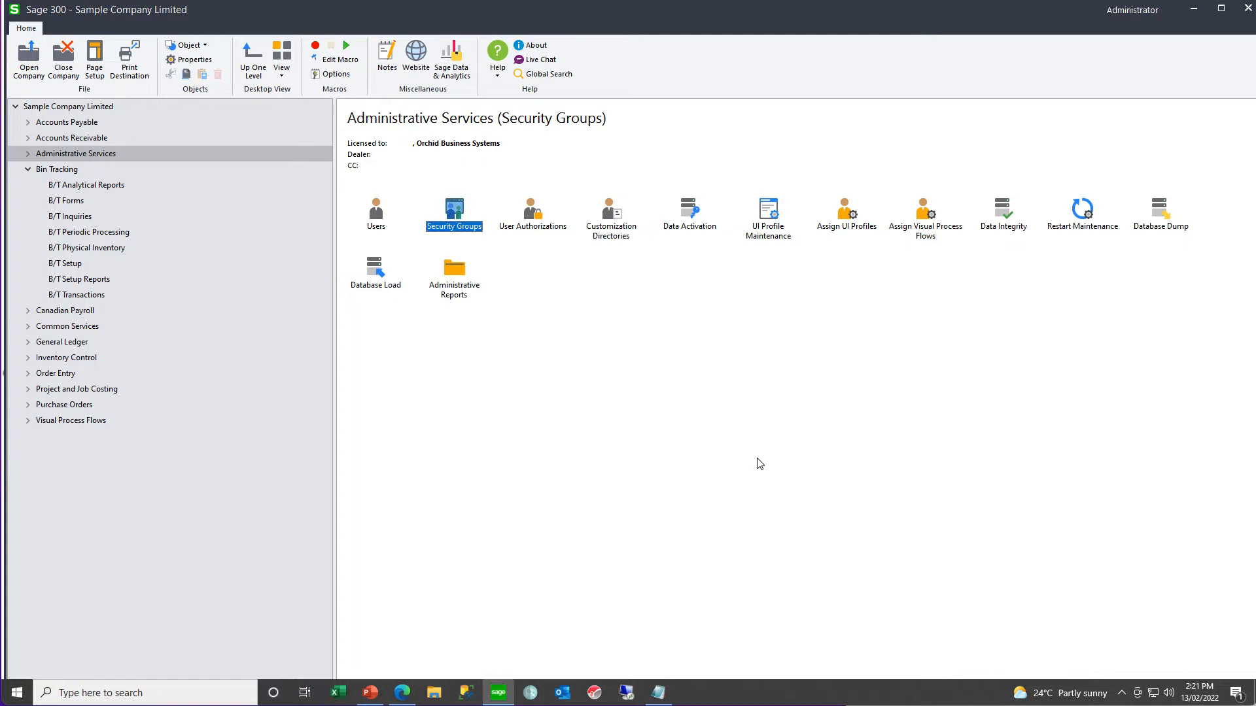
- Look over the Assign Visual Process Flows window and close it
click(925, 211)
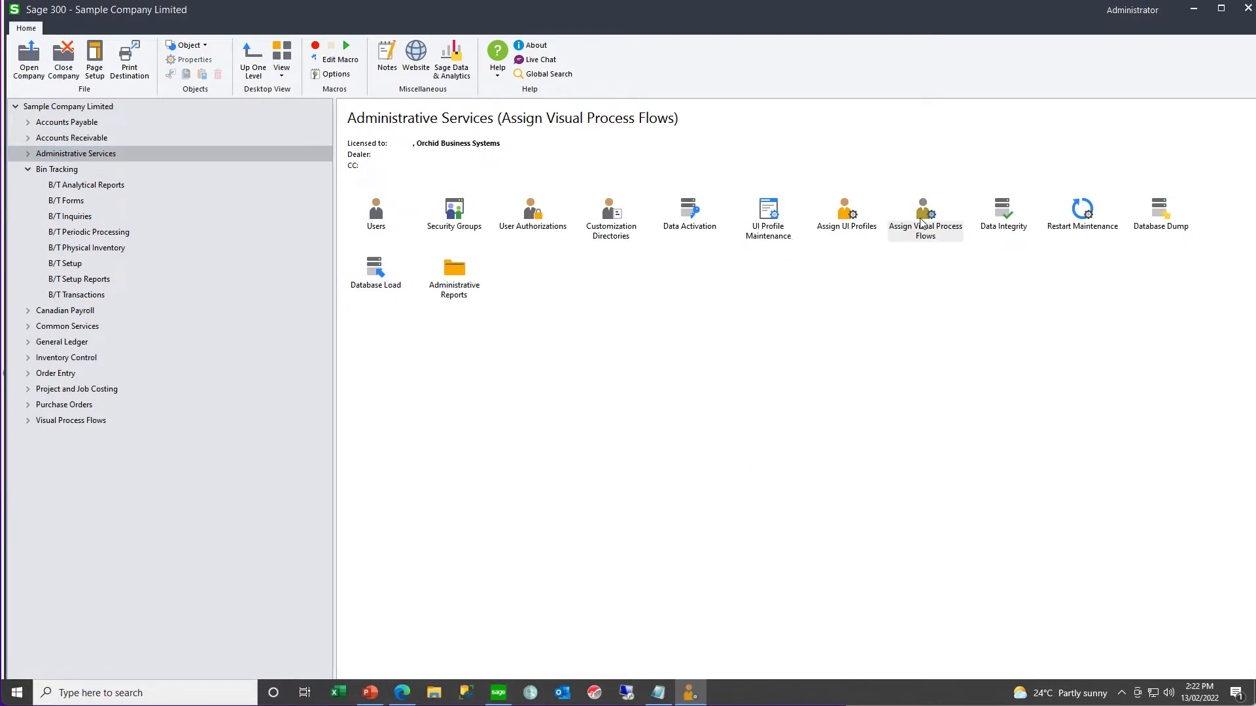
click(925, 212)
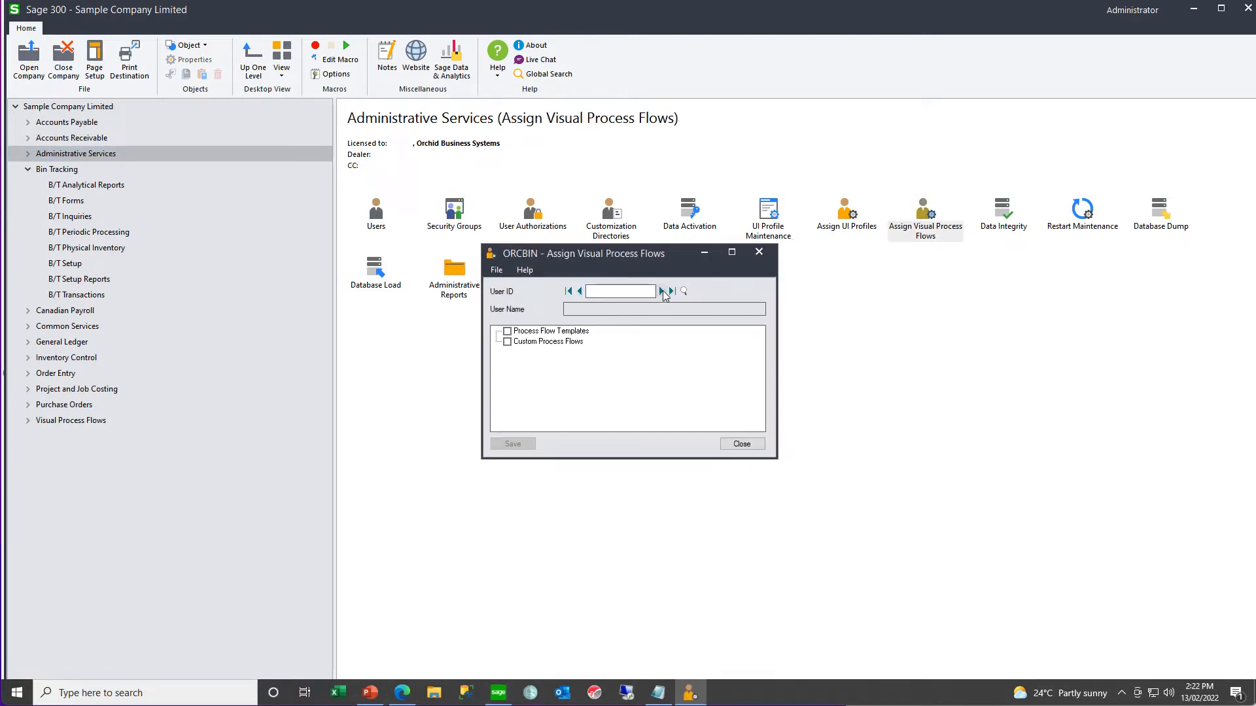
click(661, 290)
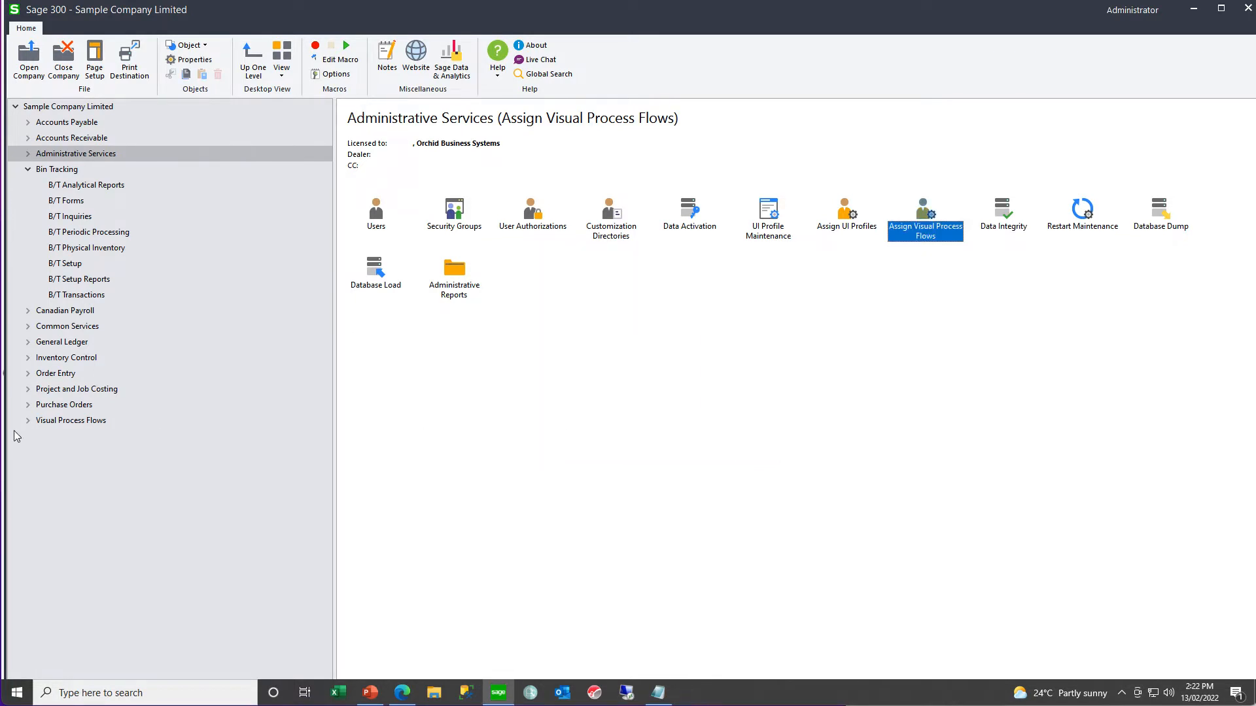
- Display the B/T Stocktake visual process flow diagram
click(70, 482)
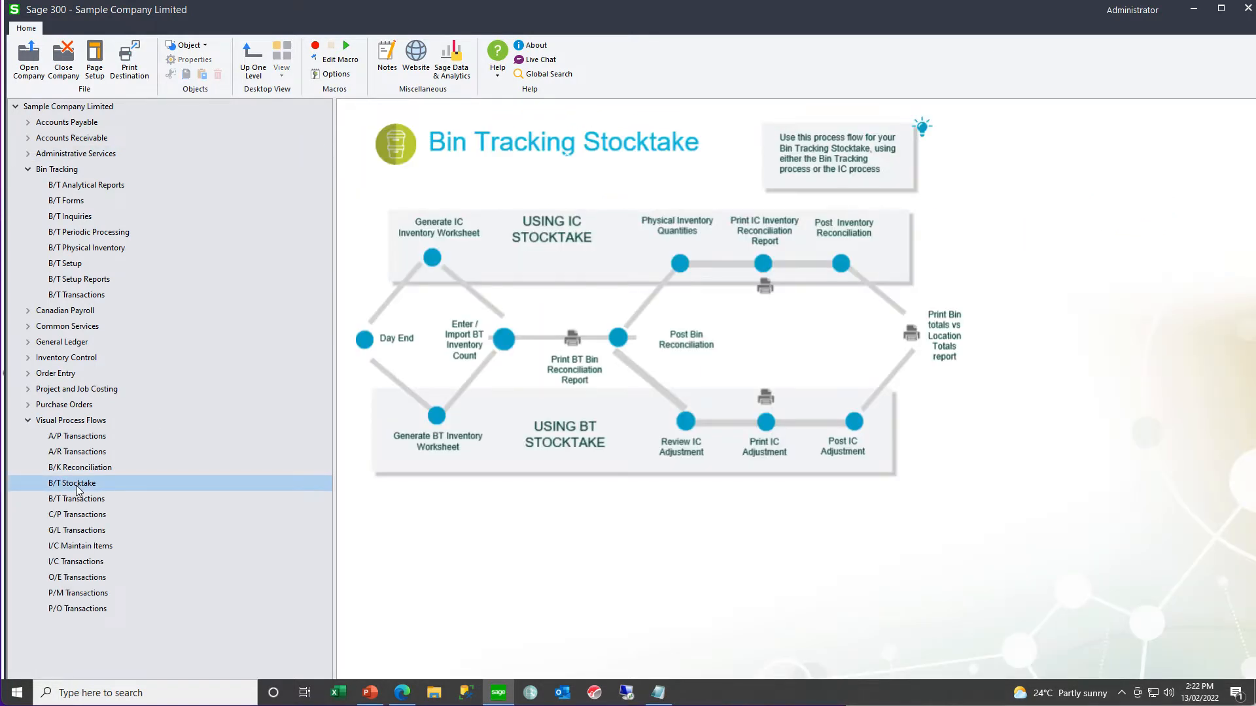
click(78, 499)
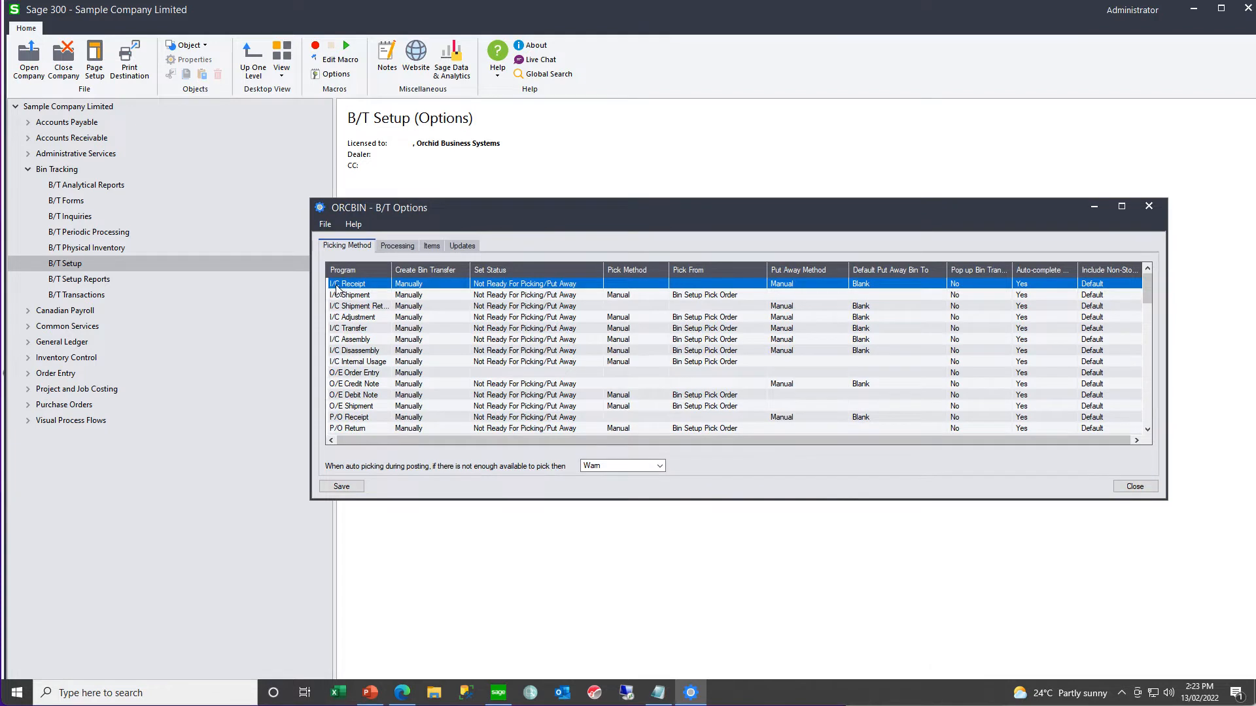
mouse_move(338, 423)
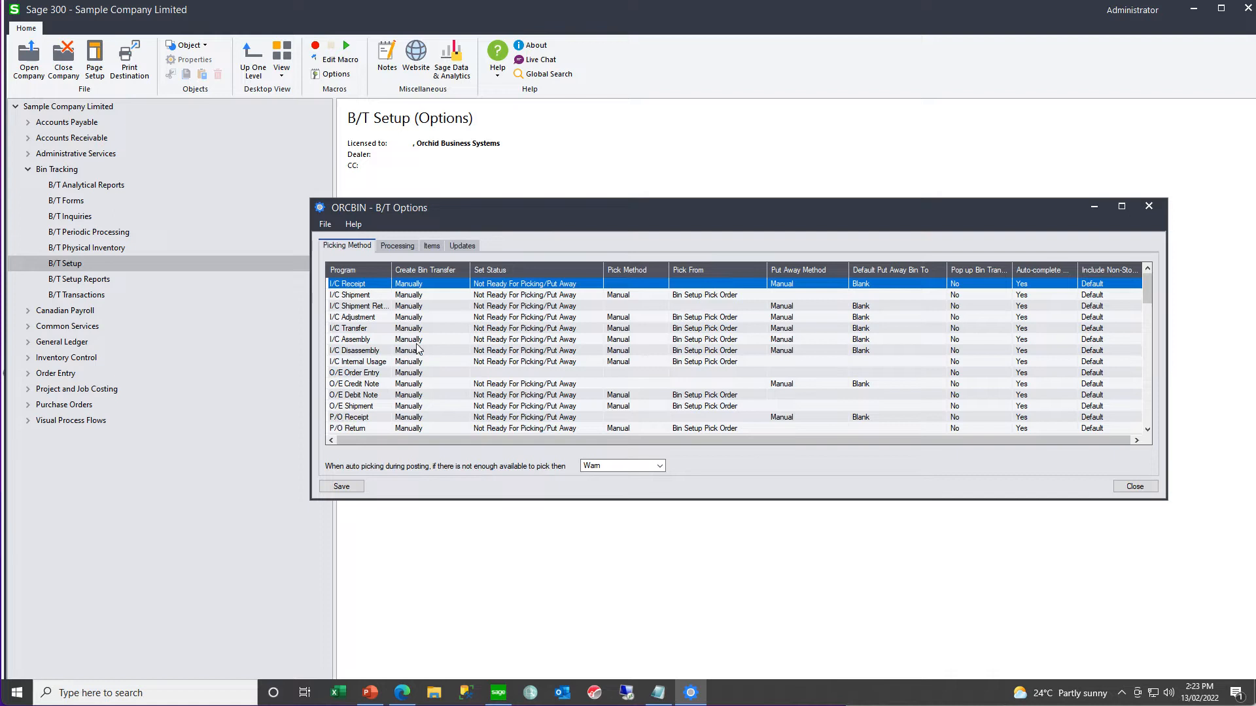
mouse_move(340, 287)
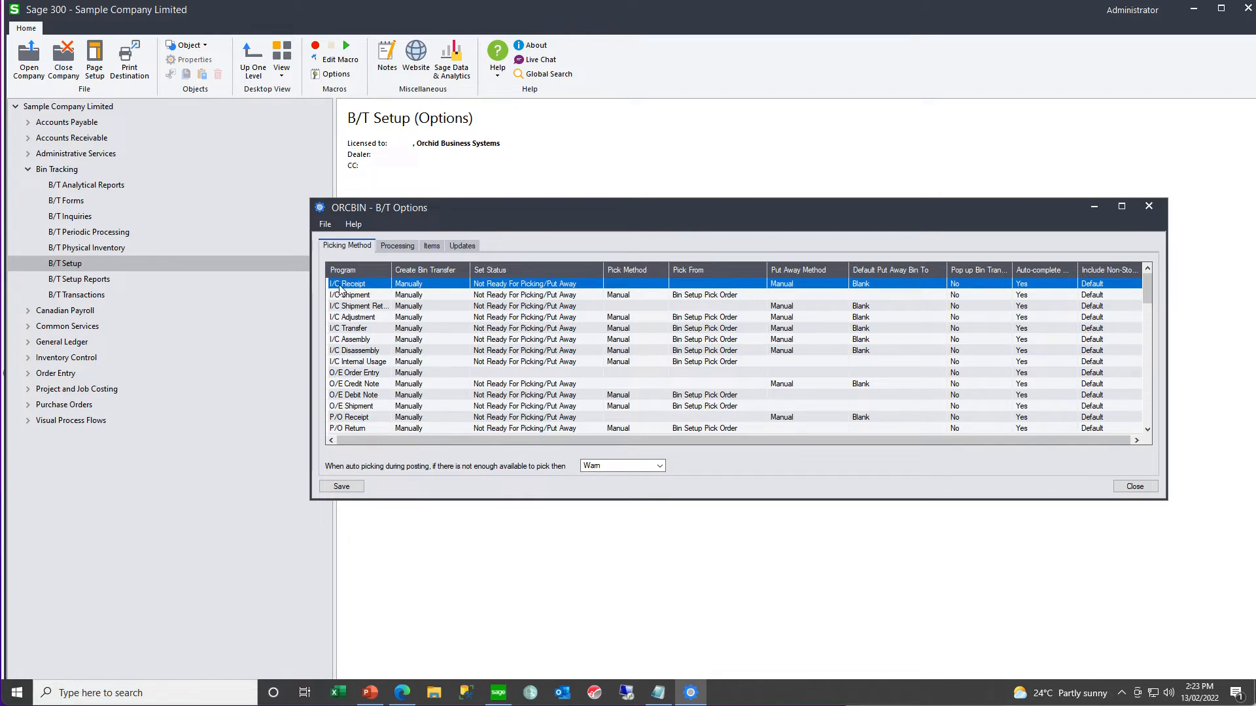
mouse_move(422, 291)
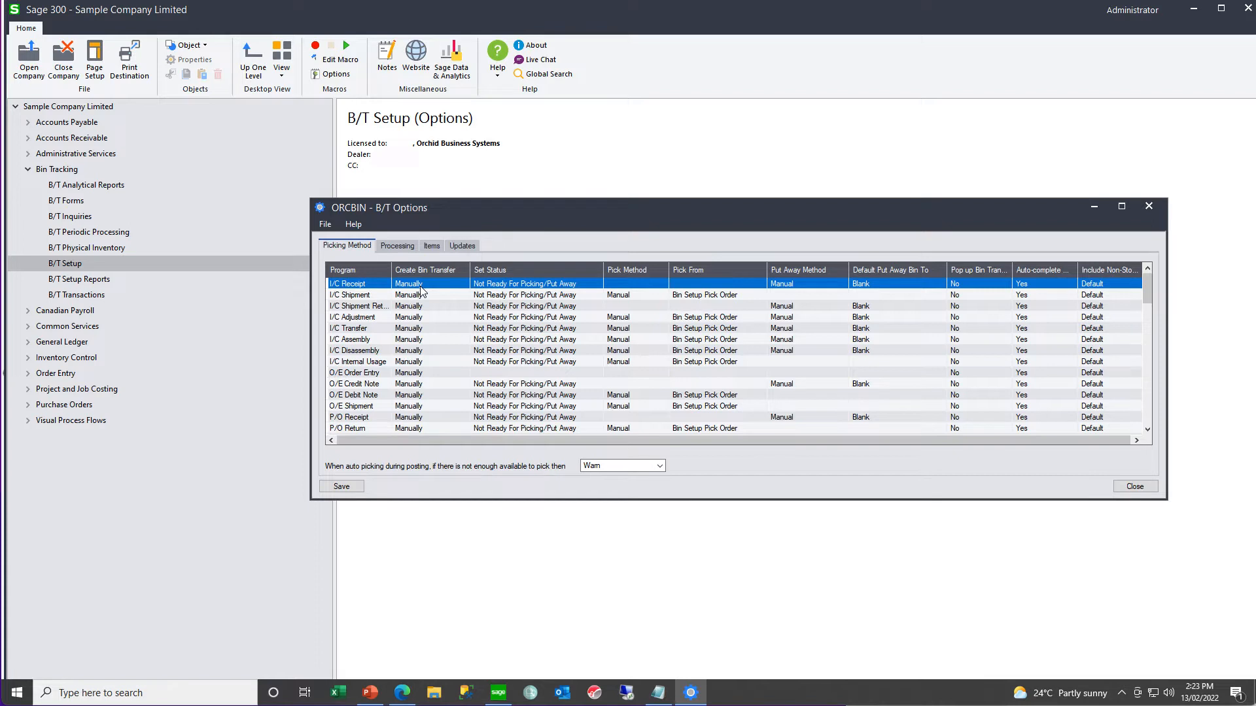
- Change I/C Receipt's Create Bin Transfer setting from Manually to During Posting
click(424, 284)
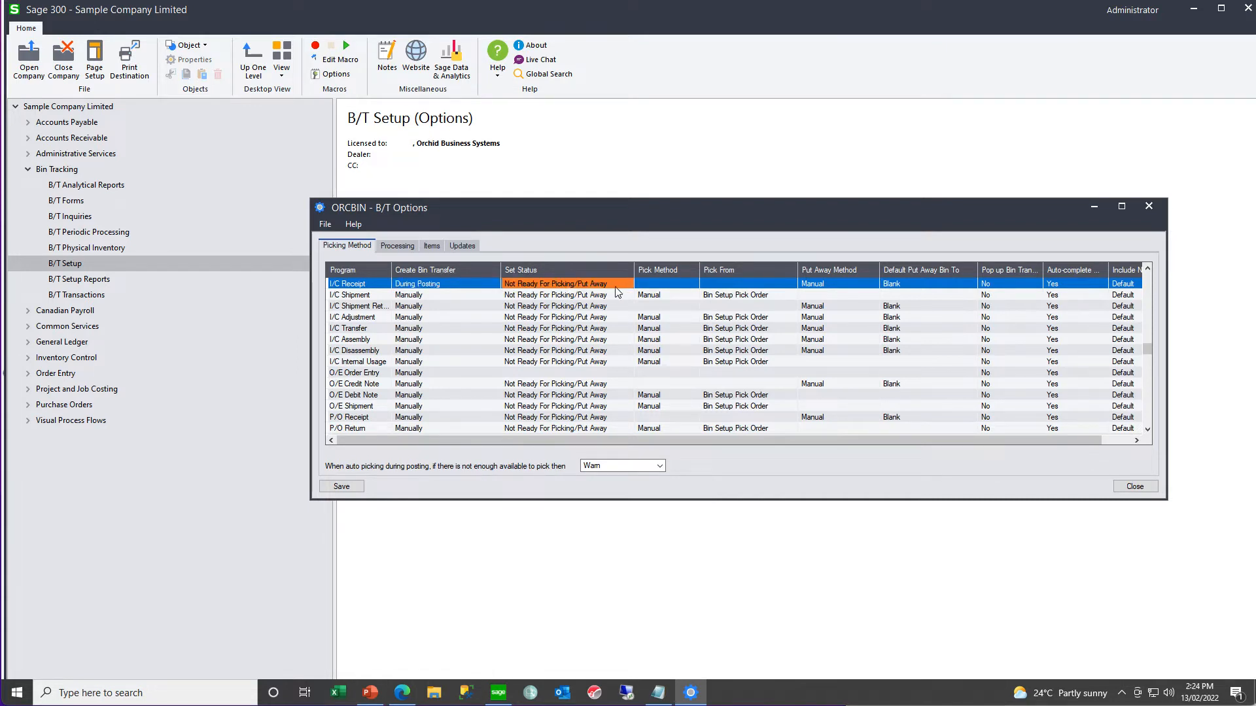
- Set the I/C Receipt starting status to Ready For Pick/Put Away
click(626, 284)
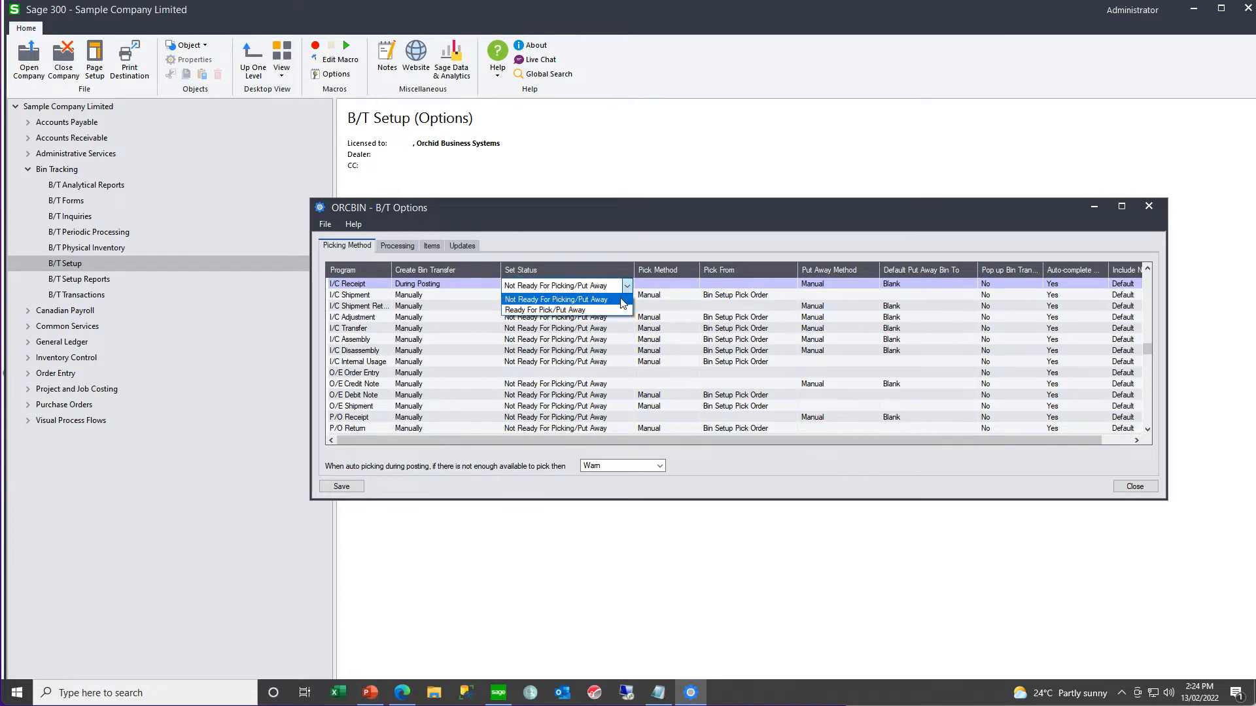
click(548, 310)
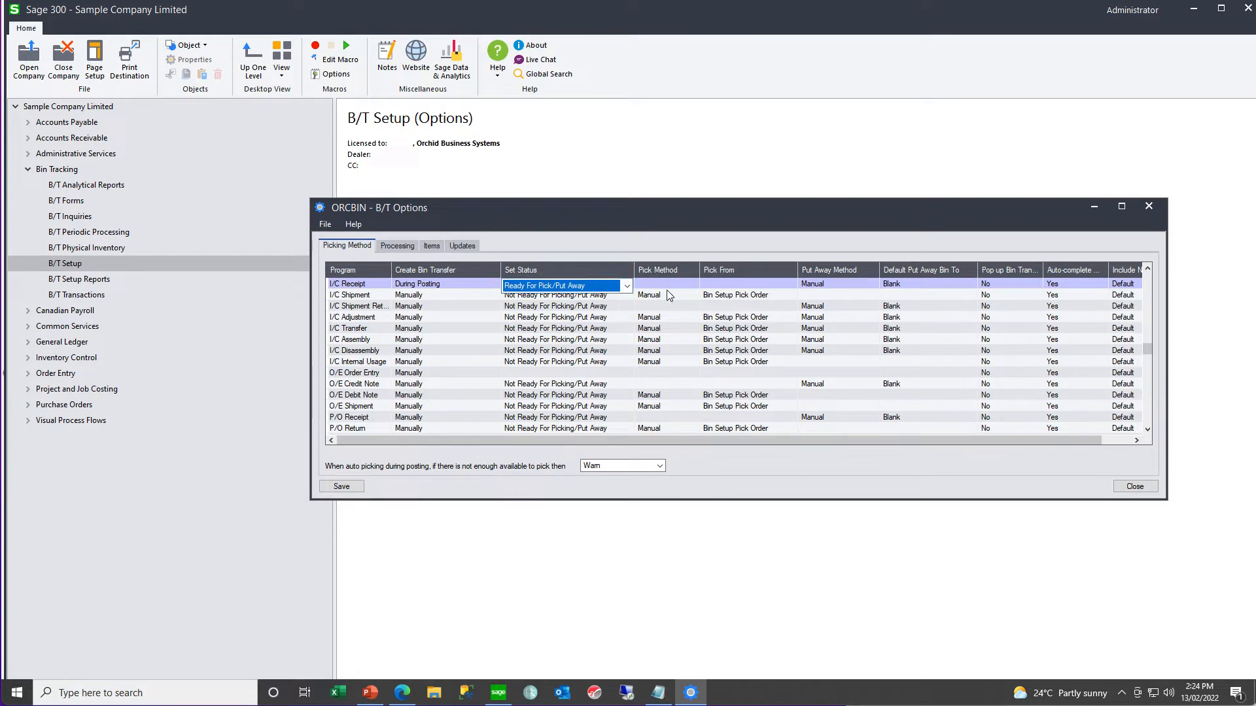
click(665, 284)
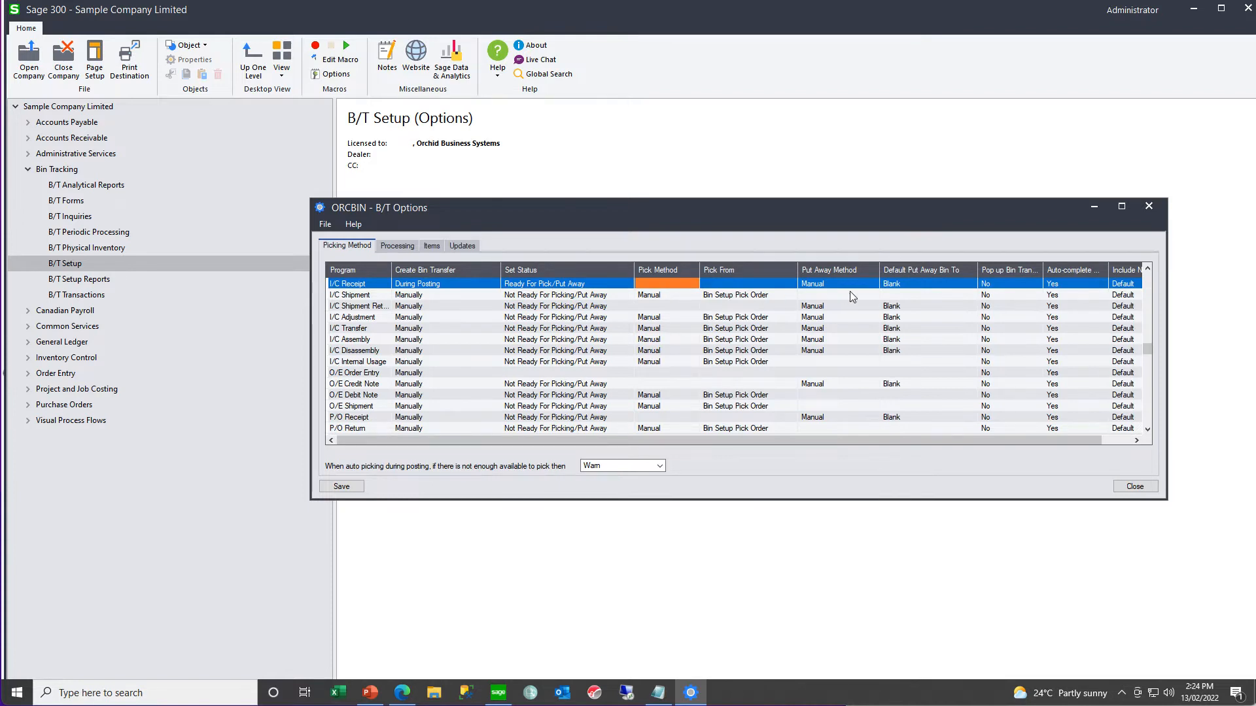
- Set I/C Receipt to Auto Put Away, defaulting the put-away bin to Last Bin Picked From
click(836, 284)
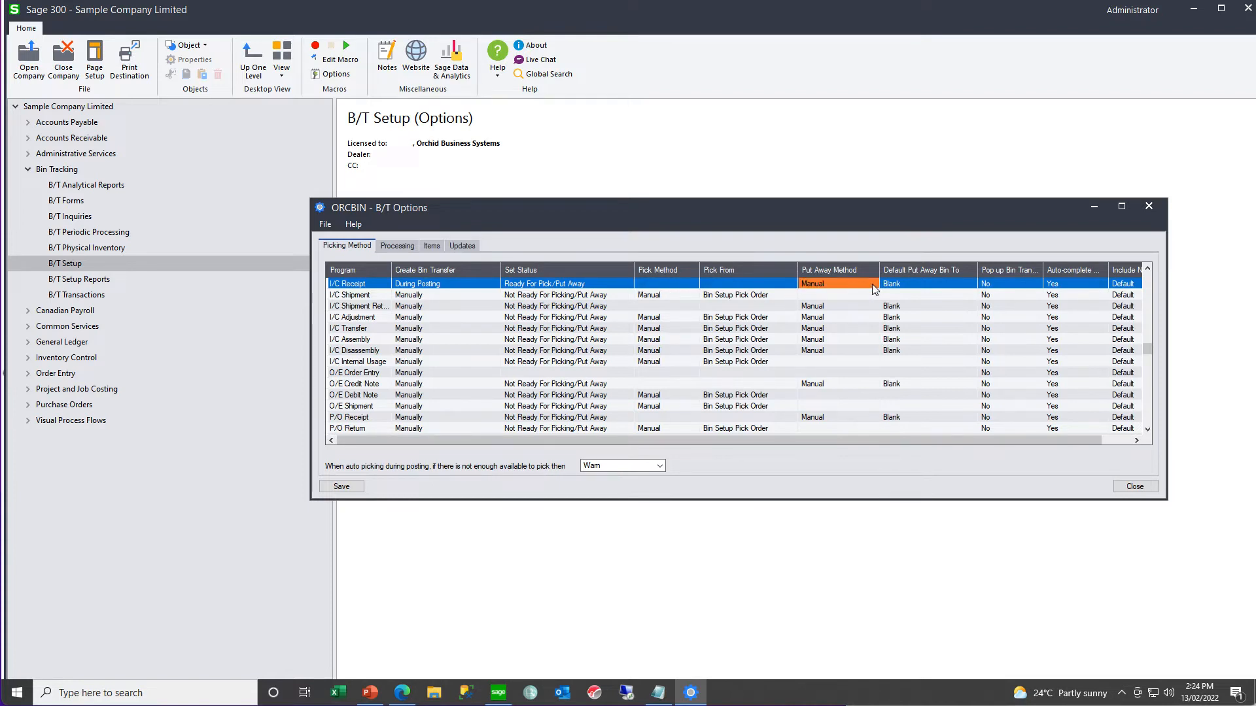
click(872, 284)
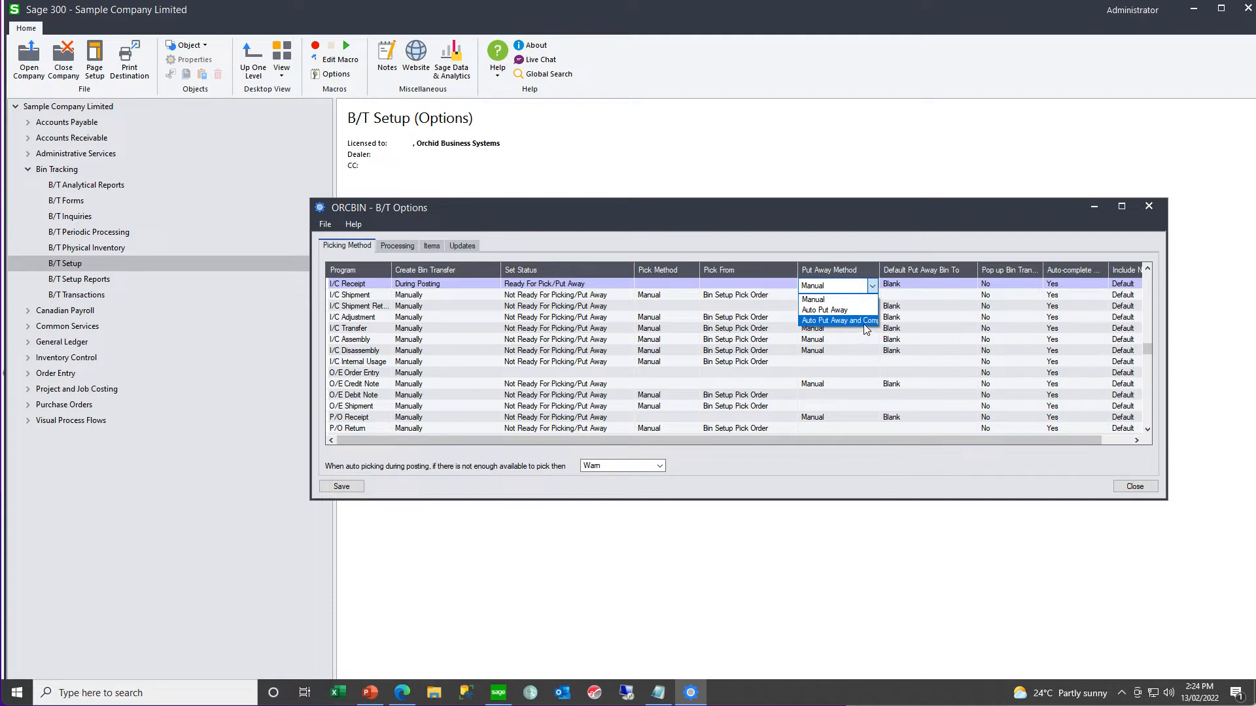
click(824, 309)
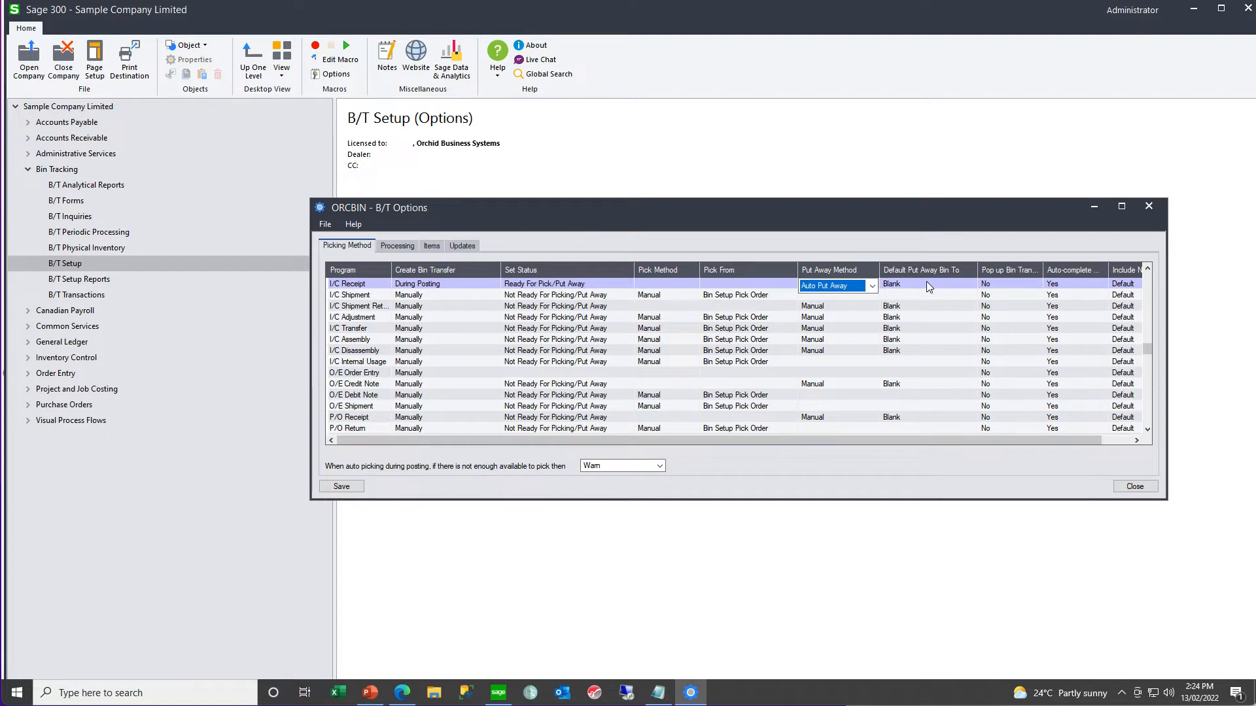
click(968, 287)
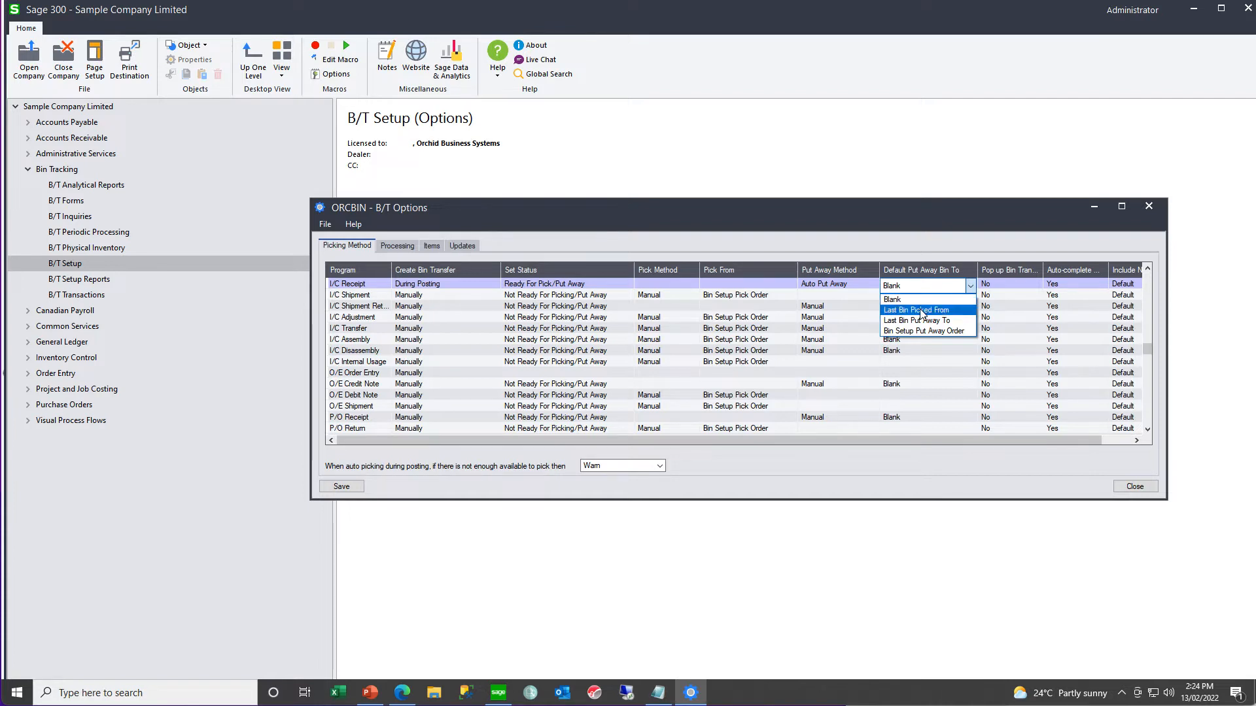
click(917, 310)
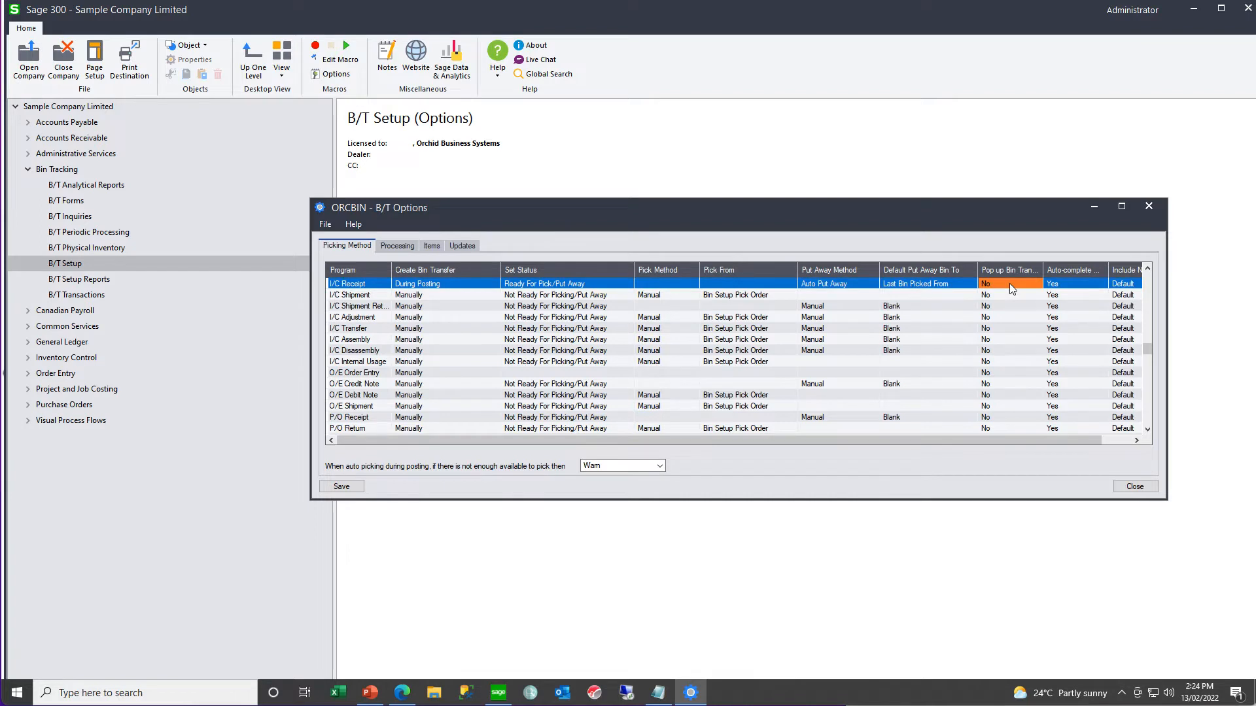
mouse_move(999, 286)
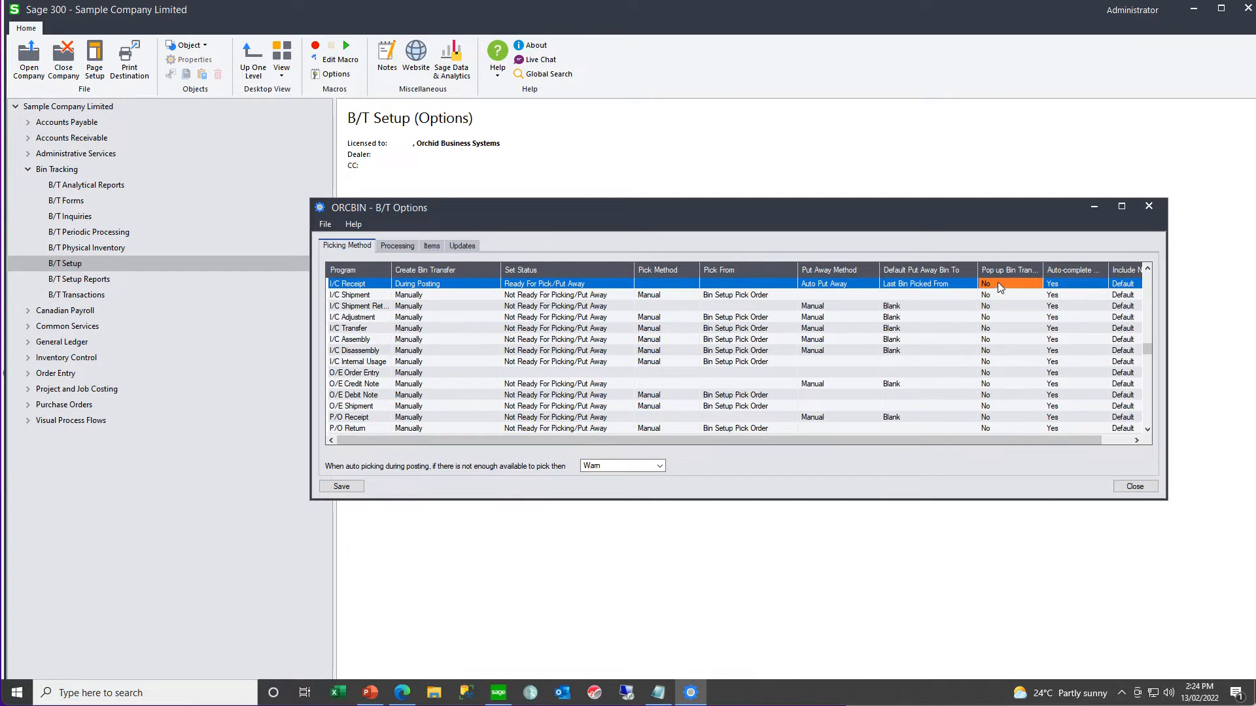
mouse_move(993, 285)
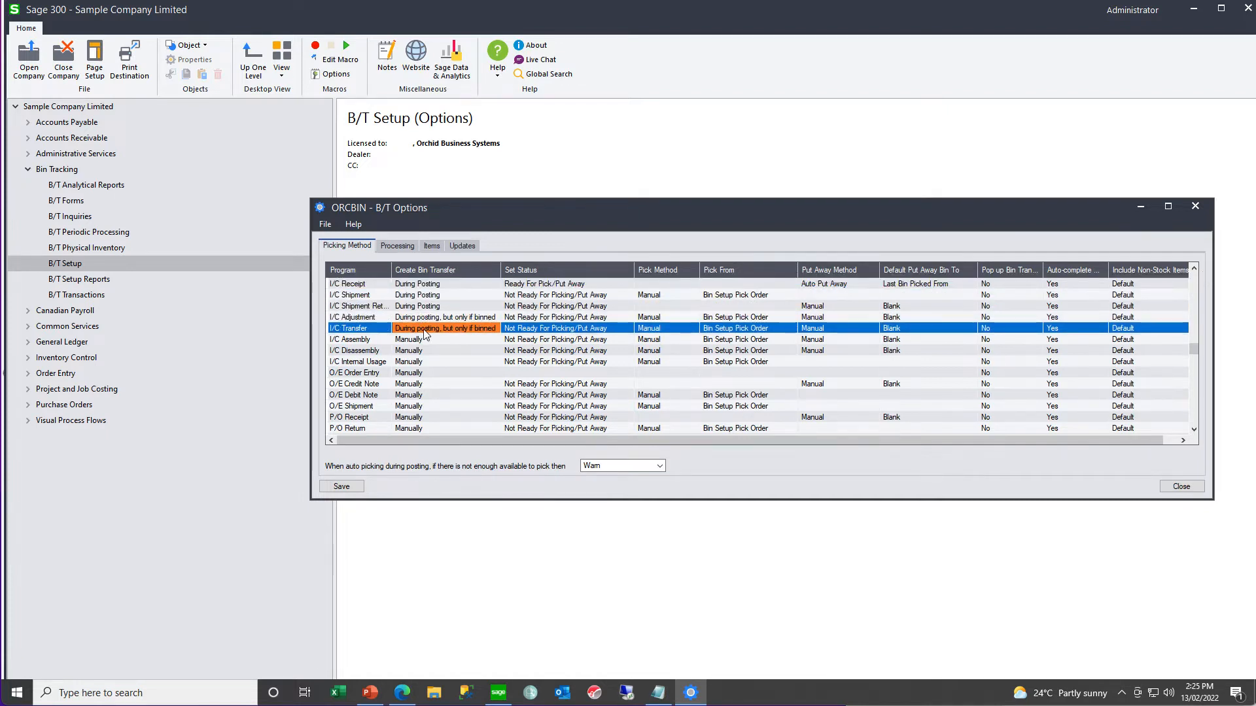
- Set I/C Transfer to create bin transfers during posting and I/C Shipment to Auto Pick from the most recent put-away
click(355, 383)
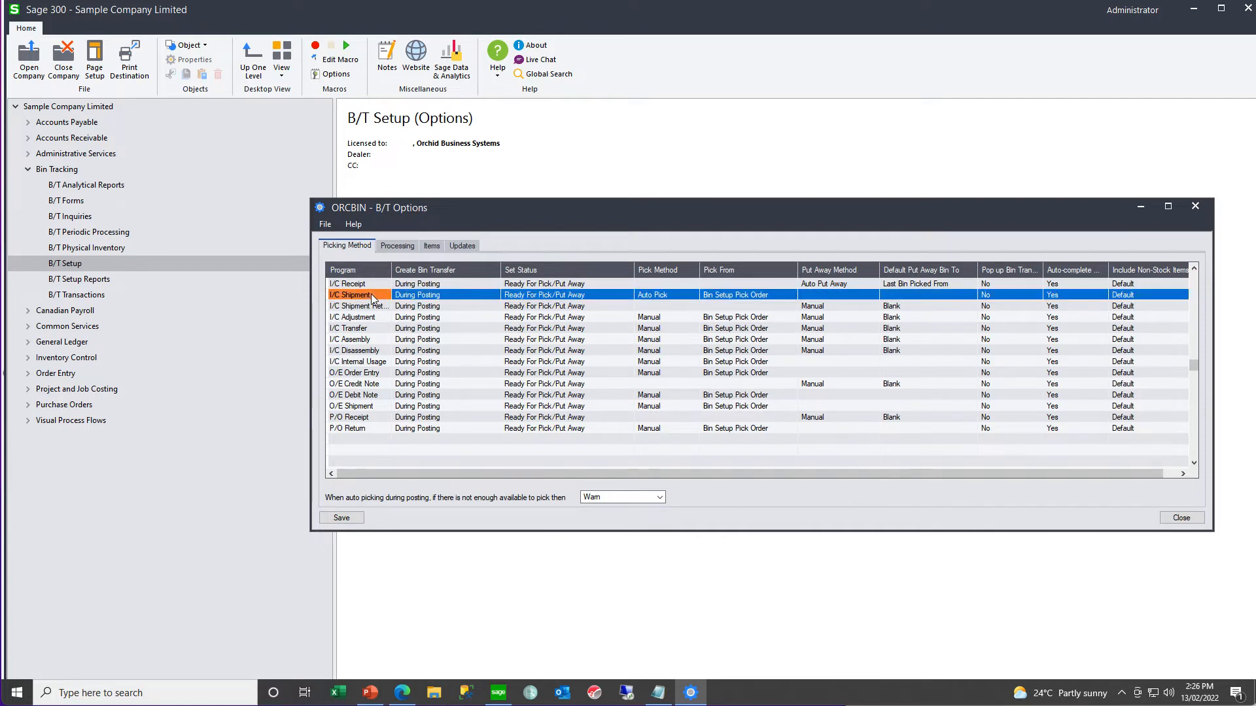
click(653, 295)
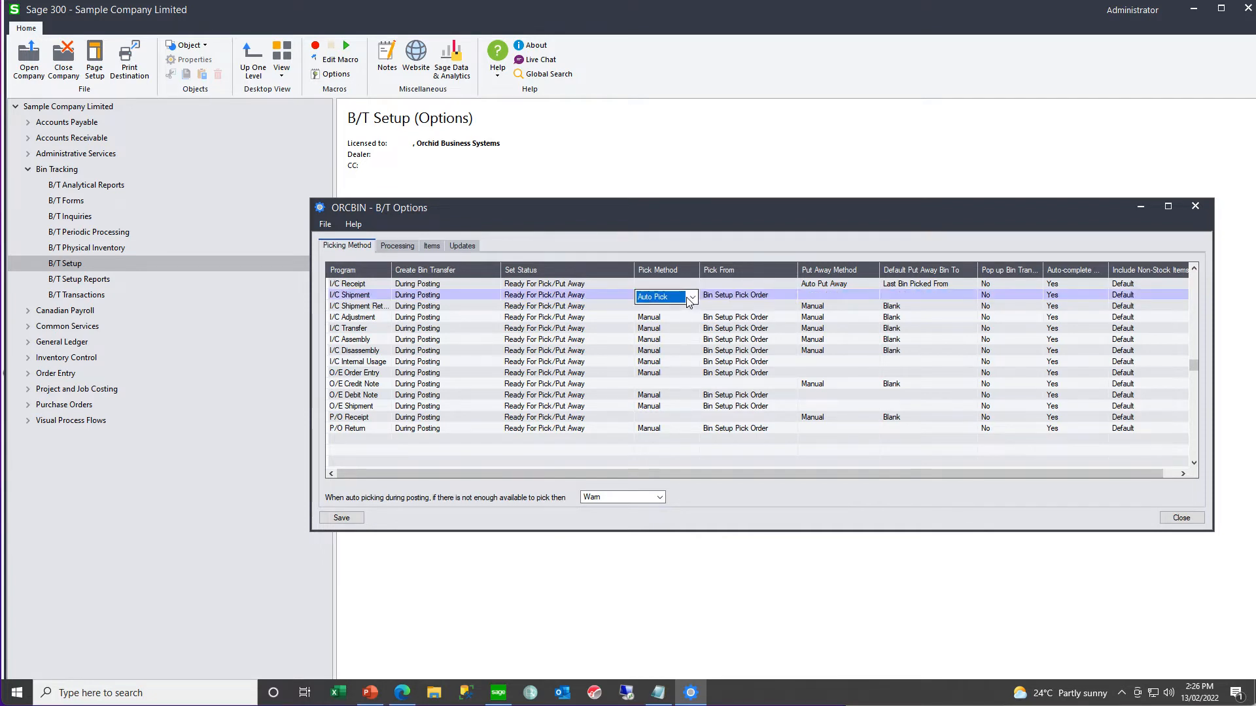
click(691, 294)
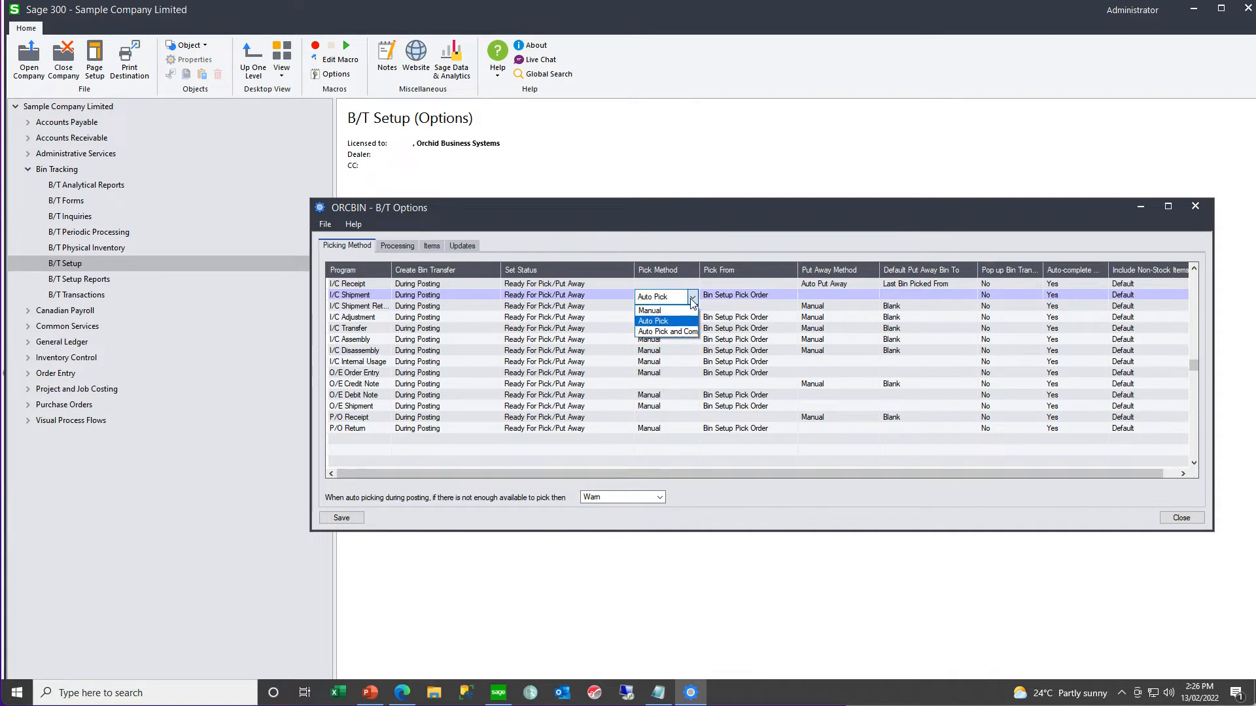
click(651, 320)
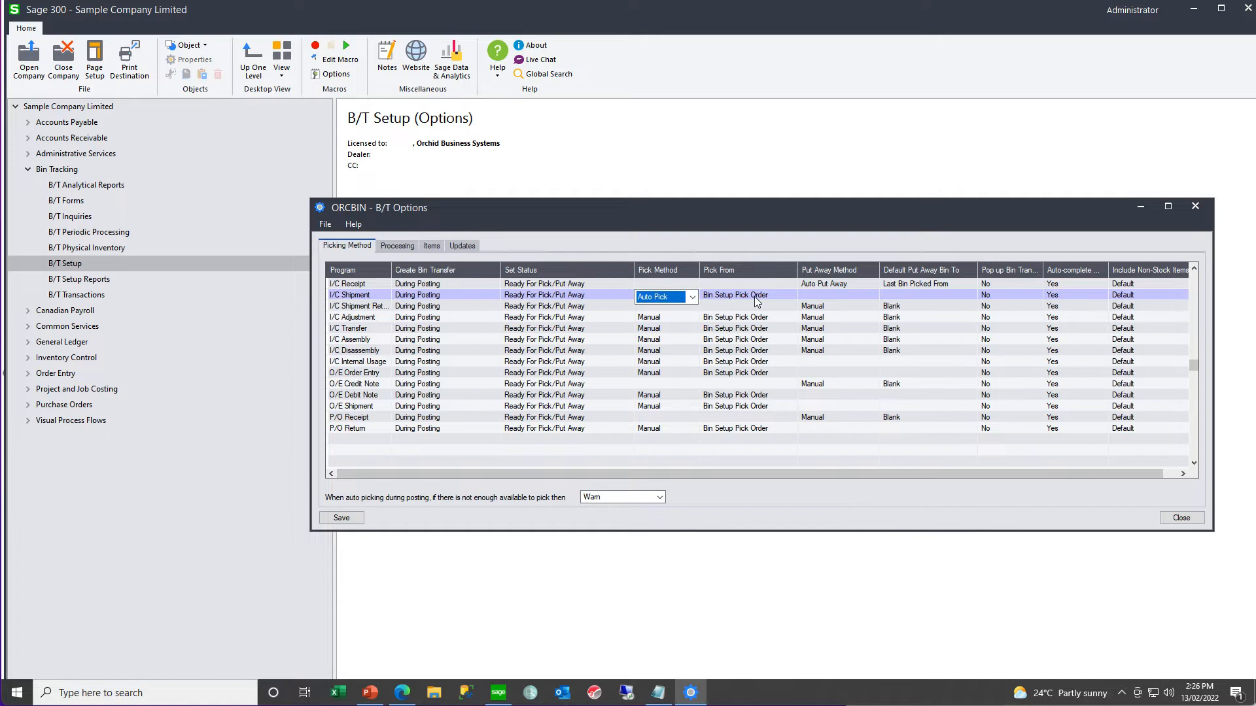
click(791, 296)
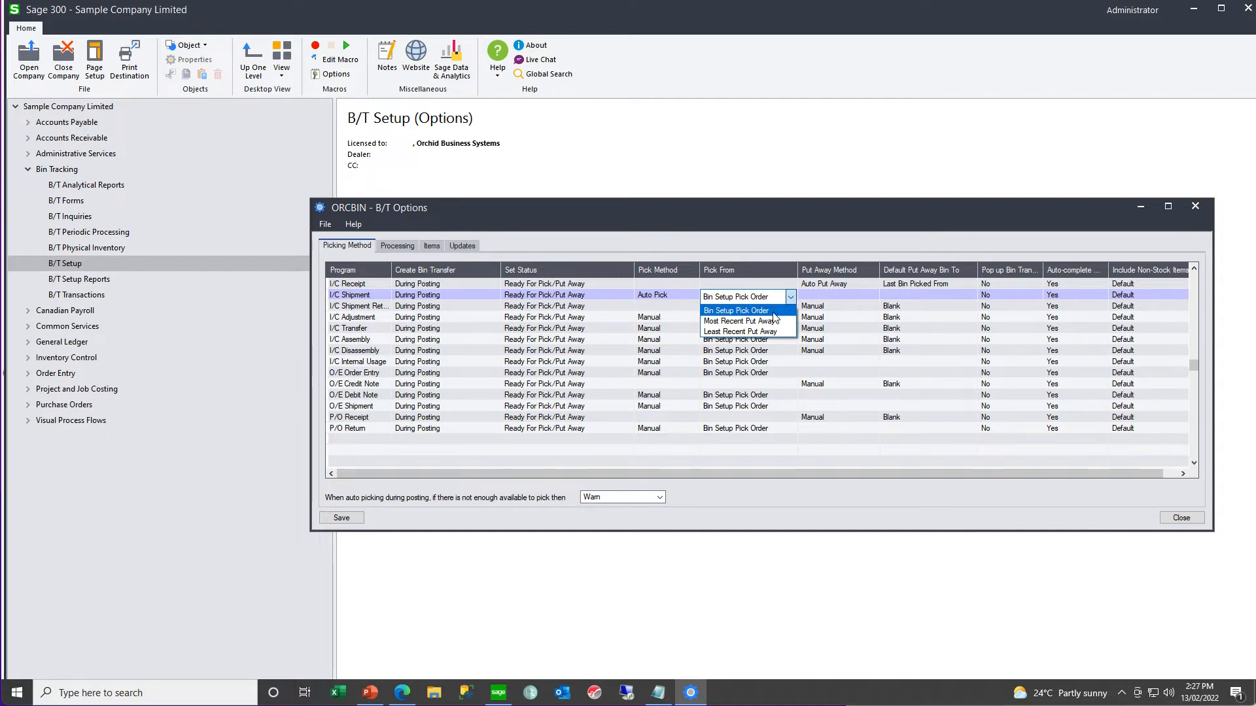
mouse_move(741, 321)
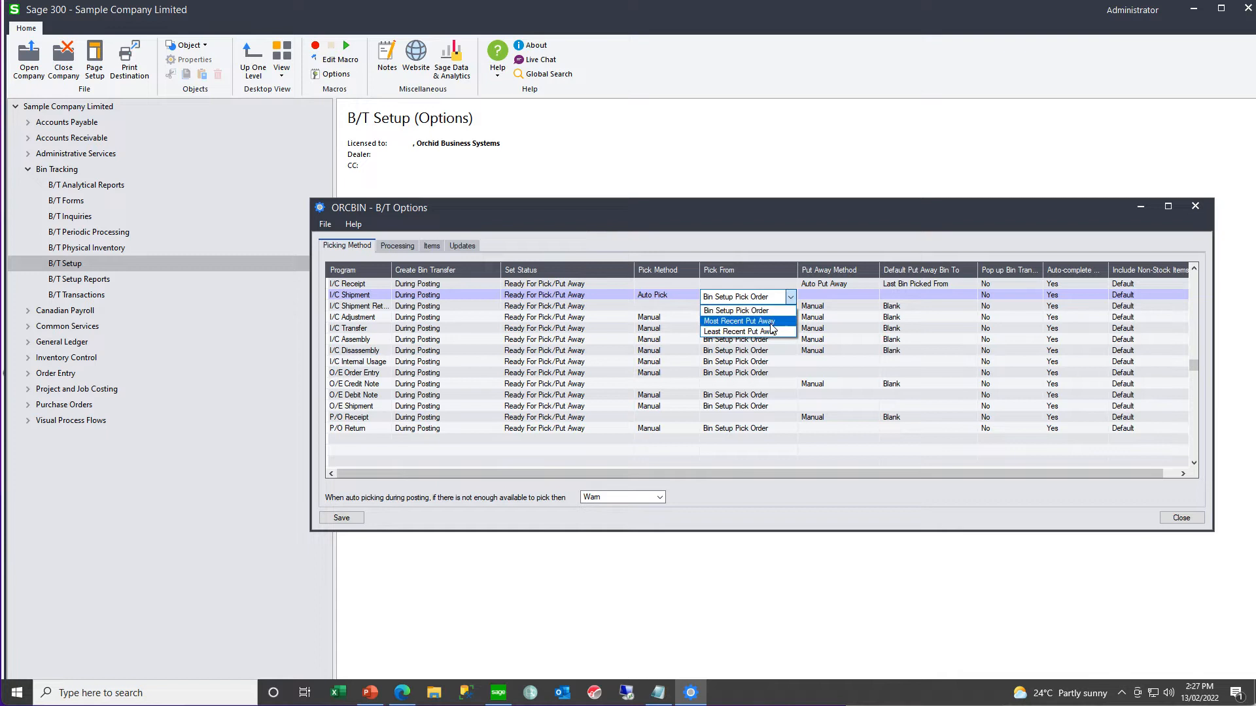
click(741, 321)
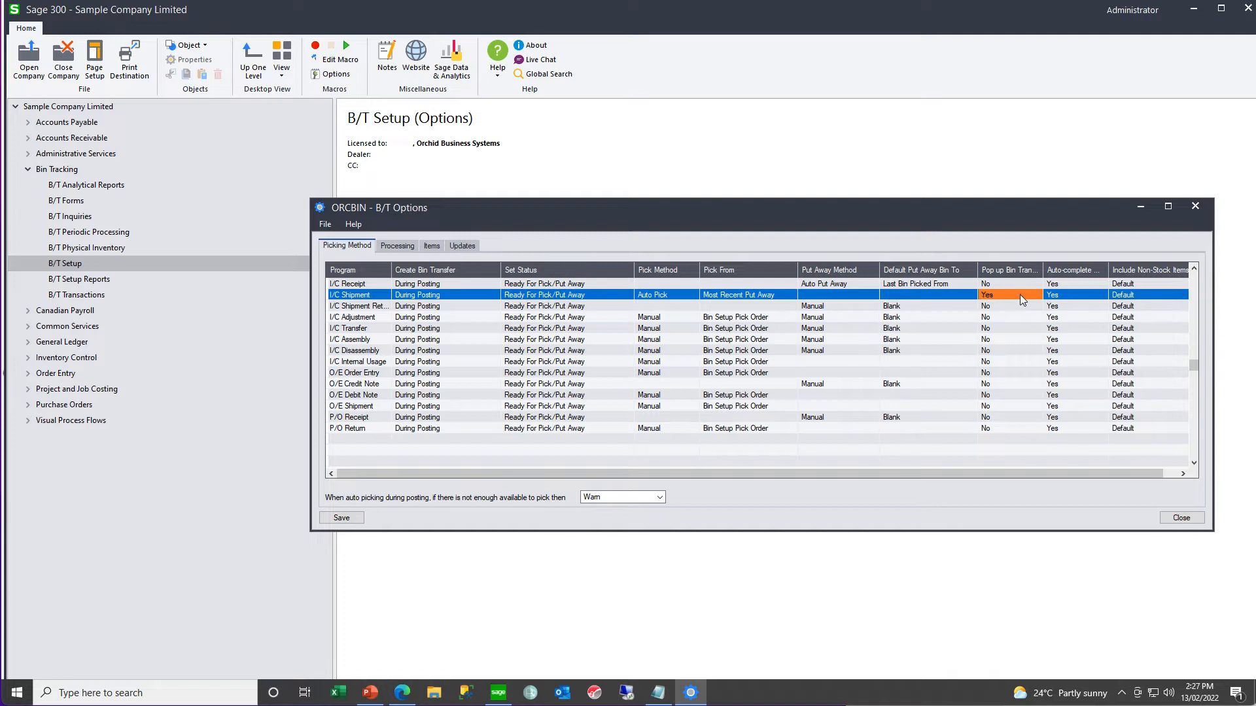
mouse_move(1097, 301)
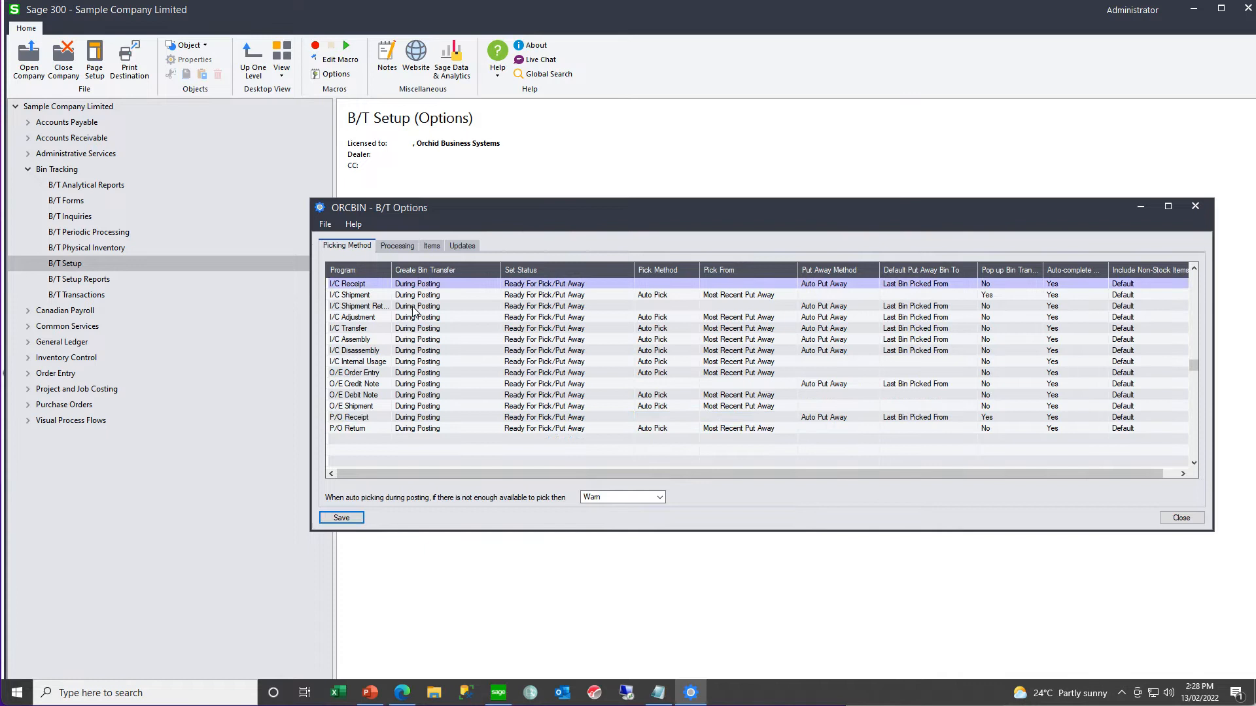
- Save the picking settings and set 'There IS a source document' completion to No on the Processing tab
click(398, 244)
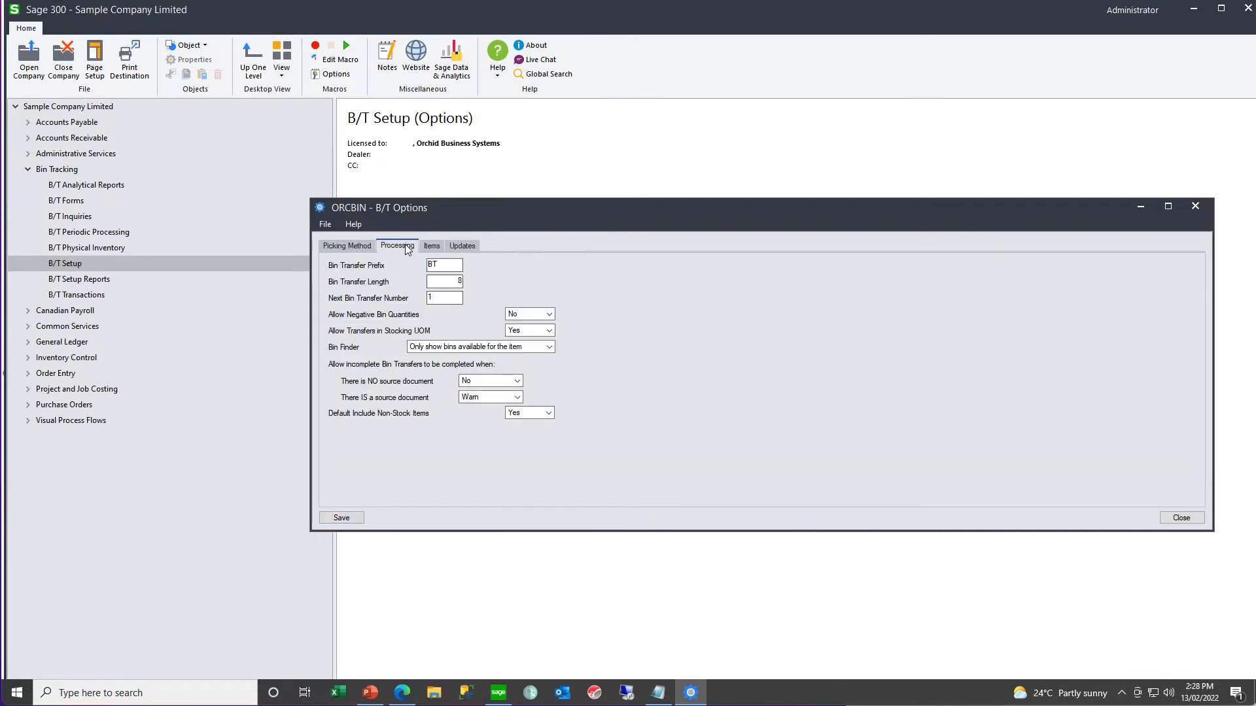
click(549, 314)
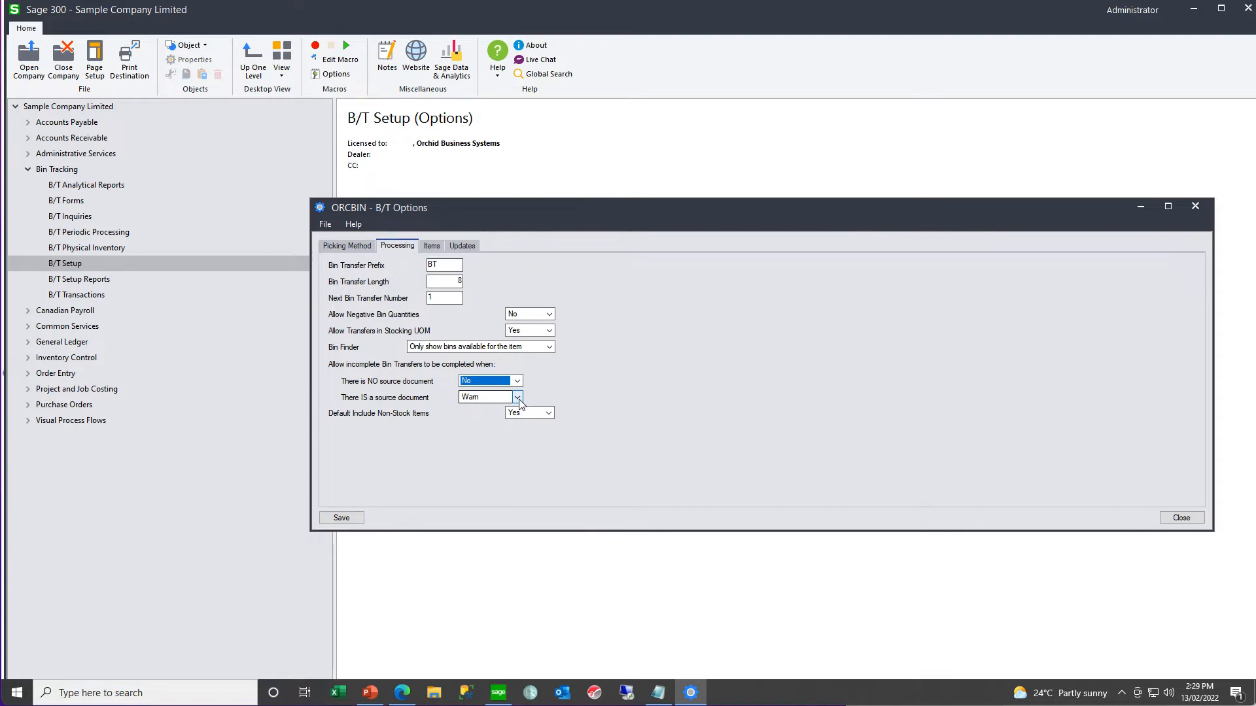
click(518, 397)
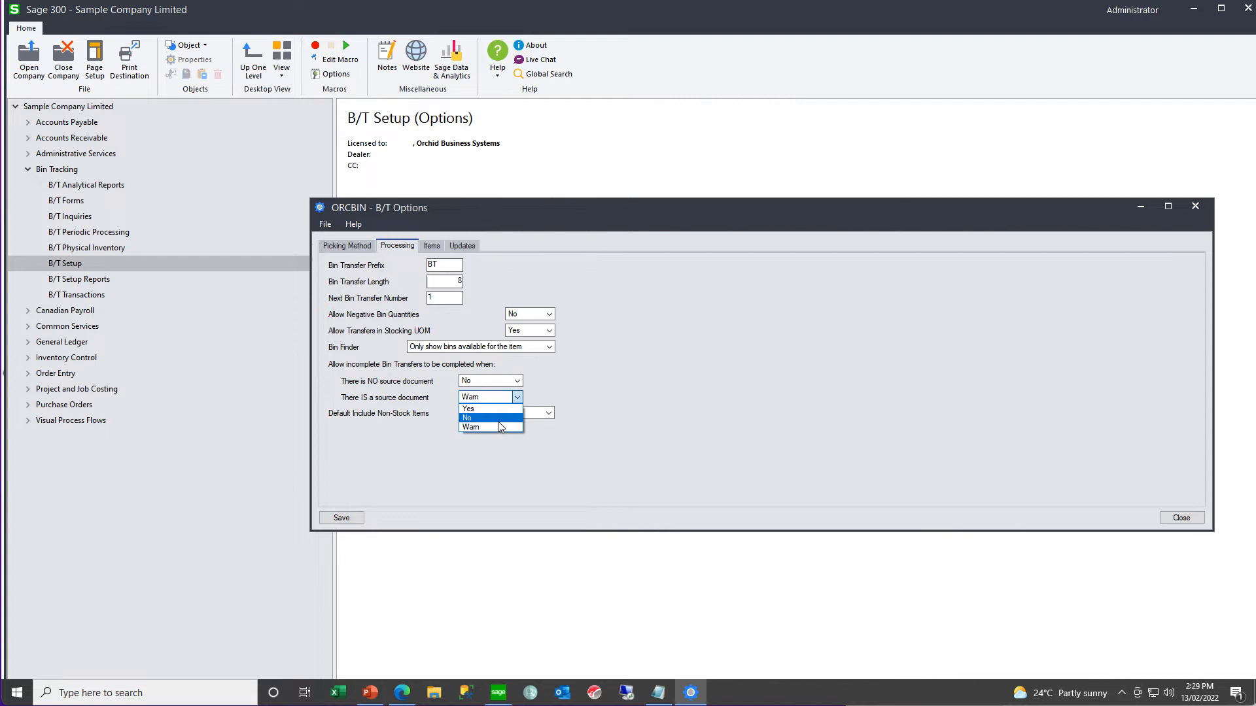
click(466, 417)
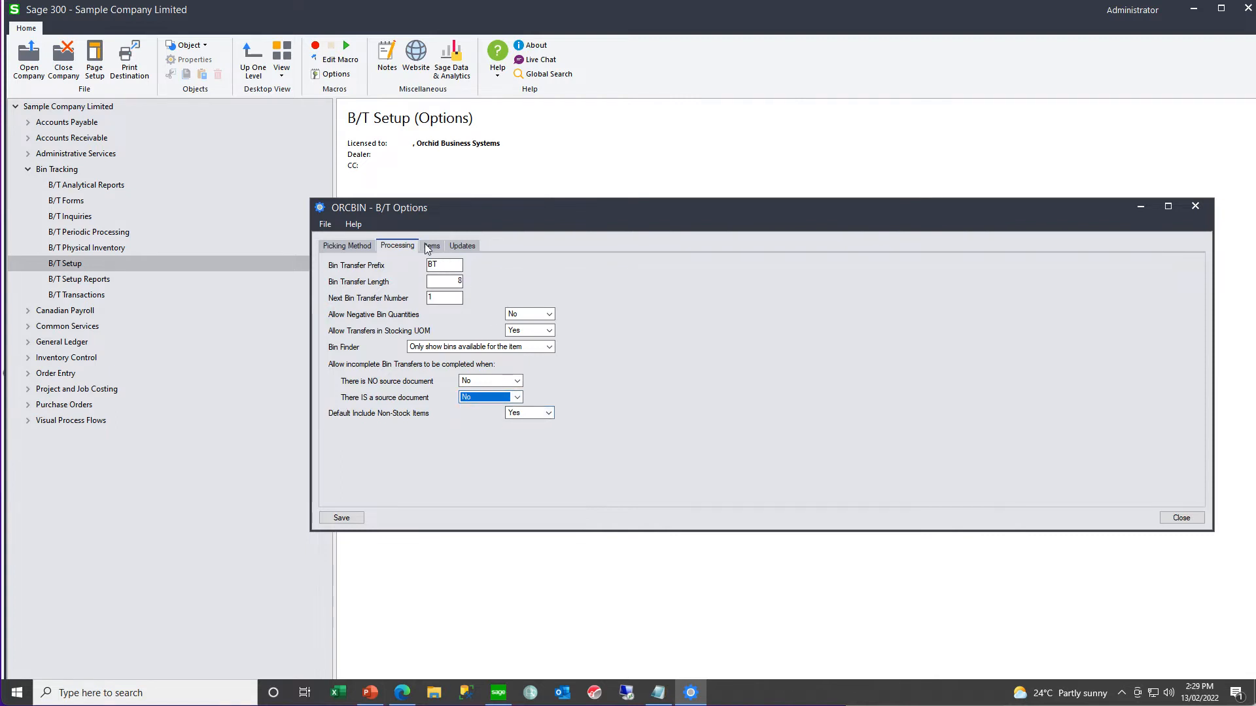
- On the Items tab choose 'All items are bin tracked, except for those below' and enter the mask P1-??-?
click(432, 245)
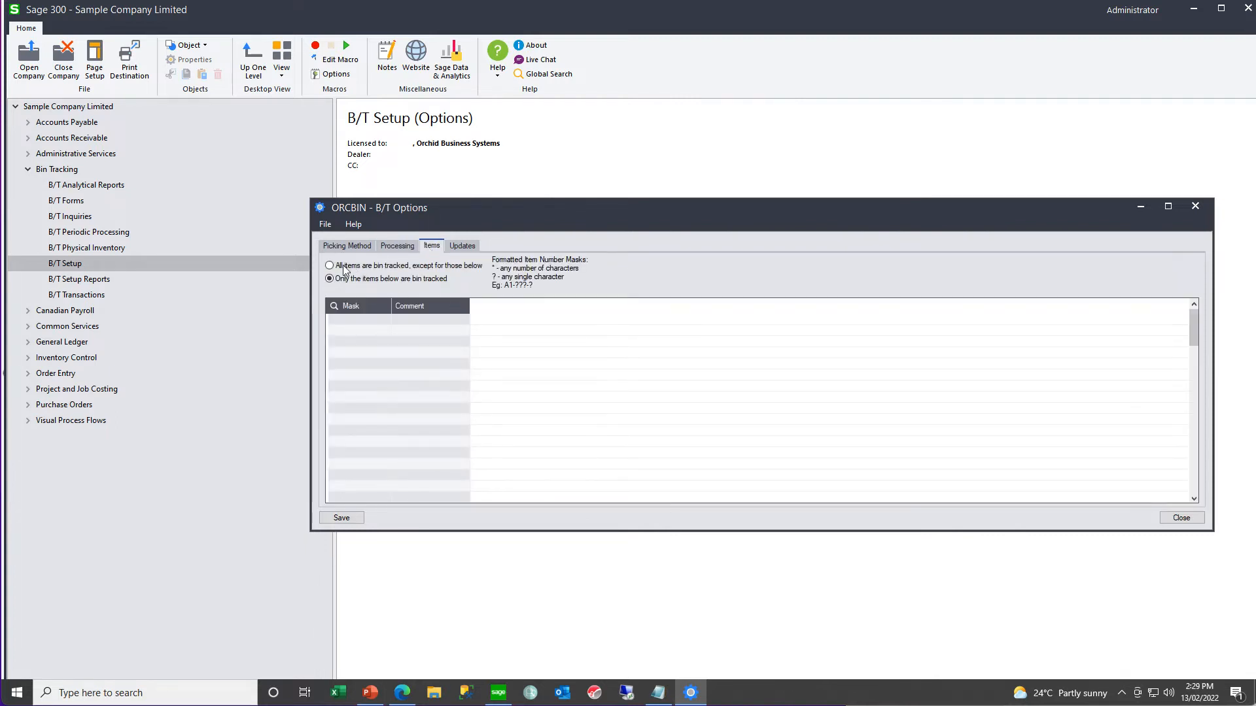
click(328, 266)
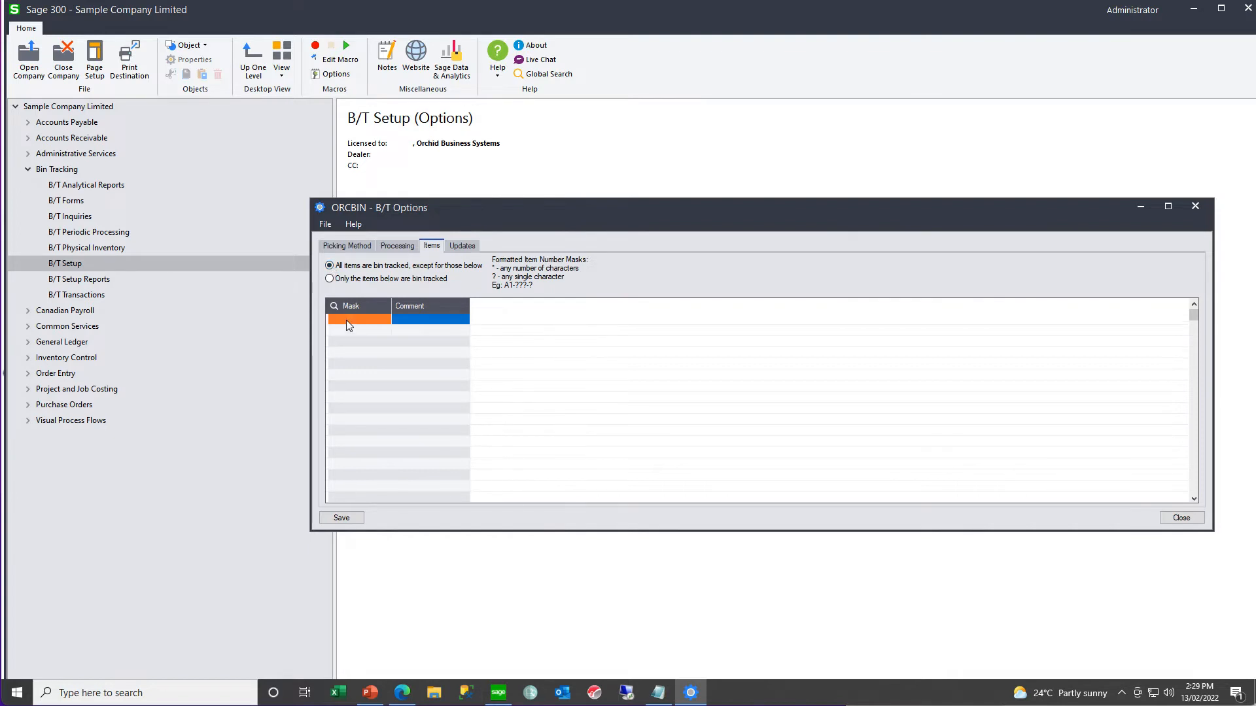
text(P1-??-?)
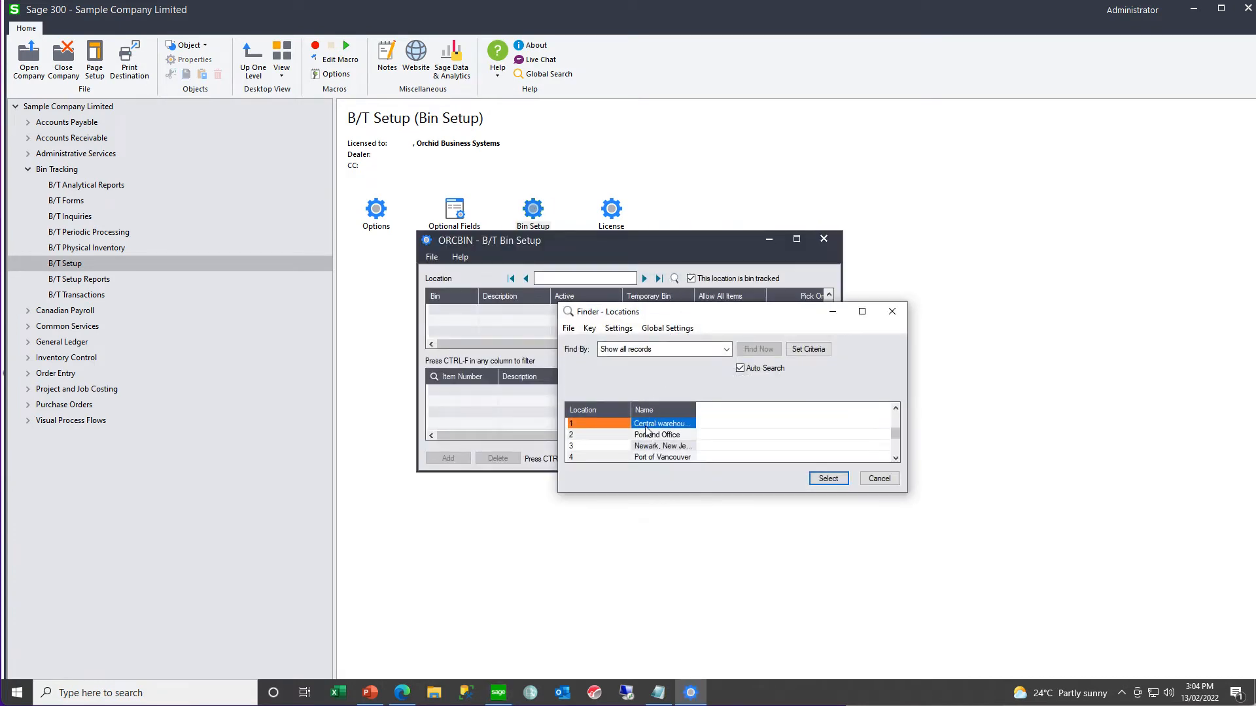
- Select location 1 in Bin Setup and locate bin A0101 with its description
click(827, 479)
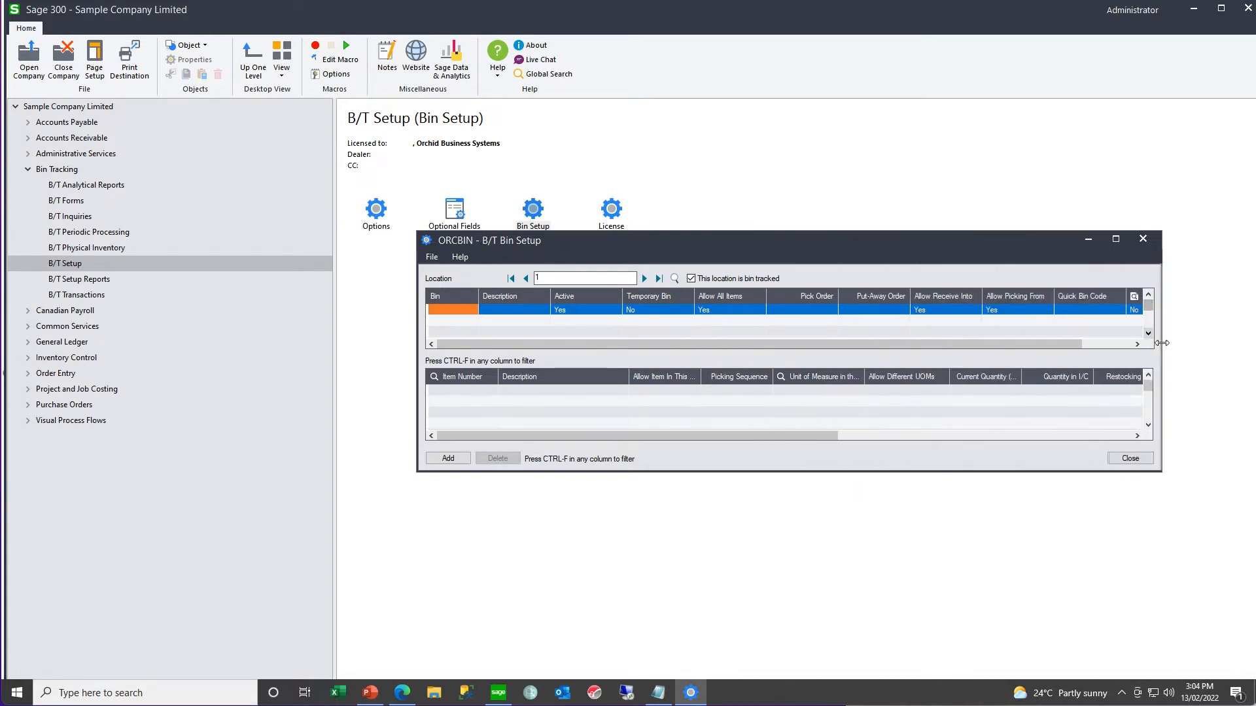
text(A010101)
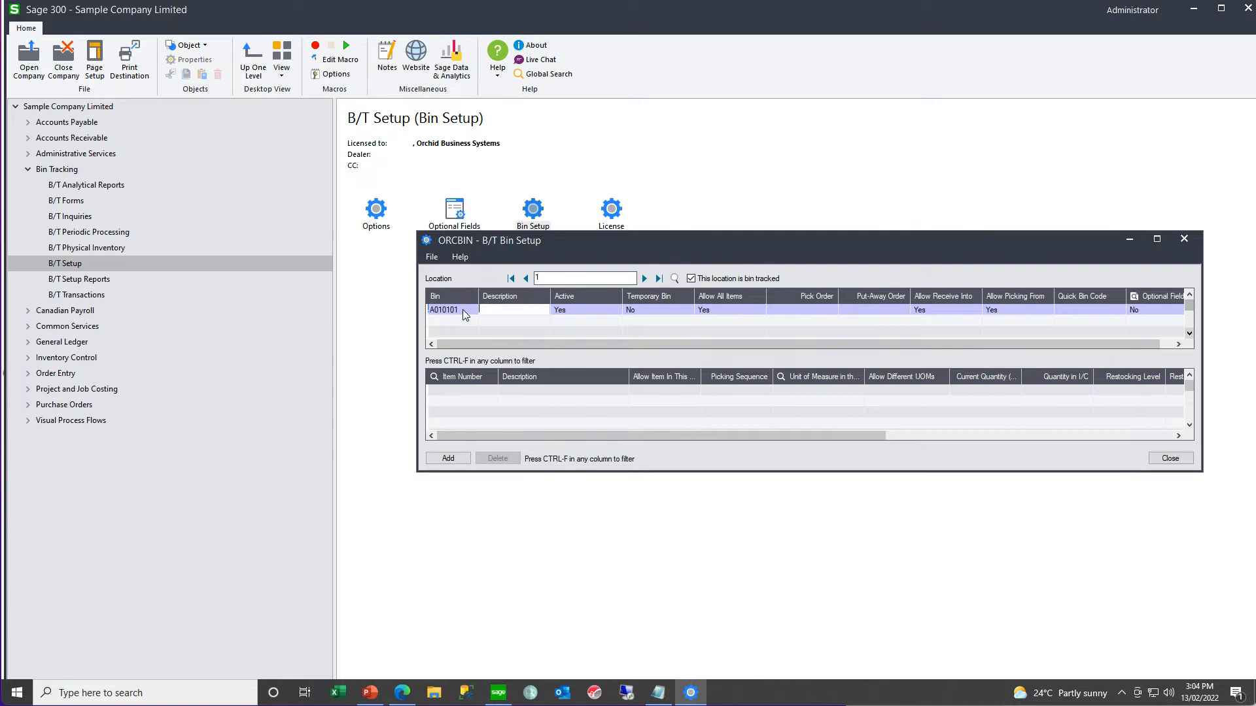
text(Description)
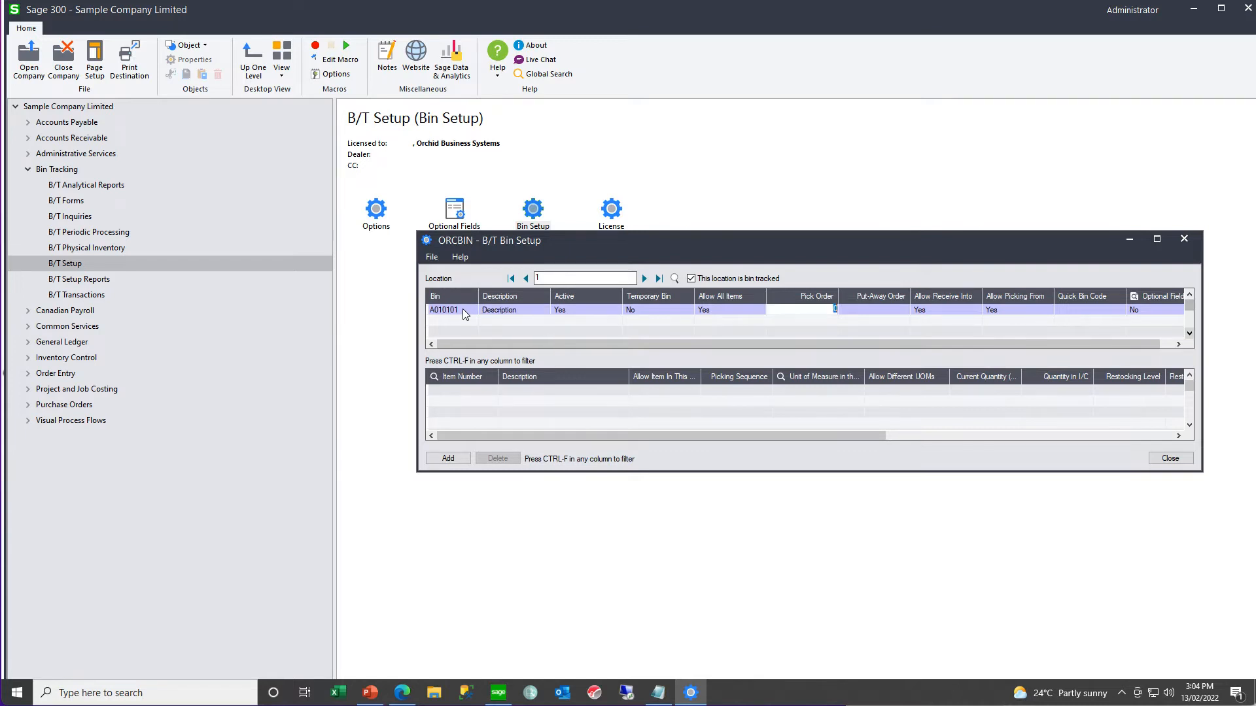
mouse_move(580, 312)
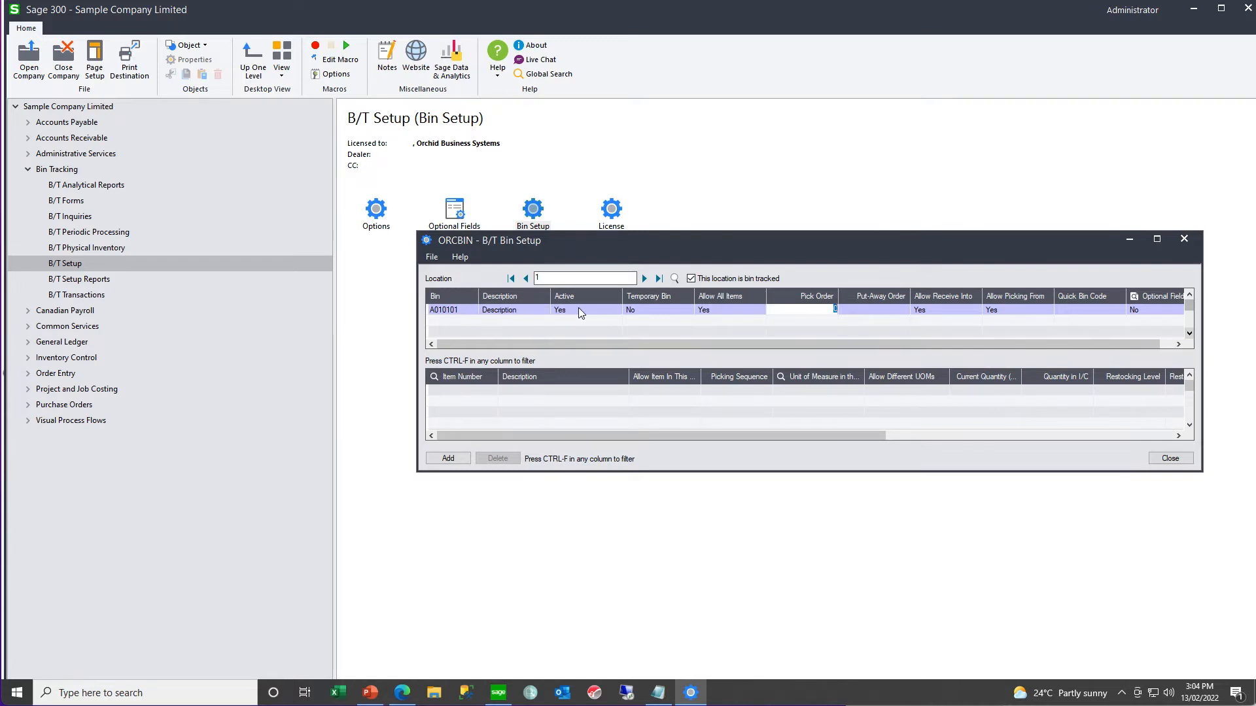
mouse_move(707, 315)
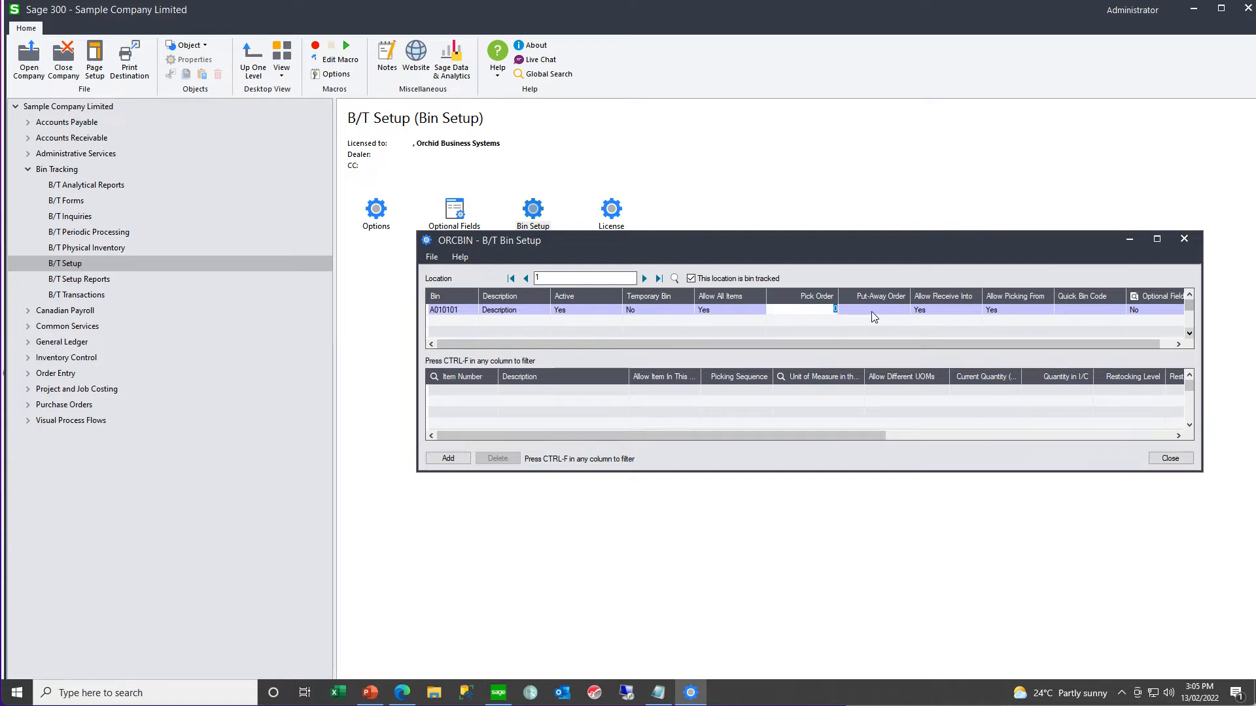
mouse_move(962, 315)
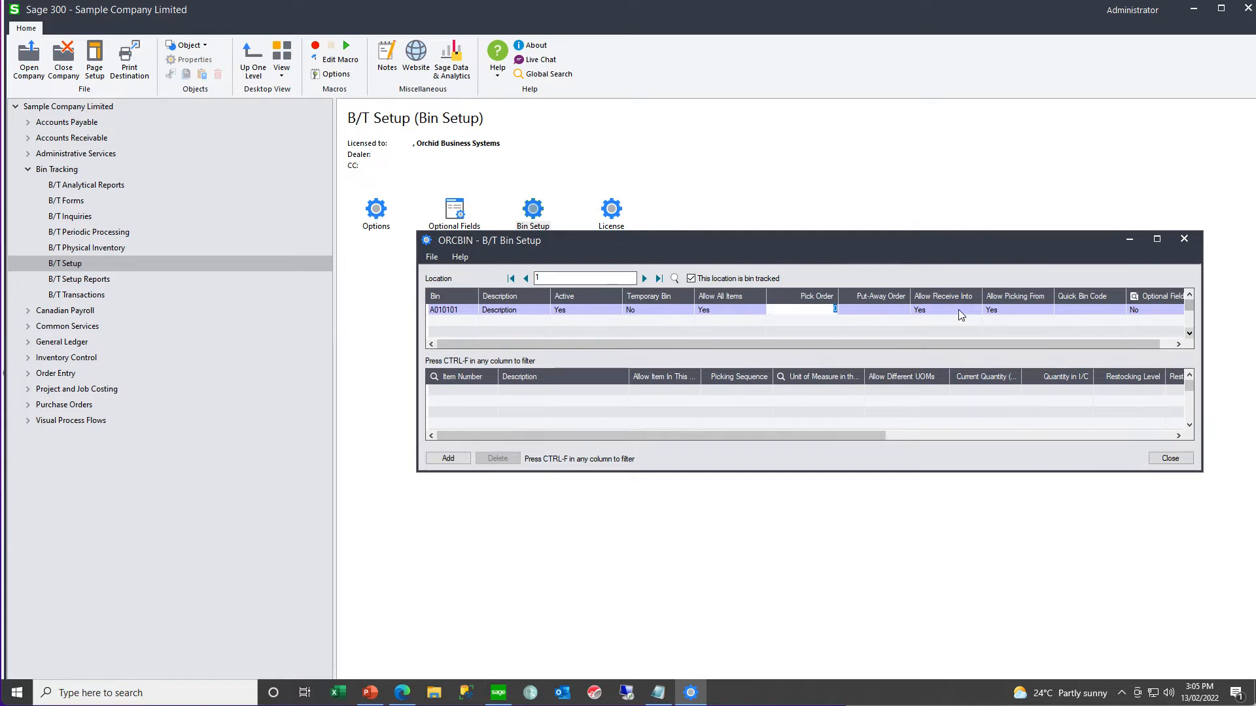
mouse_move(1008, 315)
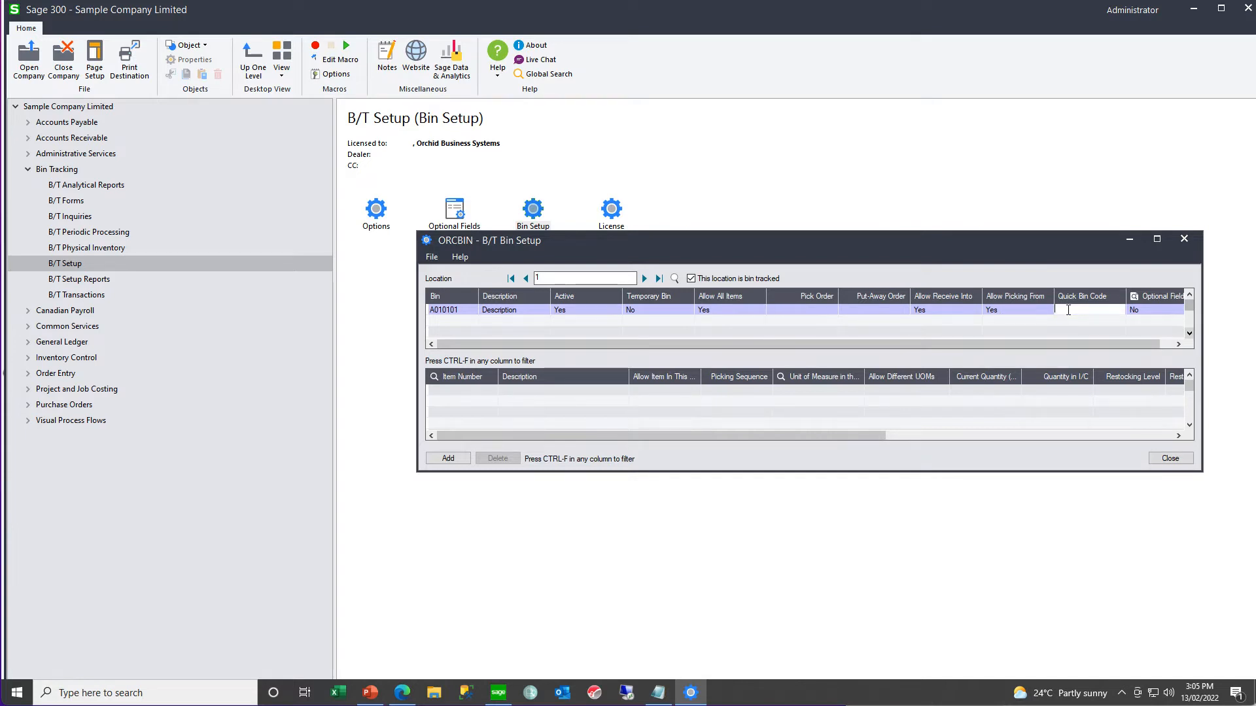
- Enter quick bin code A for bin A010101 and bring up File > Export
text(A)
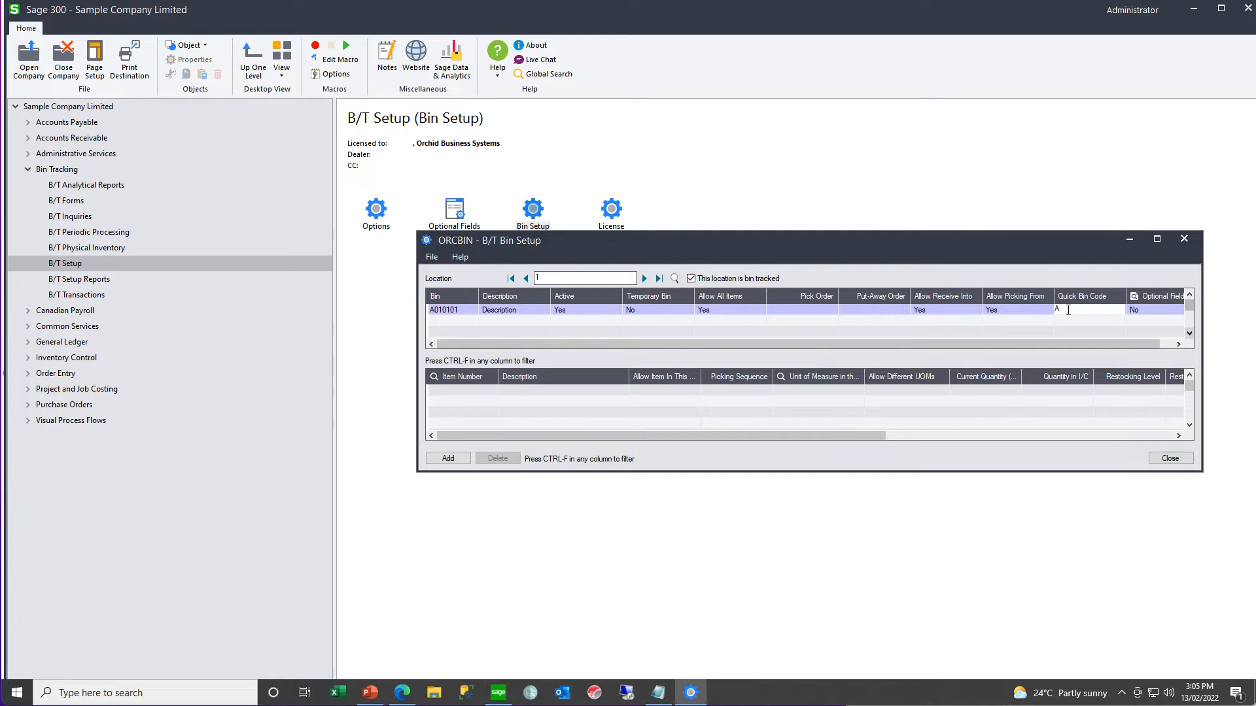
click(448, 458)
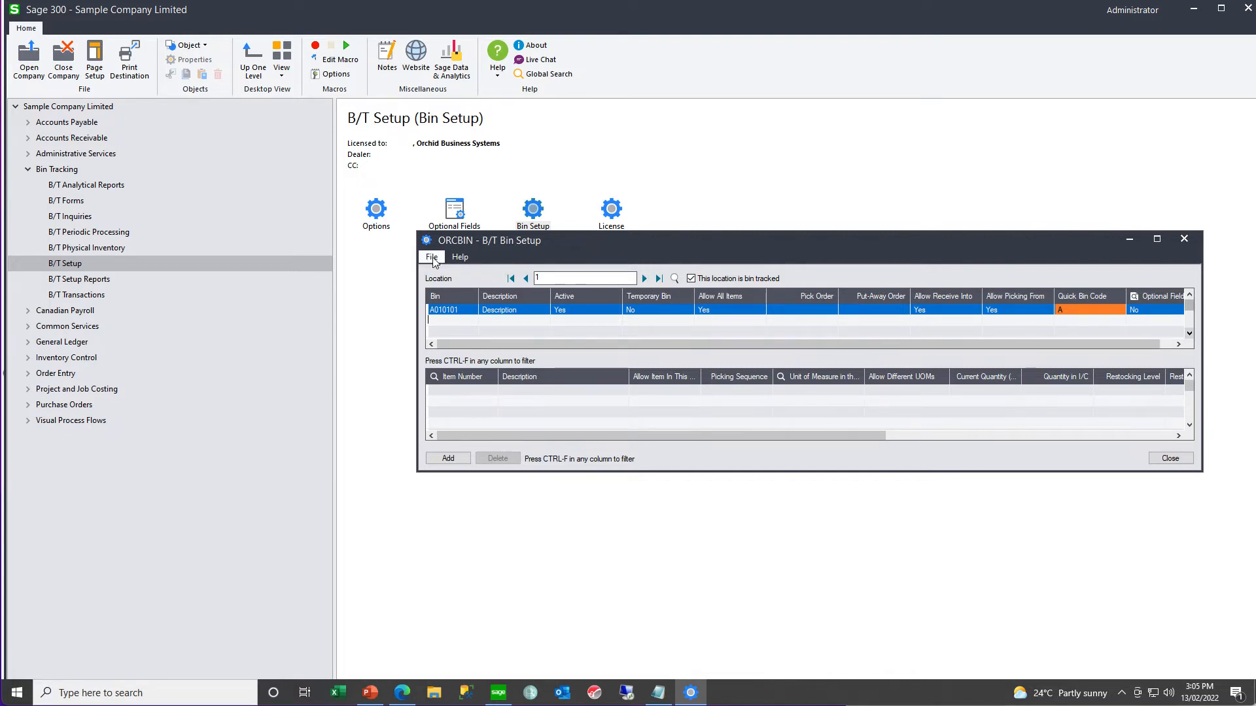
click(432, 257)
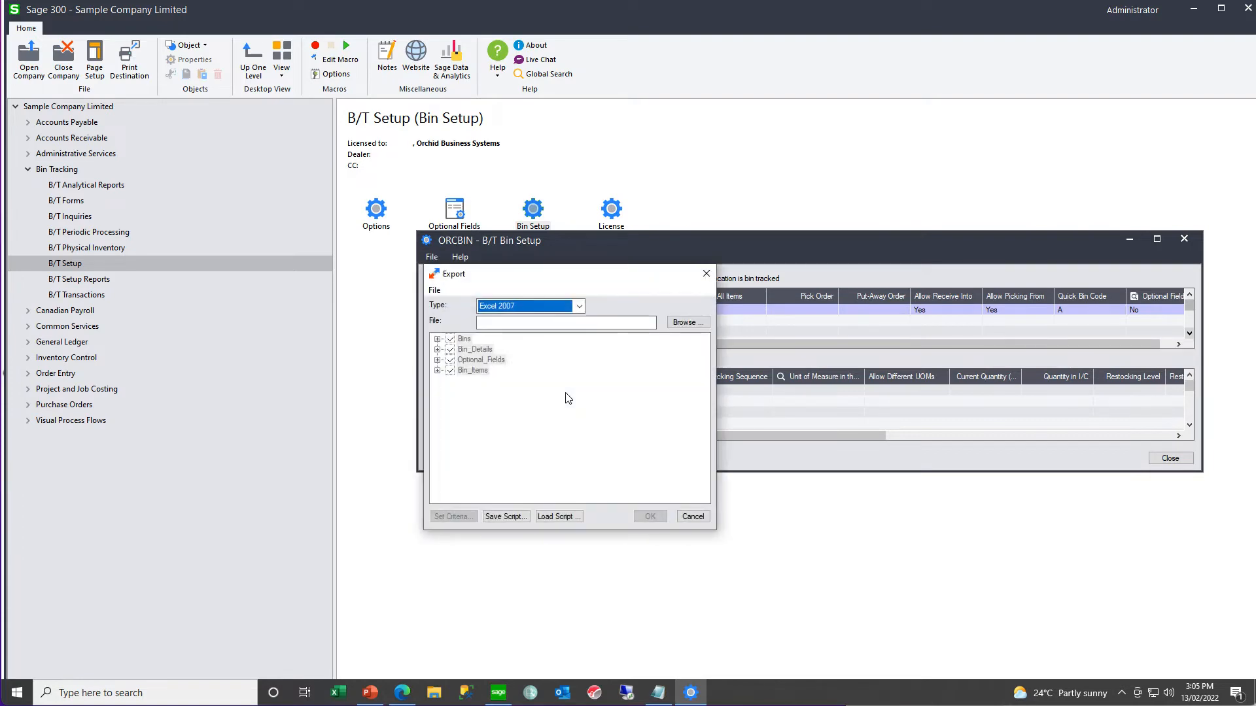
- Export the four bin tables to C:\Orchid\Bin Codes.xlsx and dismiss the results summary
click(686, 322)
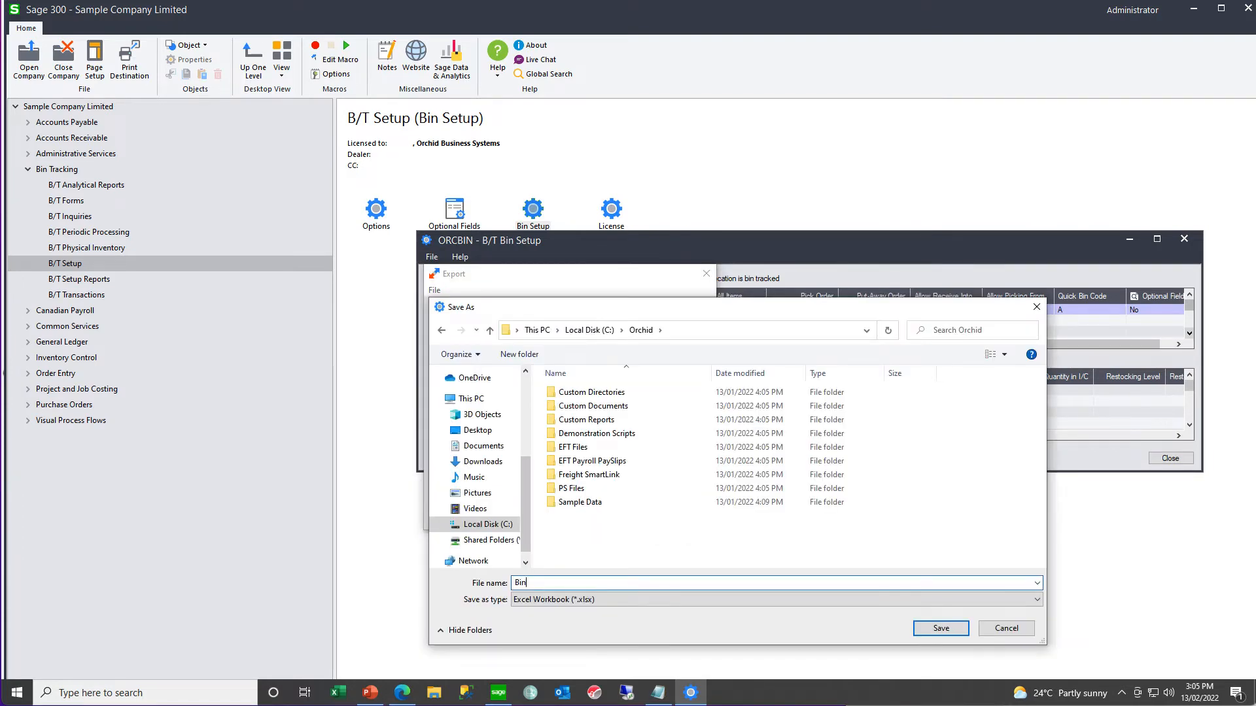
click(939, 628)
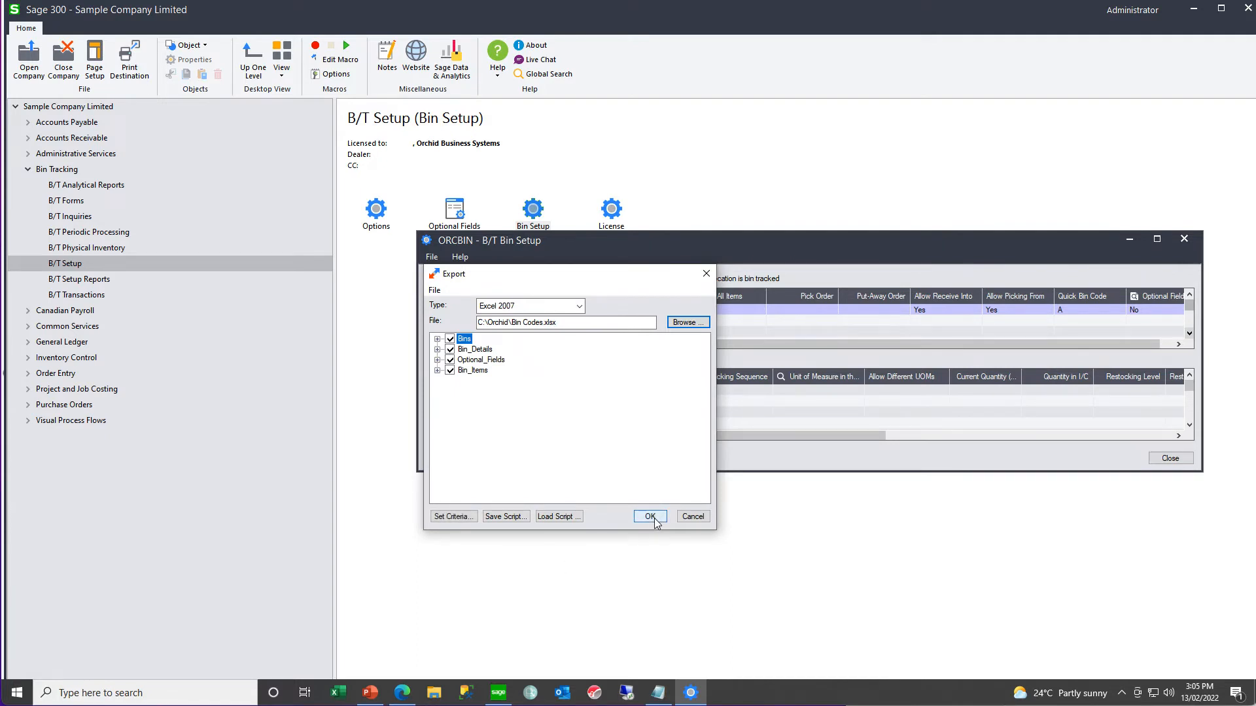
click(649, 516)
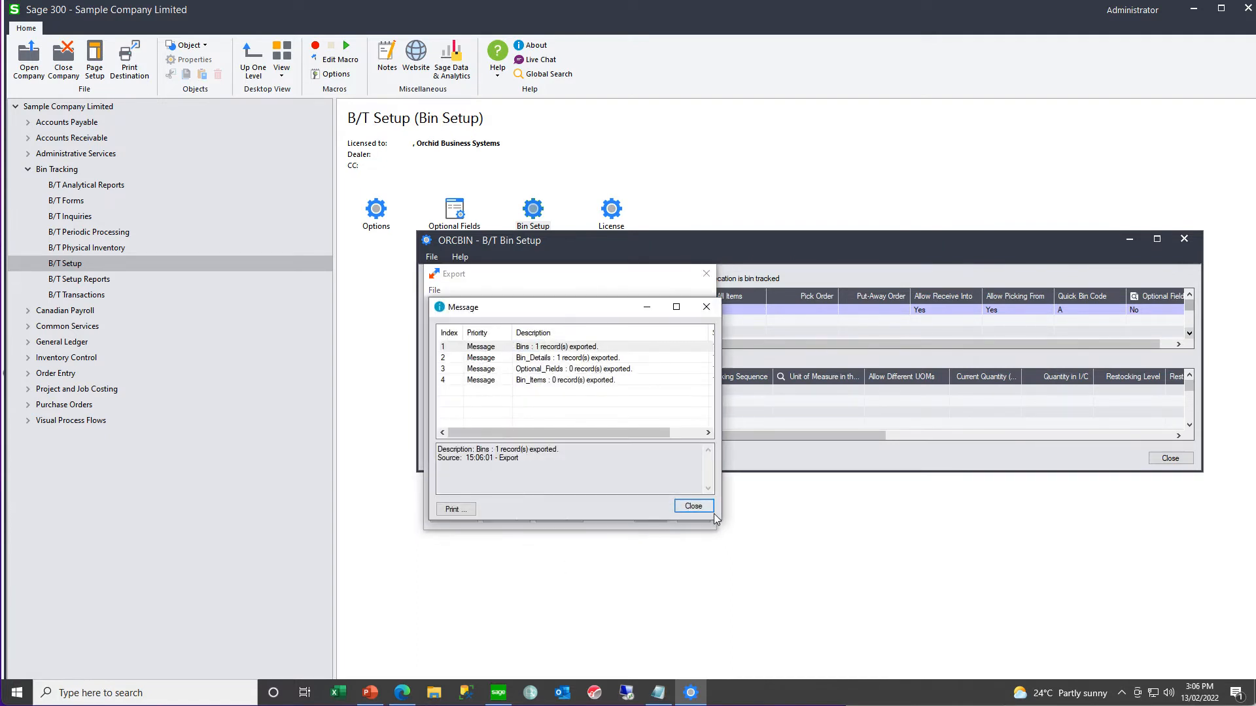
click(692, 505)
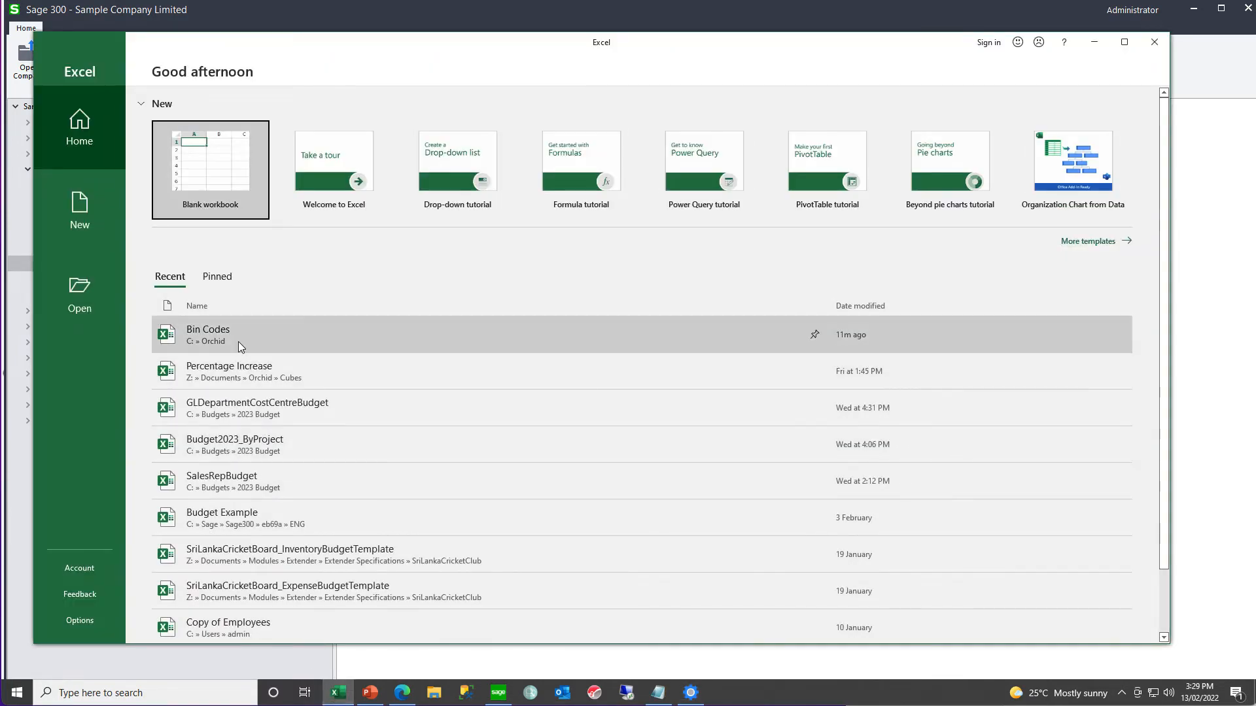
- Open Bin Codes.xlsx and scroll through the Bin_Details sheet rows for locations 1 and 2
double_click(208, 333)
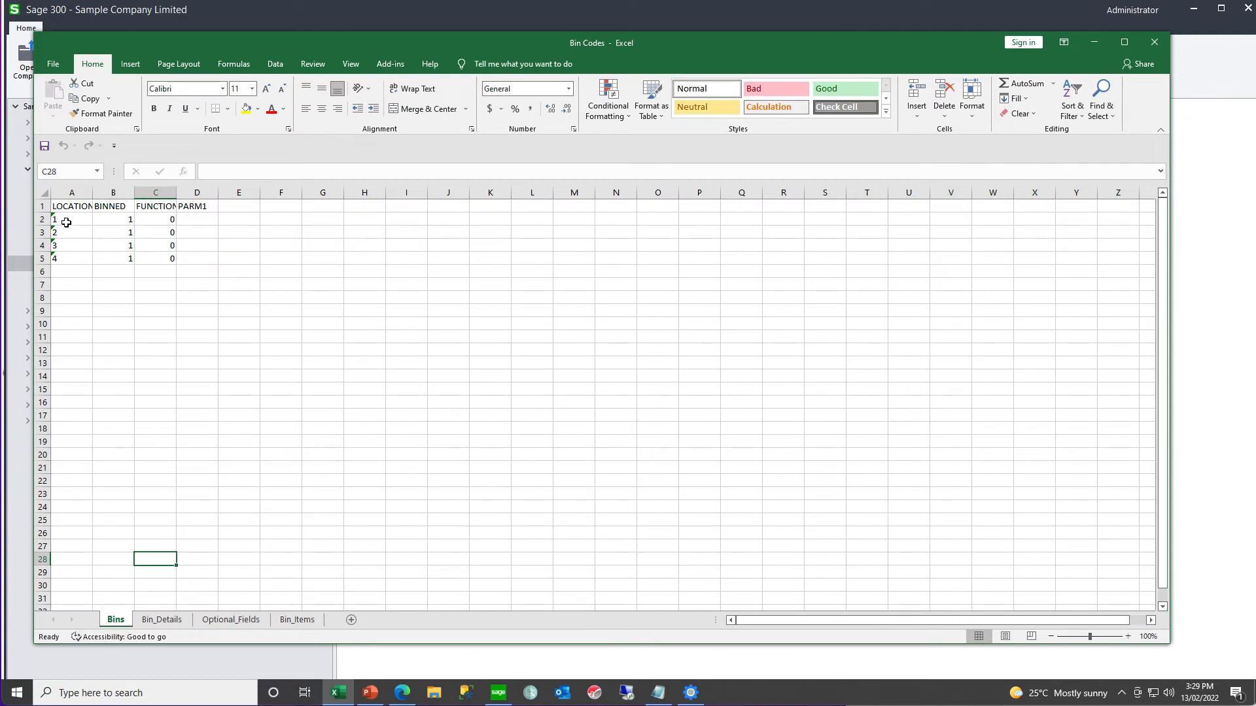
mouse_move(63, 258)
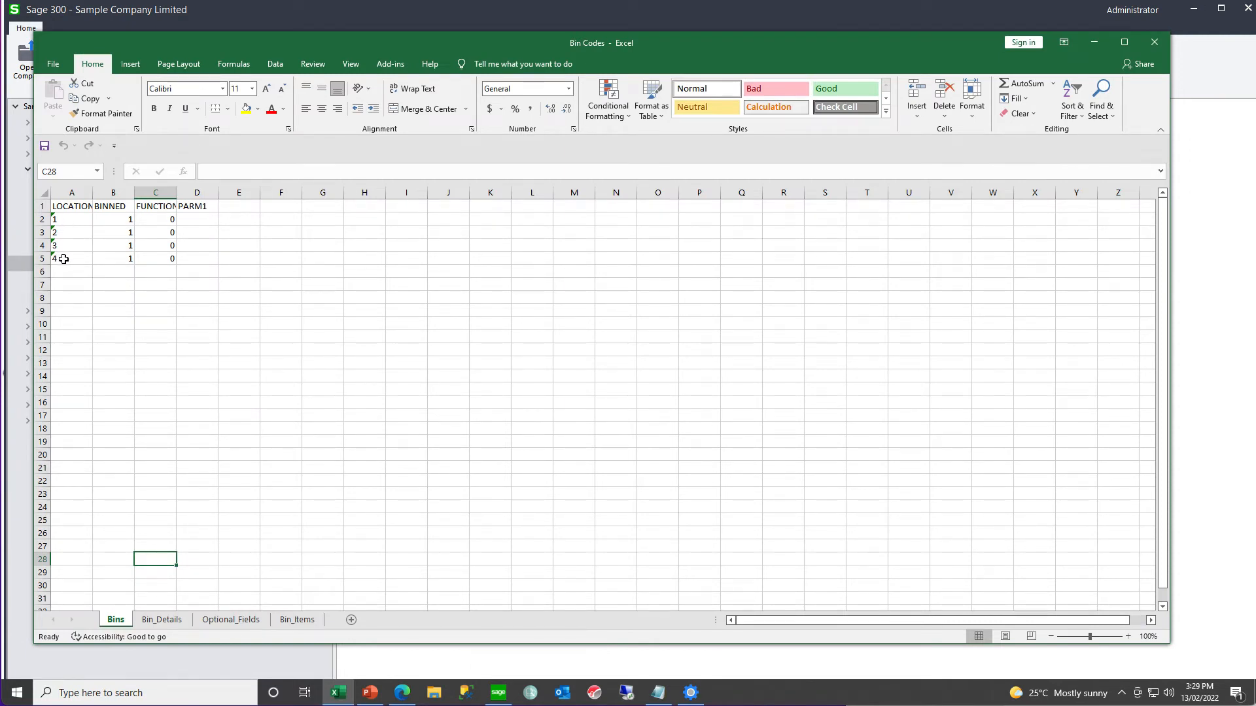
click(161, 619)
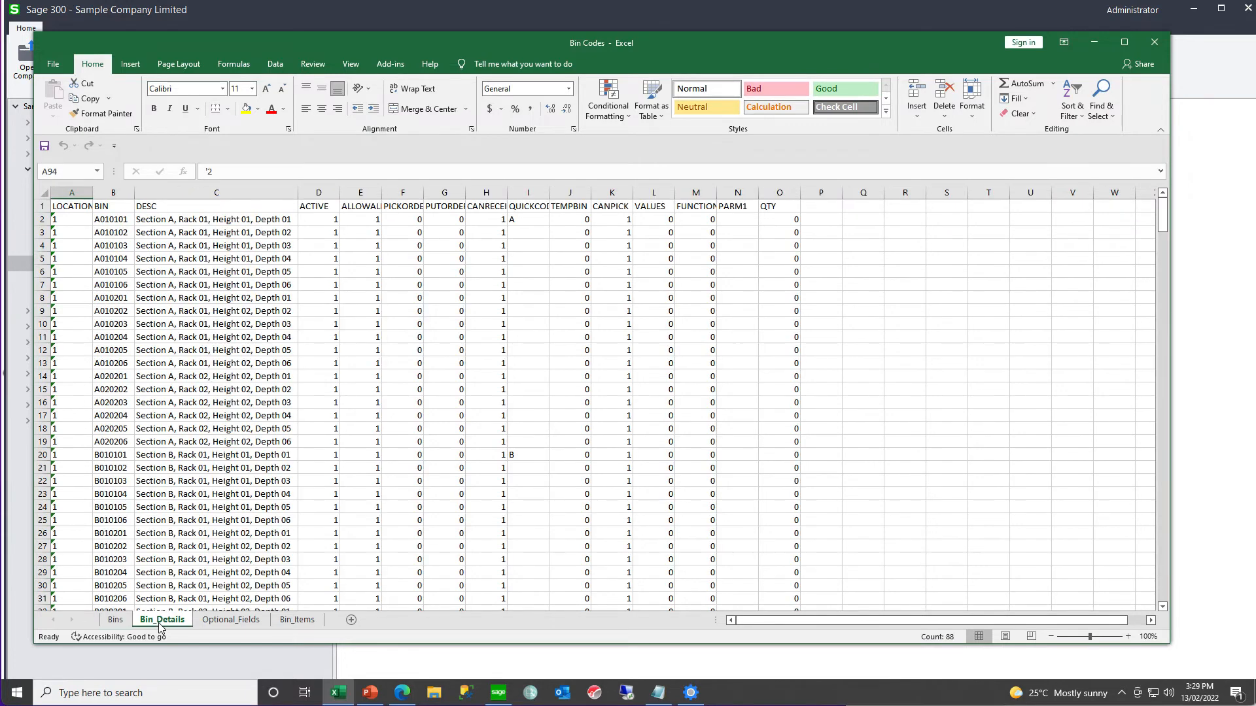
mouse_move(74, 392)
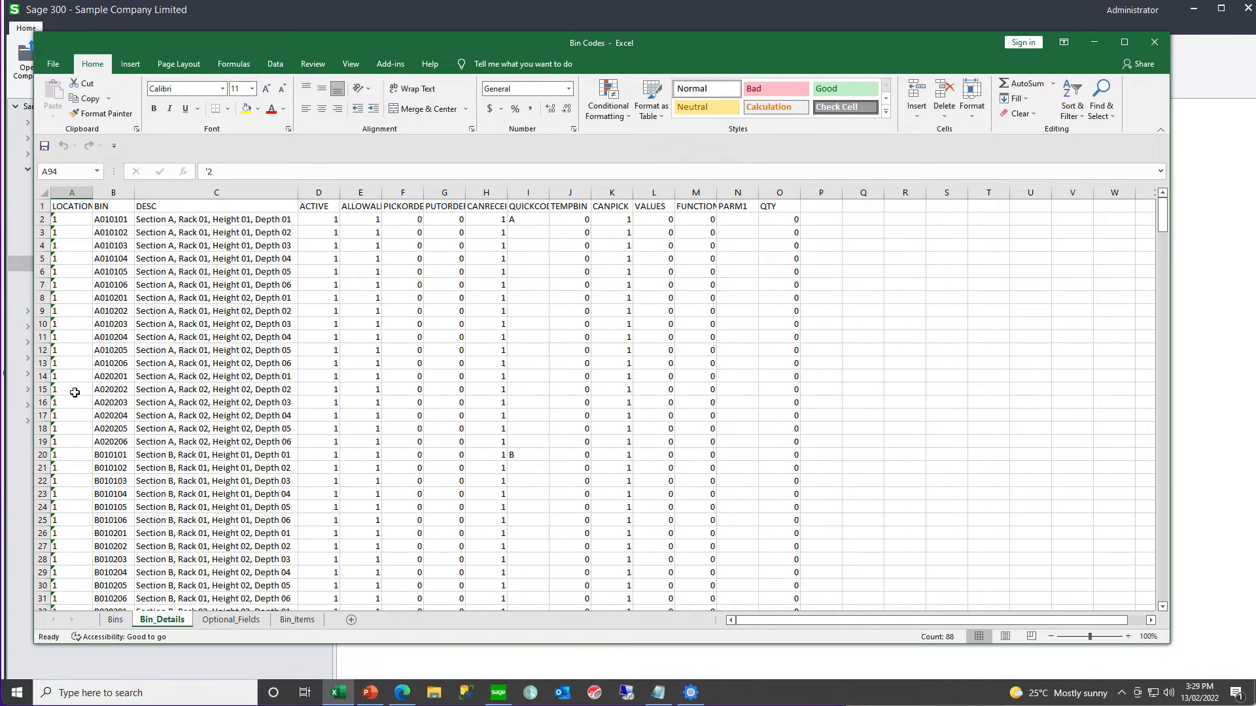
click(71, 388)
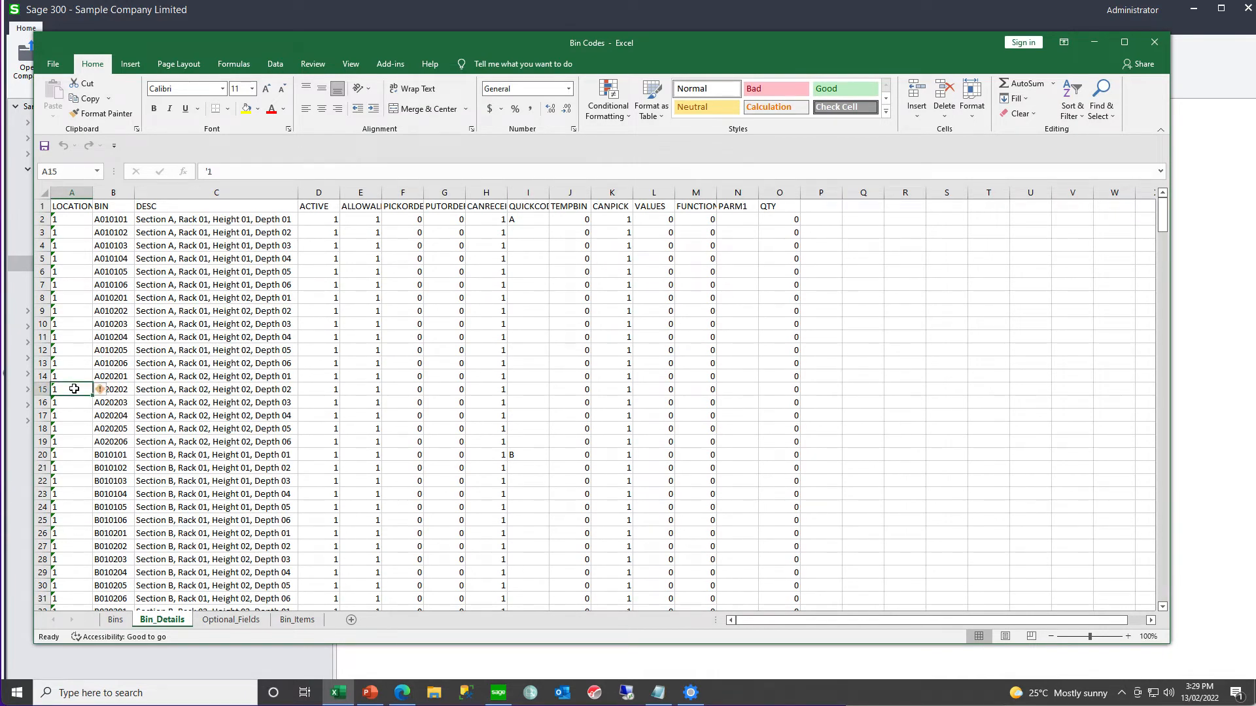
scroll(down, 3)
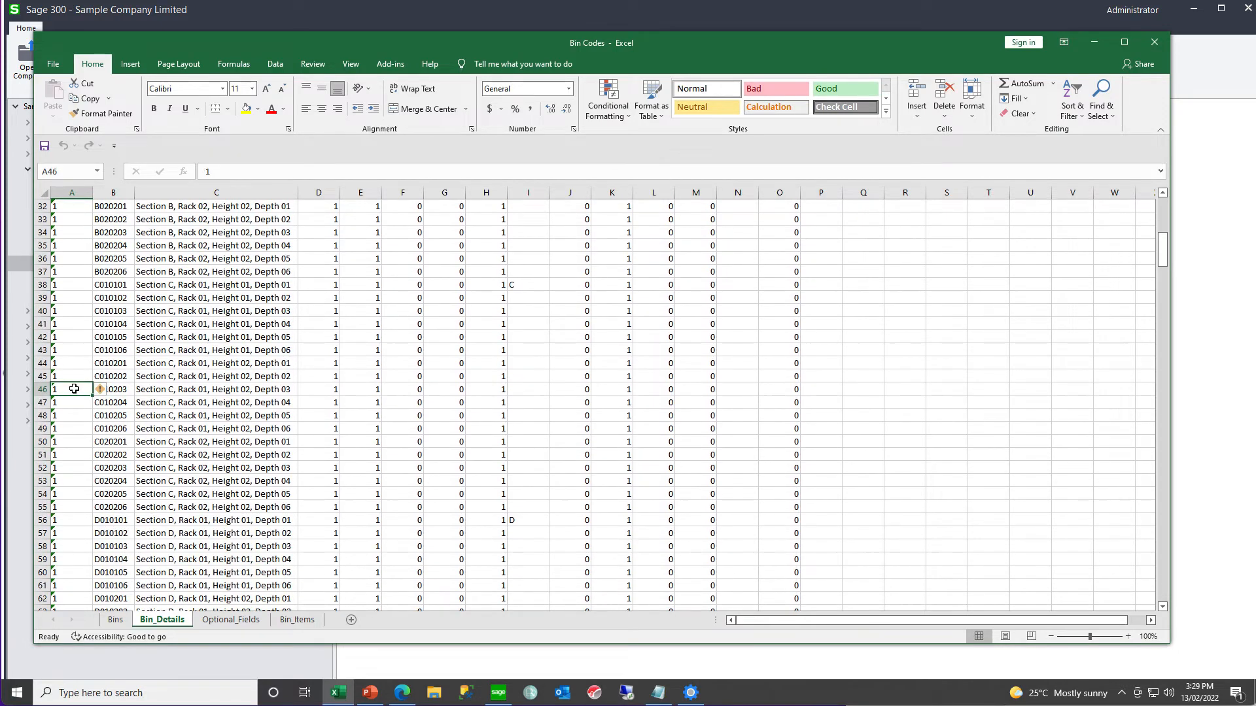
scroll(down, 3)
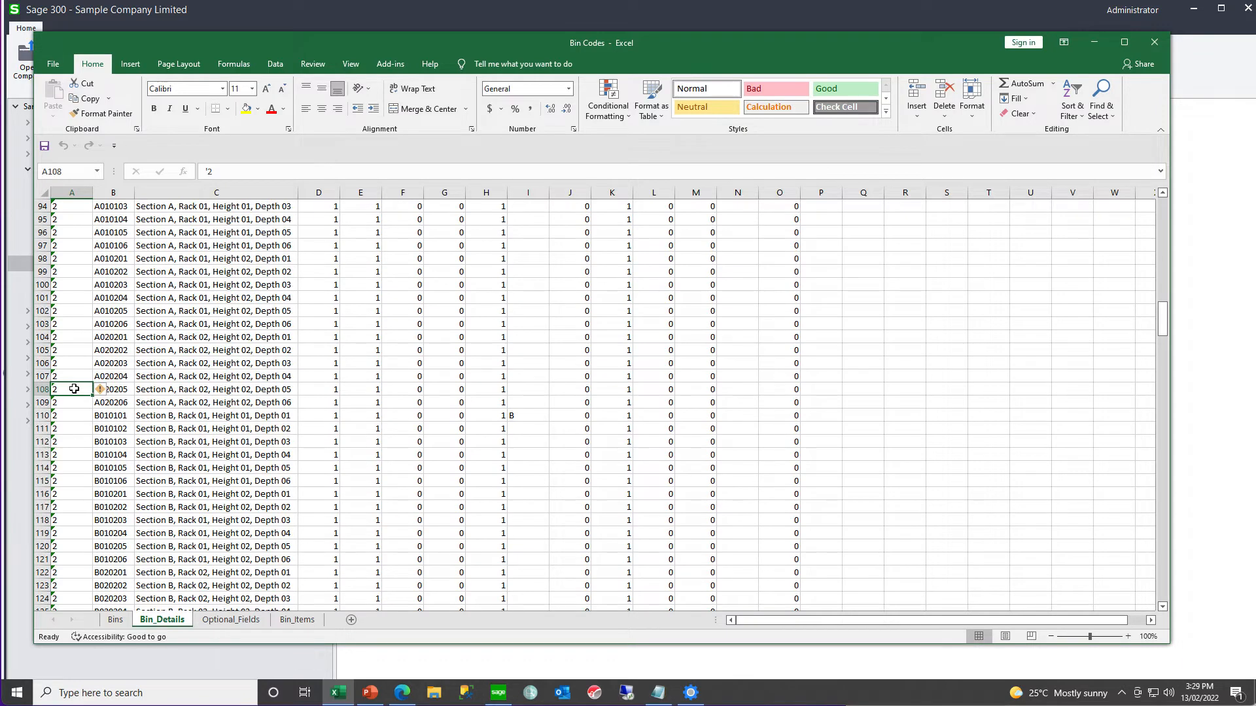
mouse_move(1154, 42)
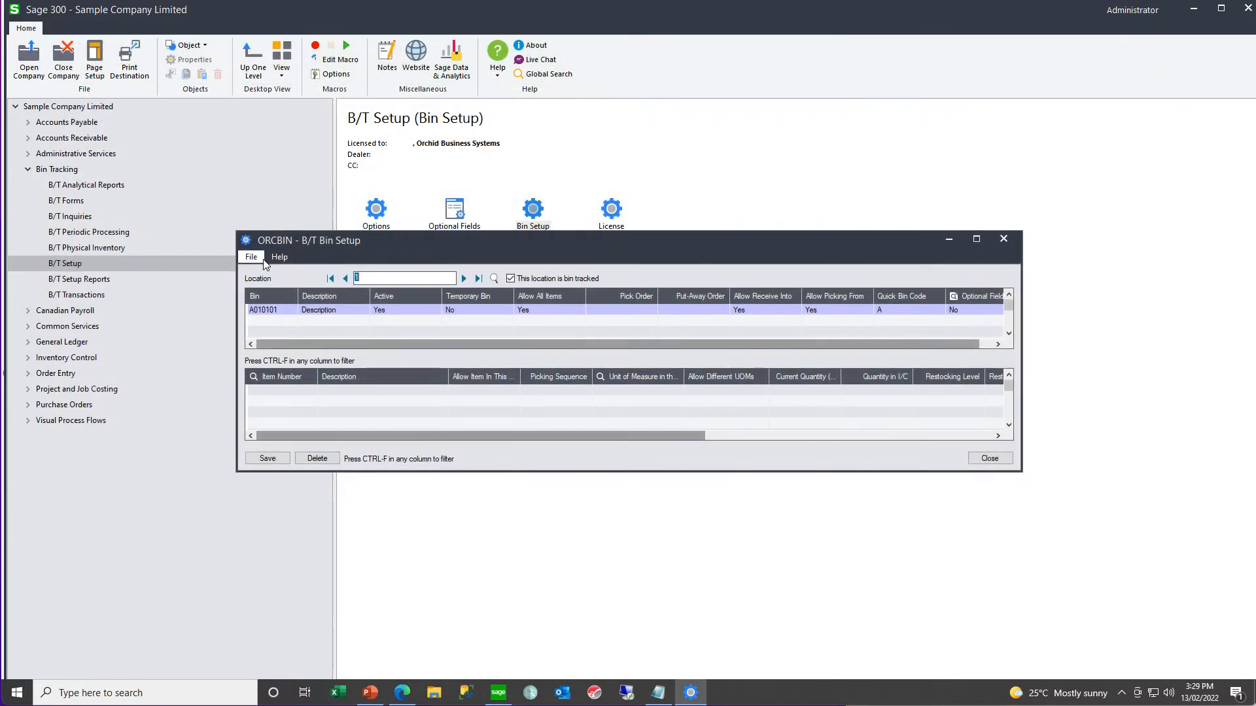
- Import C:\Orchid\Bin Codes.xlsx into Bin Setup via File > Import
click(251, 257)
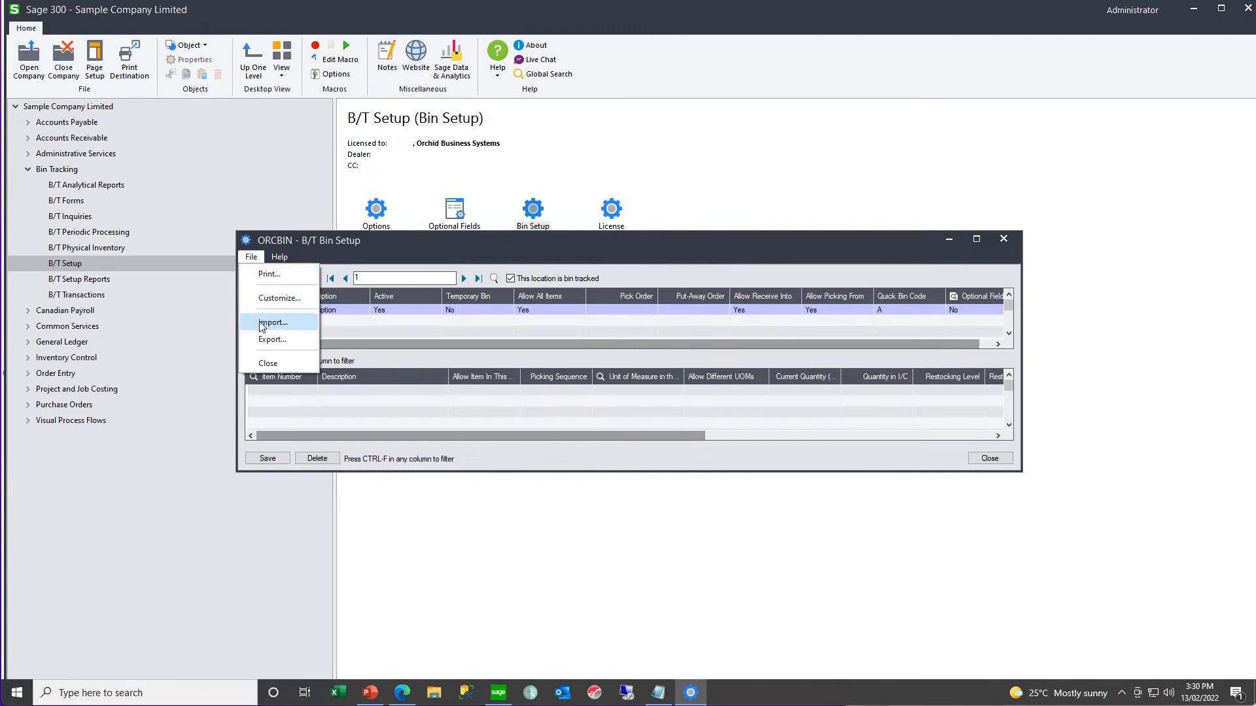
click(274, 322)
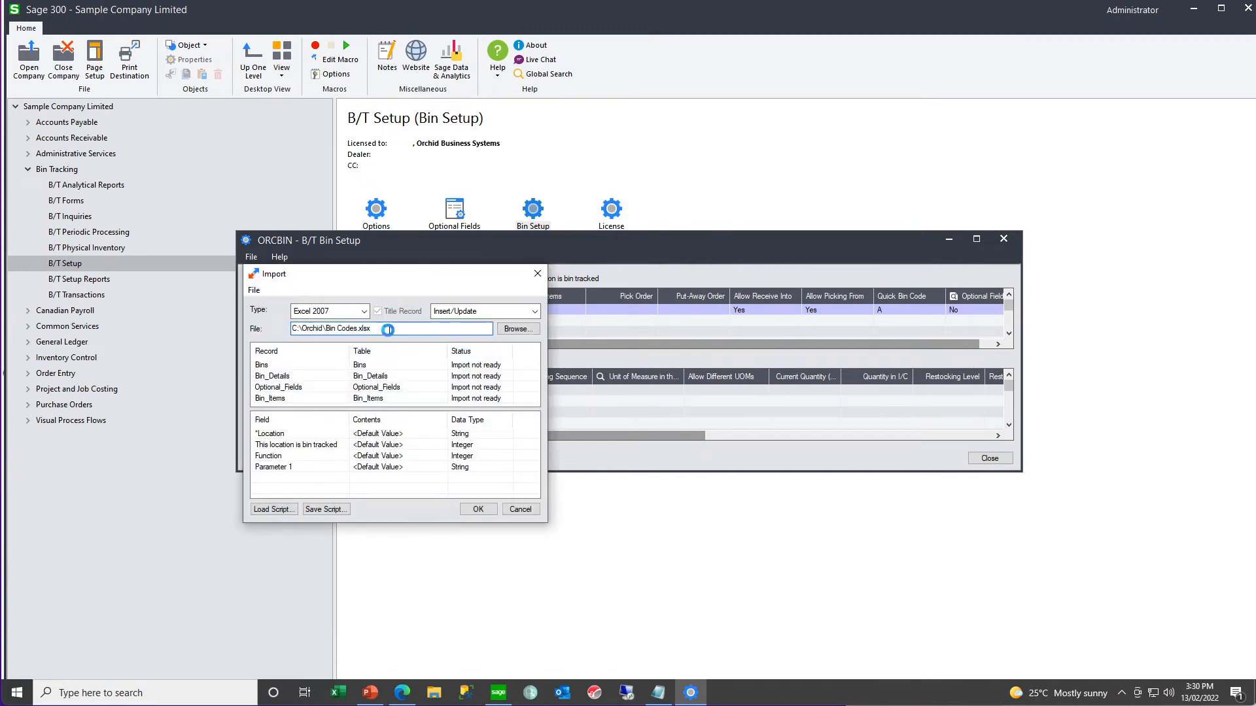
click(477, 509)
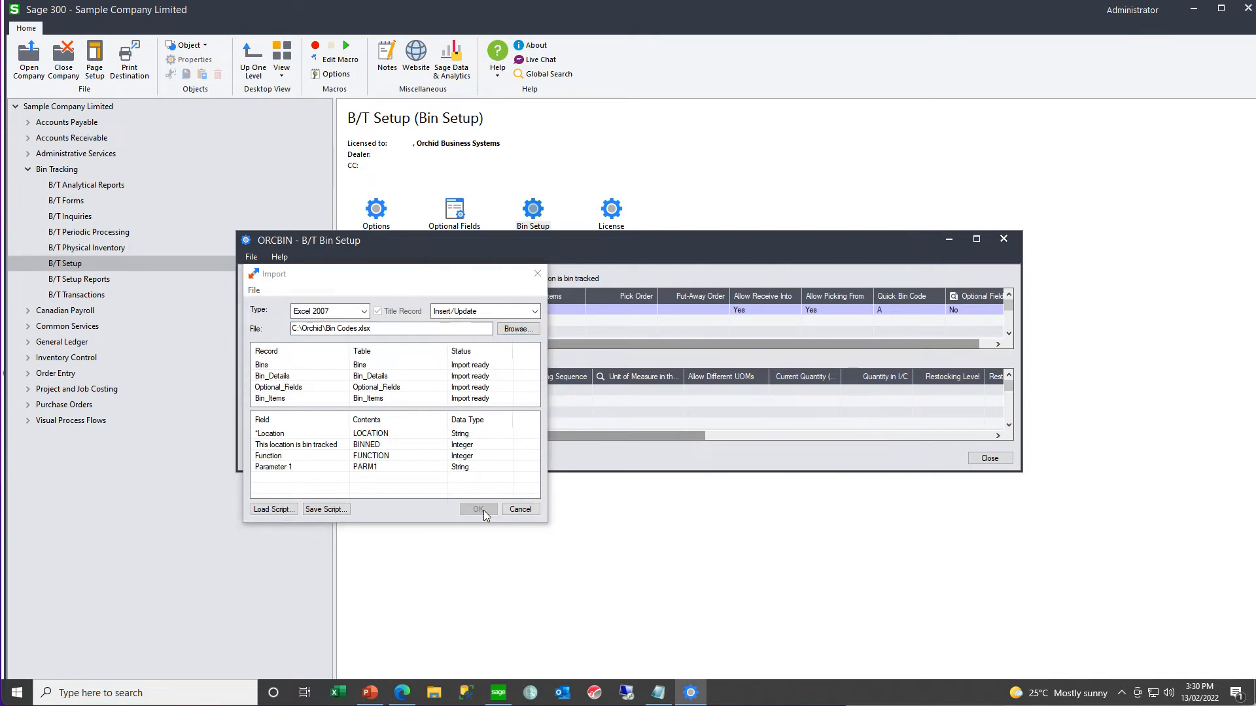
click(478, 509)
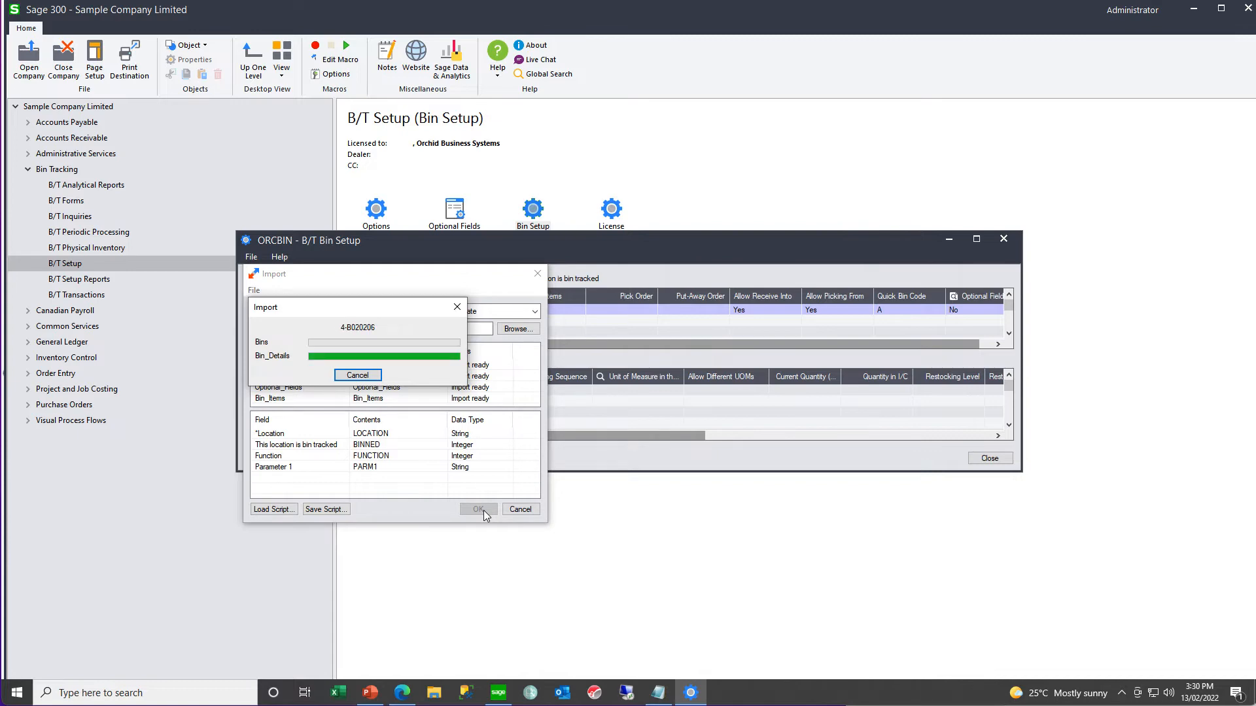
- Dismiss the import summary (356 bins inserted) and reload location 1's bins
click(479, 509)
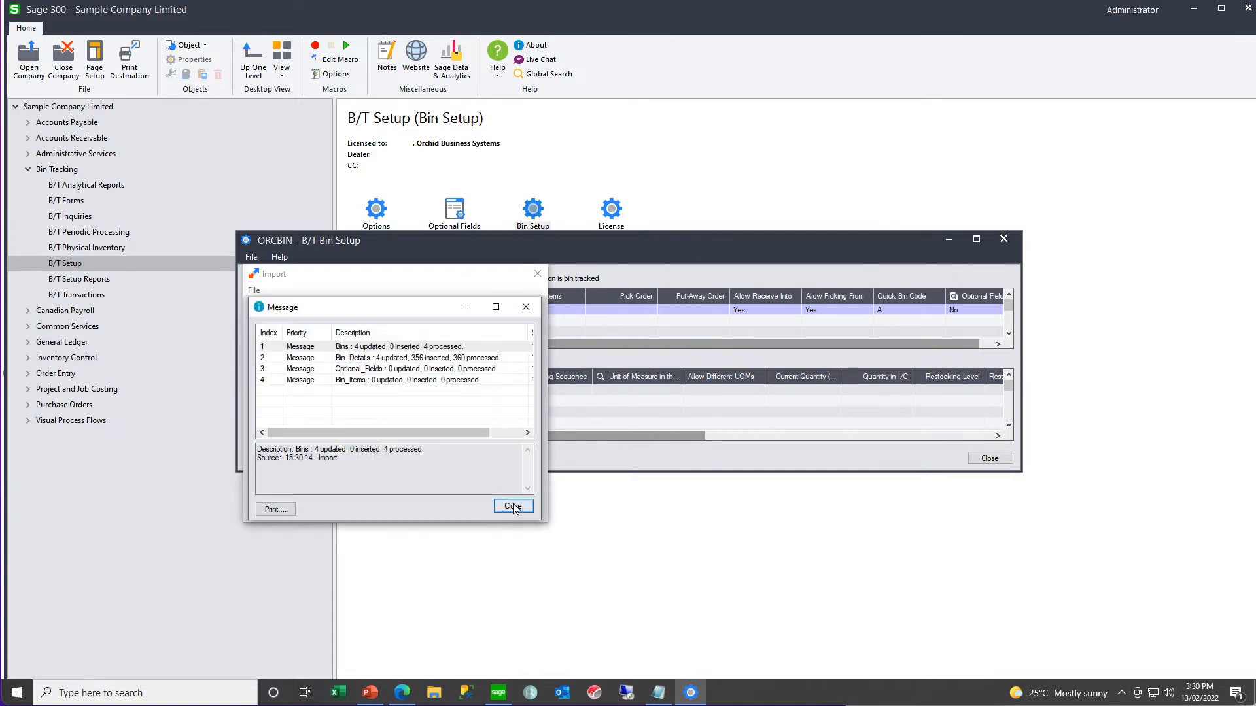
click(513, 507)
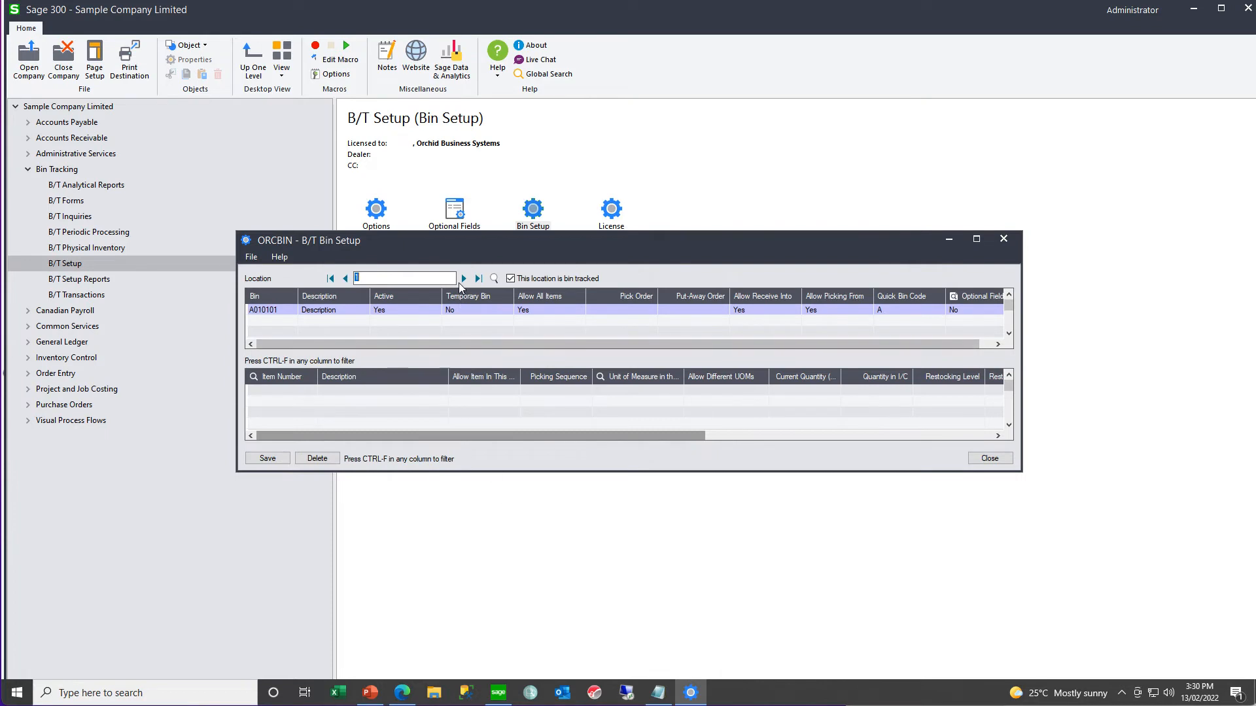
click(478, 277)
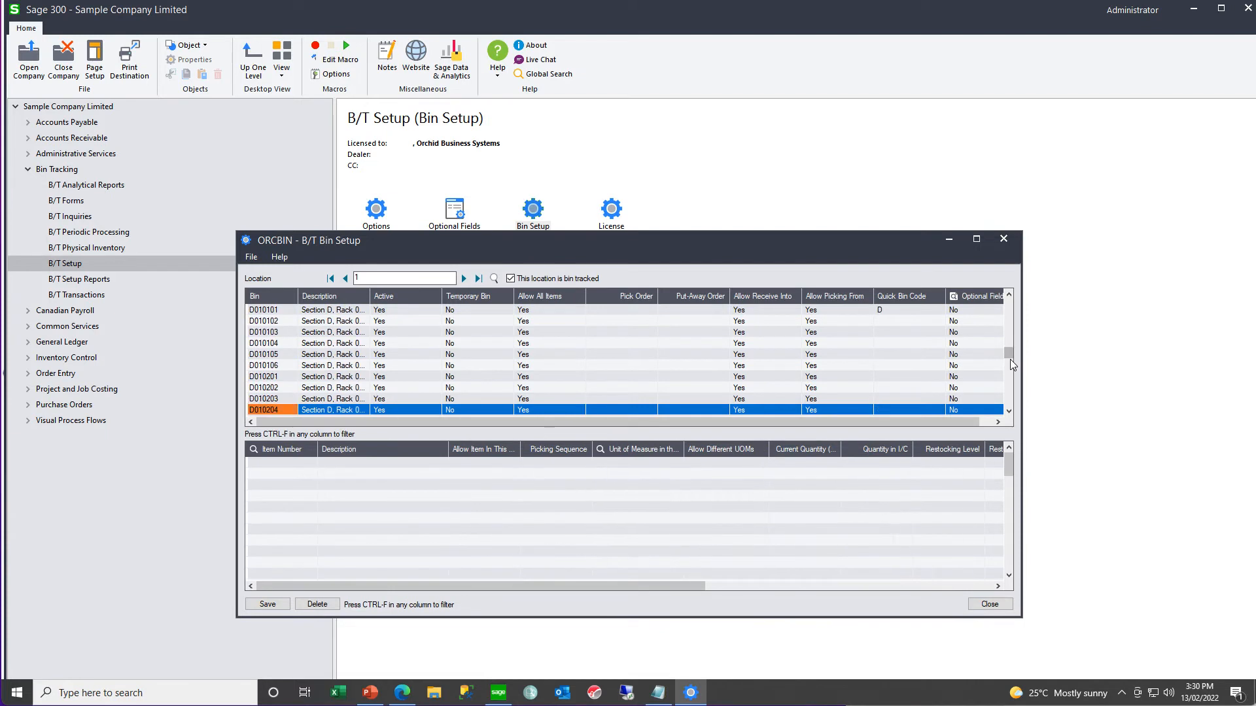
- Start a new I/C Receipt described Initial Take on
click(369, 692)
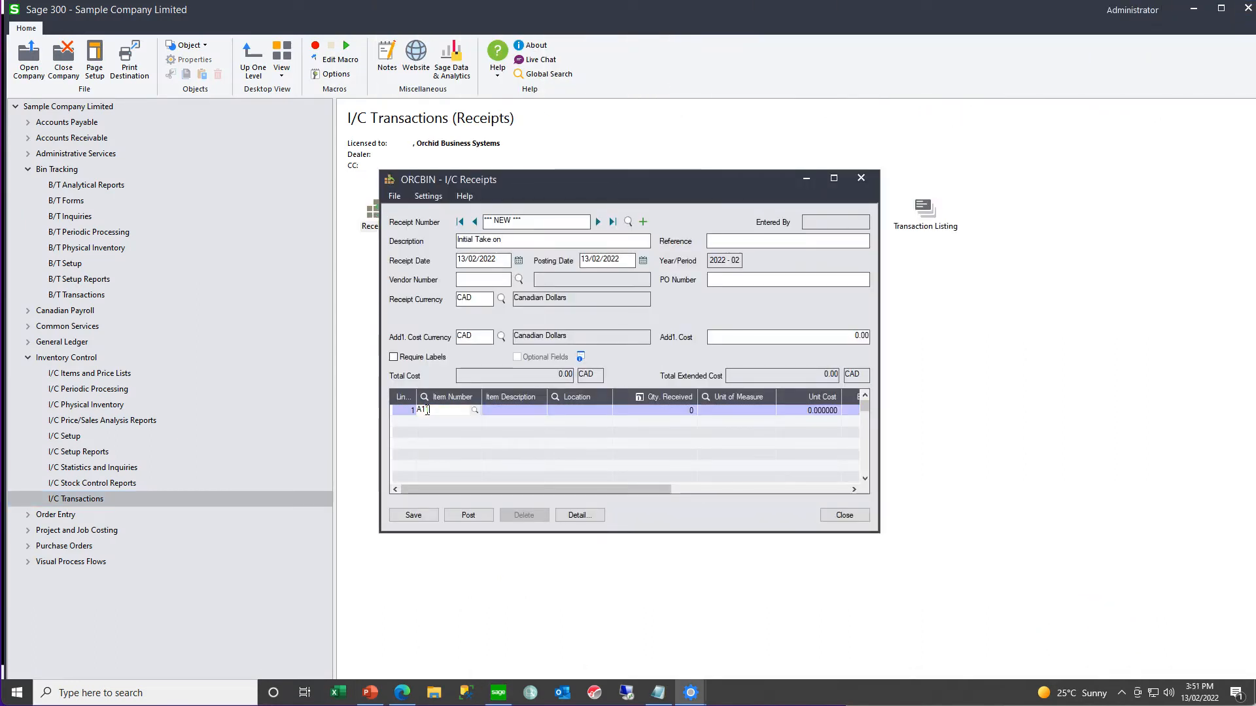
- Enter item A1-103/0, post the Initial Take on receipt, and return to the I/C Transactions folder
text(A1-103/0)
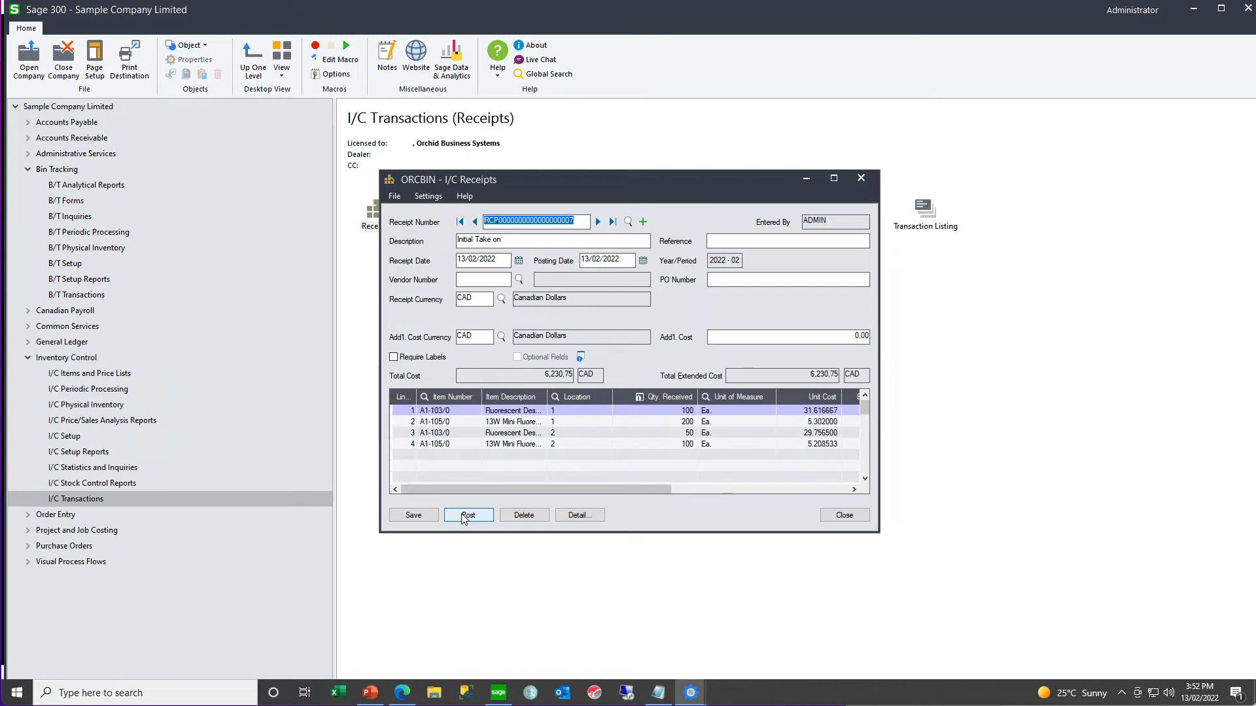
click(469, 516)
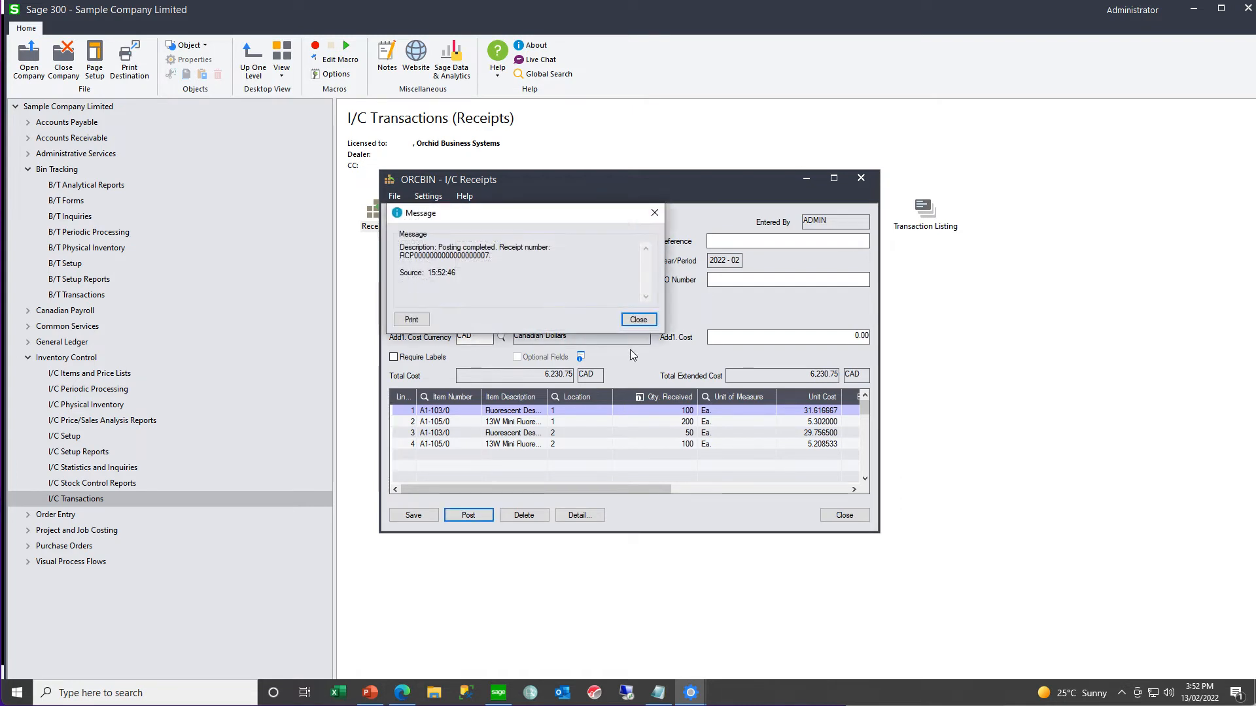
click(639, 319)
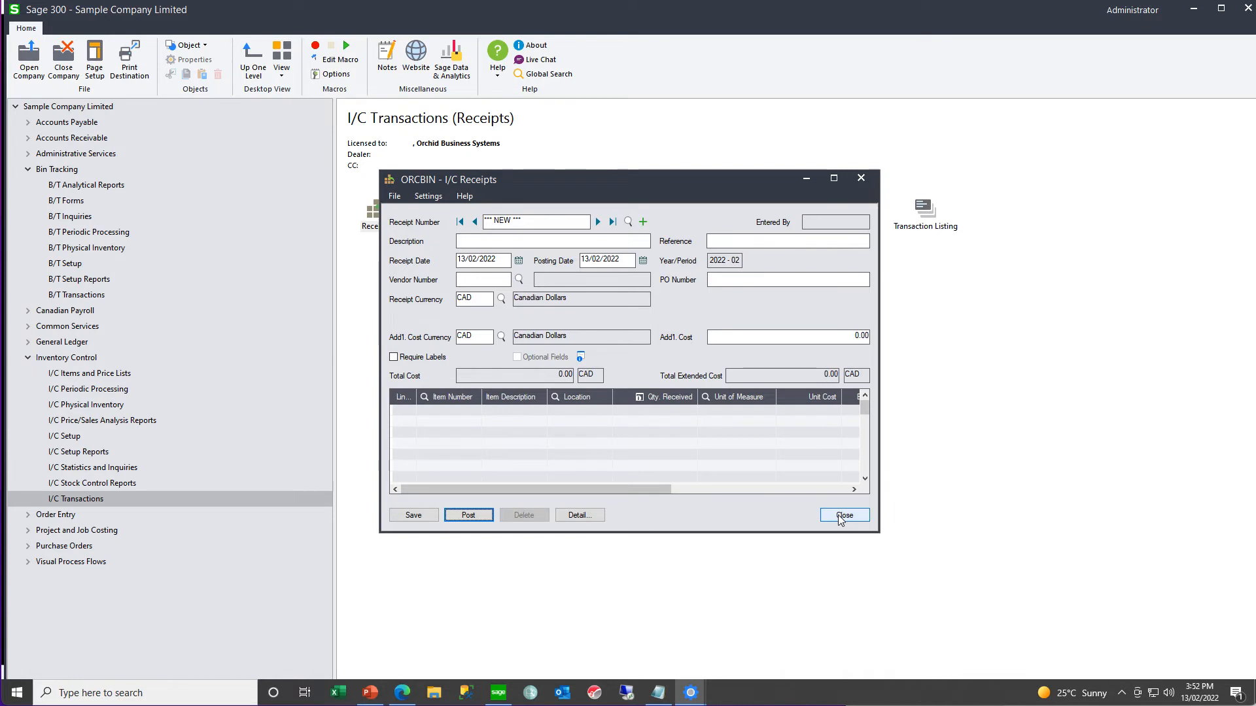
click(843, 514)
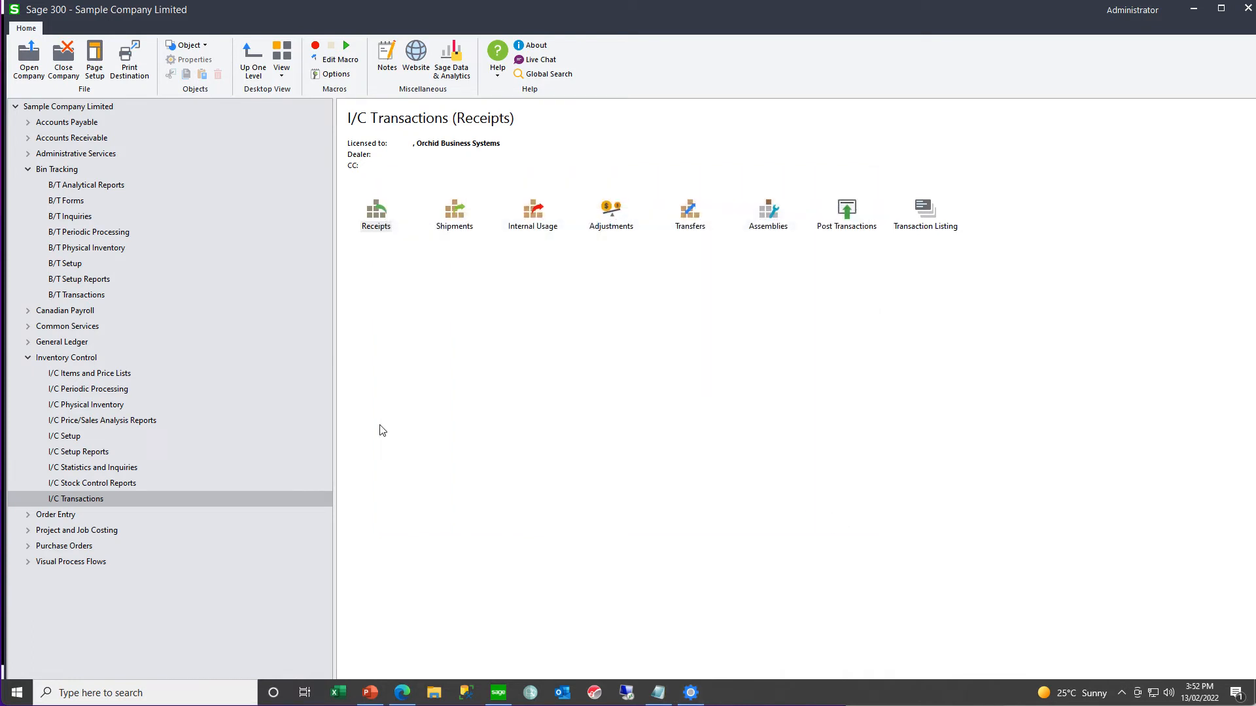
- From B/T Transactions' Pick Status list, load bin transfer BT000001 with its four Put Away lines
click(375, 209)
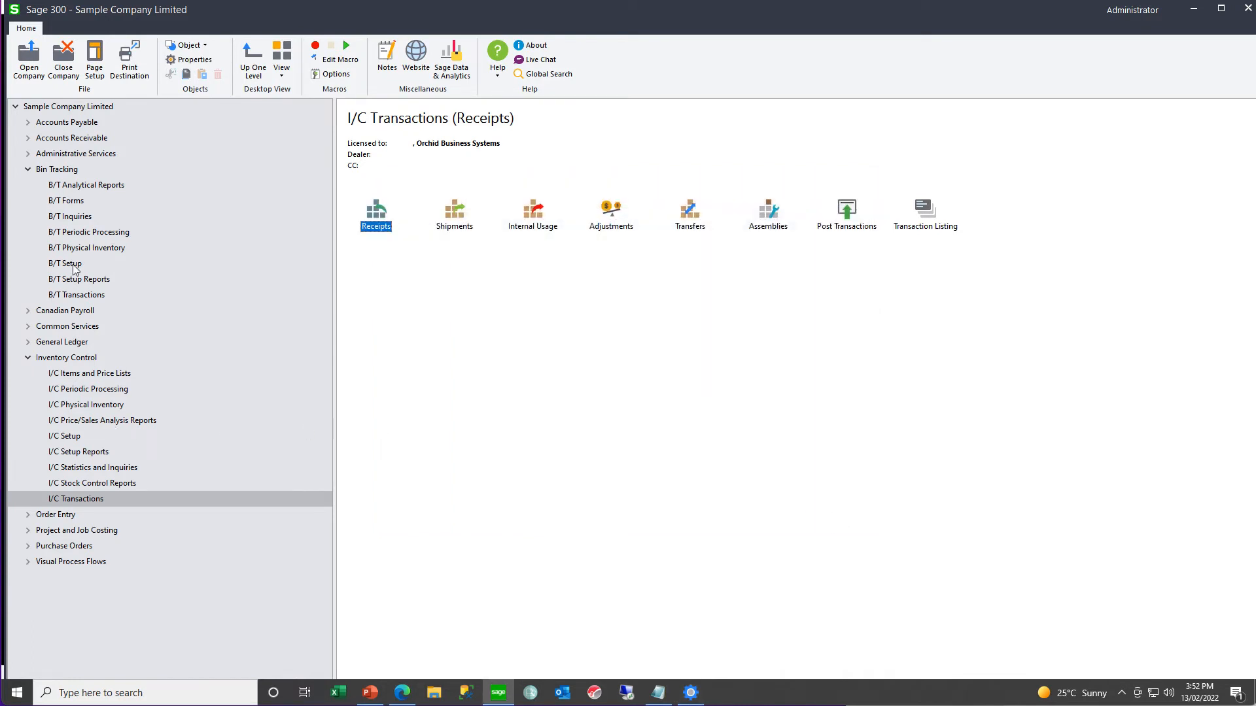
click(76, 295)
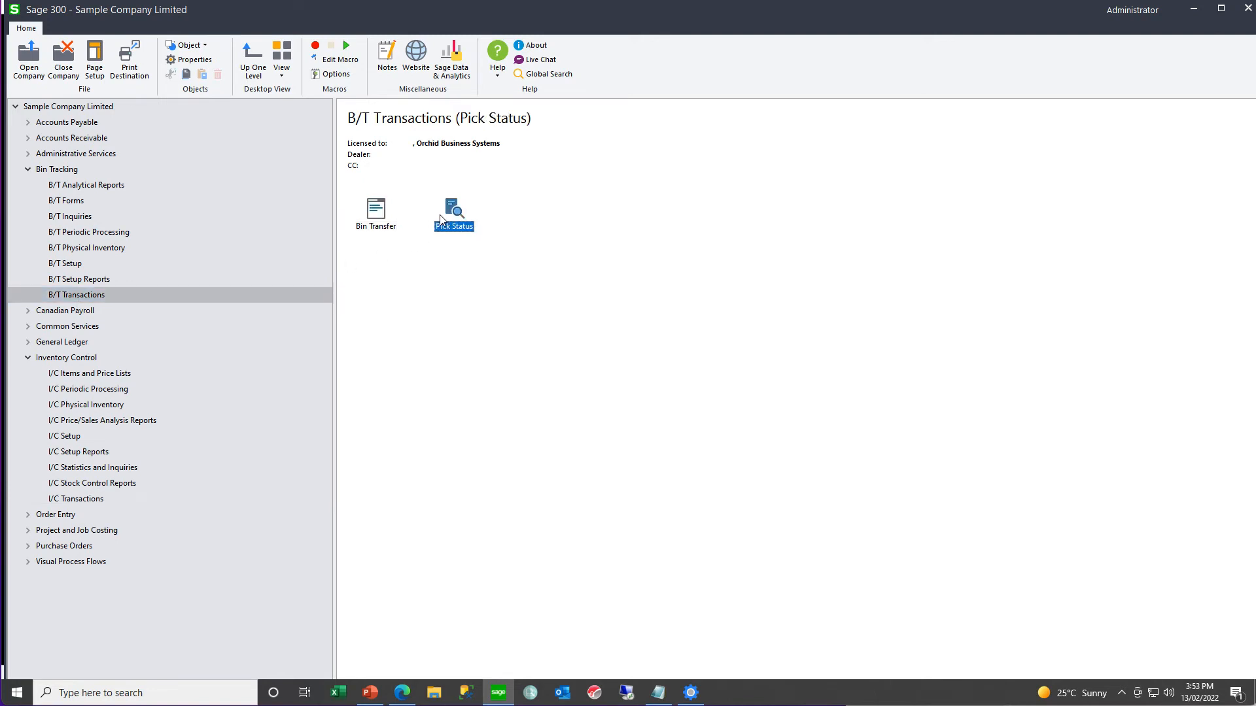
double_click(454, 208)
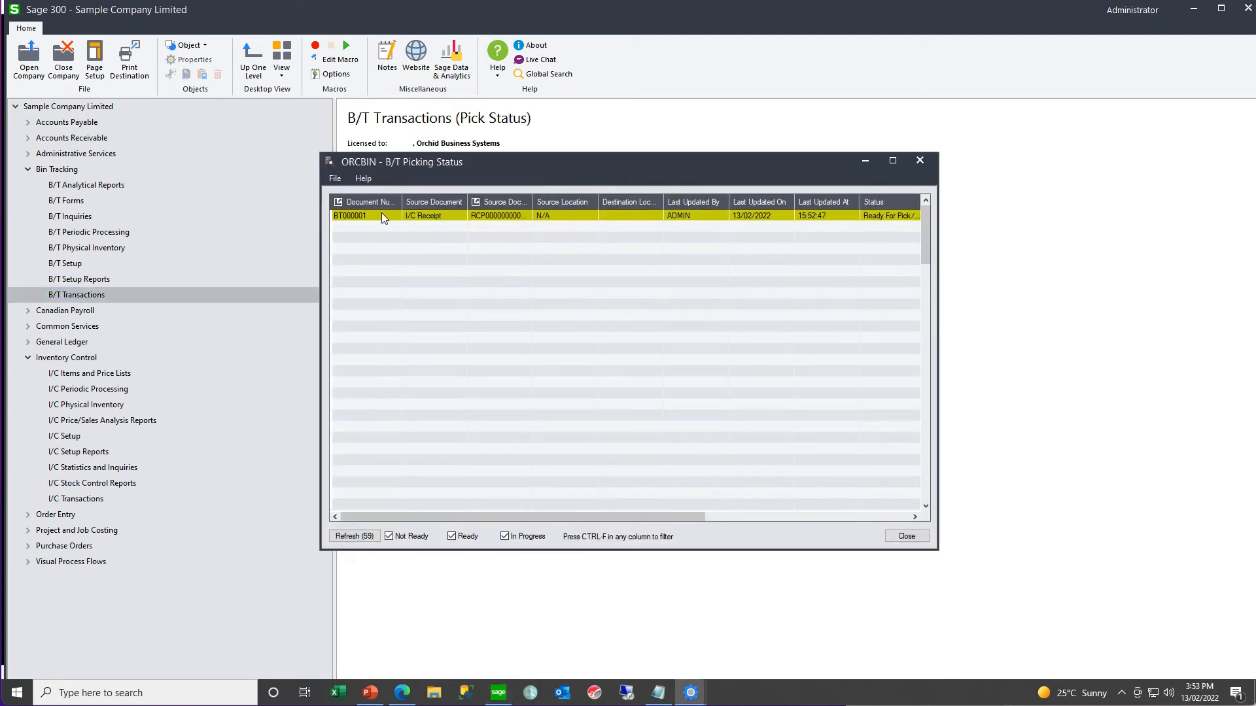
click(352, 537)
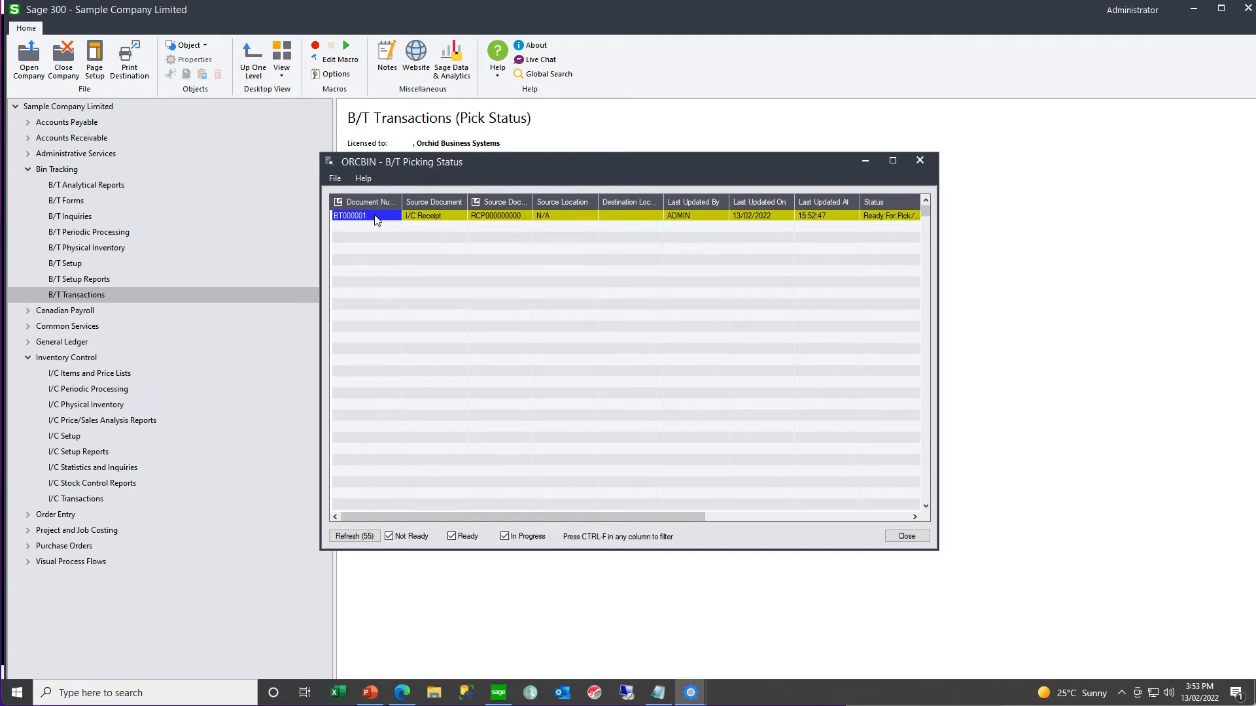
double_click(365, 216)
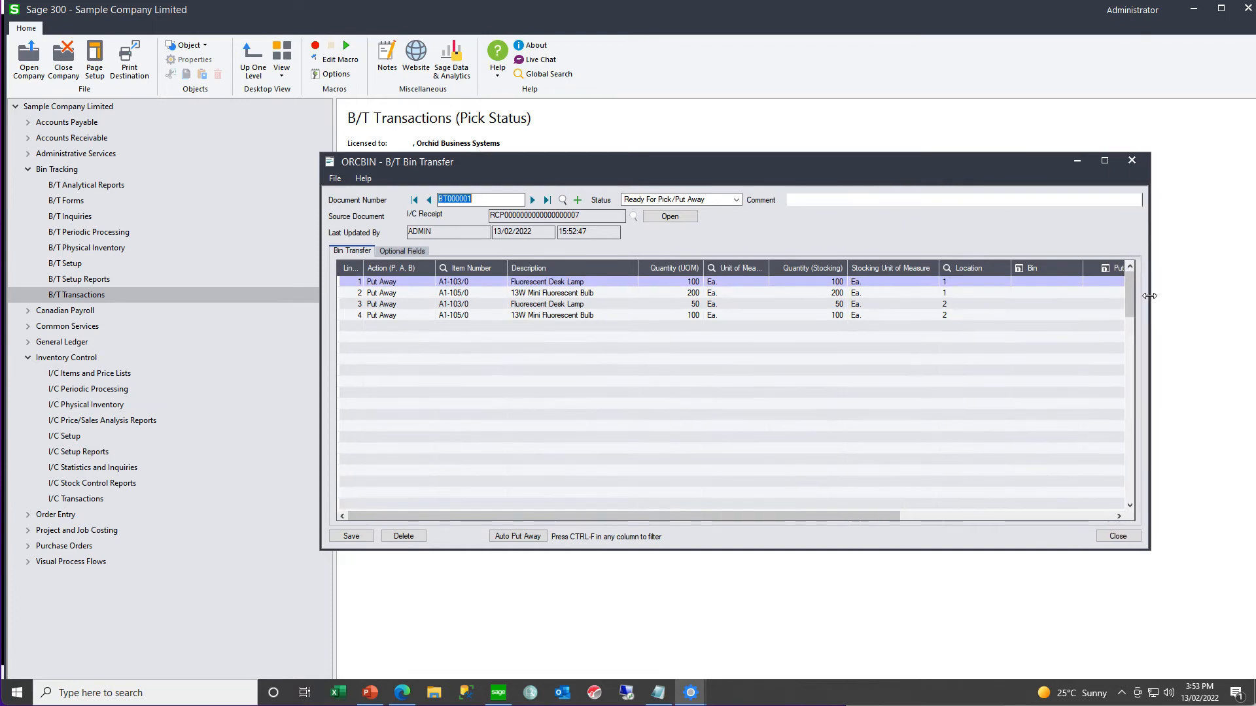
- Assign put-away bins A010101, B010101, C010101 and D010101 to the four receipt lines
click(1041, 281)
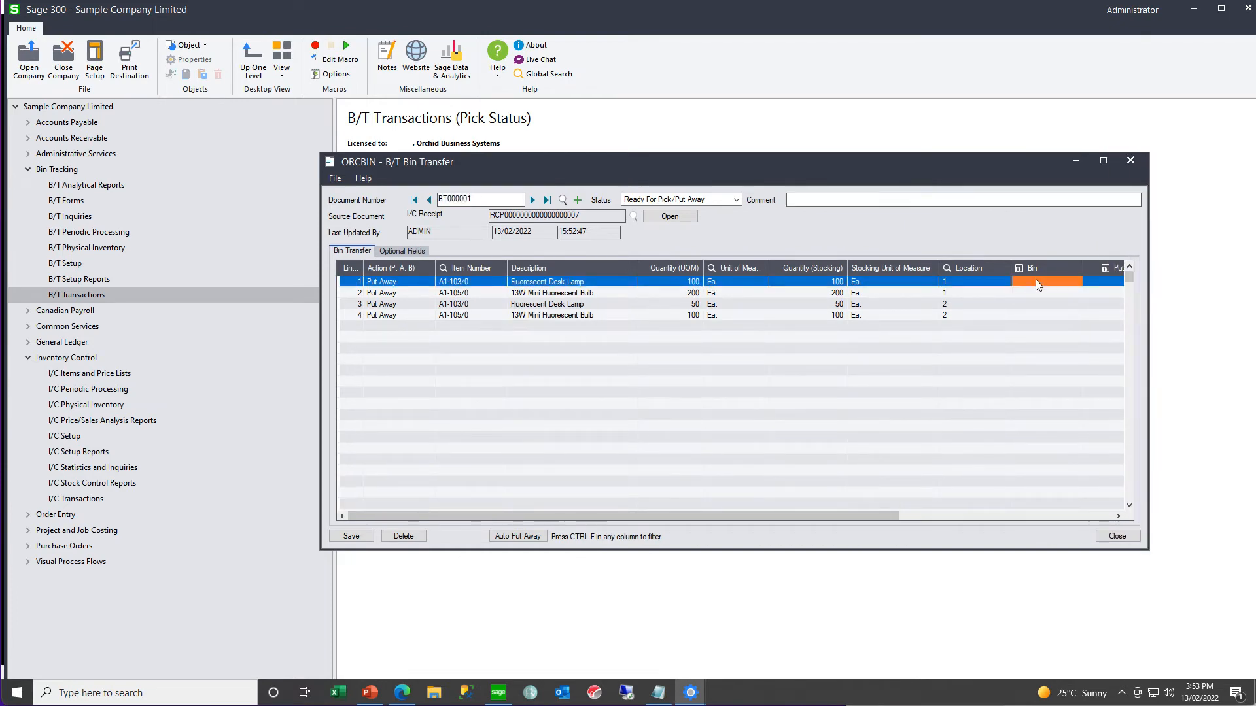
text(A010101)
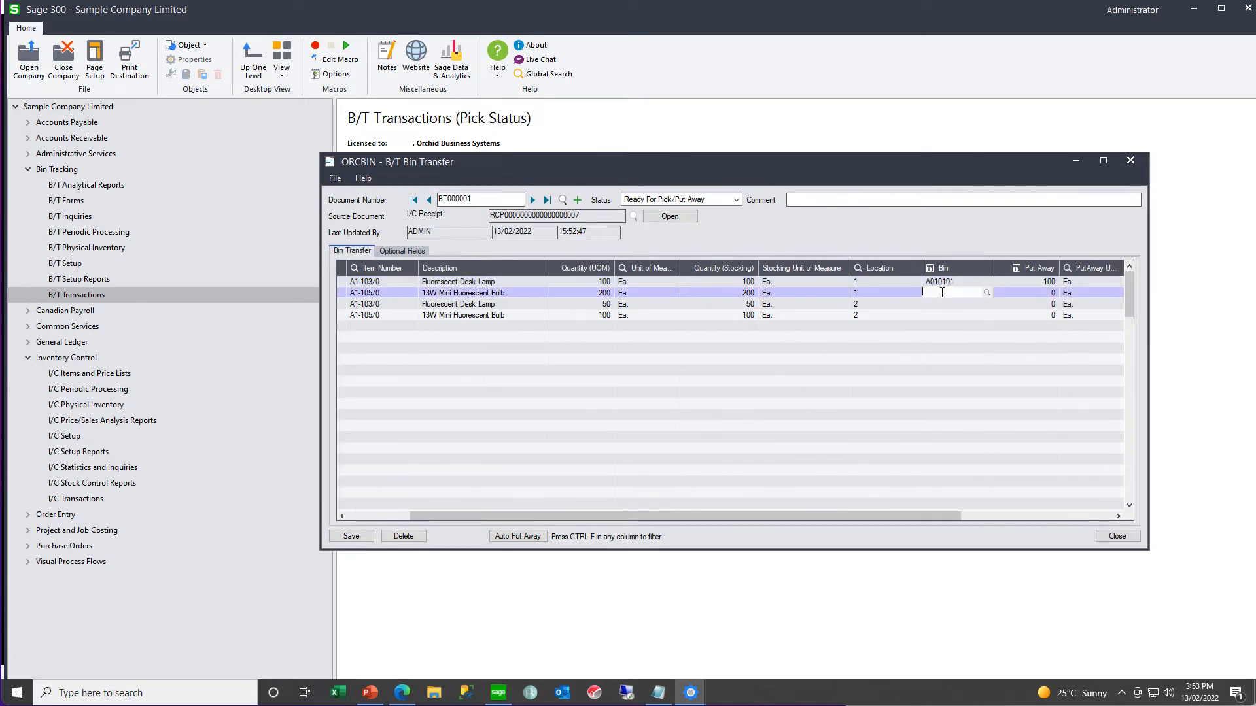
text(B010101)
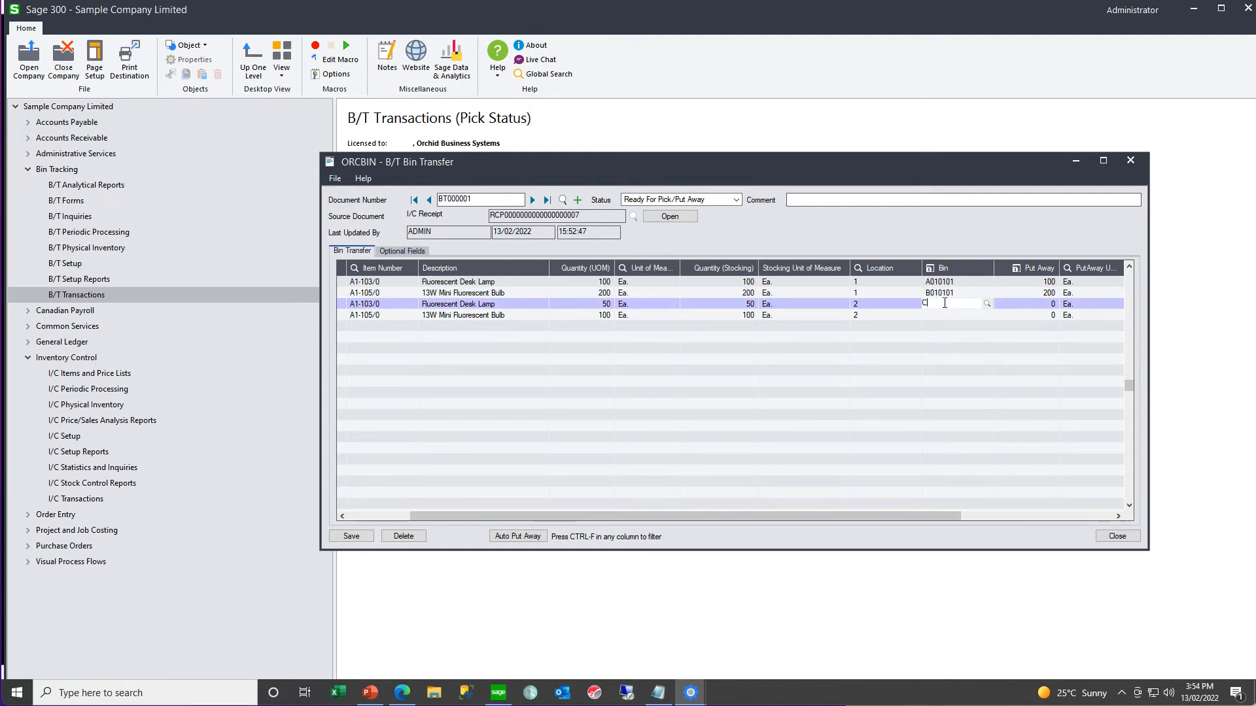
text(C010101)
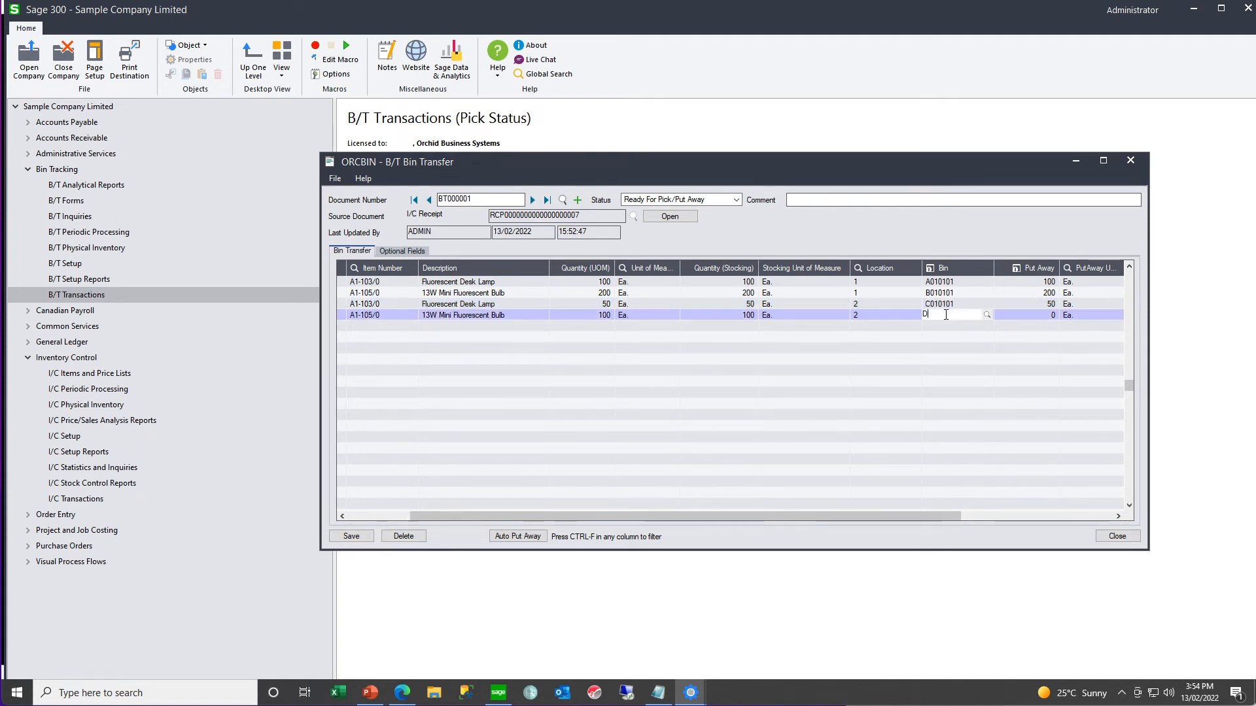
text(D010101)
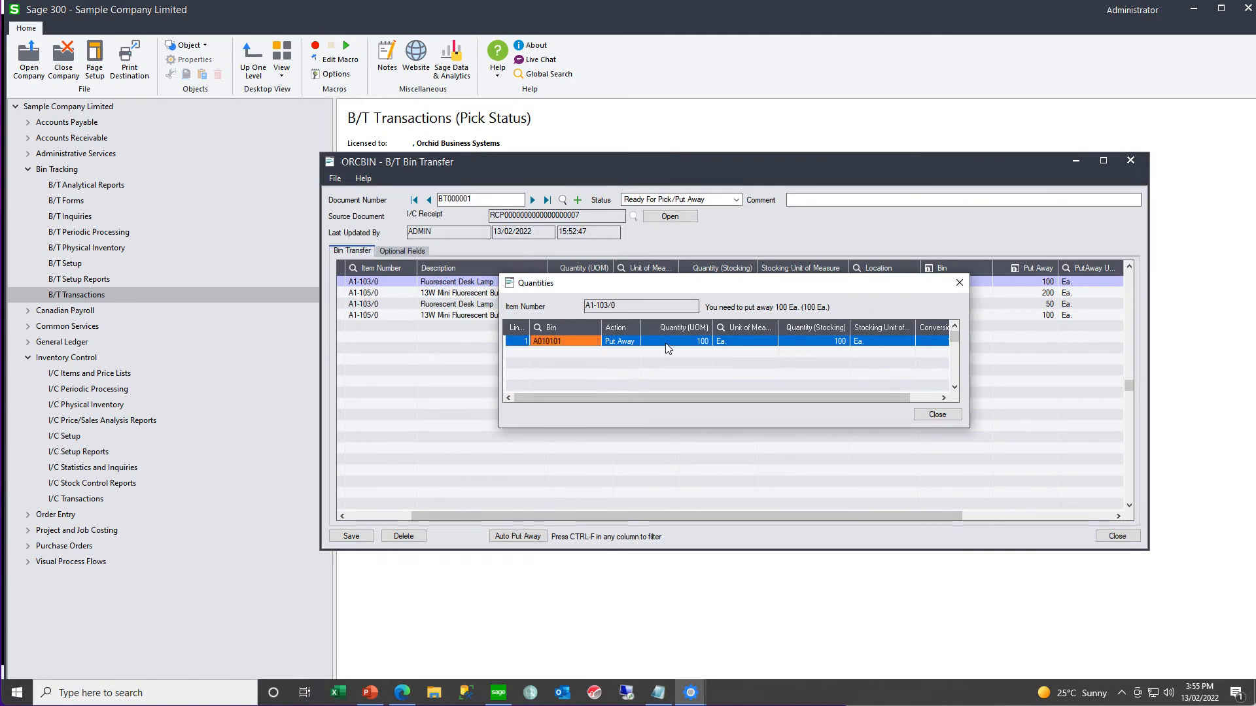
- Split the first desk lamp line into 50 each across bins A010101 and A010102
click(680, 340)
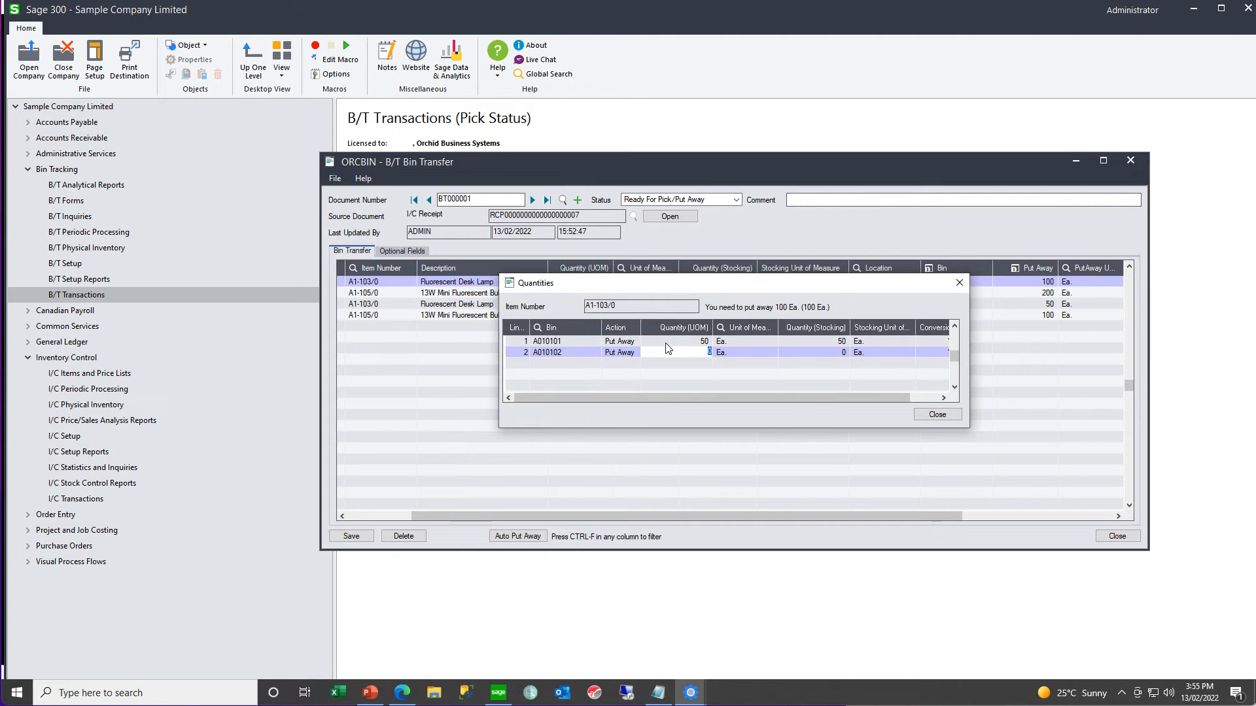
text(50)
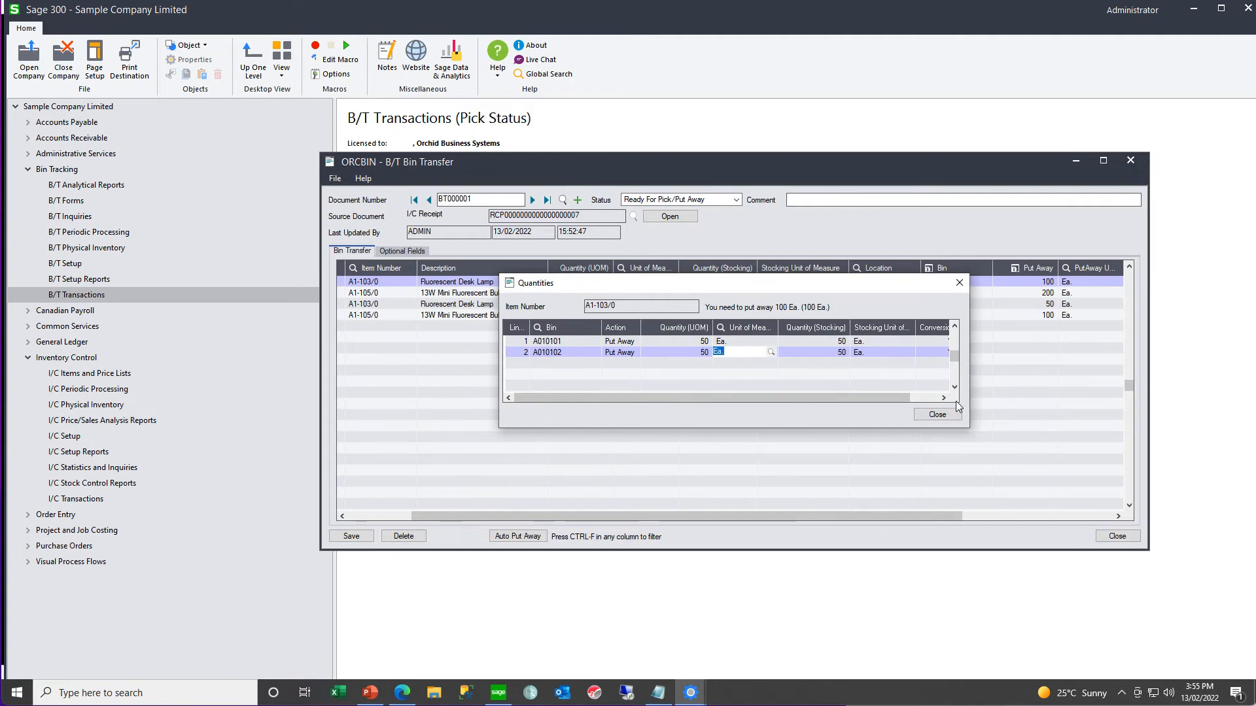
click(937, 414)
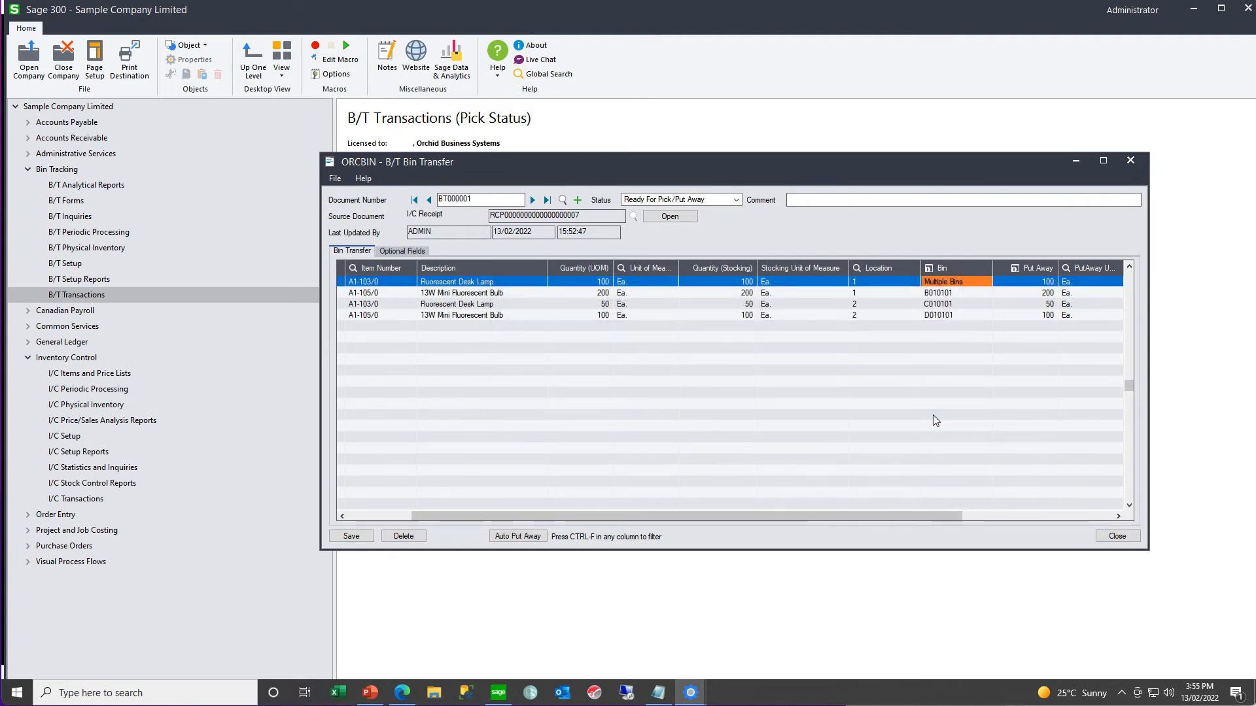
- Save BT000001 as Completed and close the bin transfer document
click(351, 537)
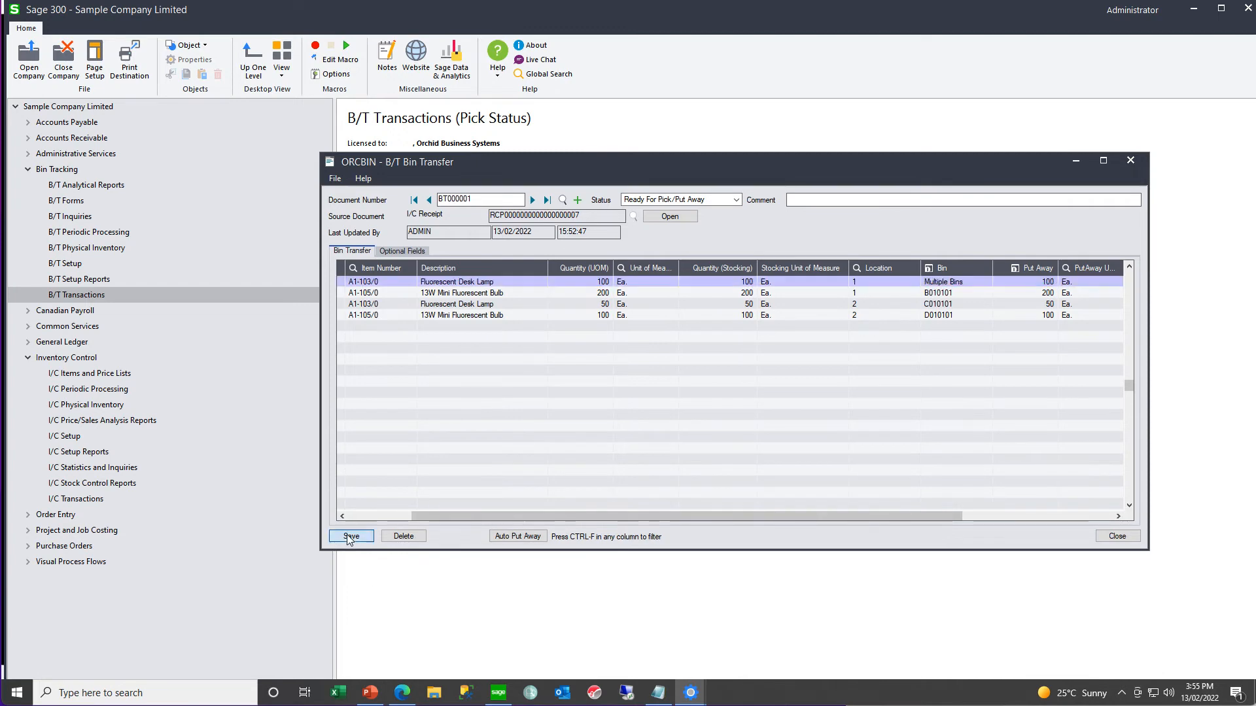
click(350, 537)
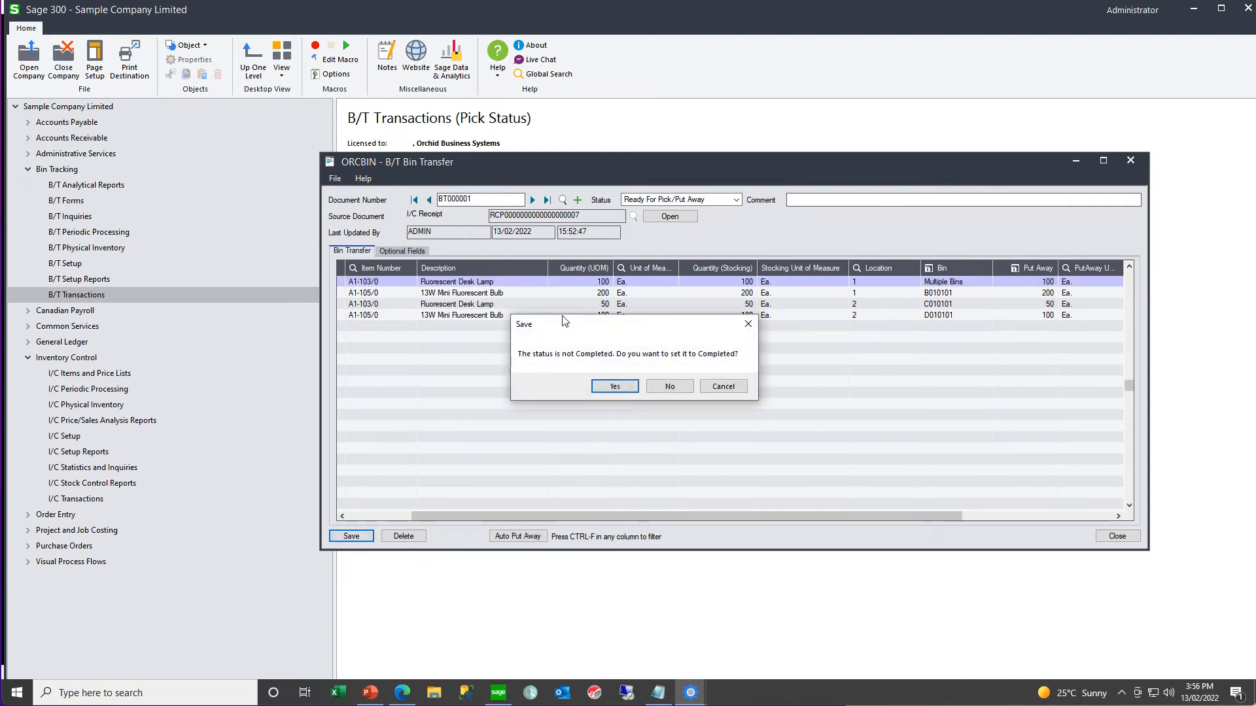
mouse_move(578, 320)
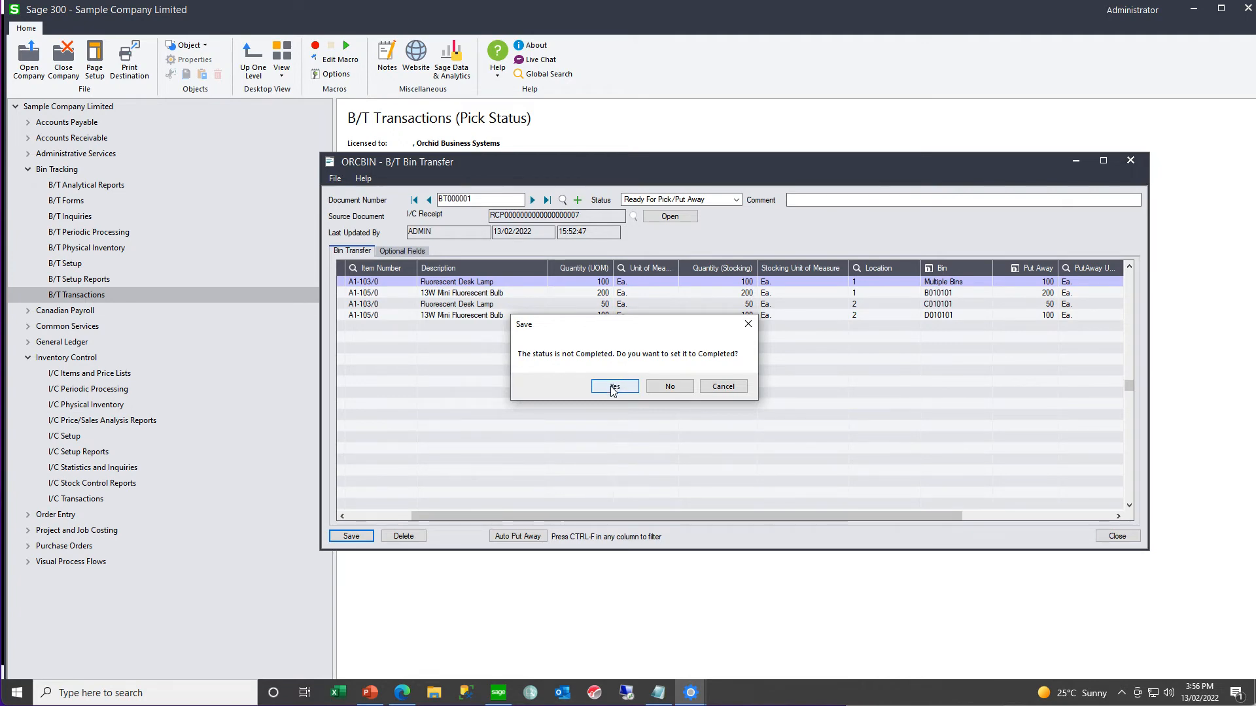
click(615, 386)
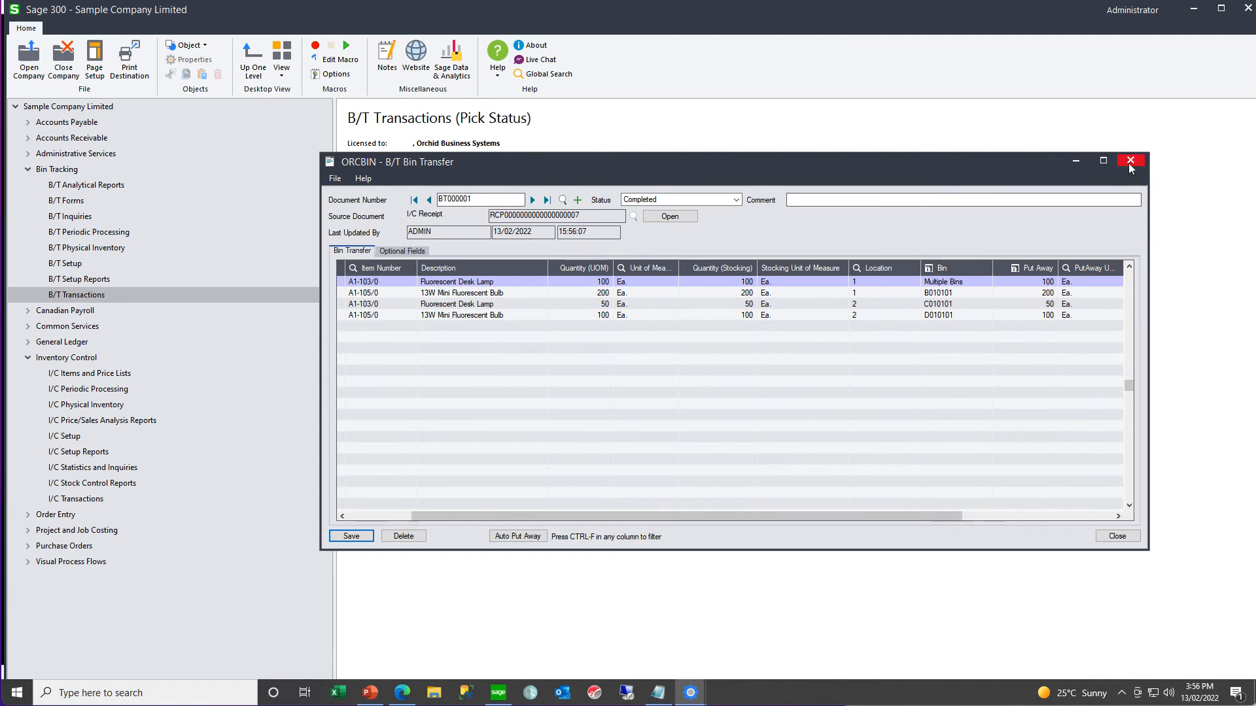
click(1132, 160)
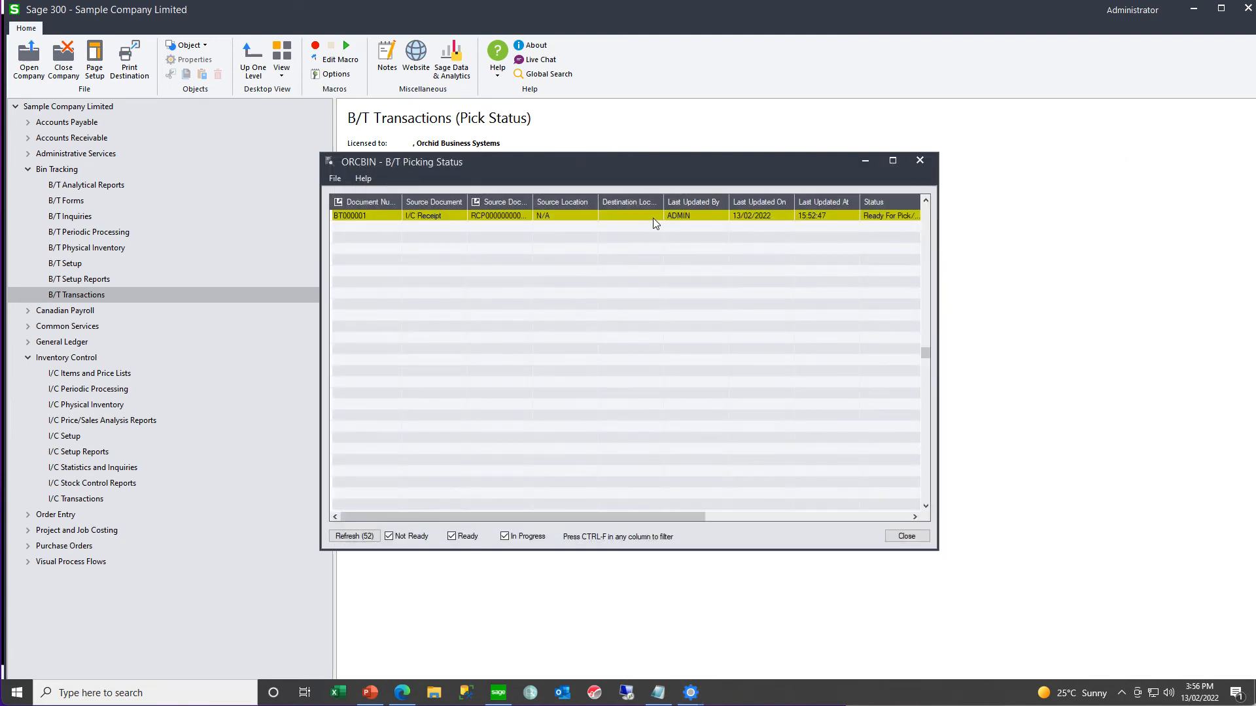
- Refresh the picking status list so BT000001 drops off, then move to I/C Location Details
click(352, 536)
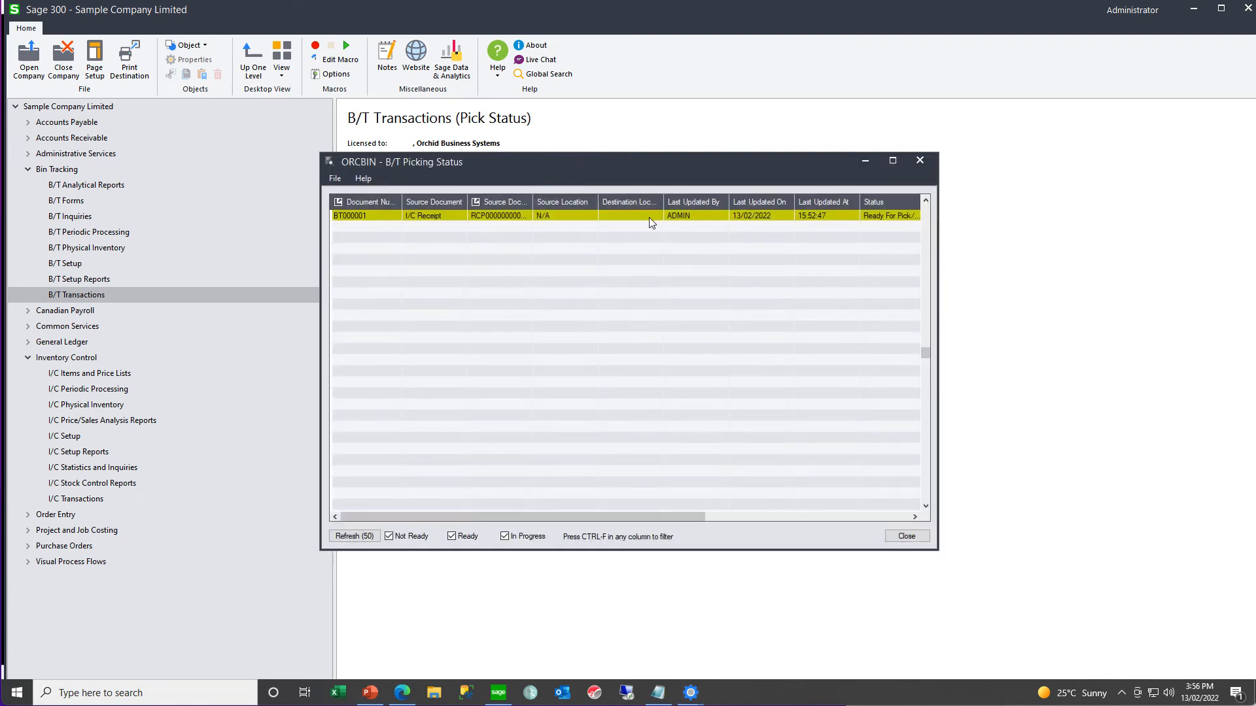
click(353, 537)
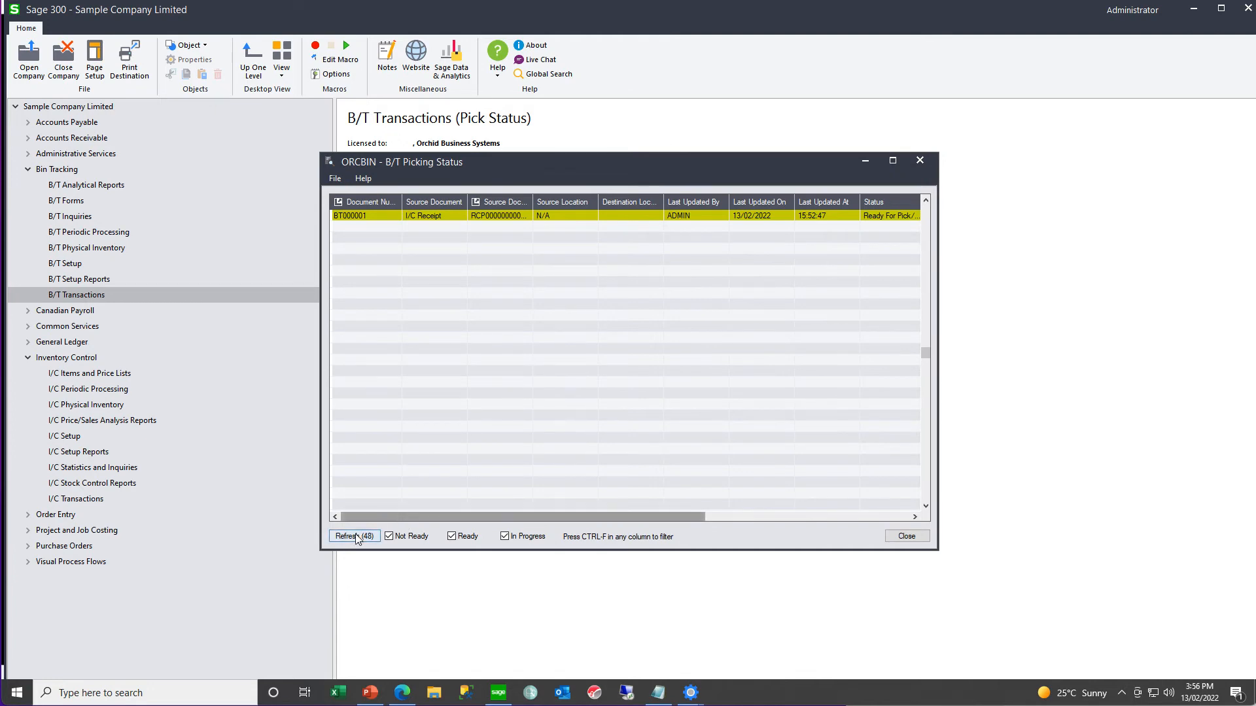
click(354, 537)
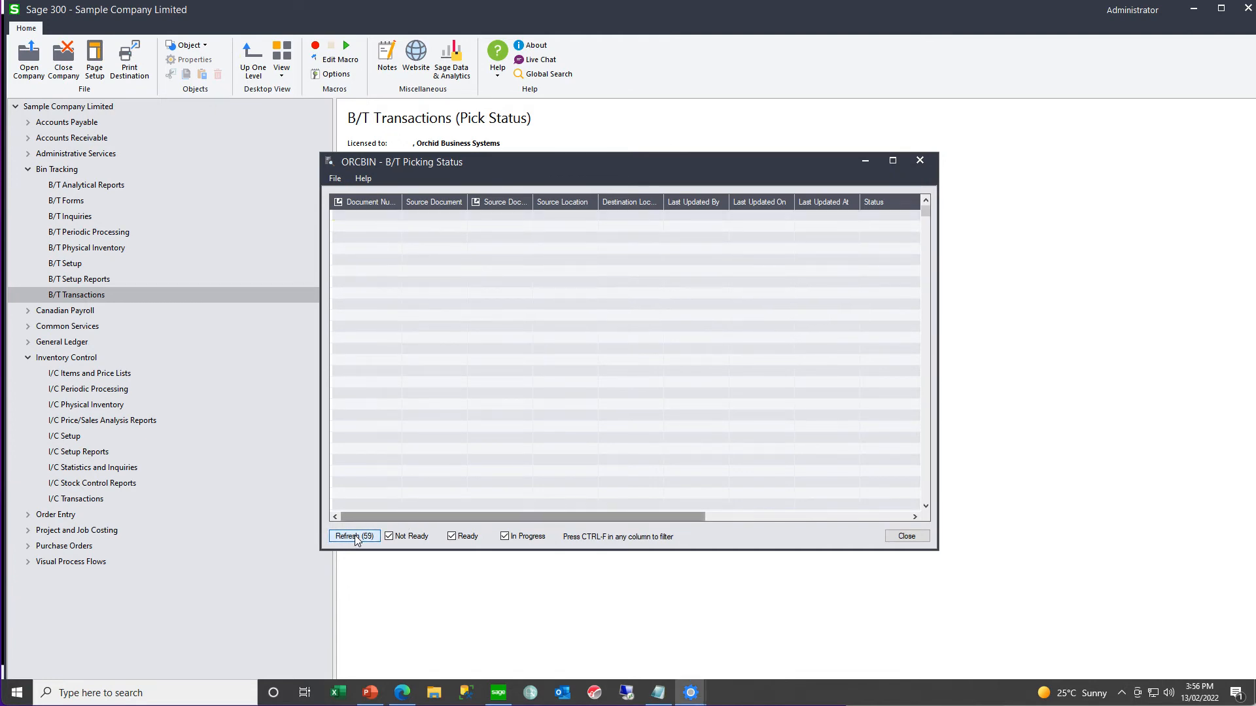
click(369, 692)
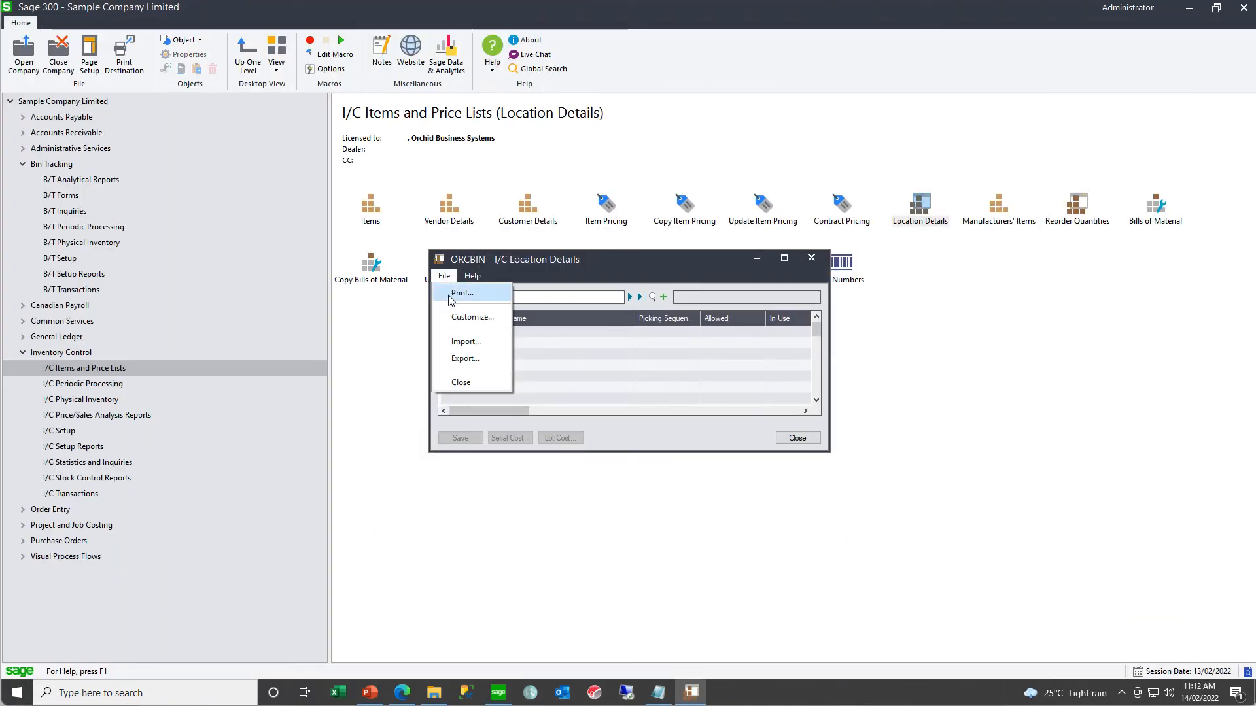
- Export location details to Excel using the saved ICILOC-ExportScript field selection
click(464, 358)
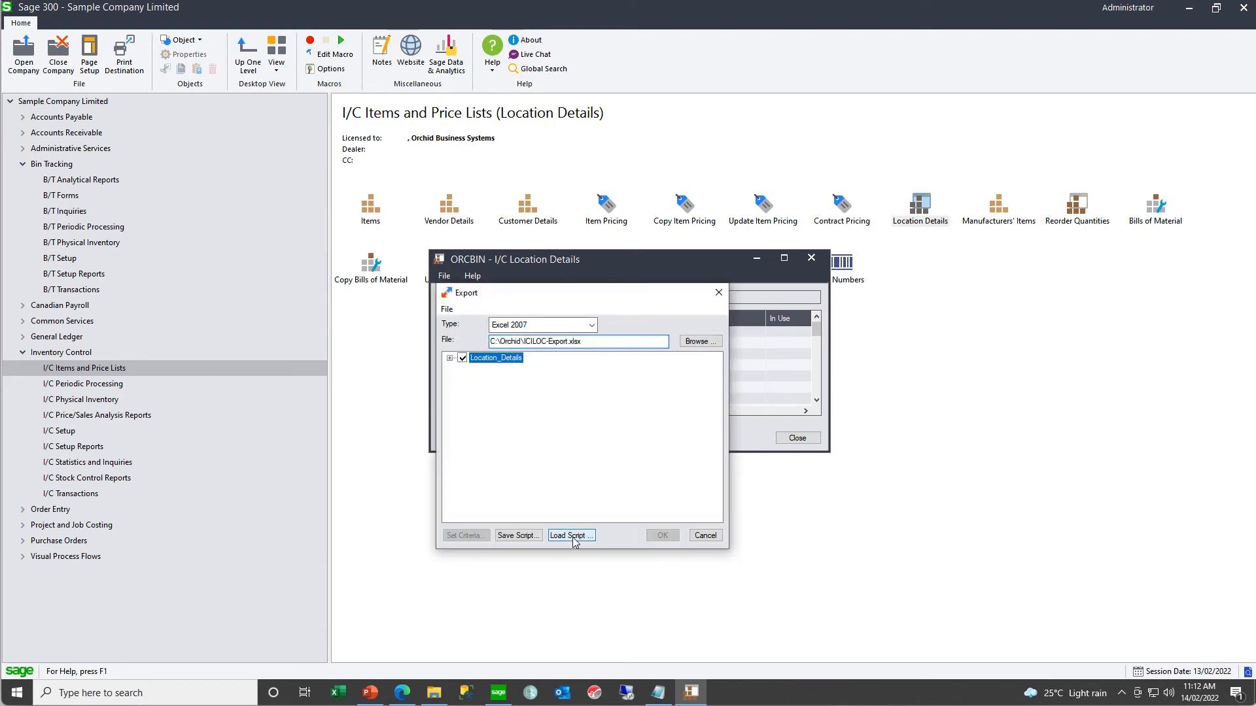
click(571, 535)
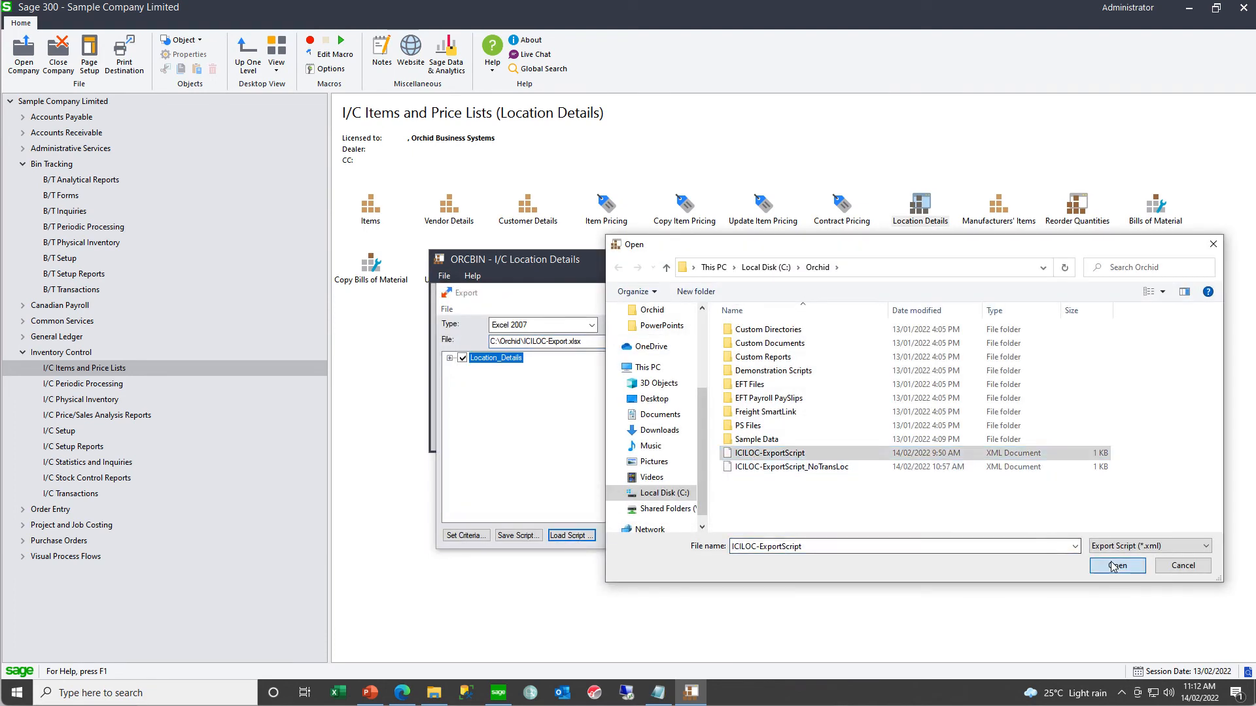
click(1114, 567)
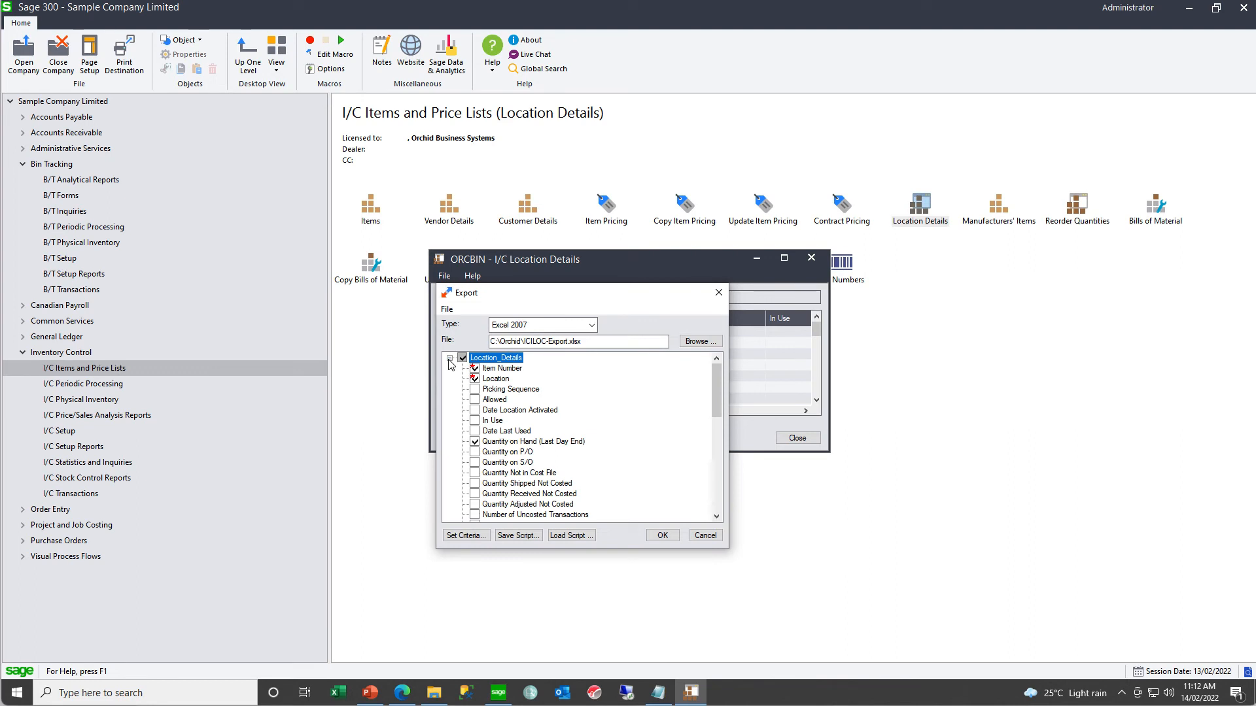
click(661, 535)
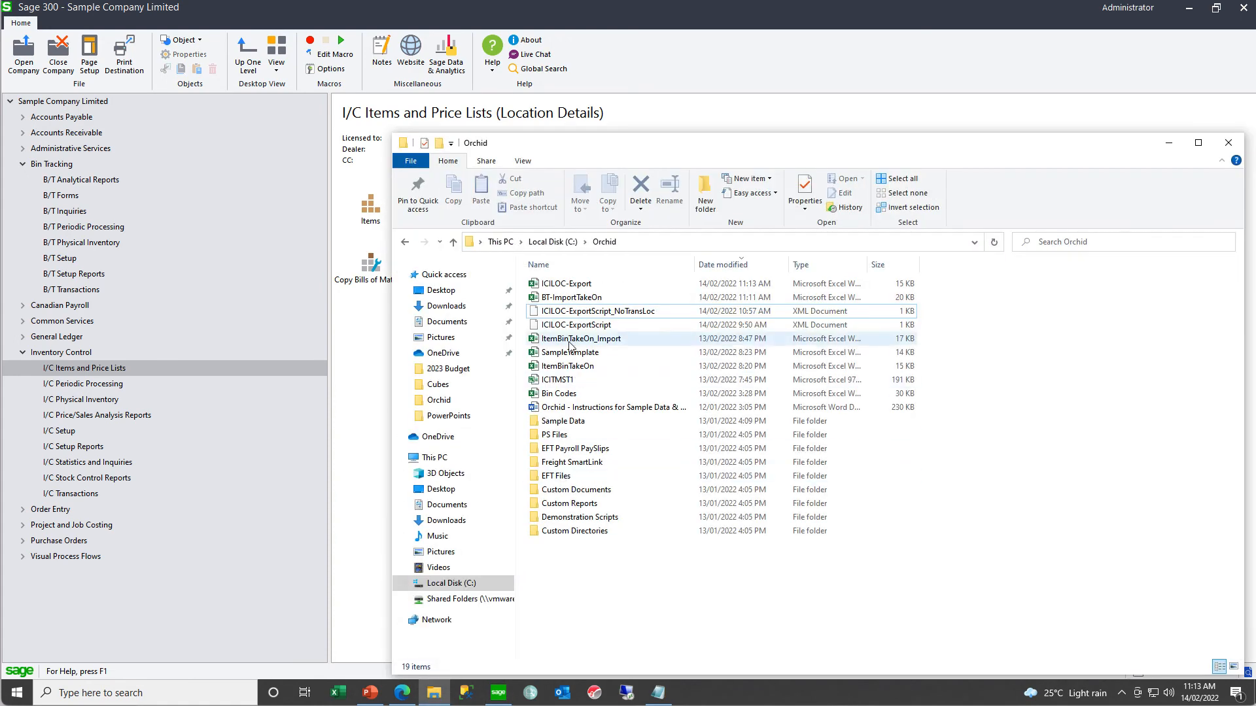
- Review ICILOC-Export, then load the Bin Transfer Import-PutAway-RegularItem template from ImportTemplates
double_click(567, 282)
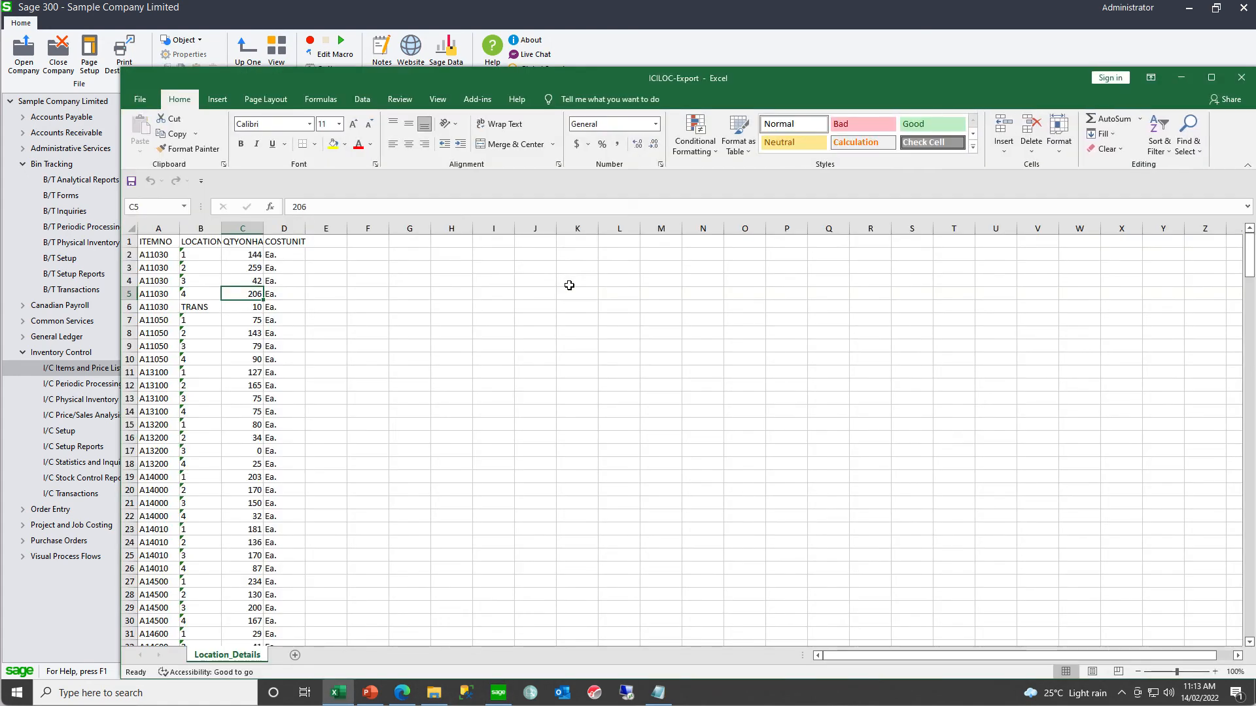
click(433, 693)
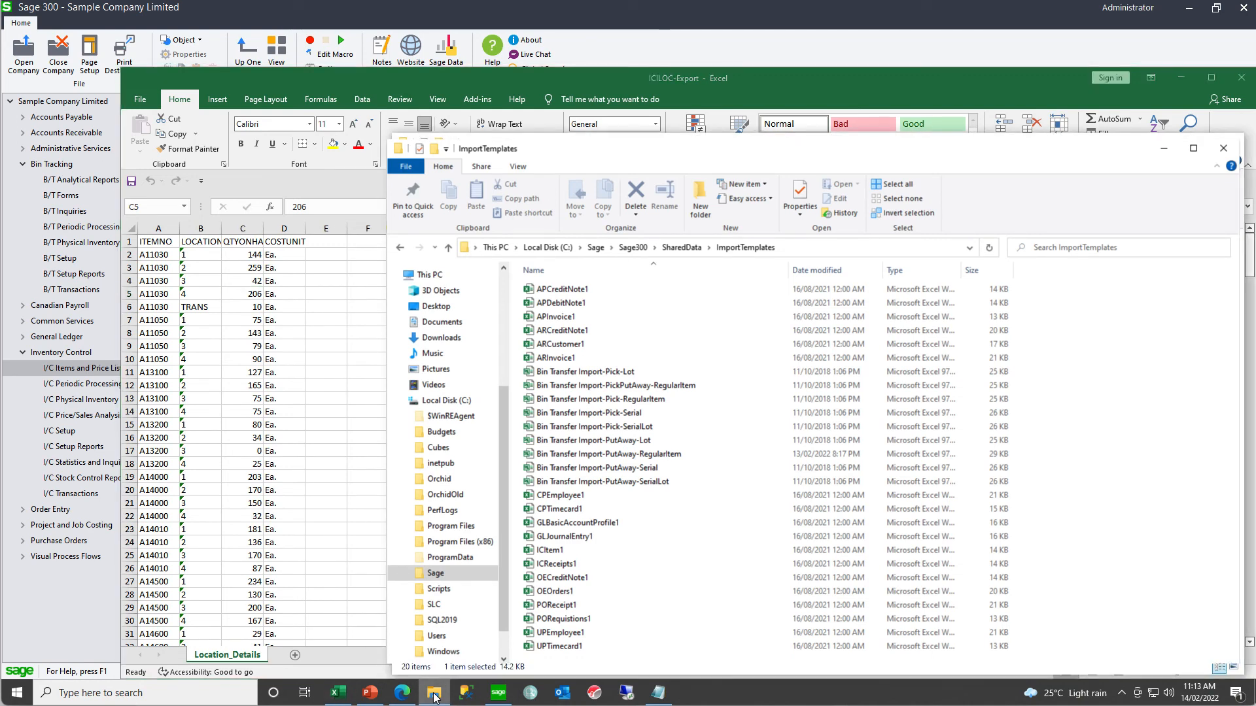
click(584, 370)
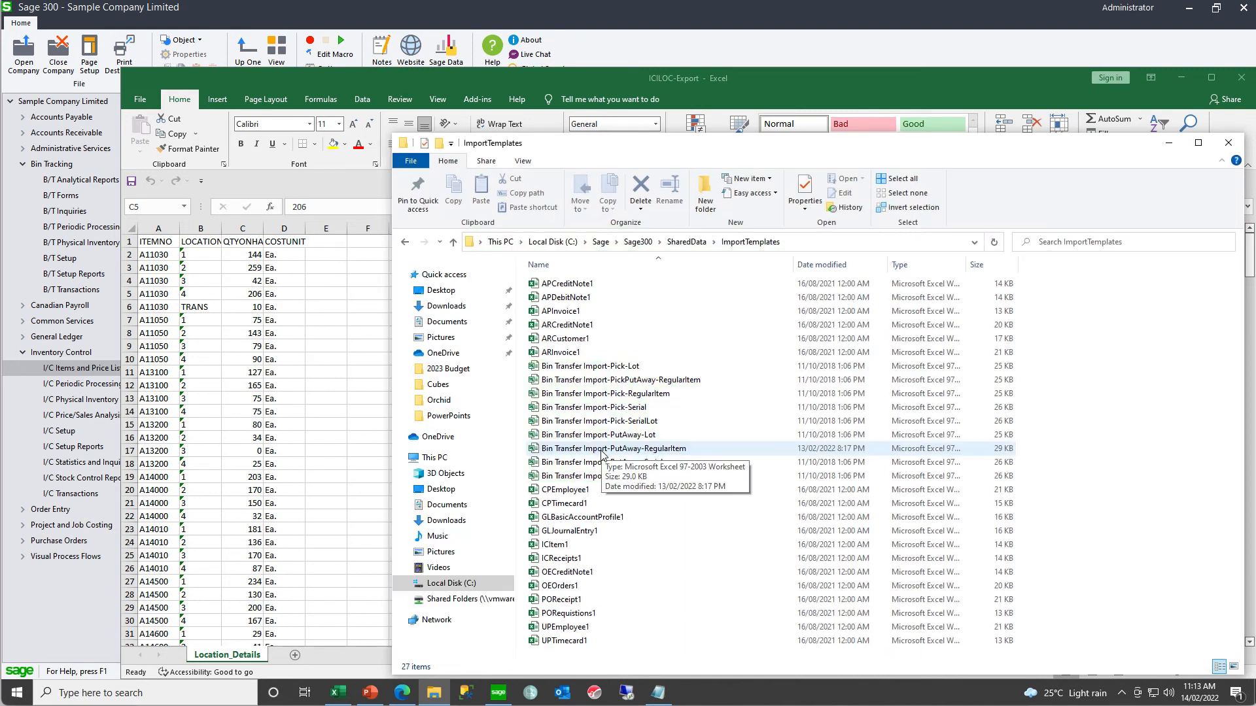
double_click(612, 447)
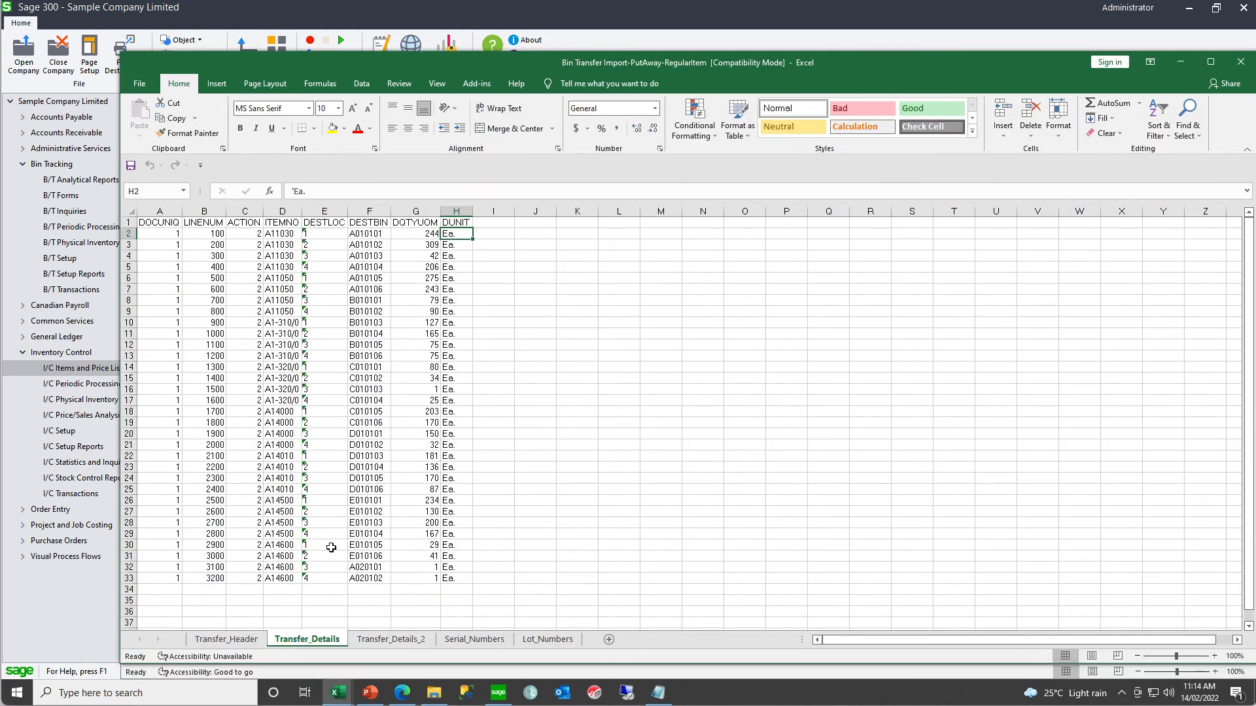
- Review the Transfer_Header and Transfer_Details sheets and return to Sage's B/T Transactions
click(225, 638)
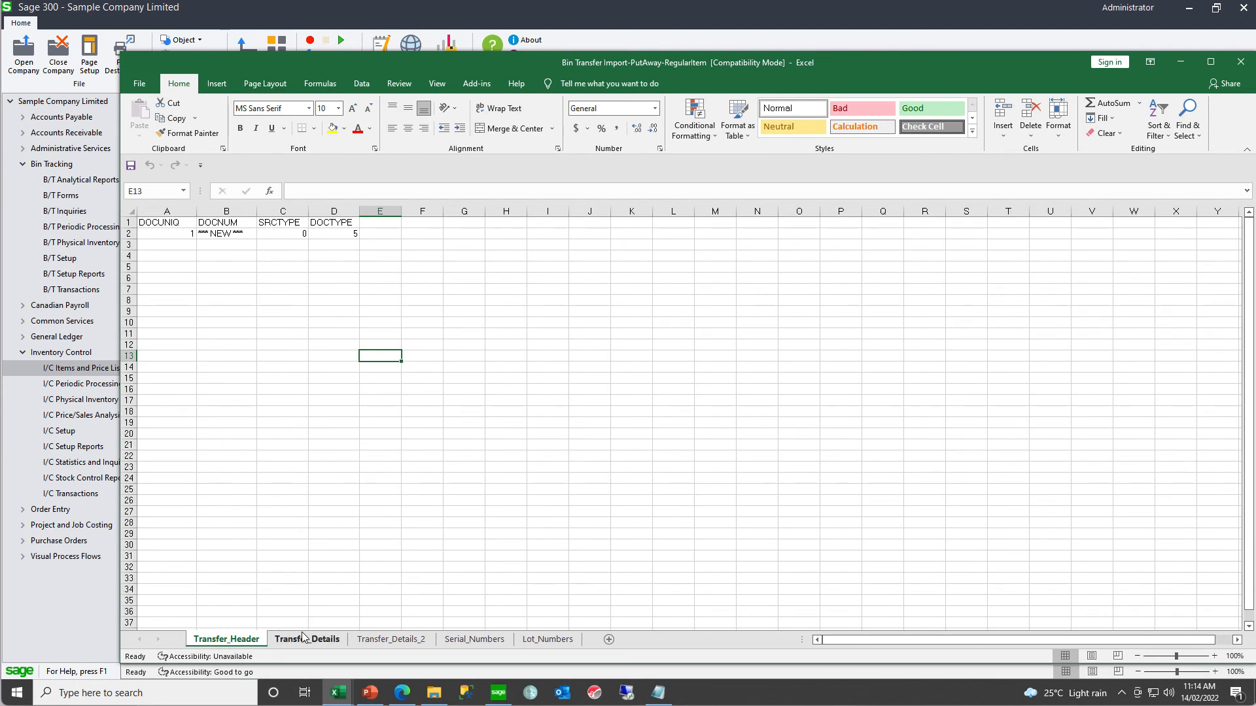
click(307, 640)
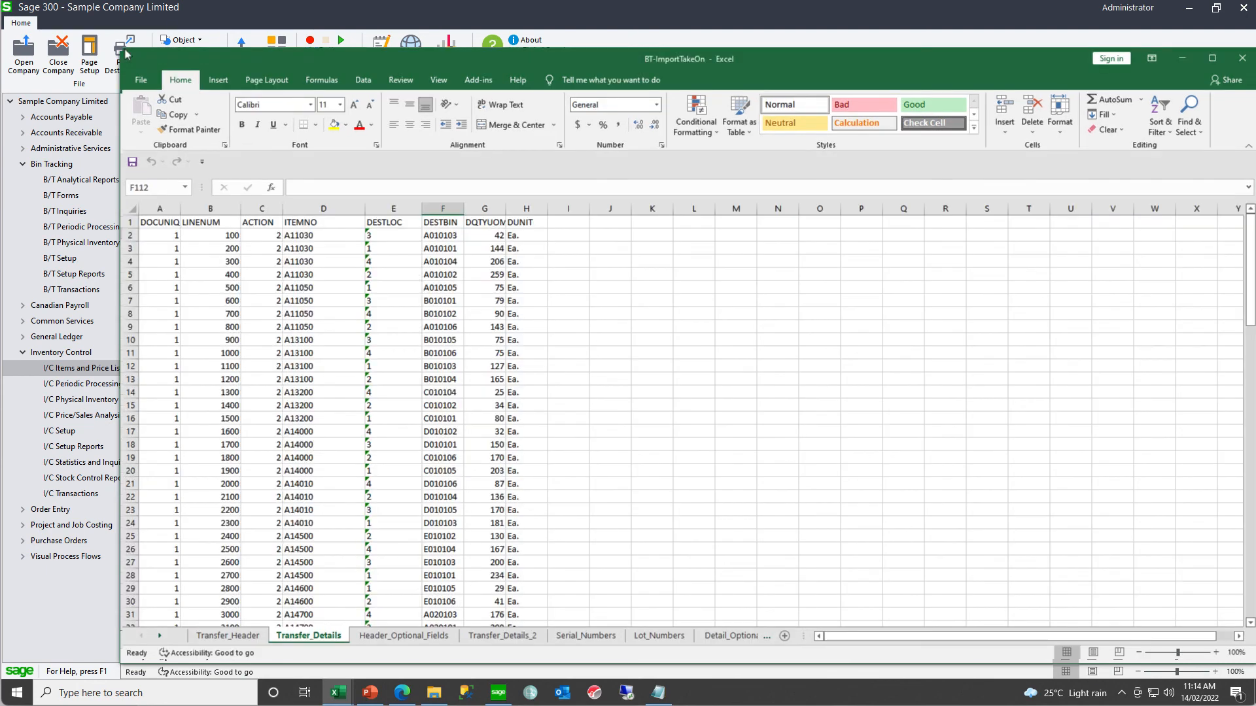
click(70, 290)
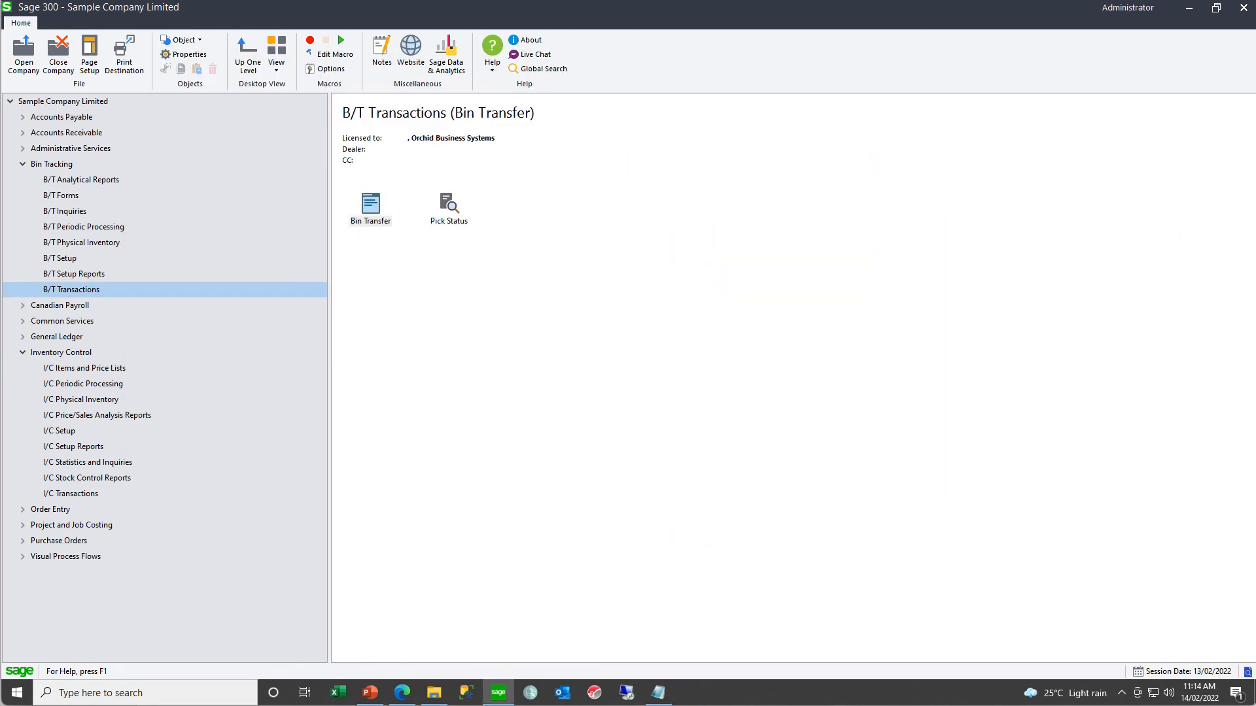
- Start a File > Import in the Bin Transfer entry screen
click(370, 204)
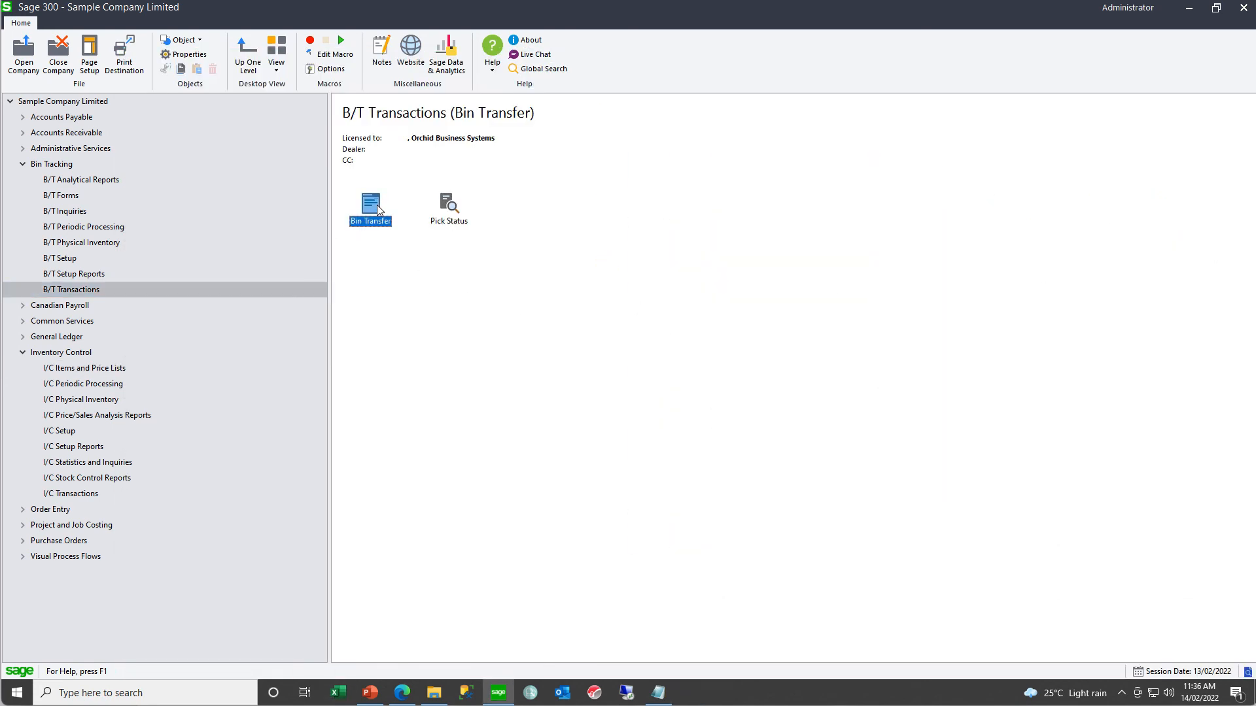
double_click(371, 204)
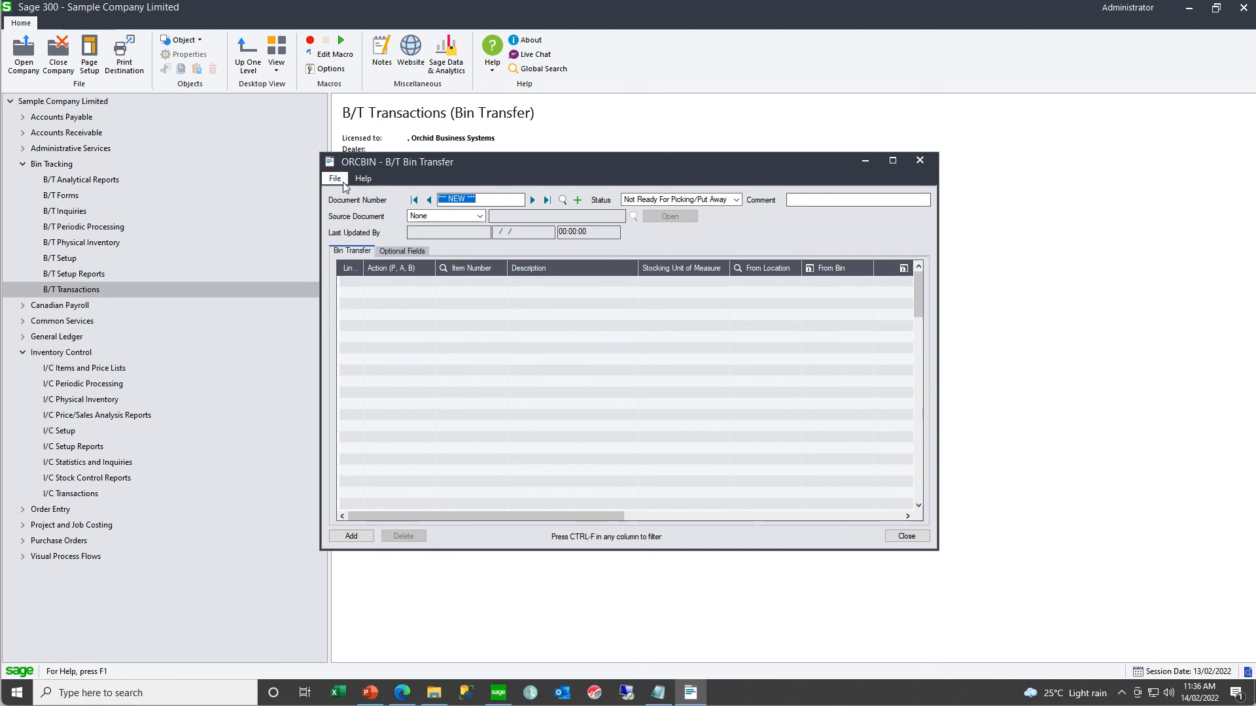
click(335, 178)
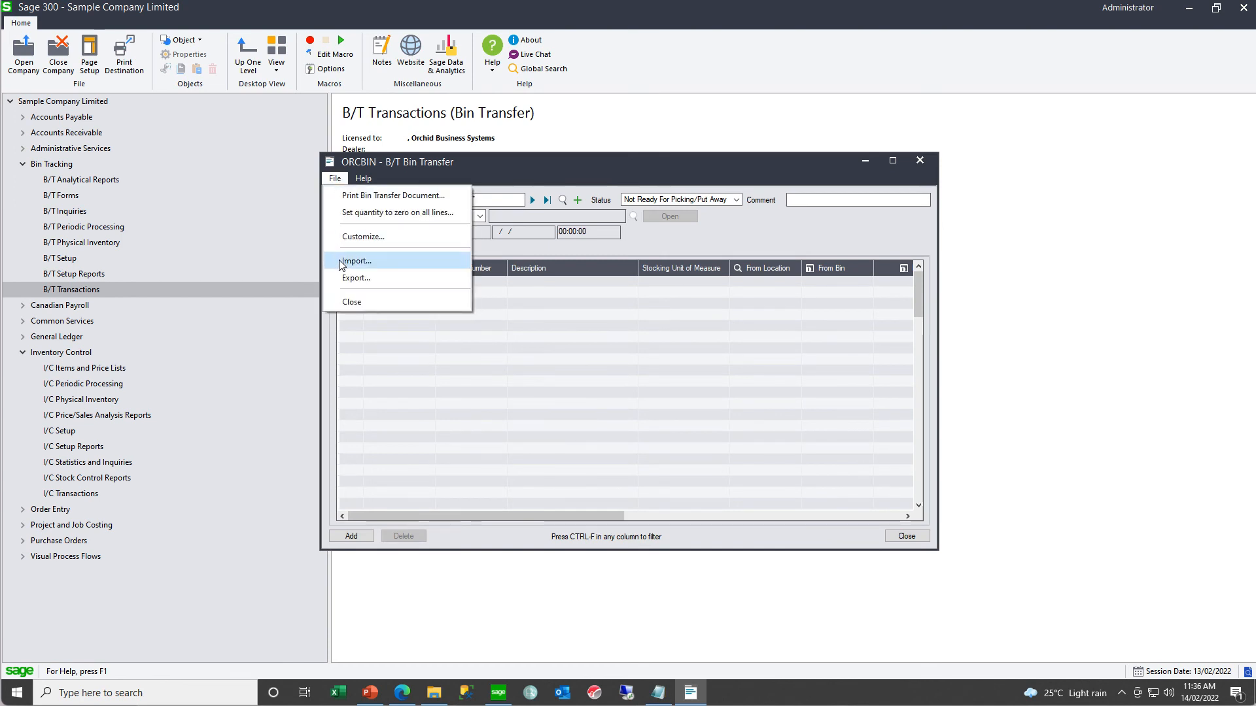
click(355, 260)
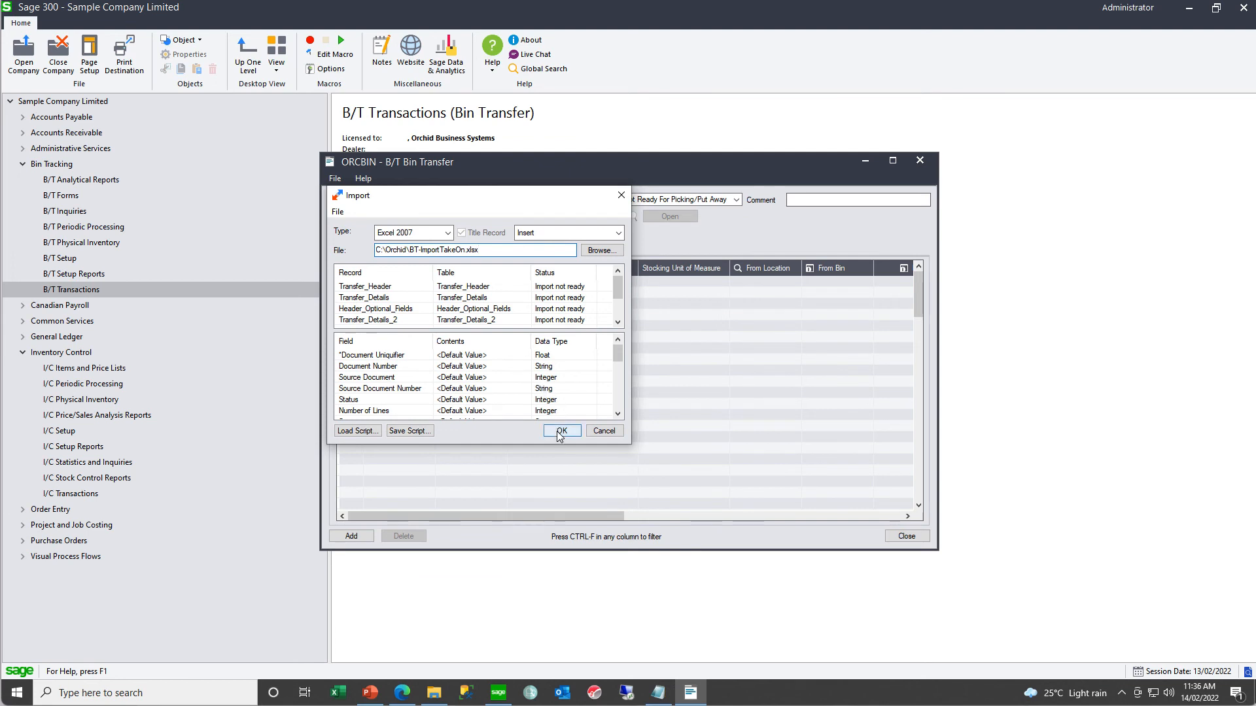
- Import BT-ImportTakeOn.xlsx, adding one transfer header and 110 detail lines, and list existing transfers
click(562, 430)
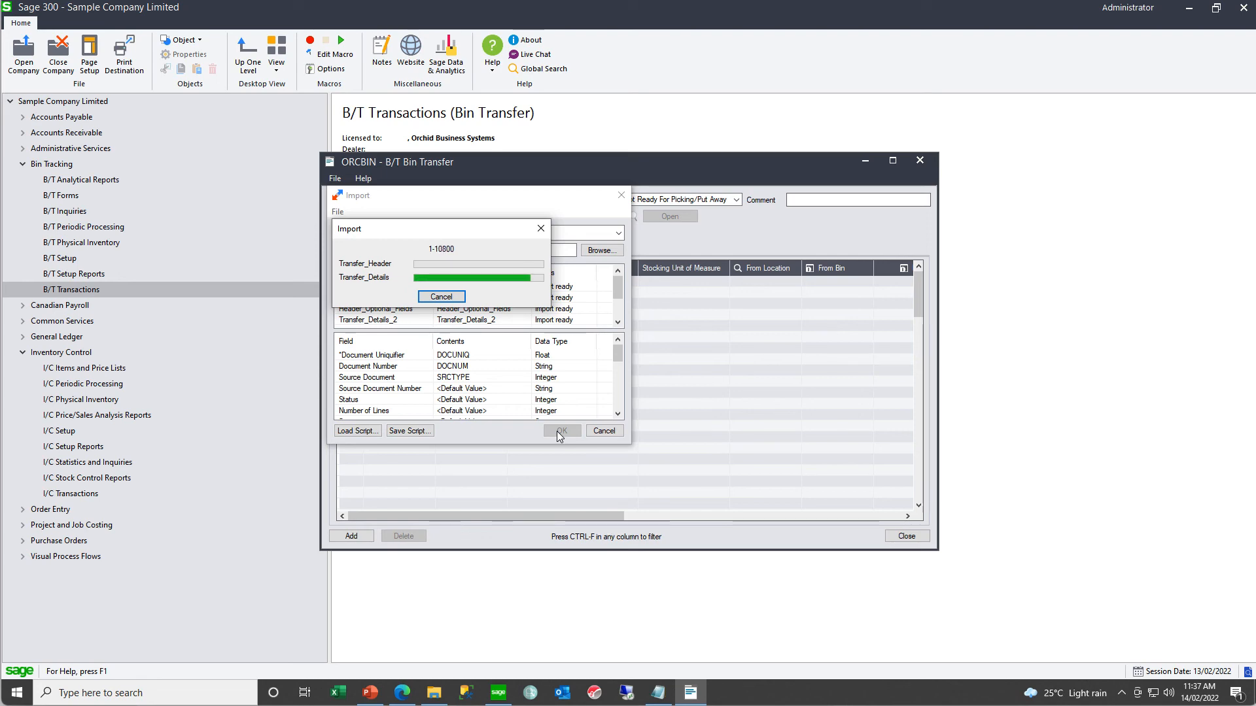
click(561, 430)
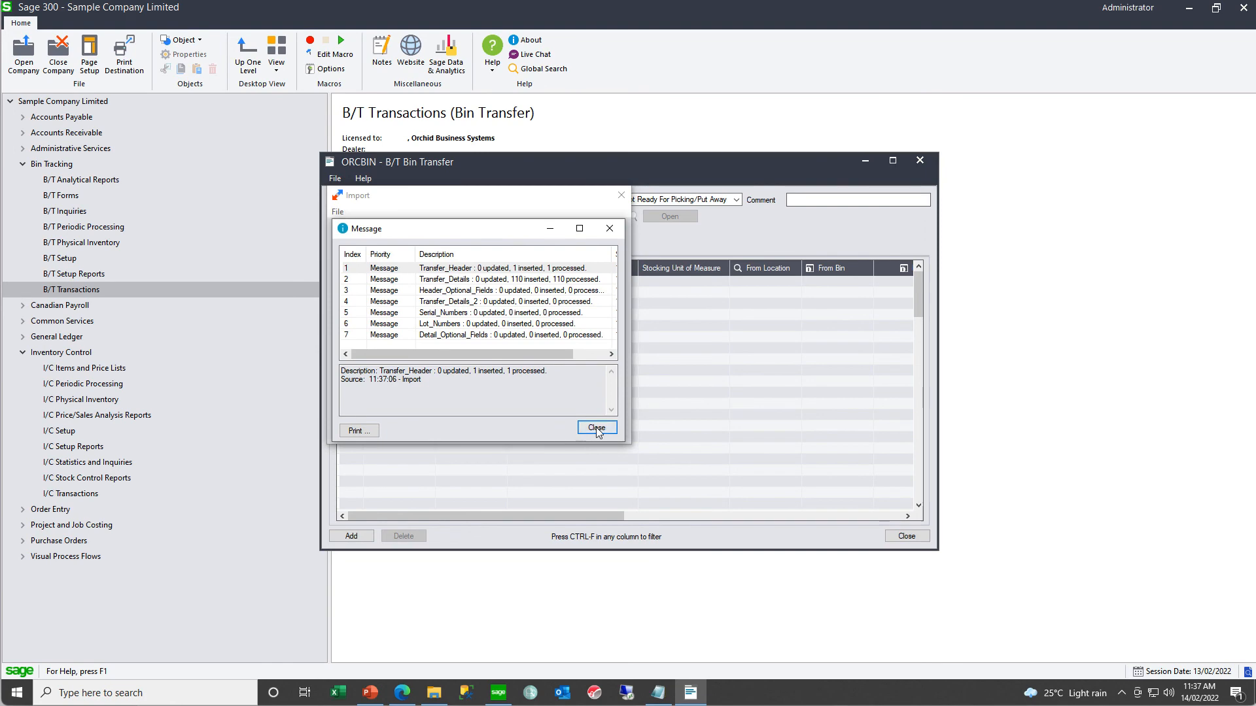
click(596, 427)
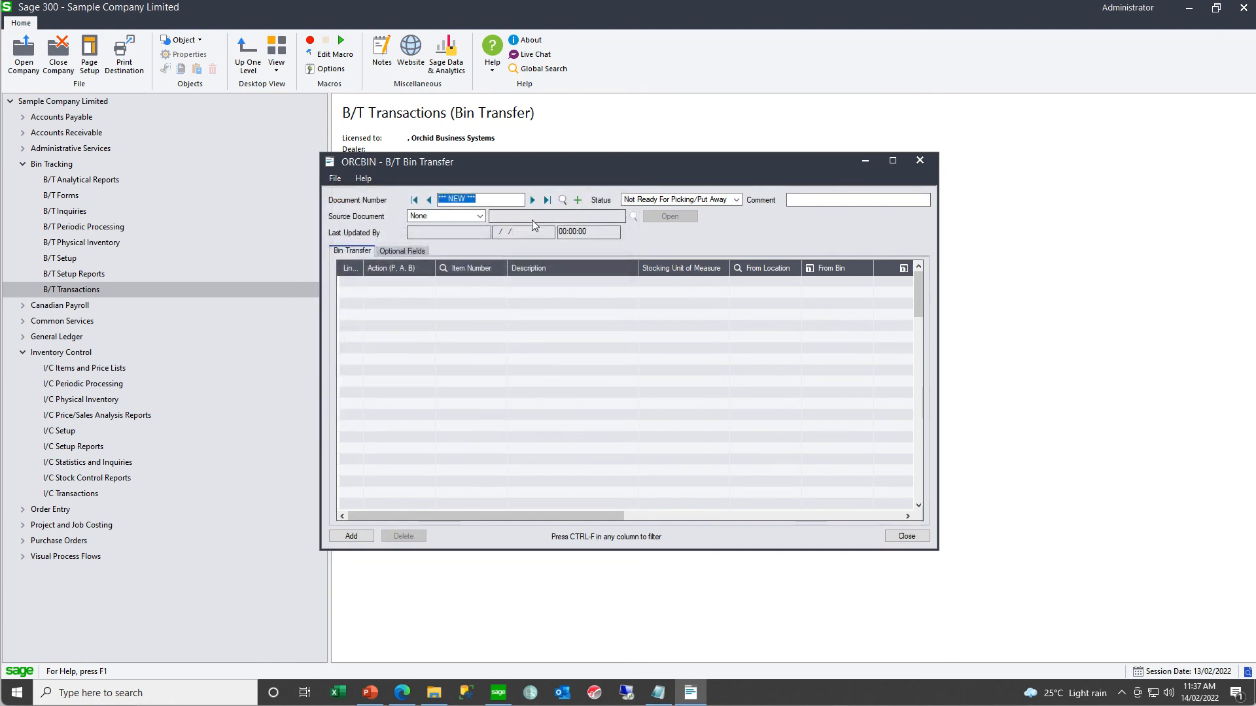
click(561, 200)
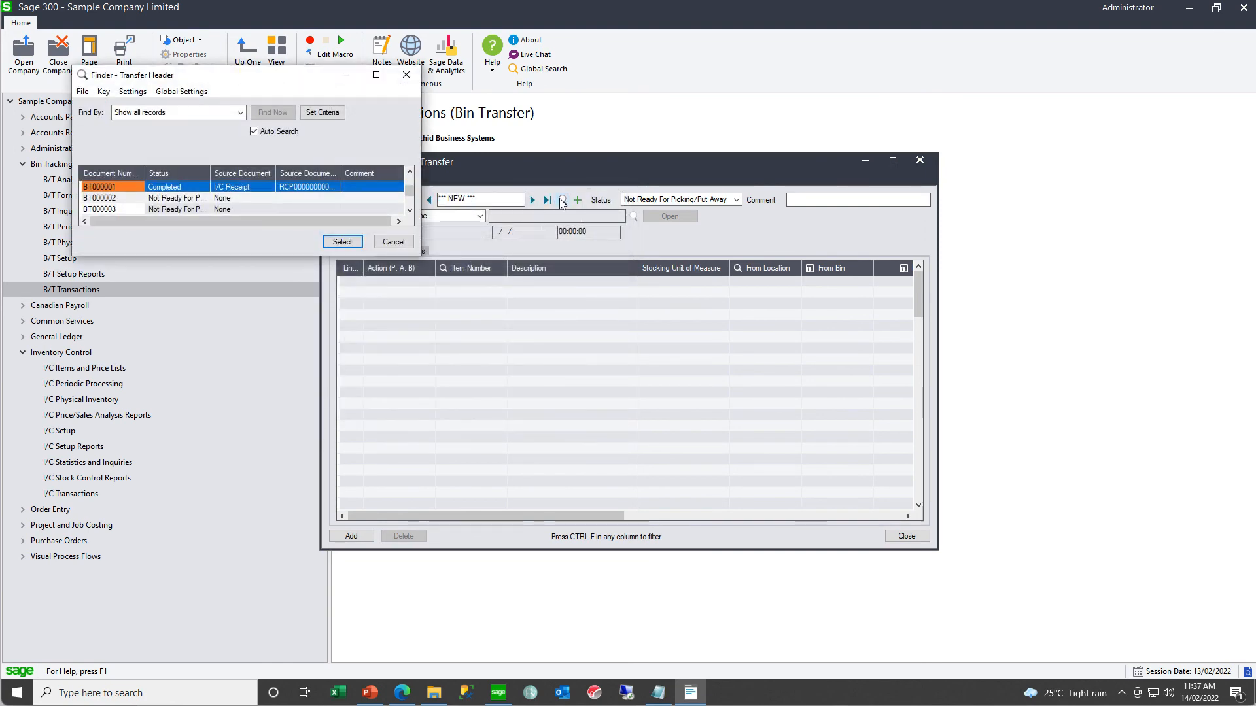
- Give BT000003 the comment 'Take on stock', set it Completed, save and close it
click(342, 241)
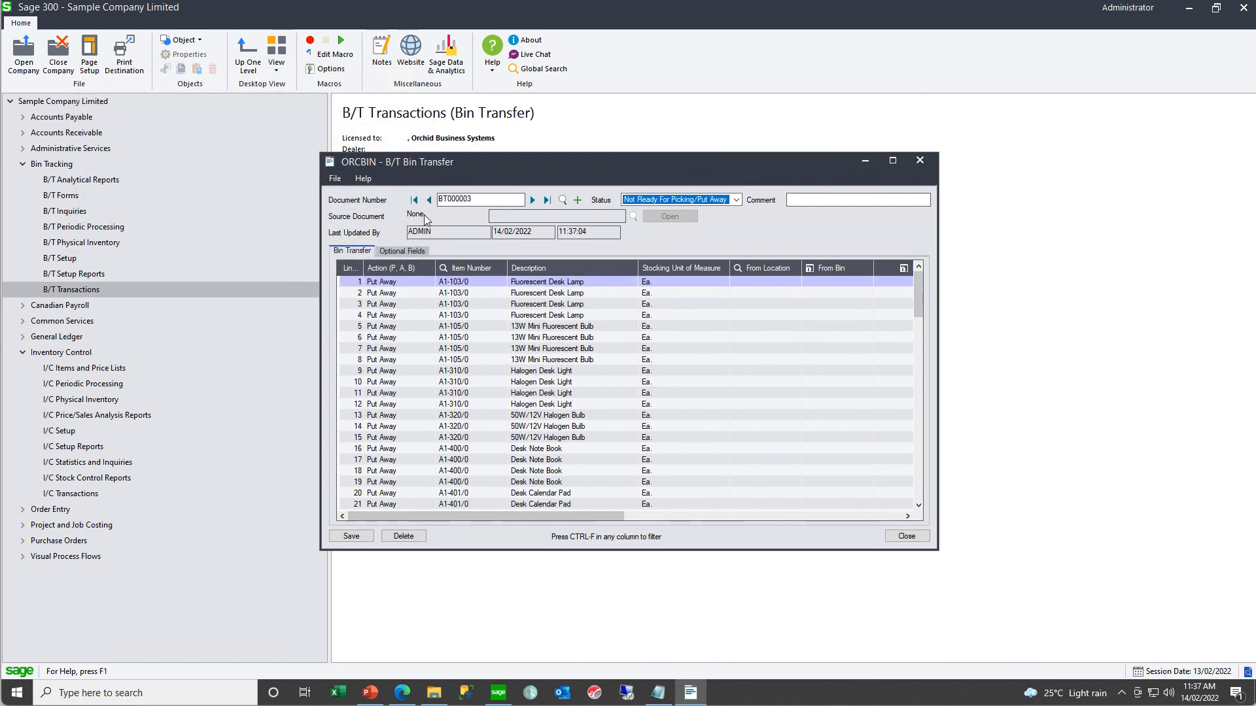
click(857, 199)
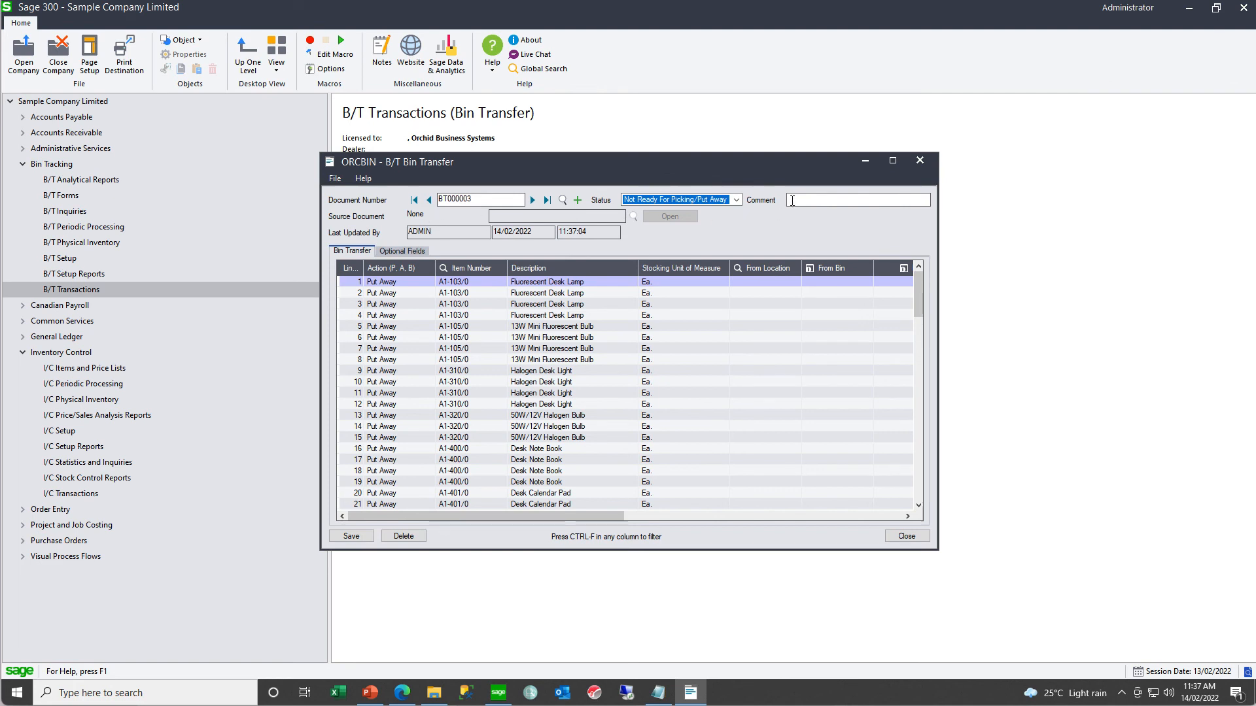
text(Take on stock)
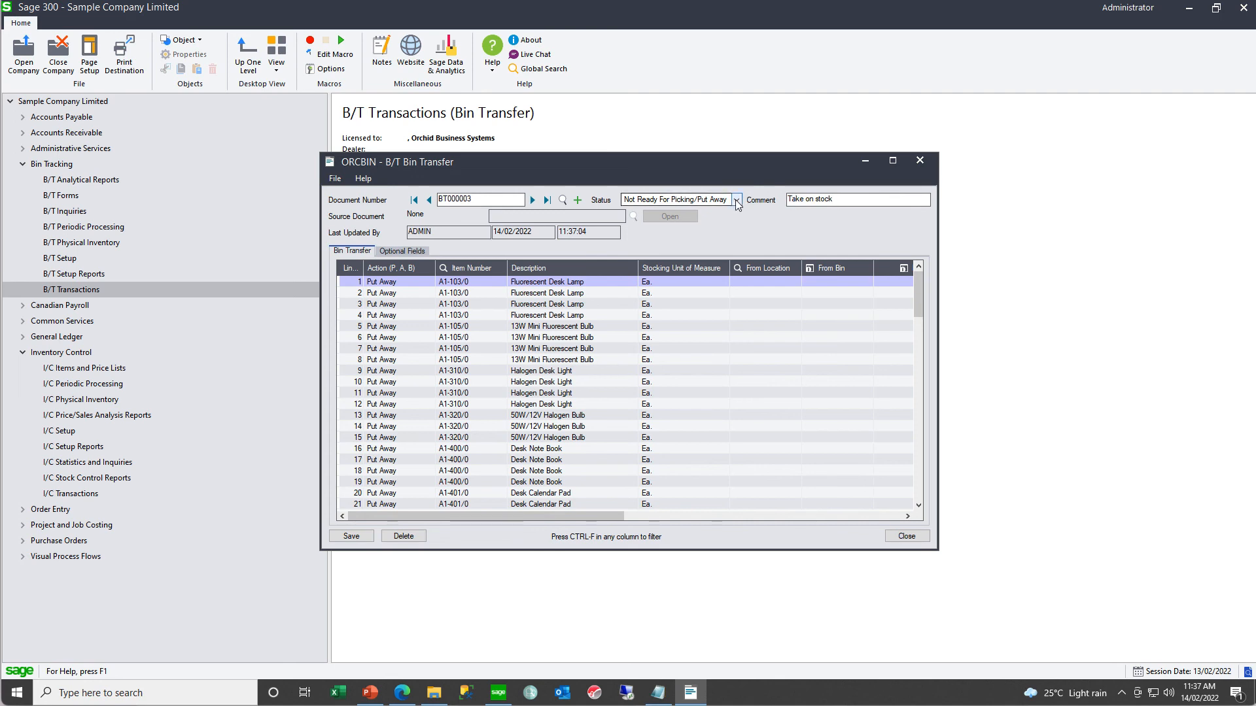
click(736, 199)
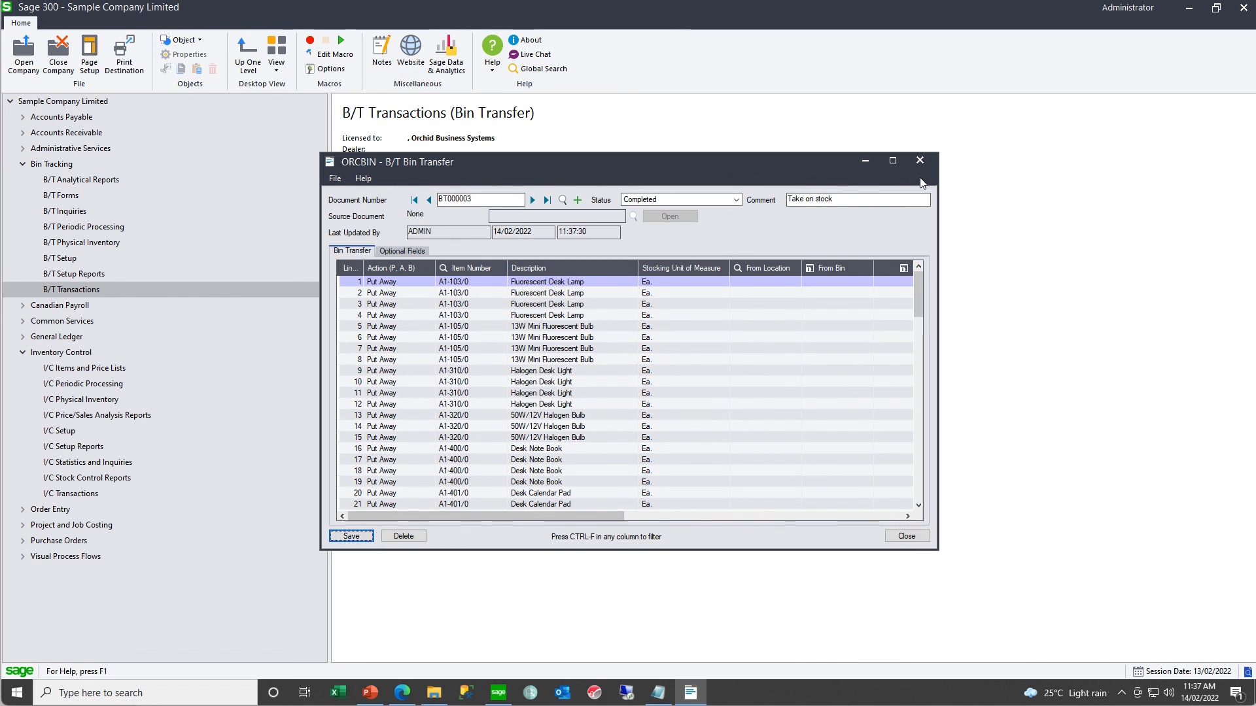
click(906, 536)
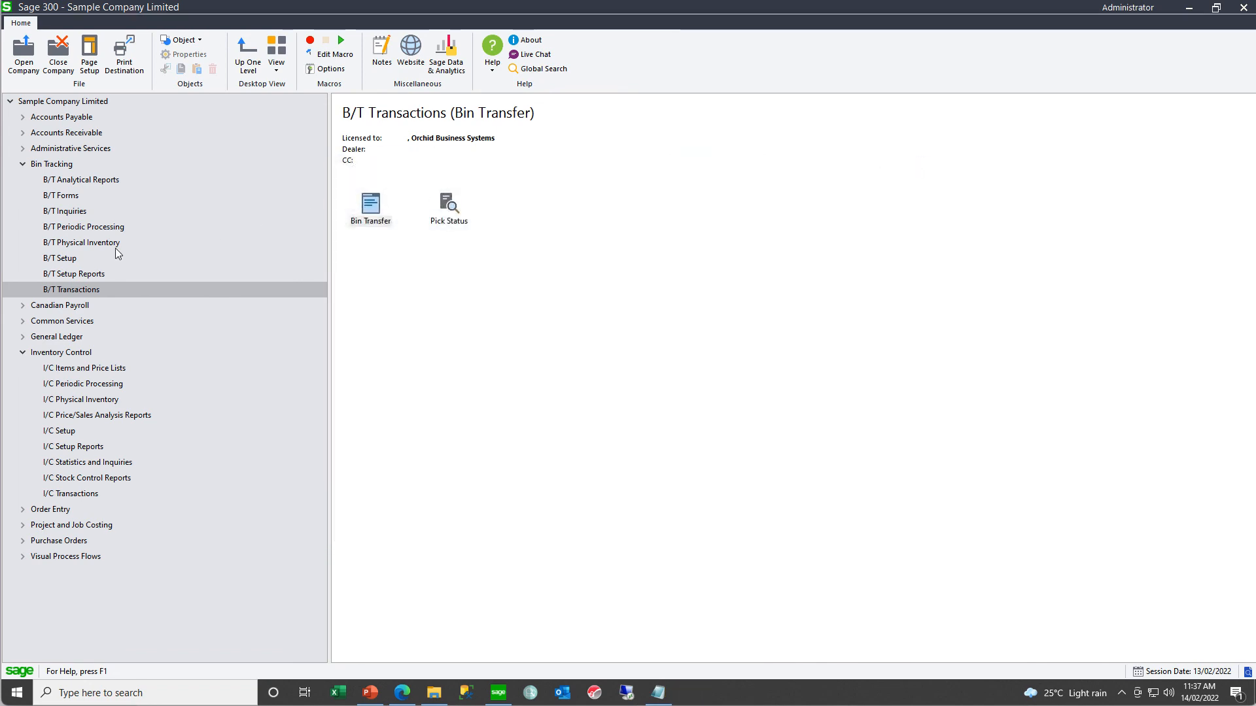
- Check Item and Bin Inquiry quantities against I/C stock, then close it for the take-on slide
click(369, 202)
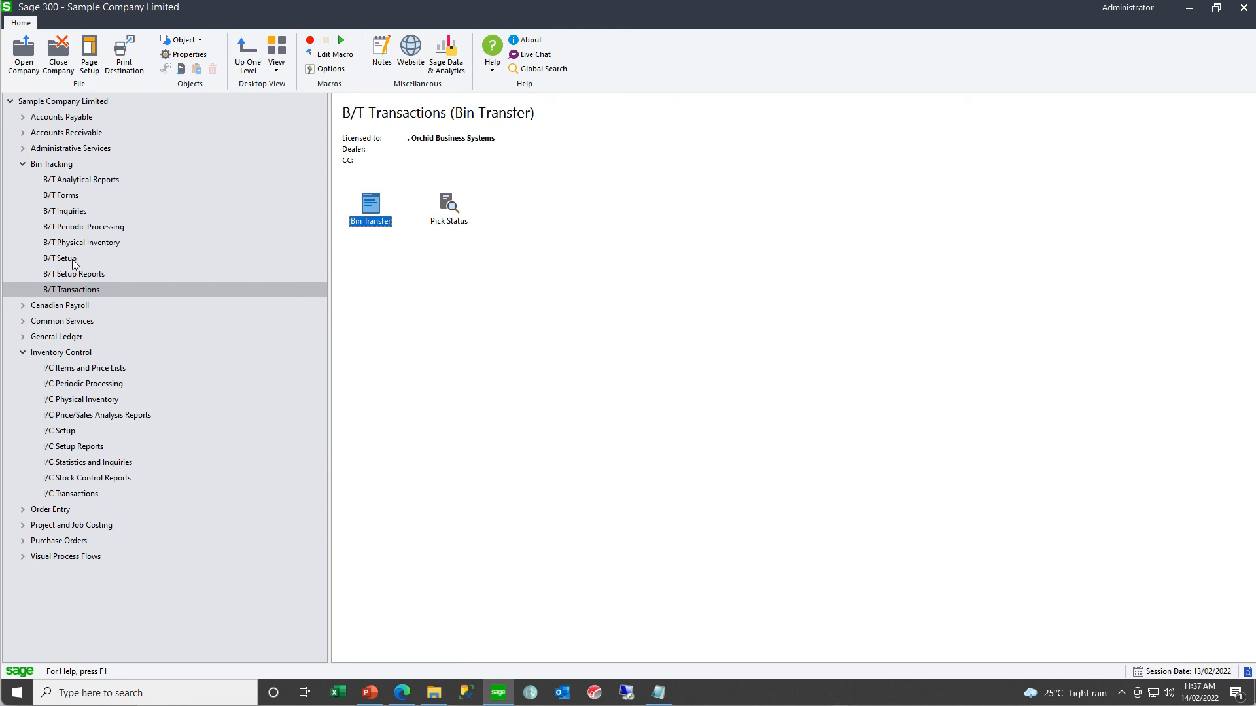
click(64, 210)
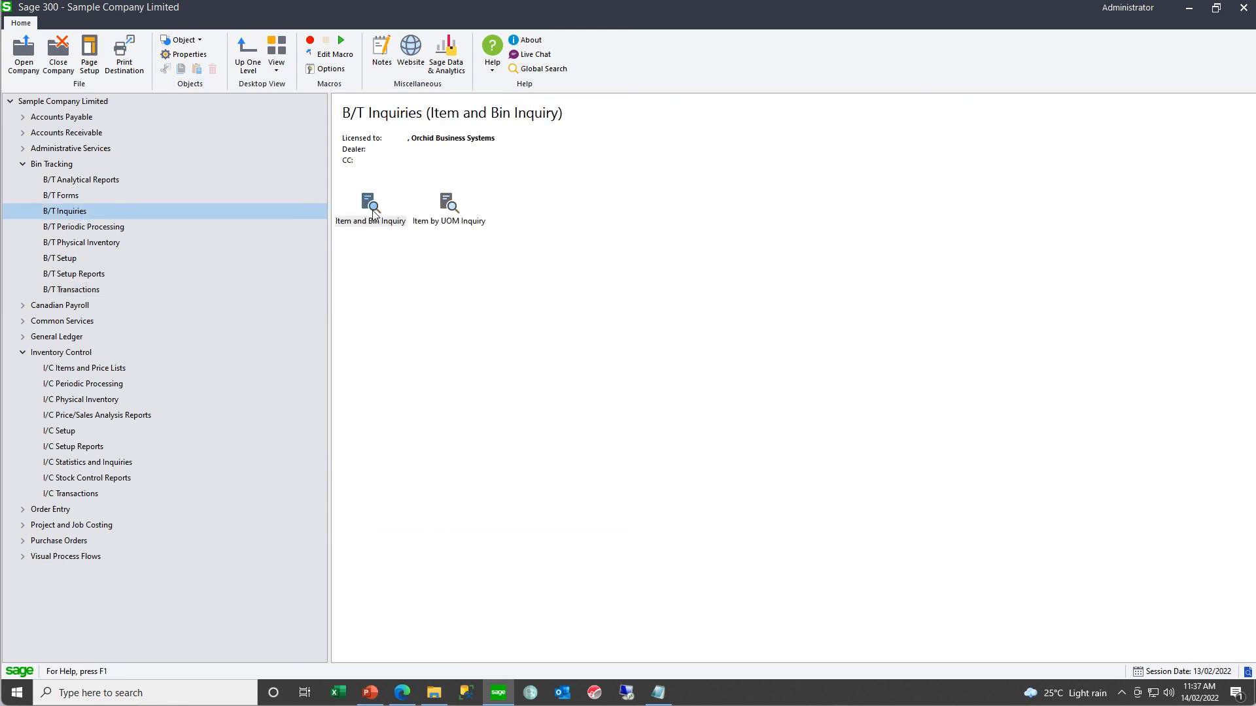
double_click(370, 203)
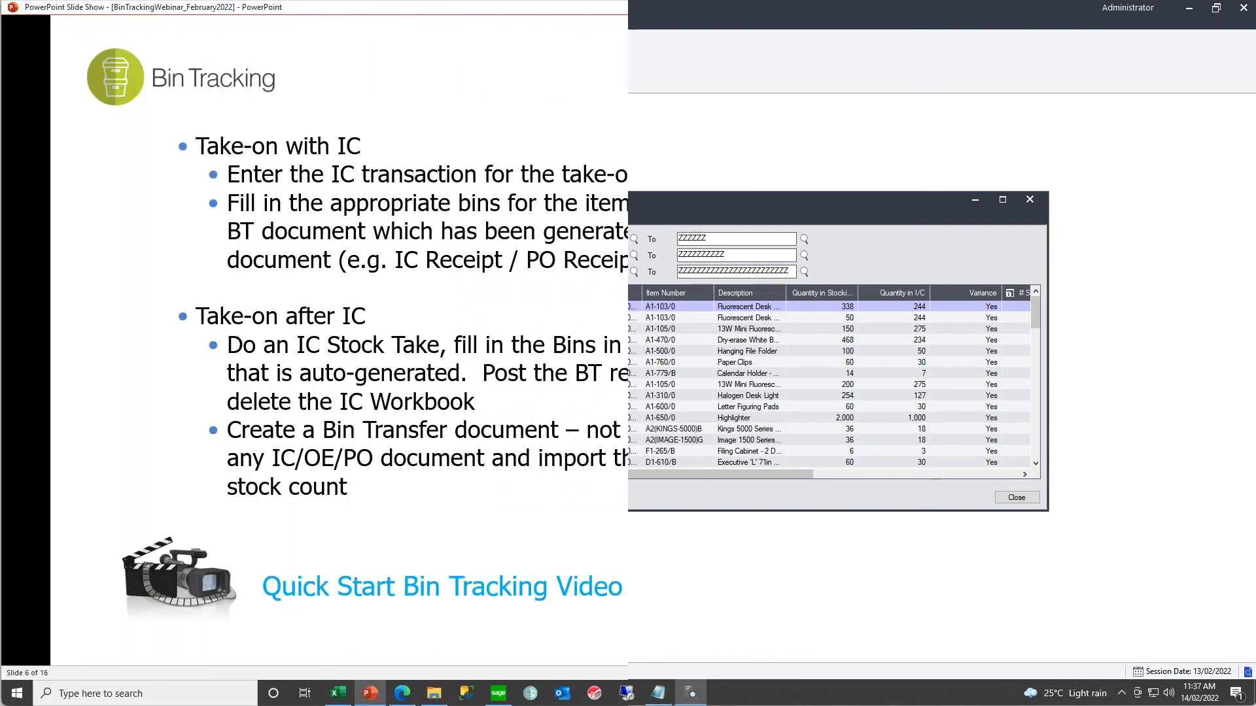
click(1015, 497)
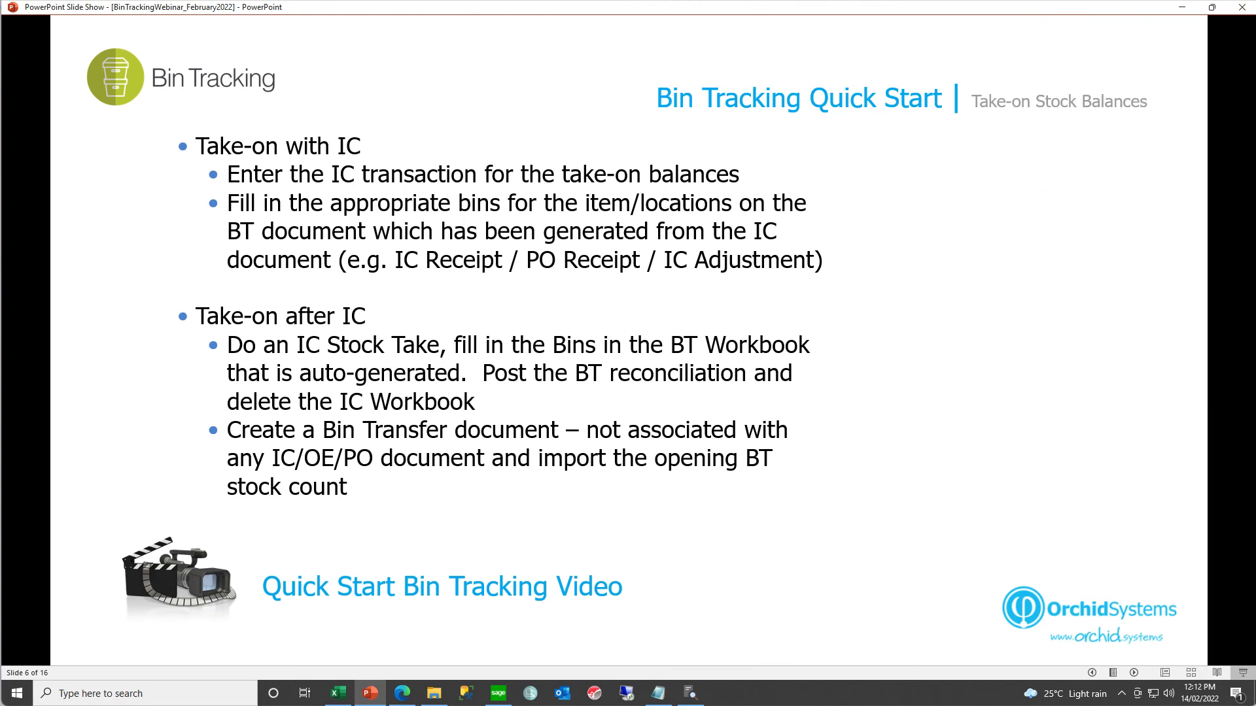